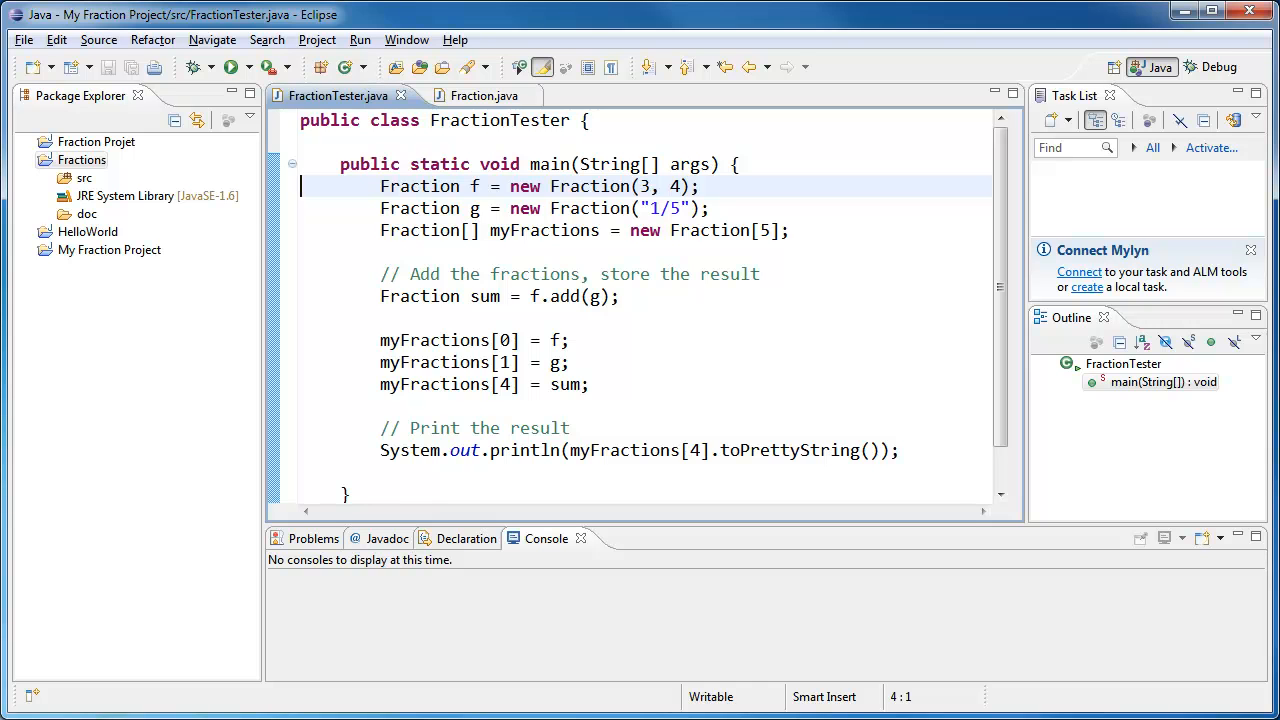
Step: Browse the Fraction class source and highlight every use of the sum variable
left_click(490, 230)
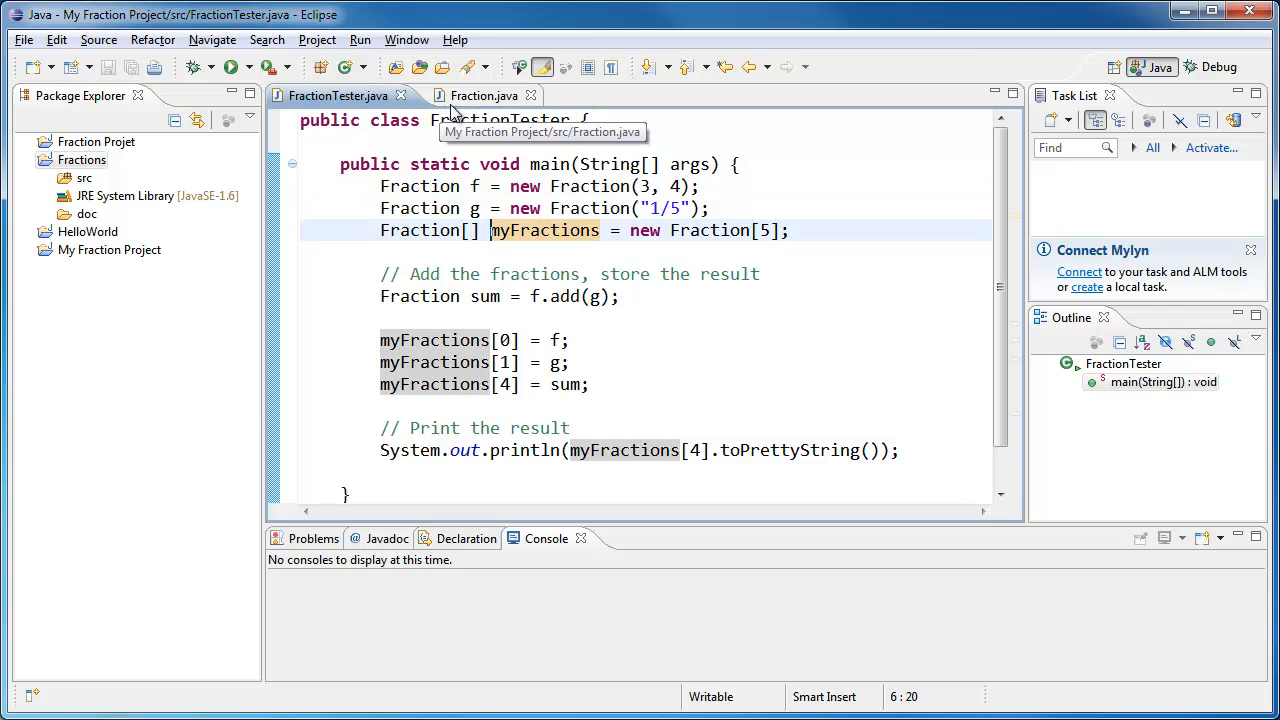
left_click(483, 95)
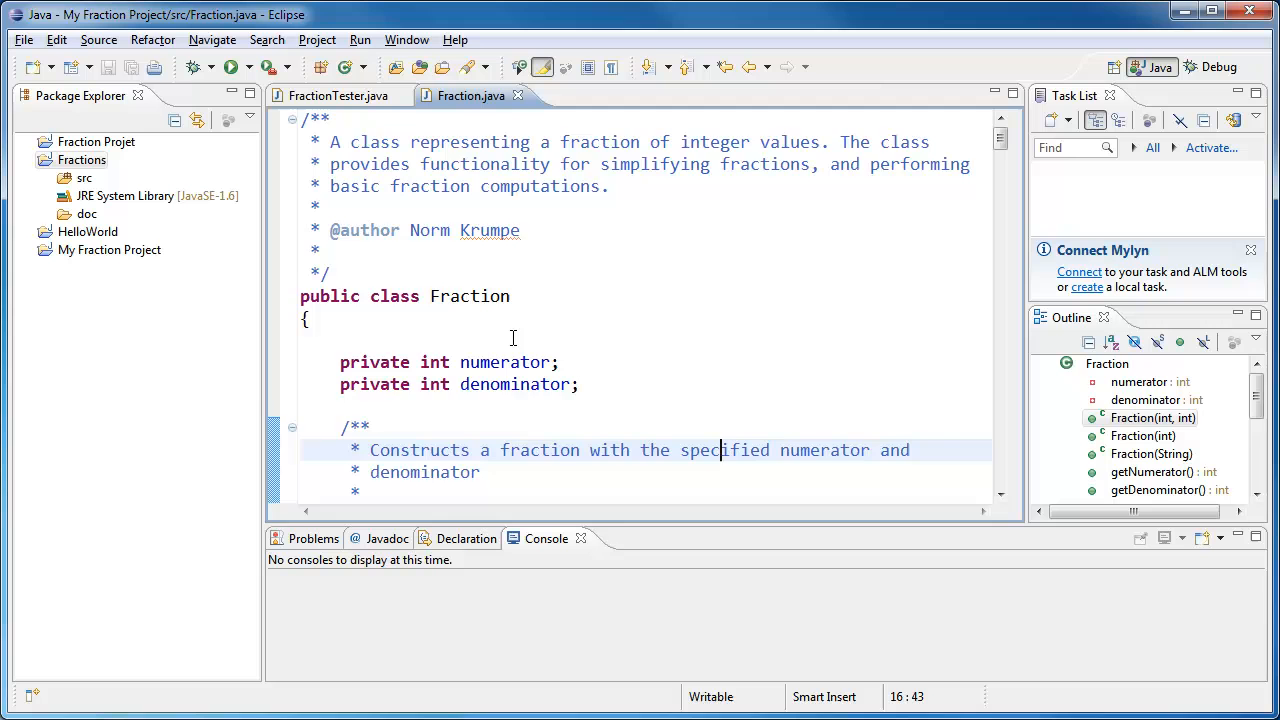
scroll("down", 3)
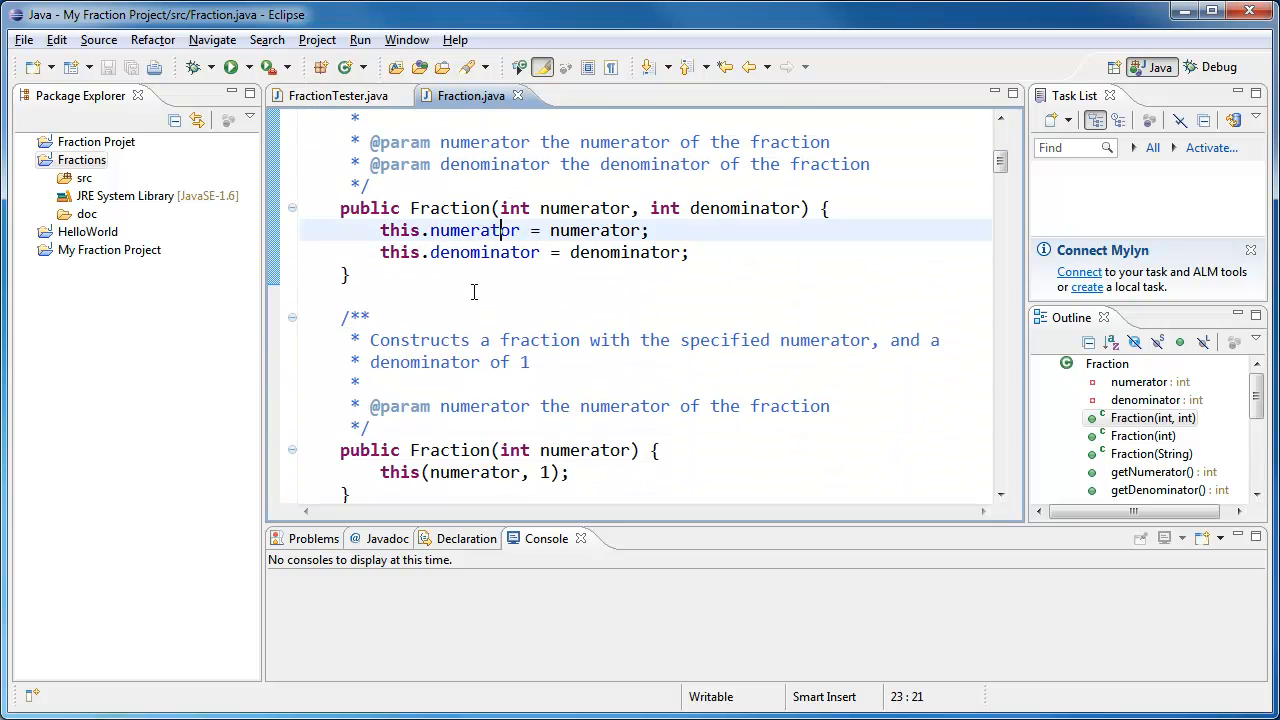
left_click(340, 95)
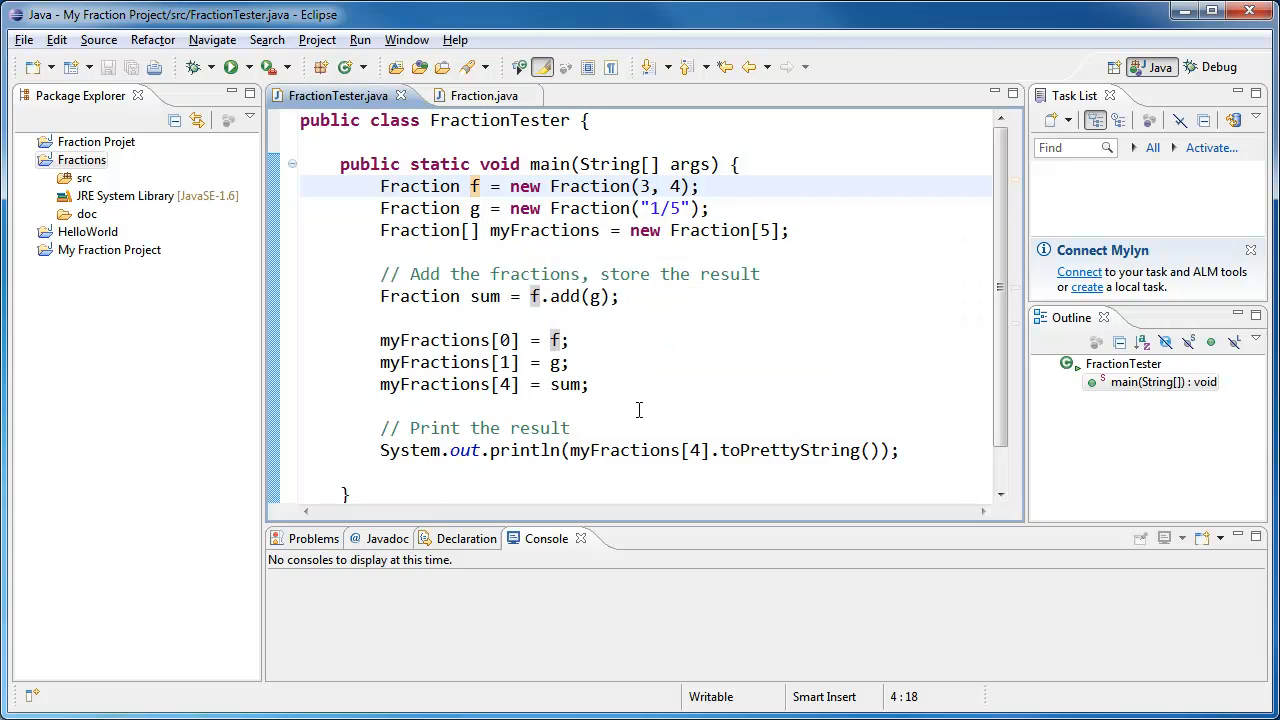
left_click(570, 296)
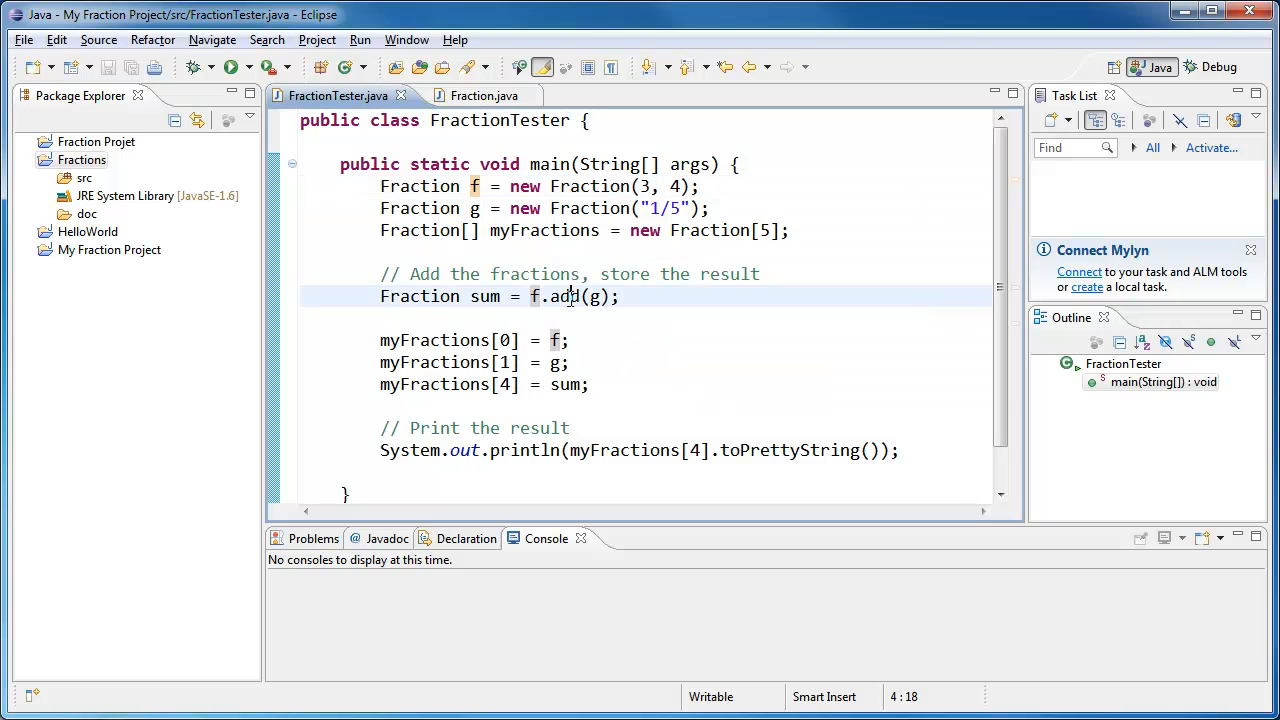
double_click(564, 296)
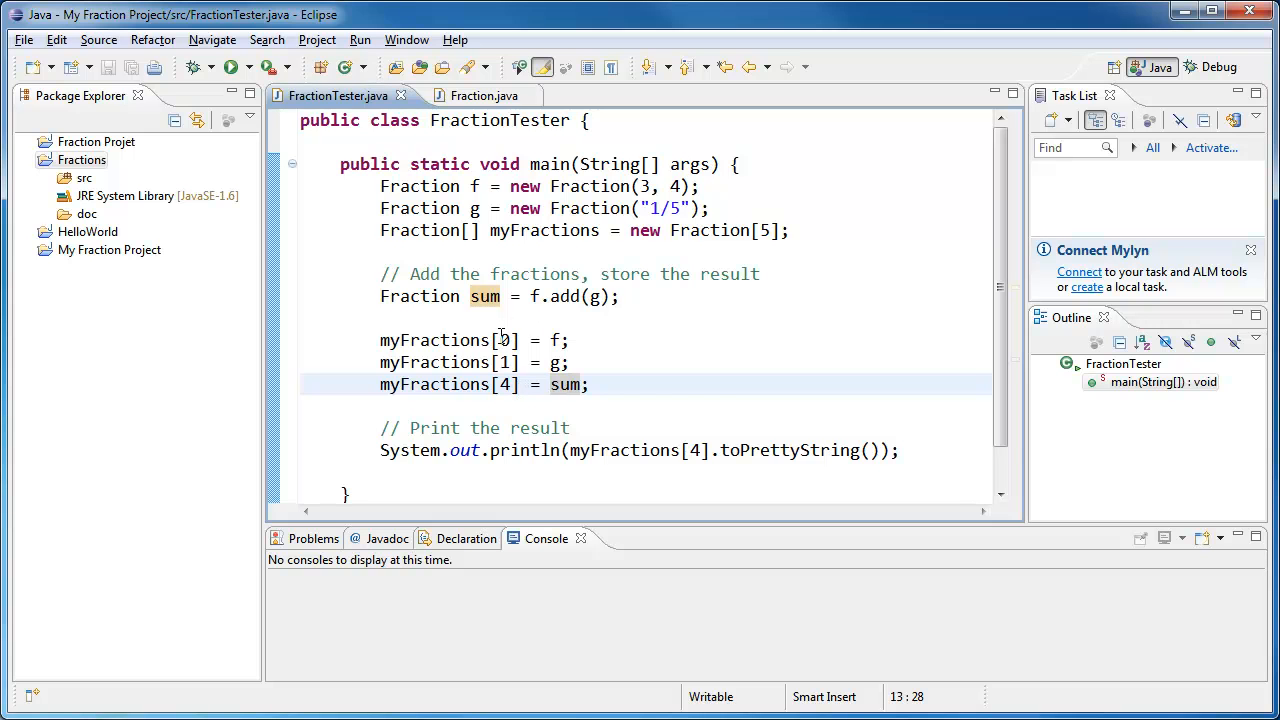
mouse_move(518, 392)
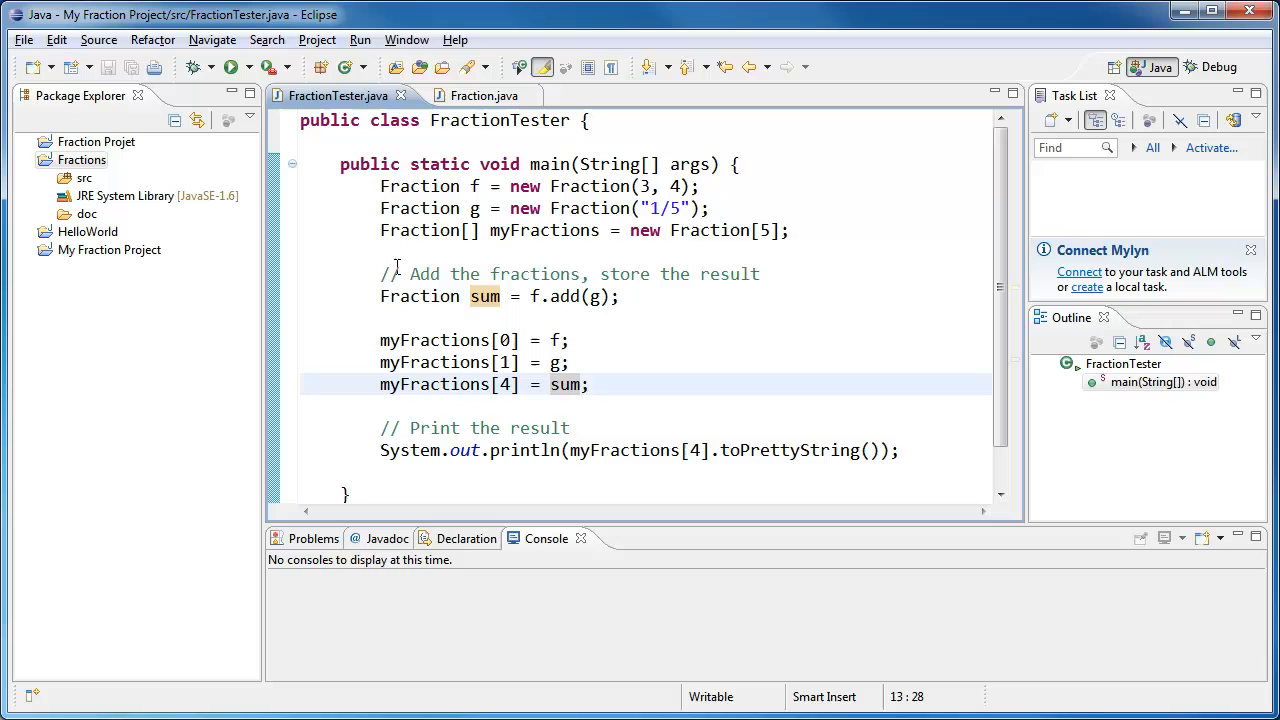
mouse_move(273, 193)
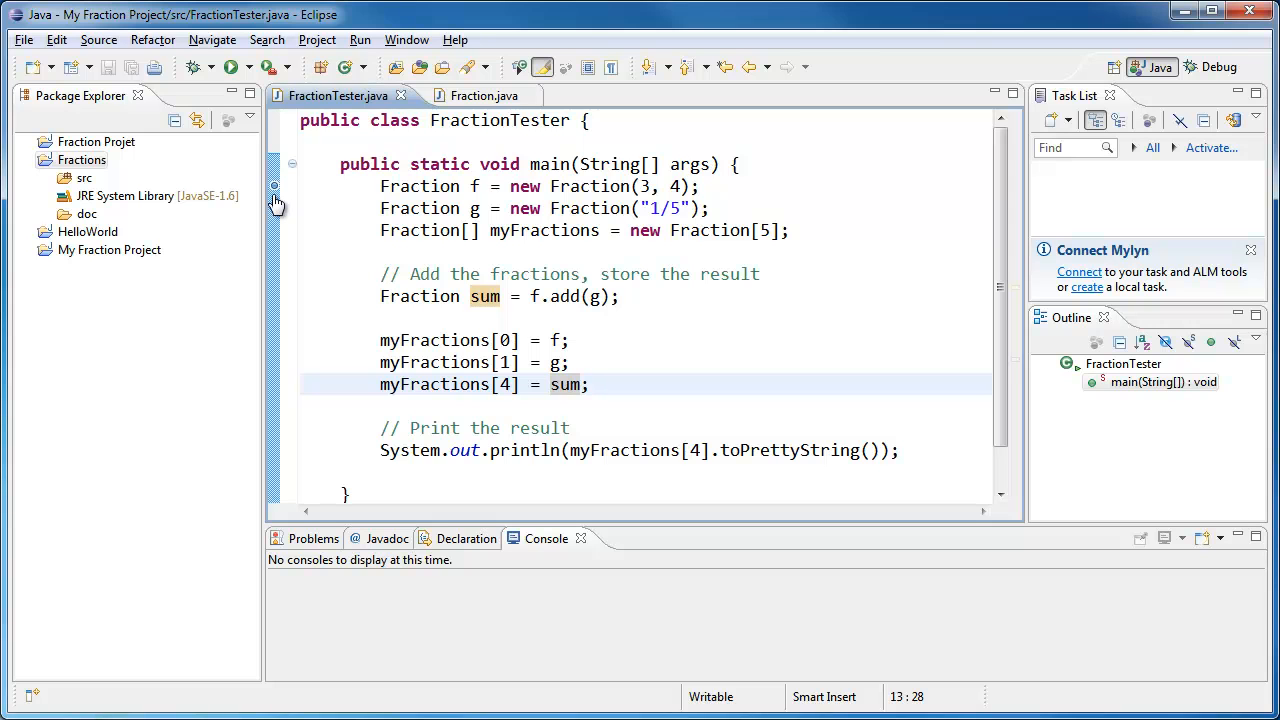
mouse_move(275, 195)
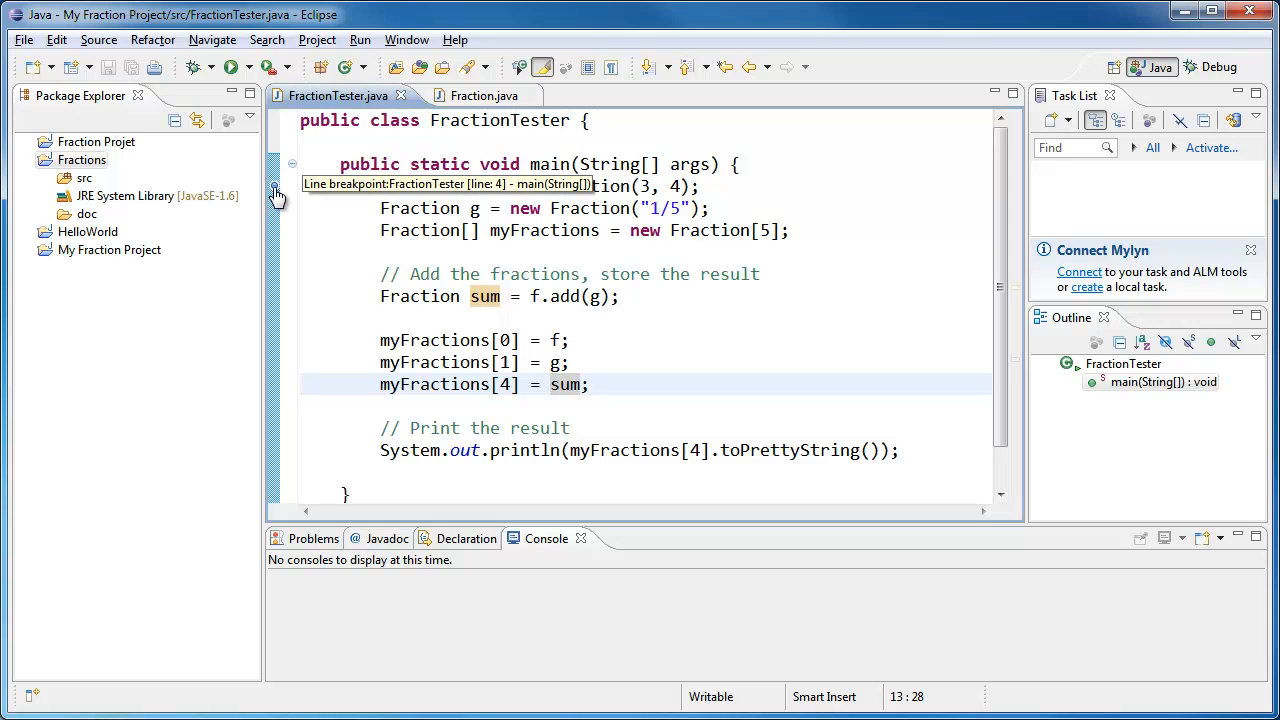
Step: Open the line 4 breakpoint options, then return to the FractionTester source
right_click(280, 195)
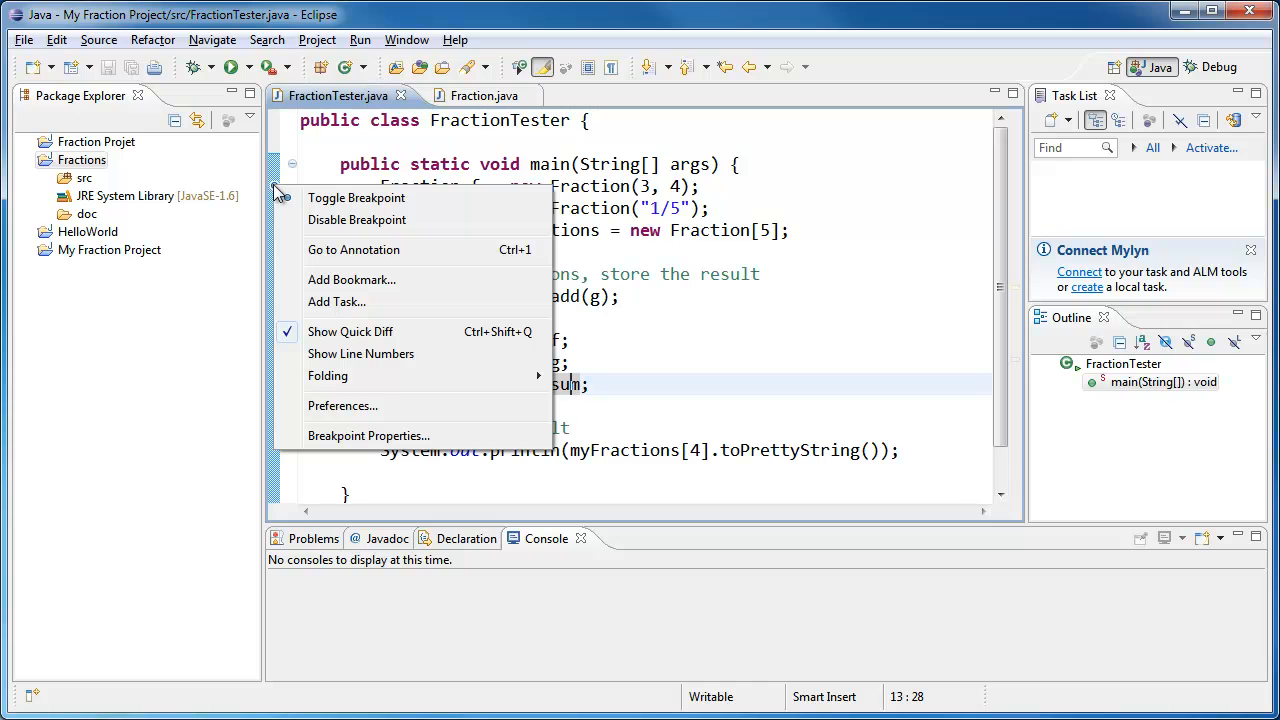
mouse_move(357, 197)
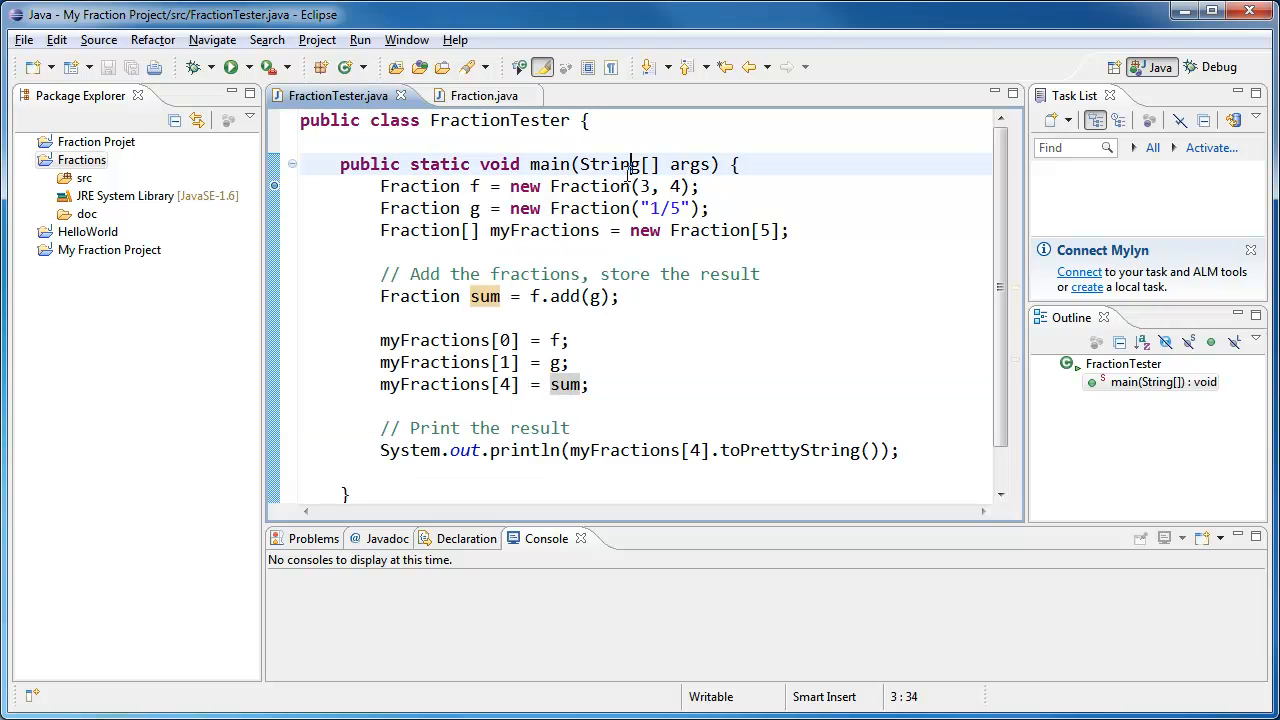
mouse_move(273, 195)
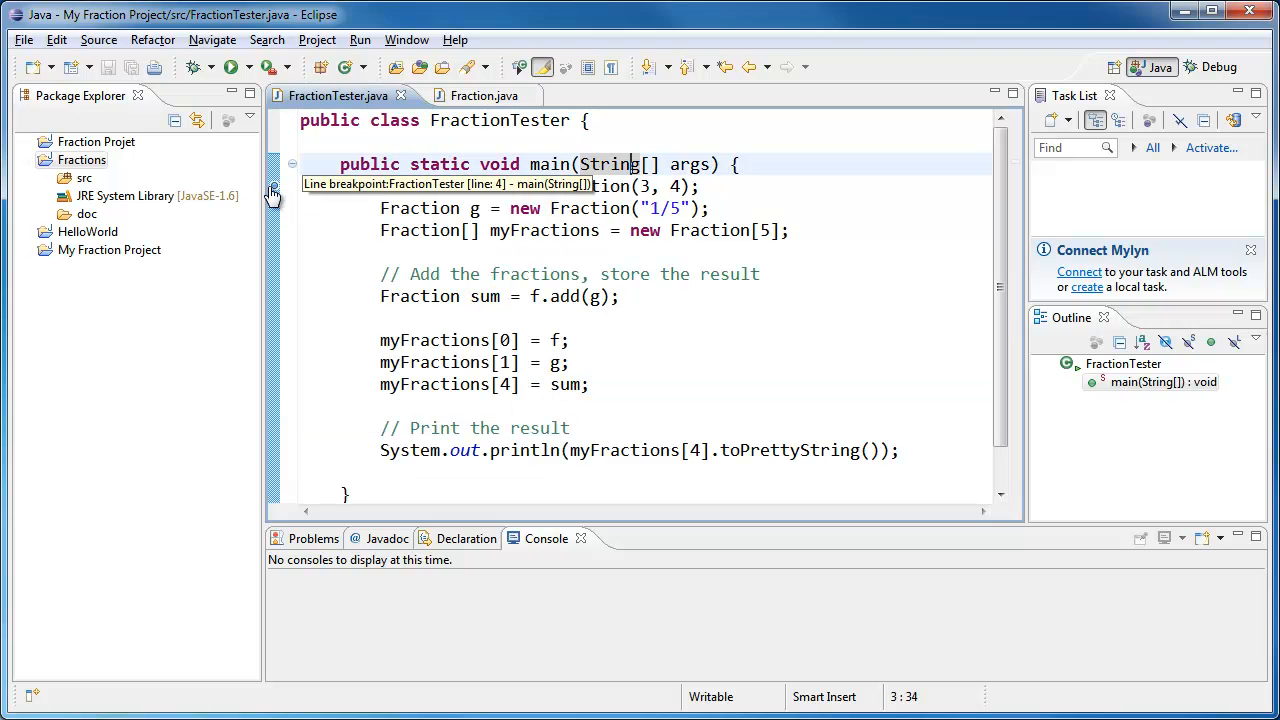
mouse_move(425, 263)
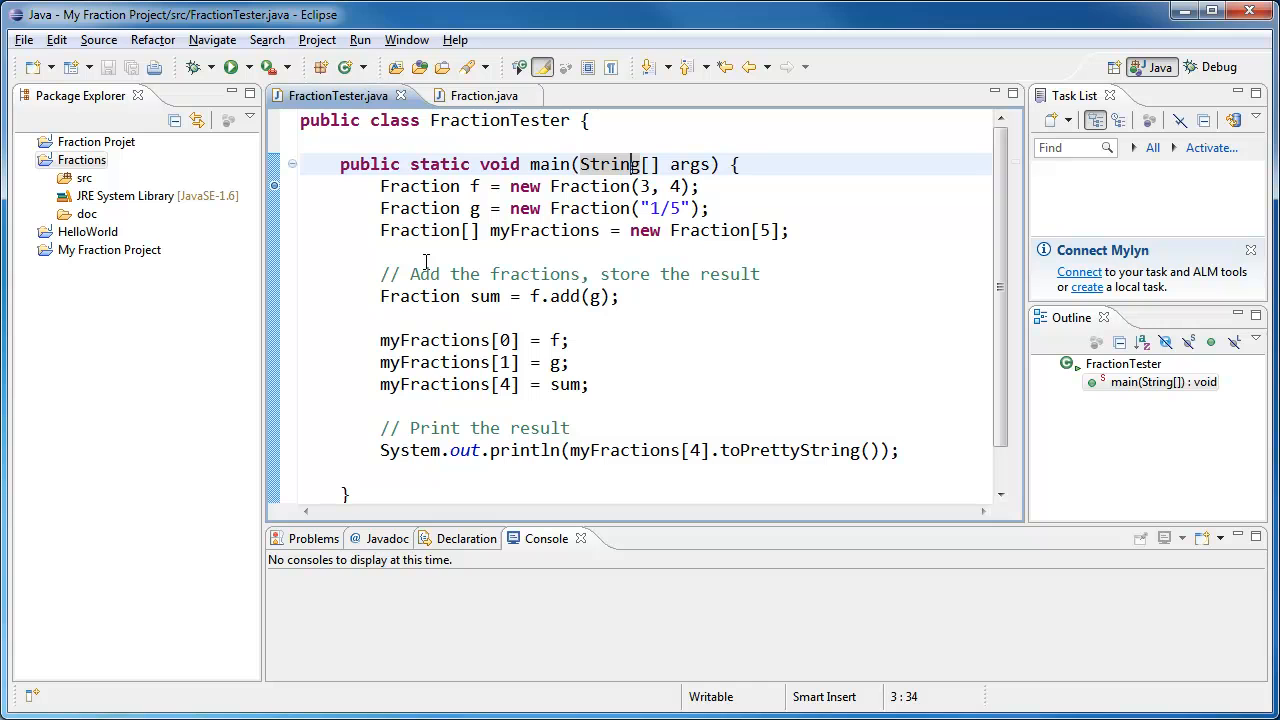
mouse_move(465, 186)
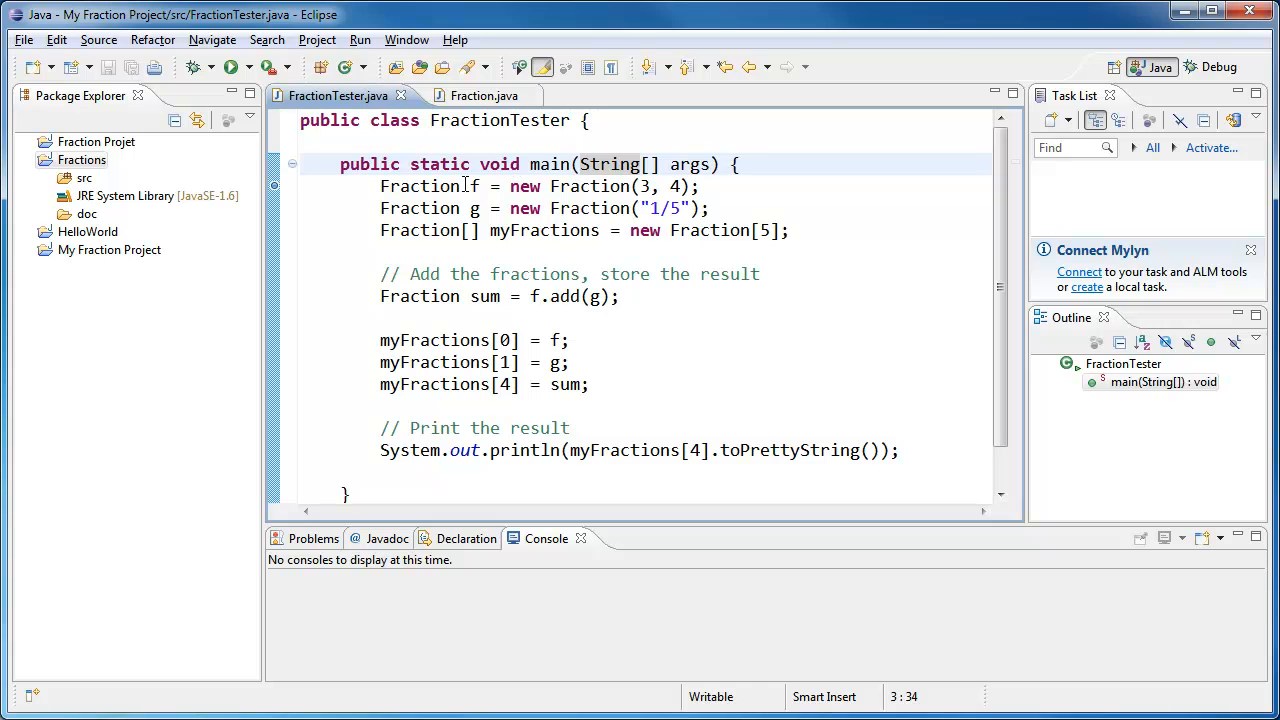
mouse_move(600, 187)
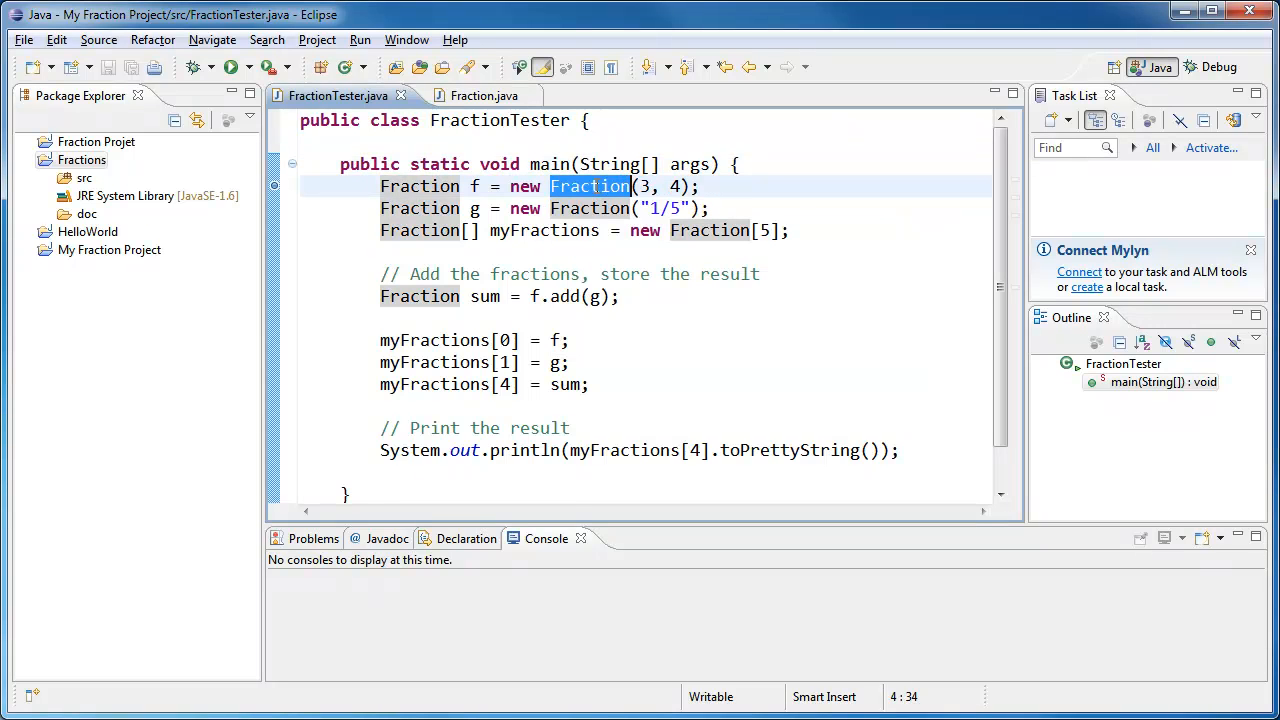
mouse_move(552, 108)
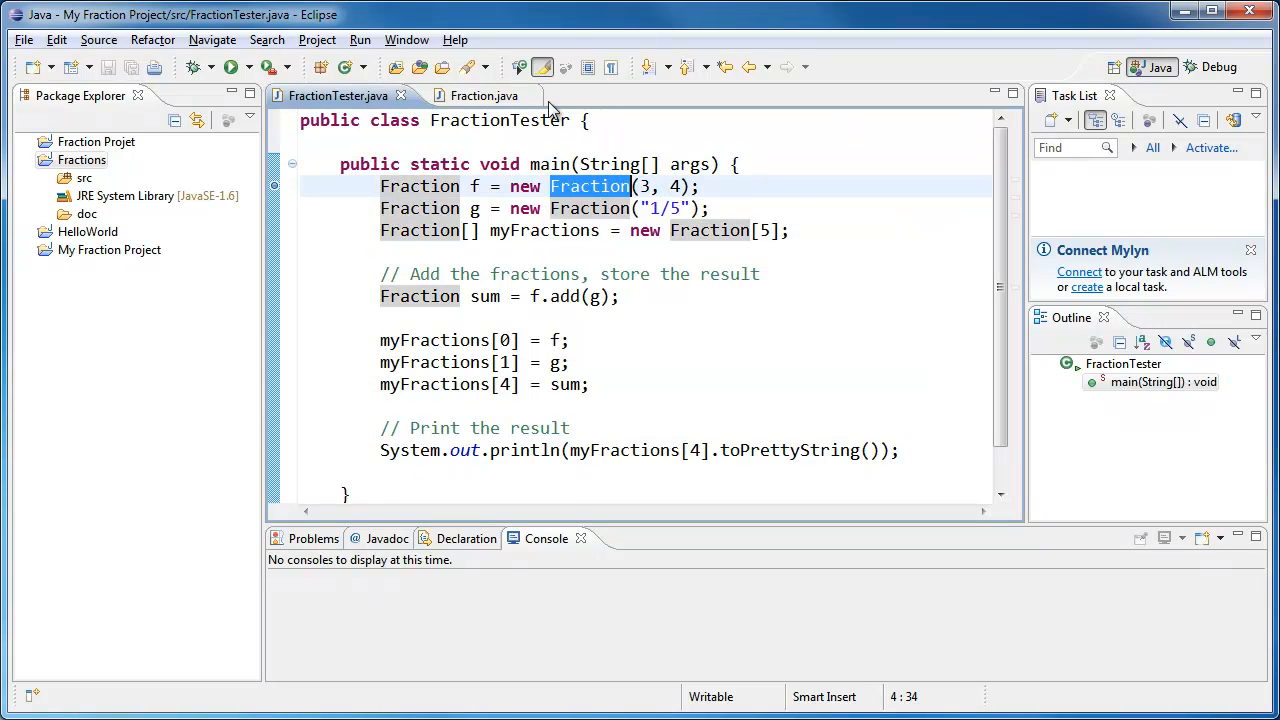
left_click(483, 95)
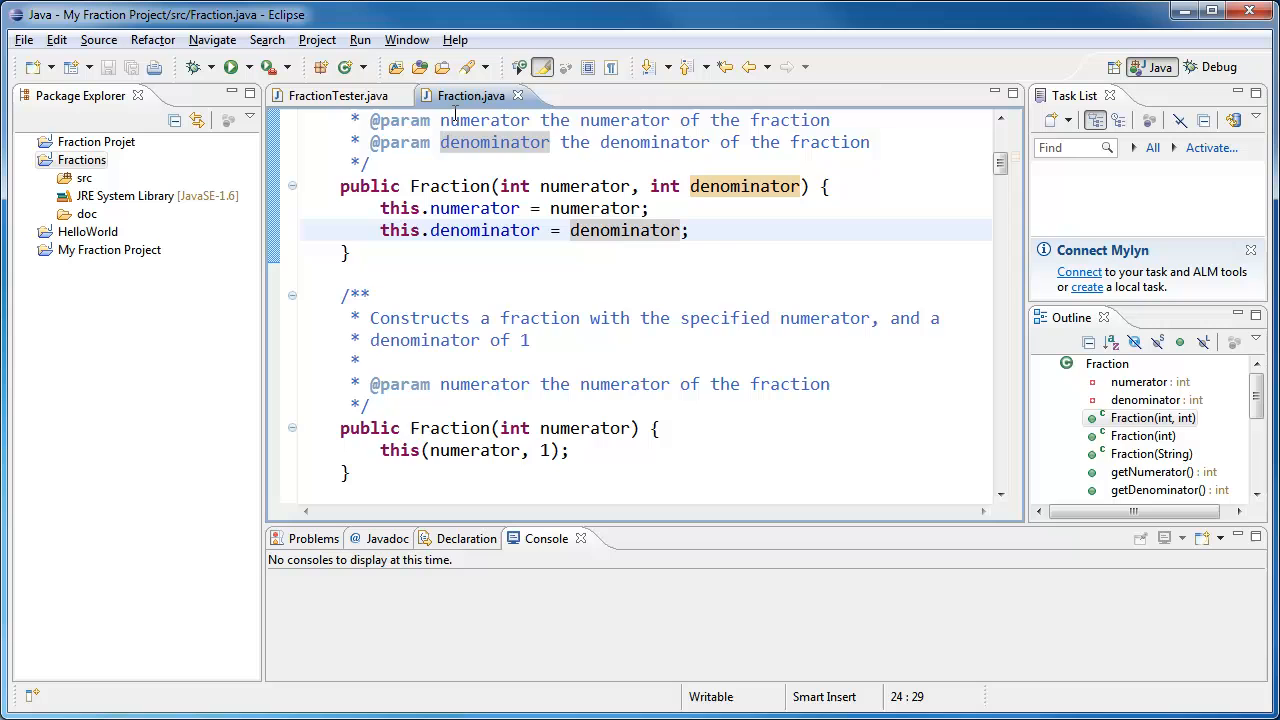
left_click(336, 95)
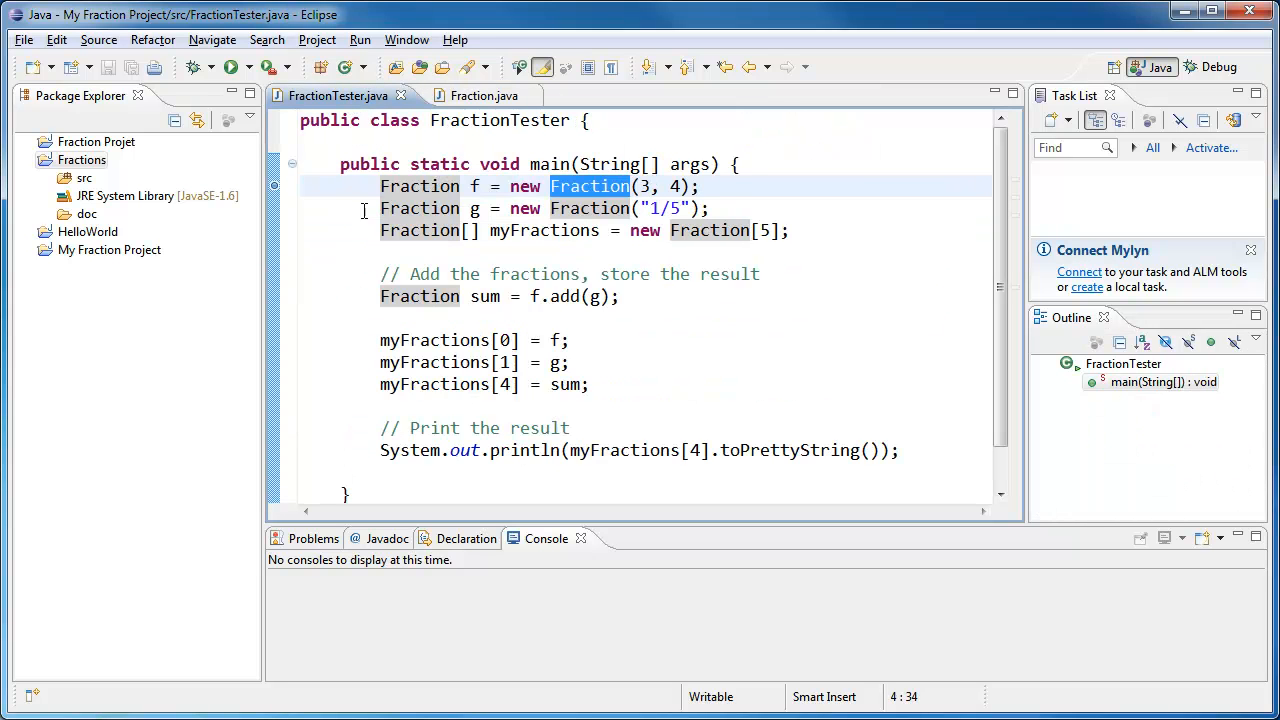
left_click(379, 186)
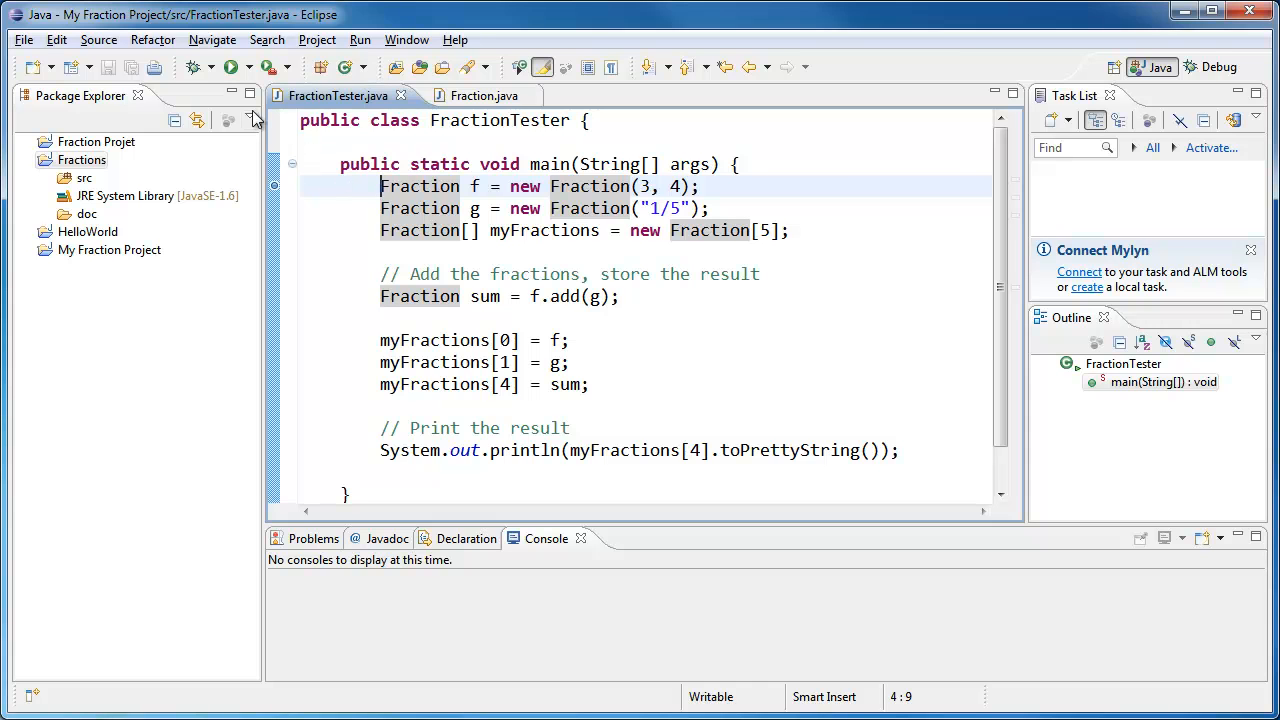
mouse_move(192, 67)
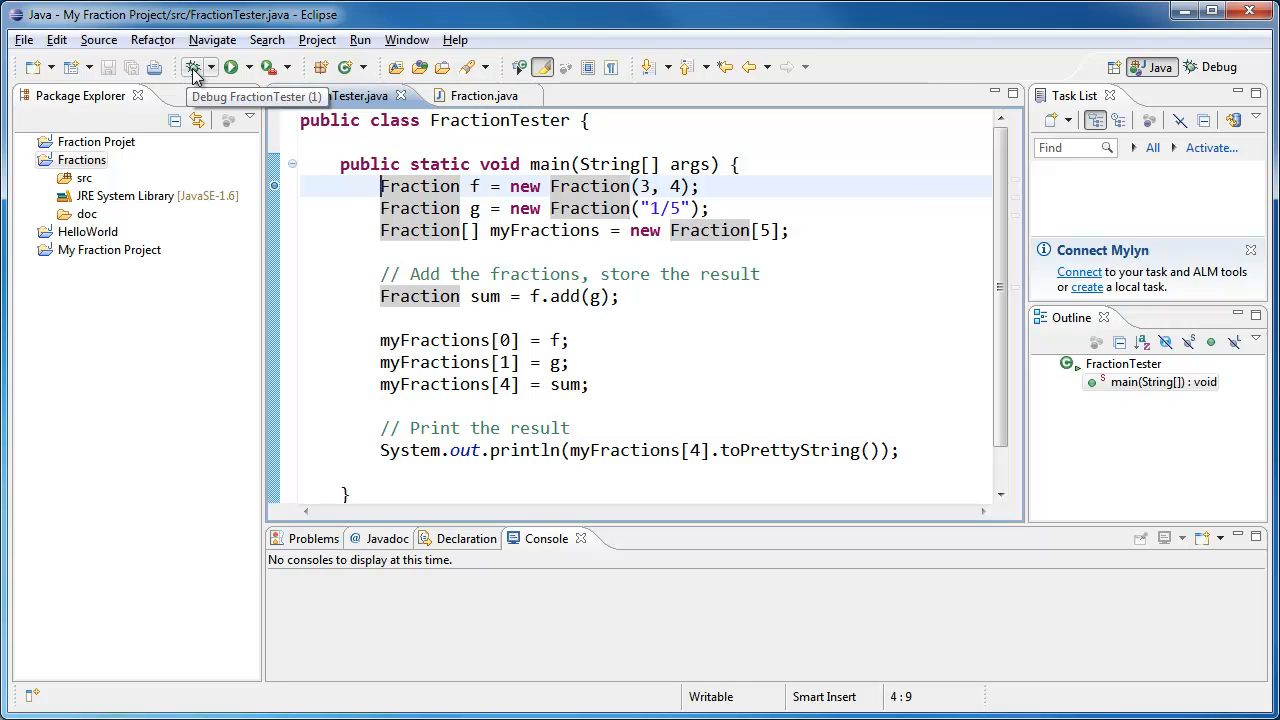
Step: Debug FractionTester and accept switching to the Debug perspective
left_click(232, 67)
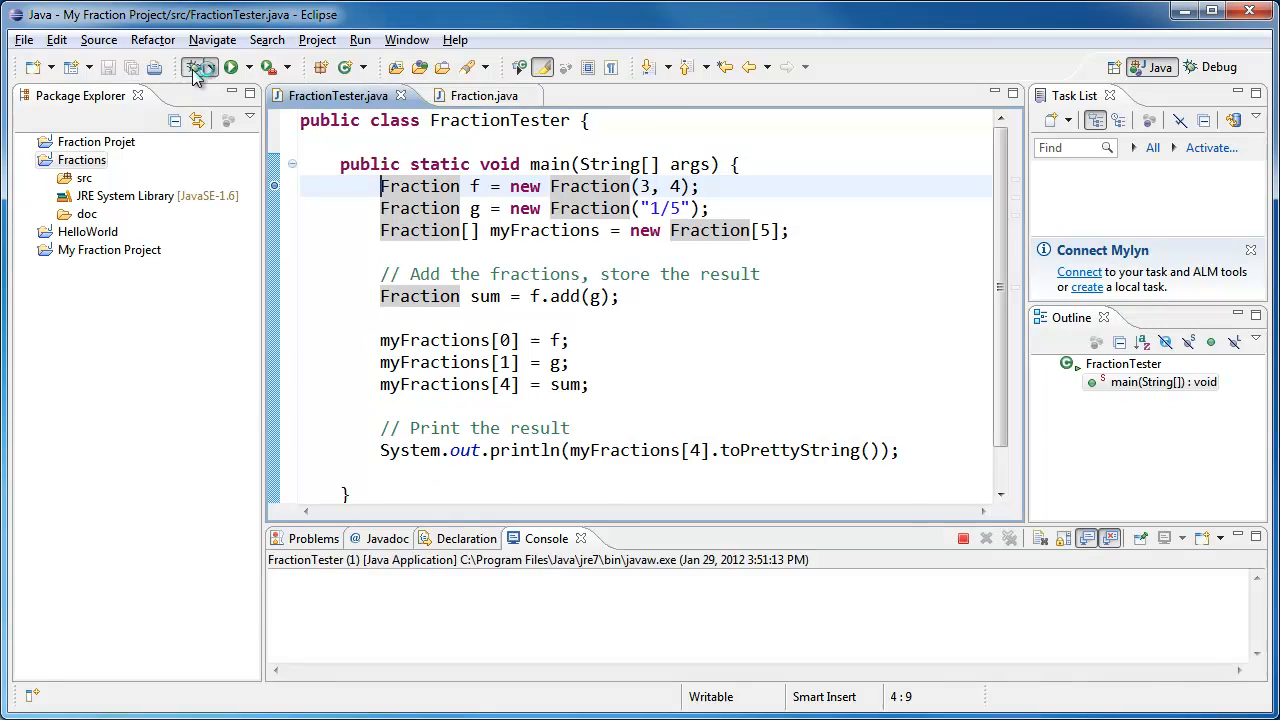
left_click(233, 67)
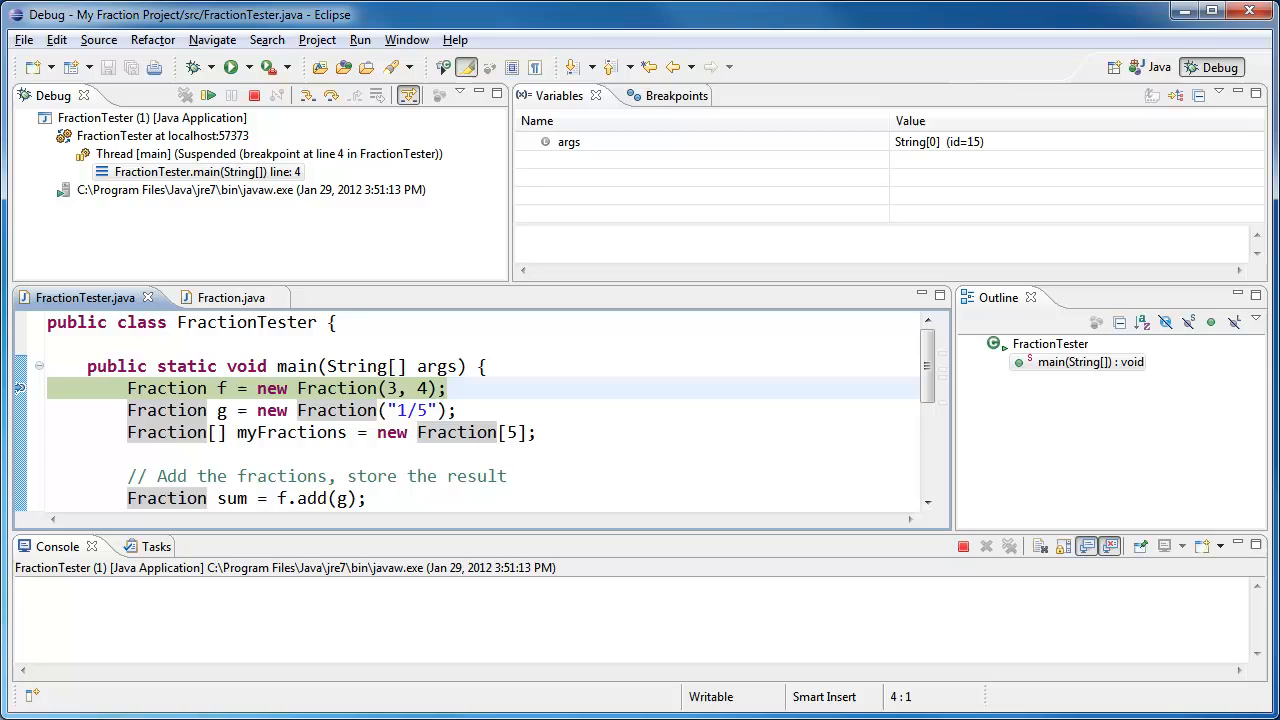
mouse_move(1154, 67)
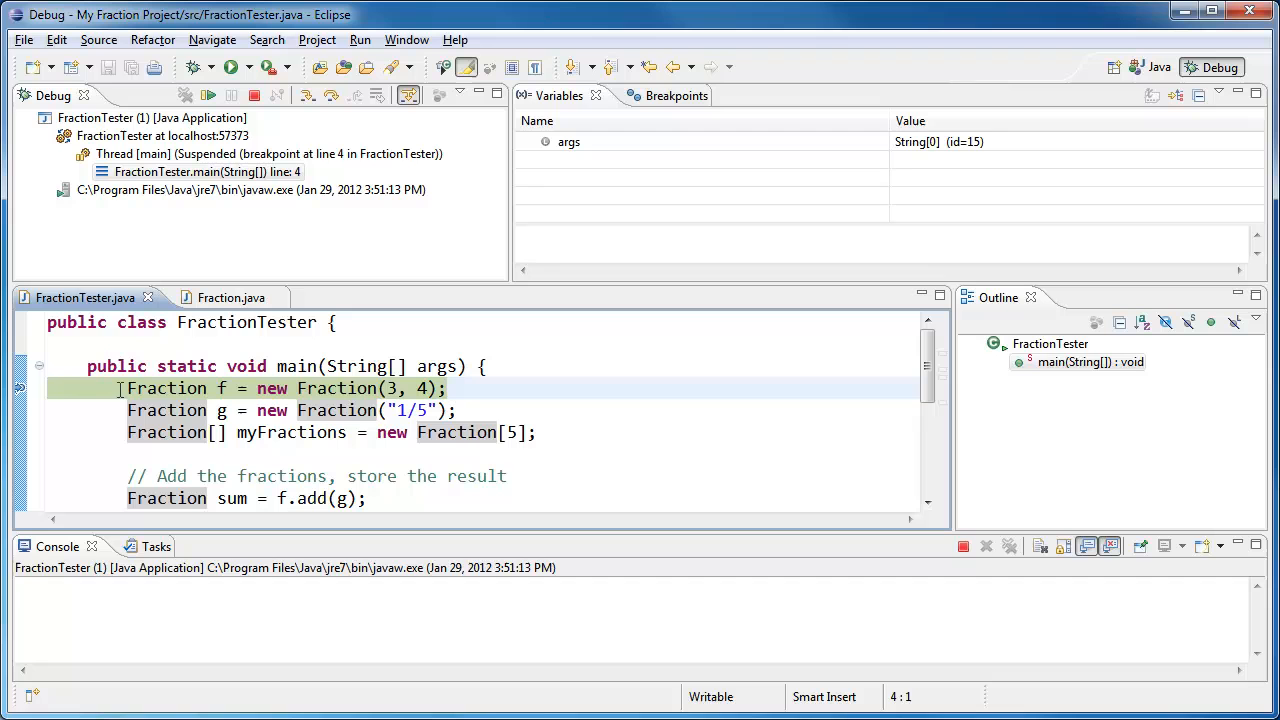
mouse_move(22, 390)
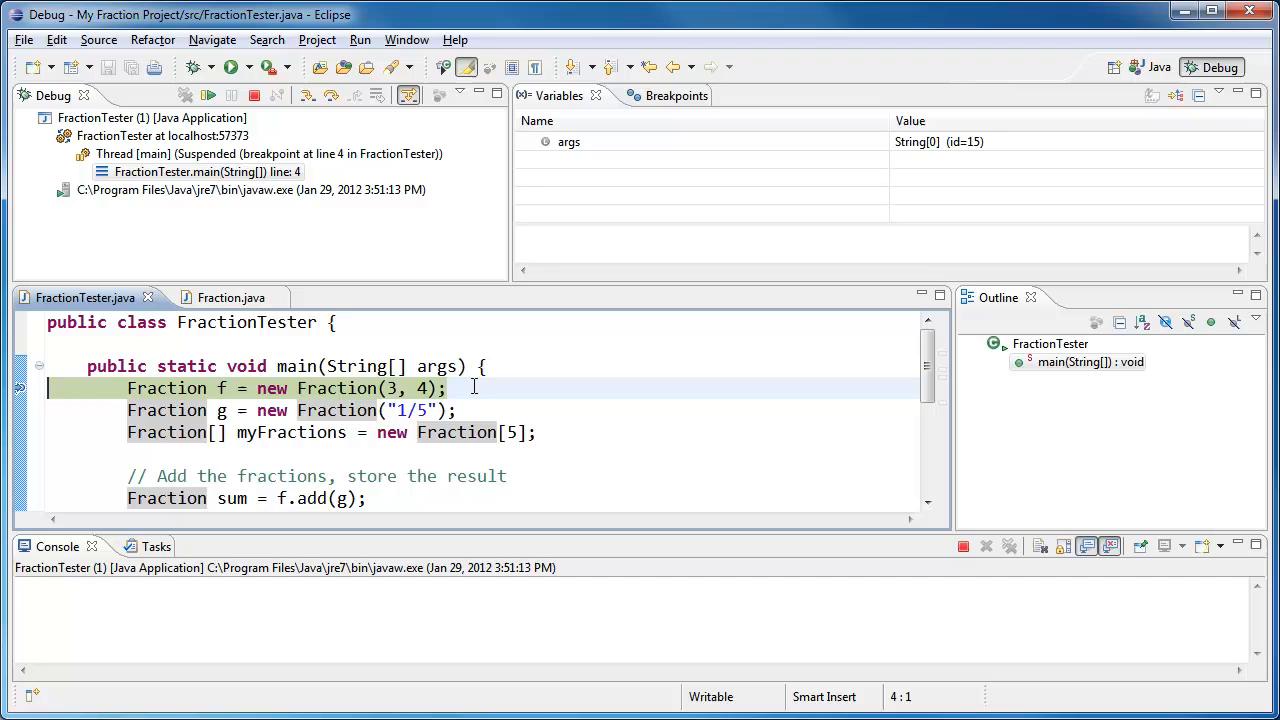
mouse_move(20, 388)
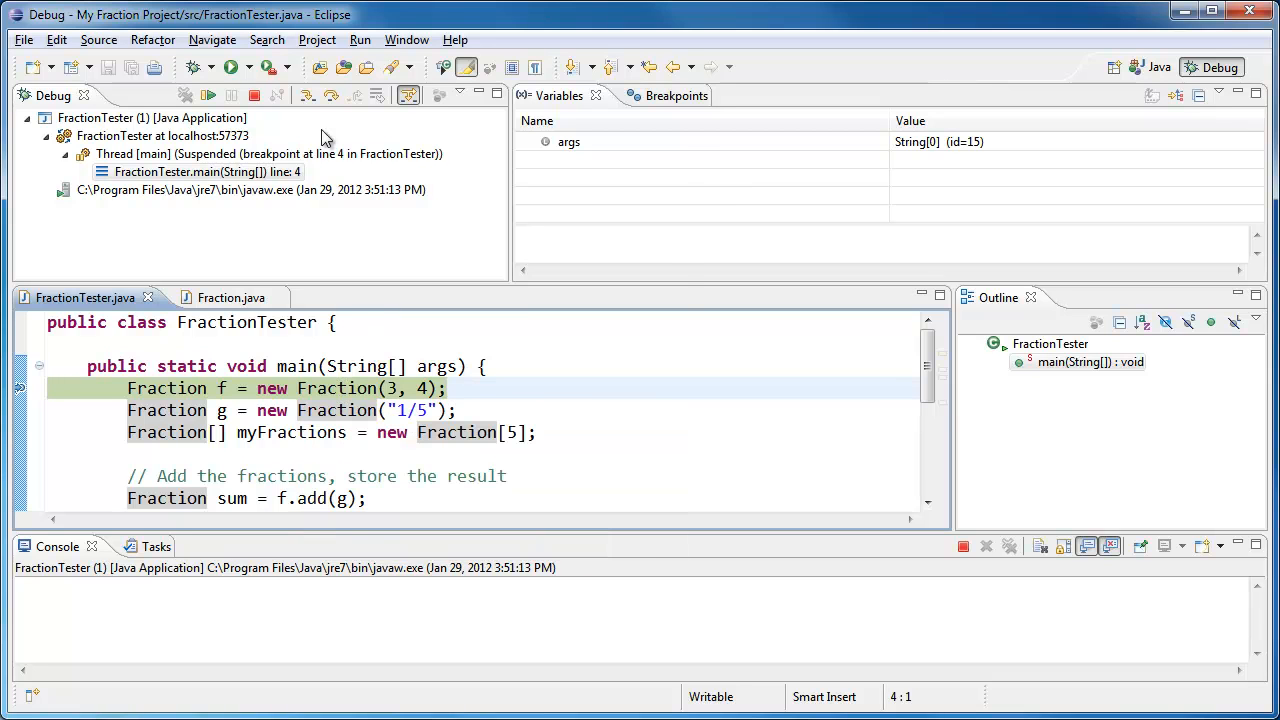
mouse_move(307, 95)
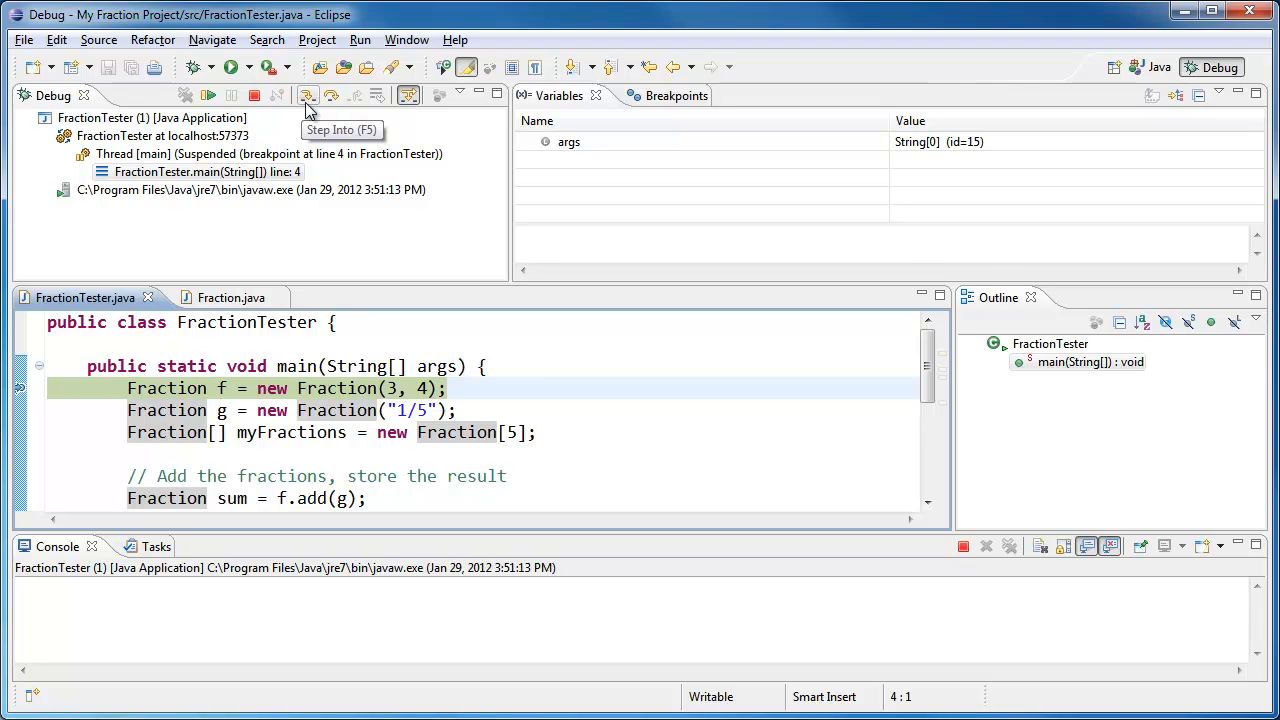
mouse_move(308, 110)
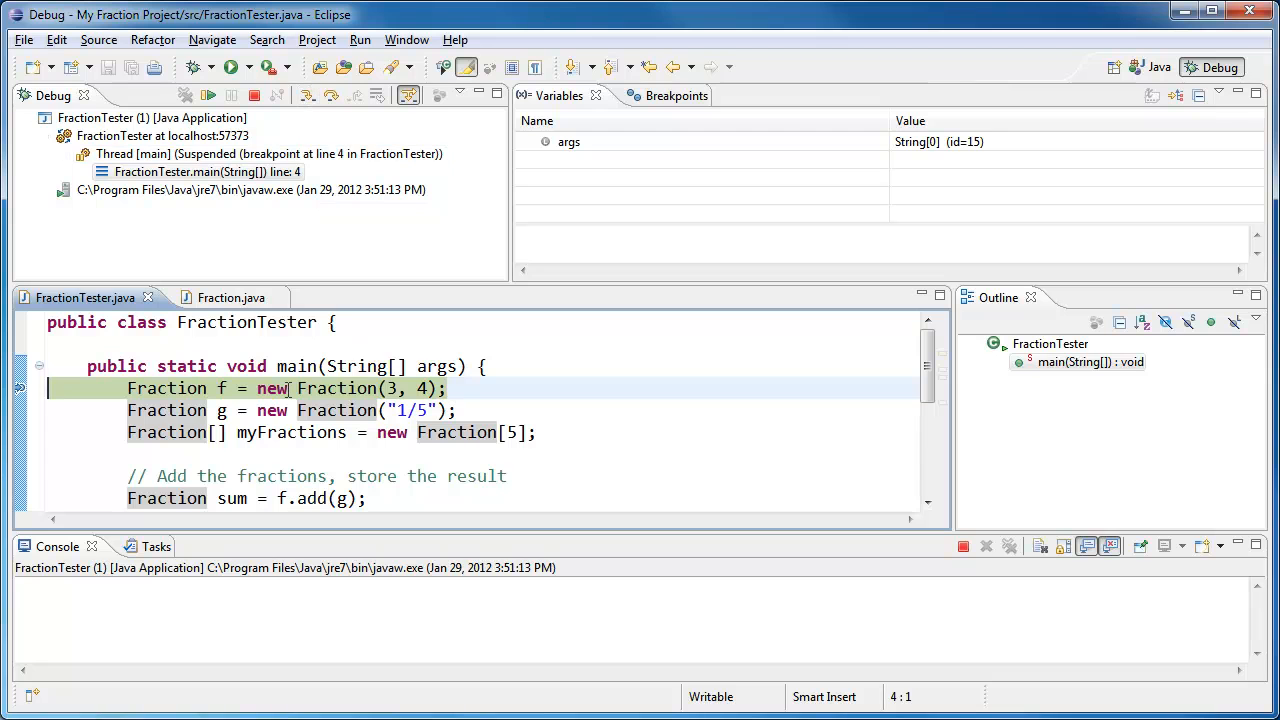
mouse_move(342, 390)
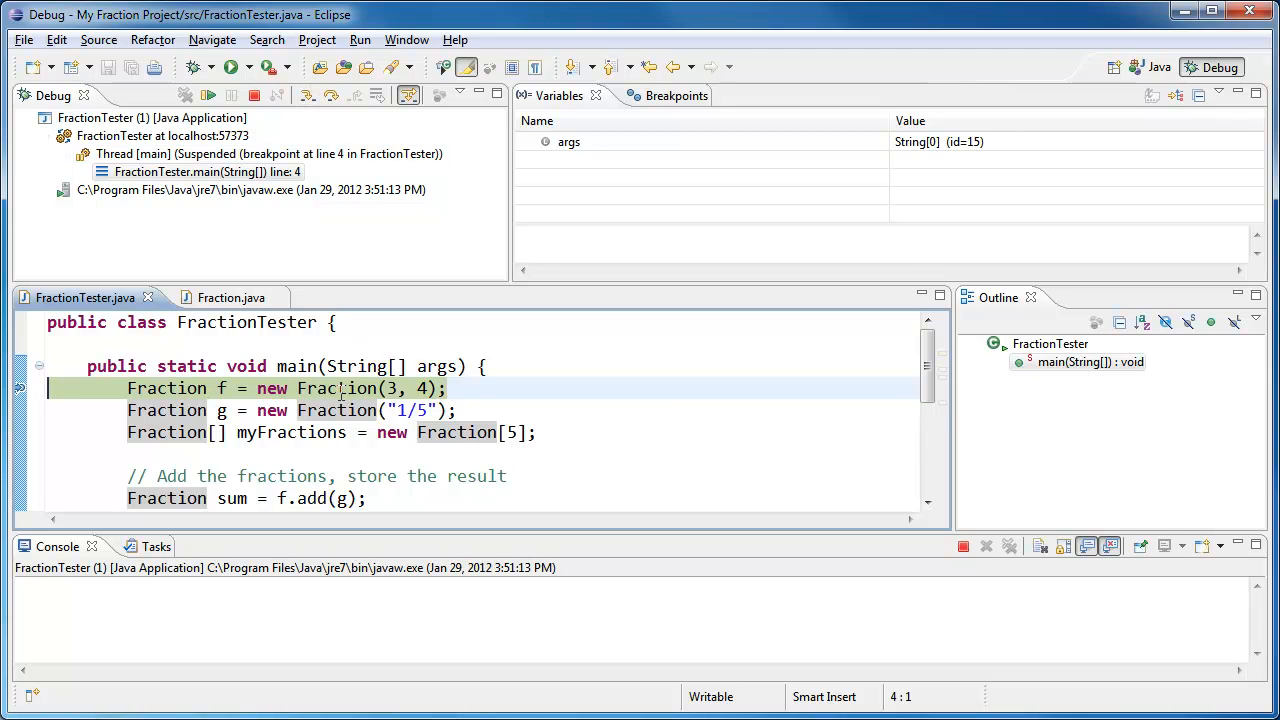
mouse_move(340, 388)
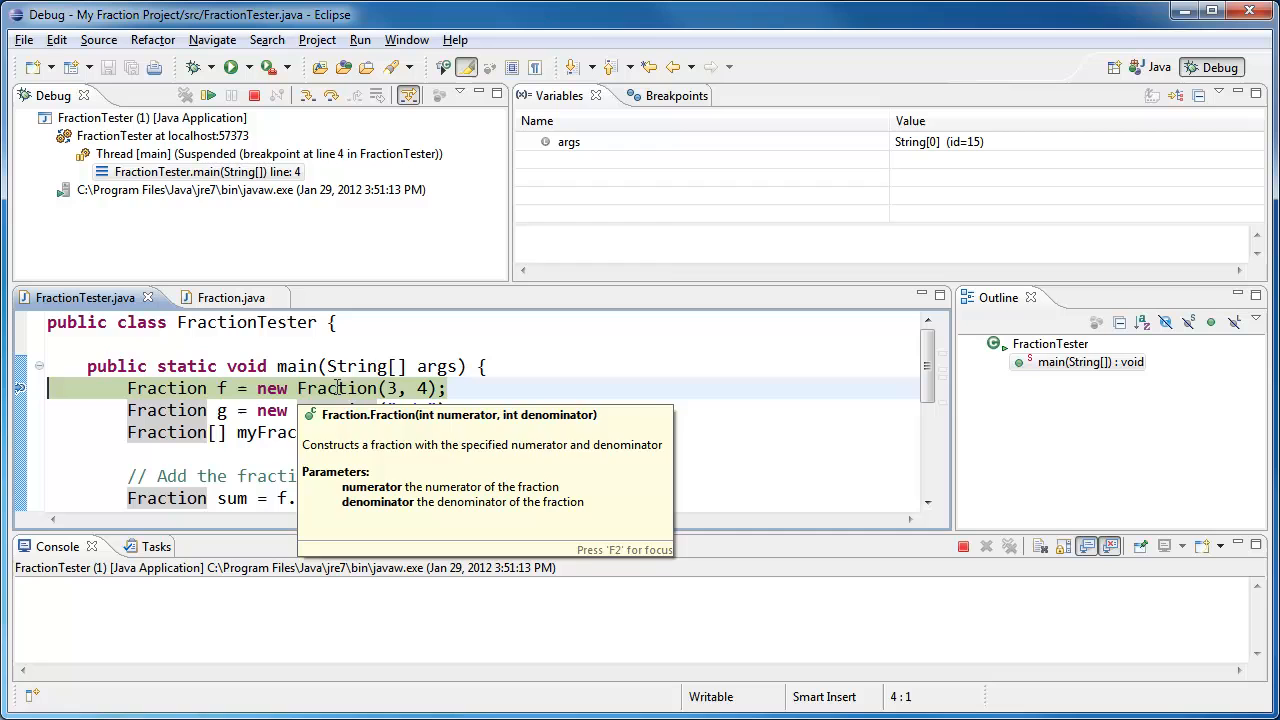
mouse_move(307, 95)
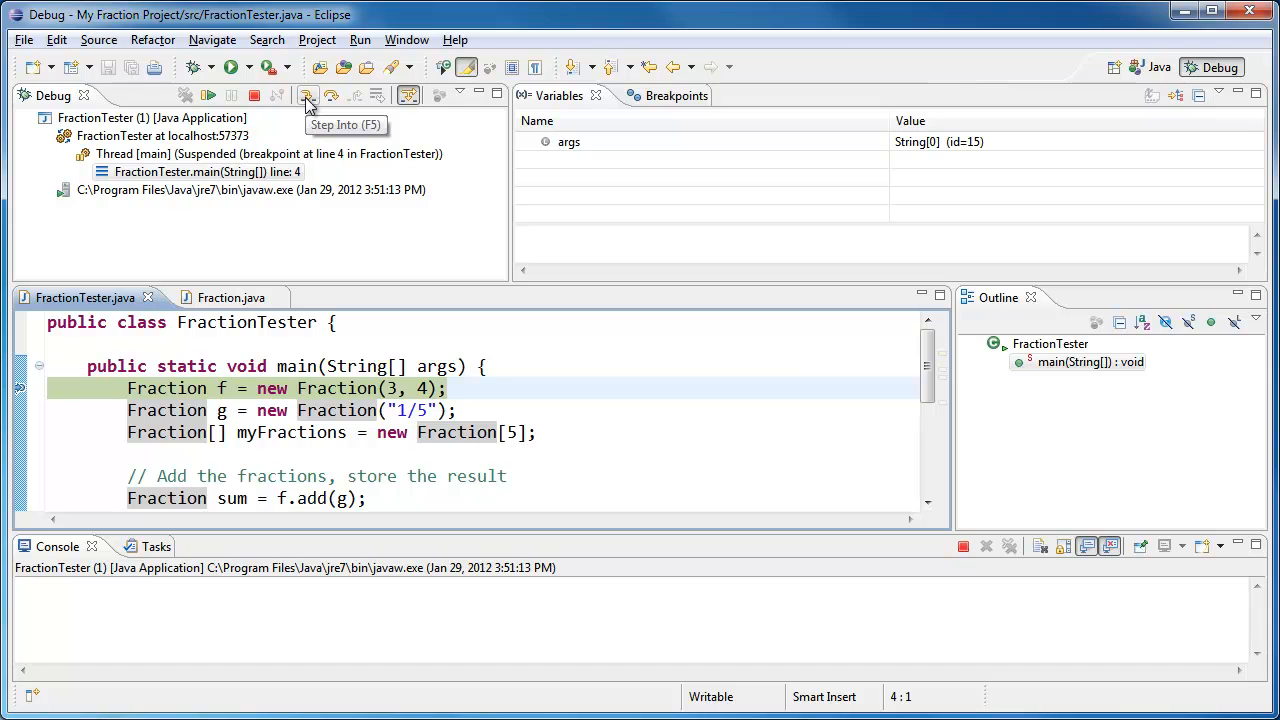
left_click(307, 95)
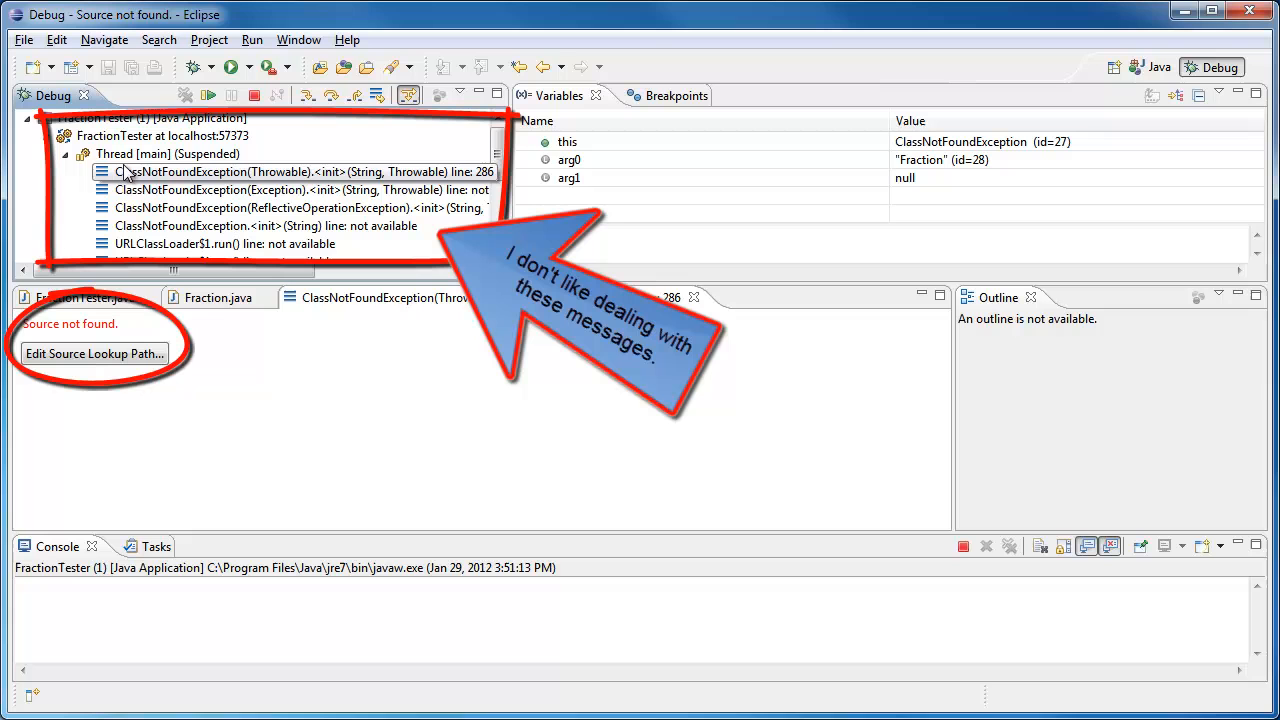
left_click(280, 190)
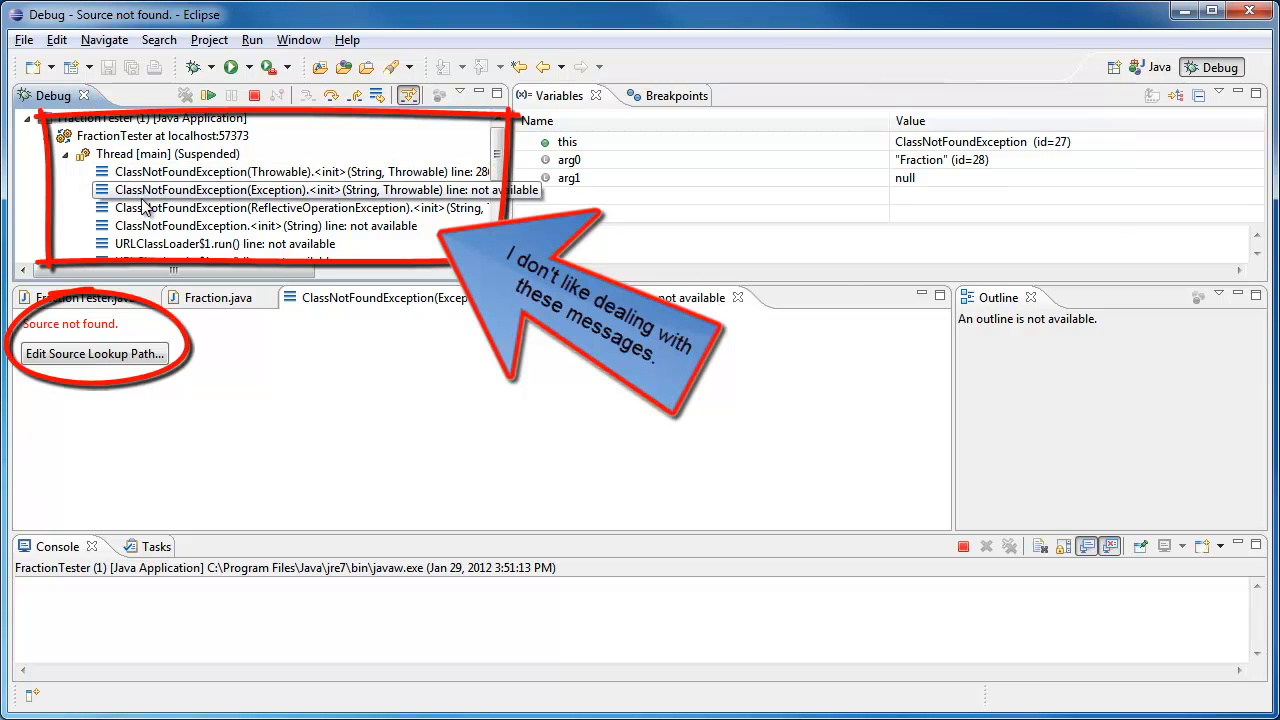
left_click(290, 207)
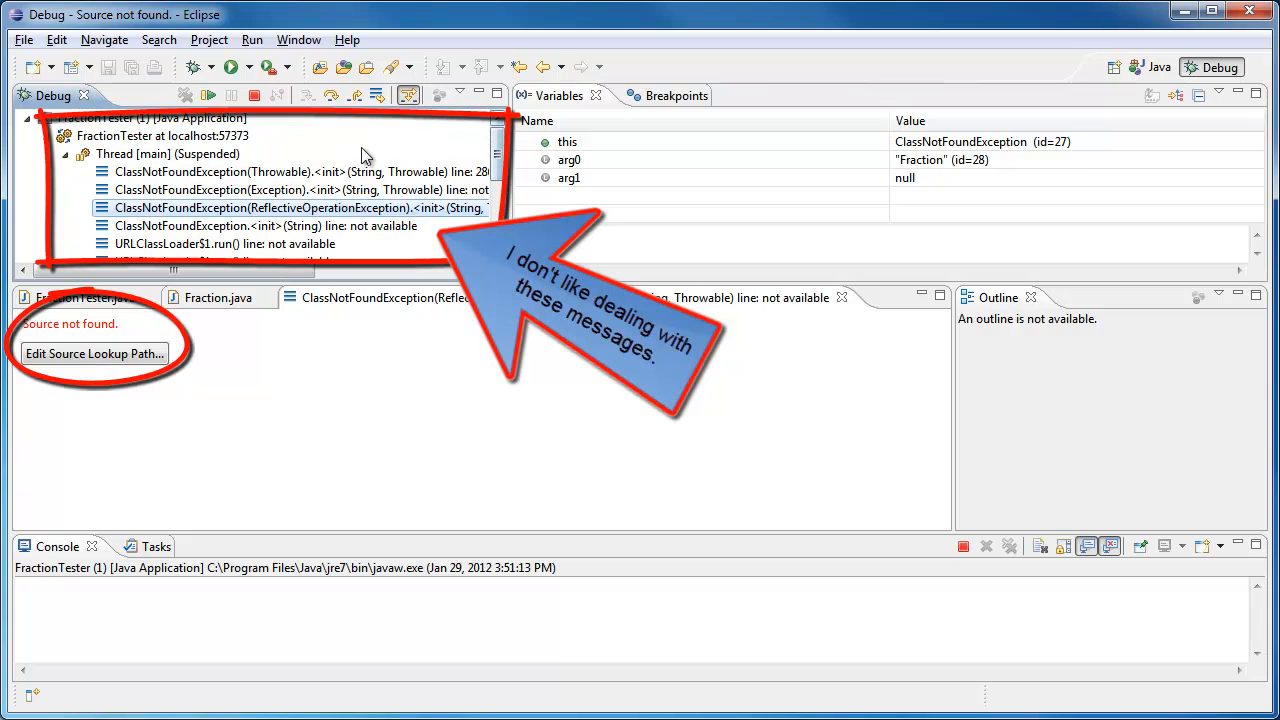
left_click(300, 172)
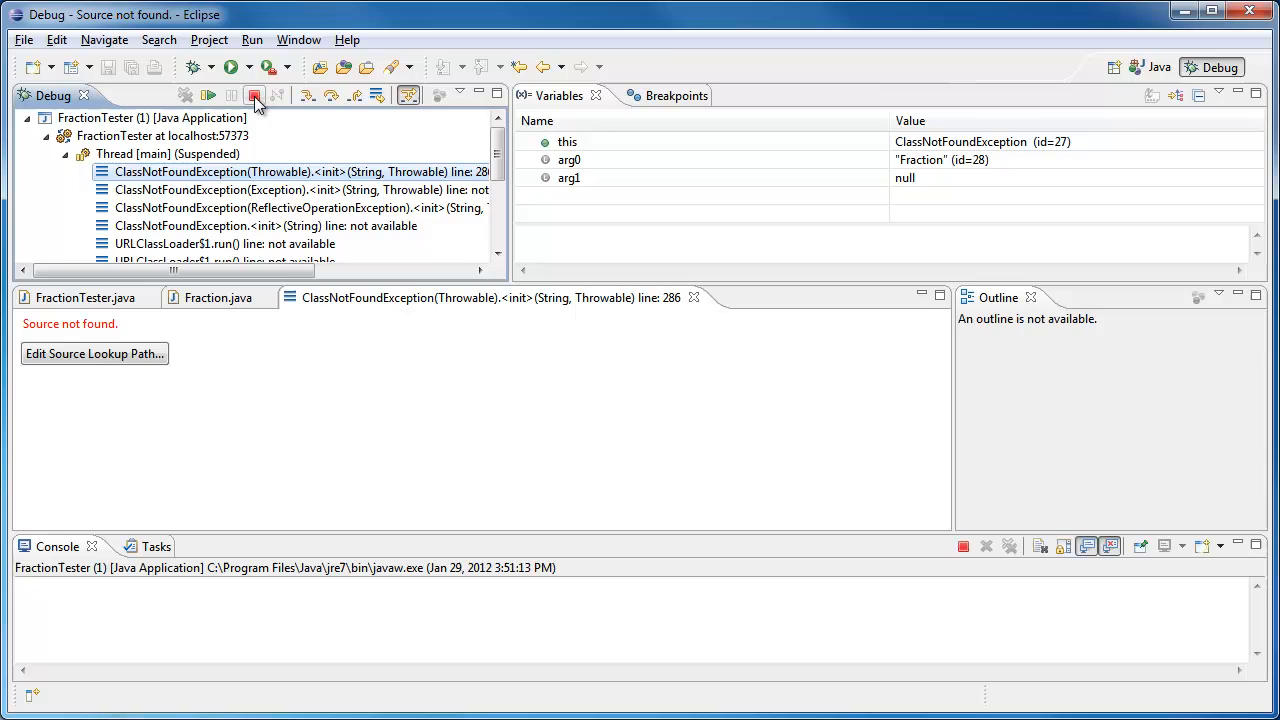
Step: Terminate the running FractionTester debug session and begin opening Window > Preferences
left_click(254, 95)
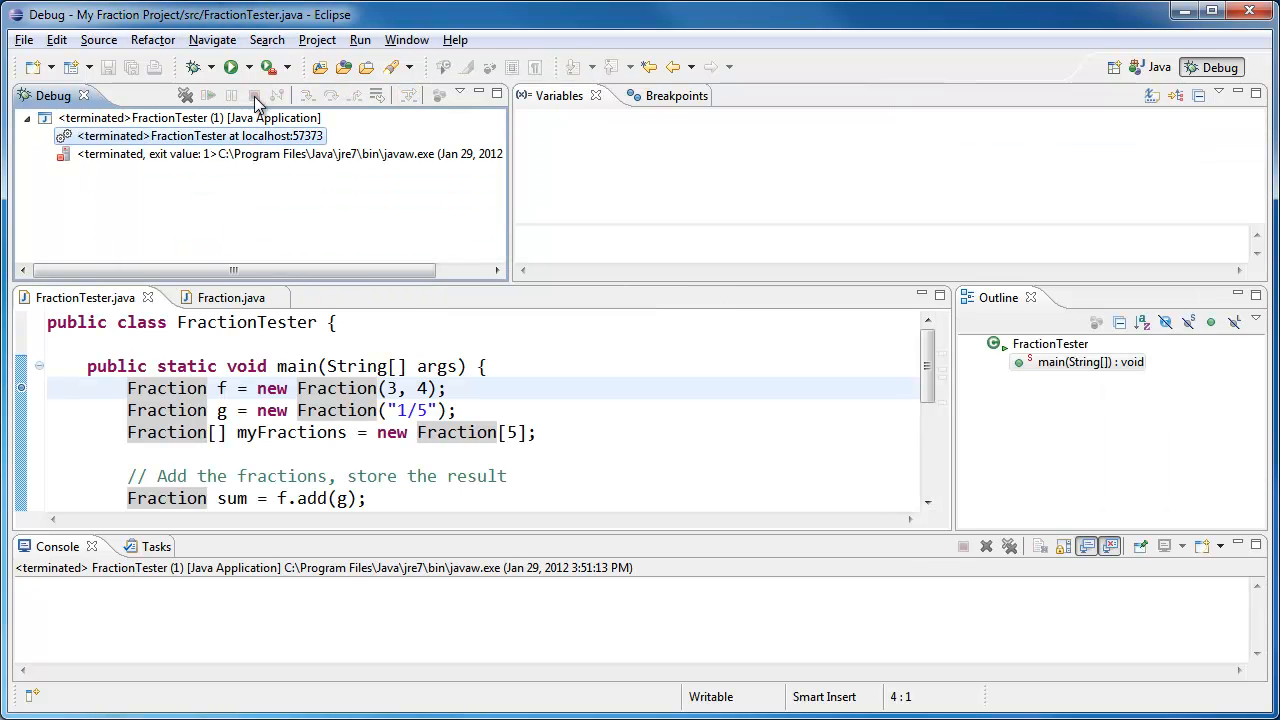
mouse_move(224, 117)
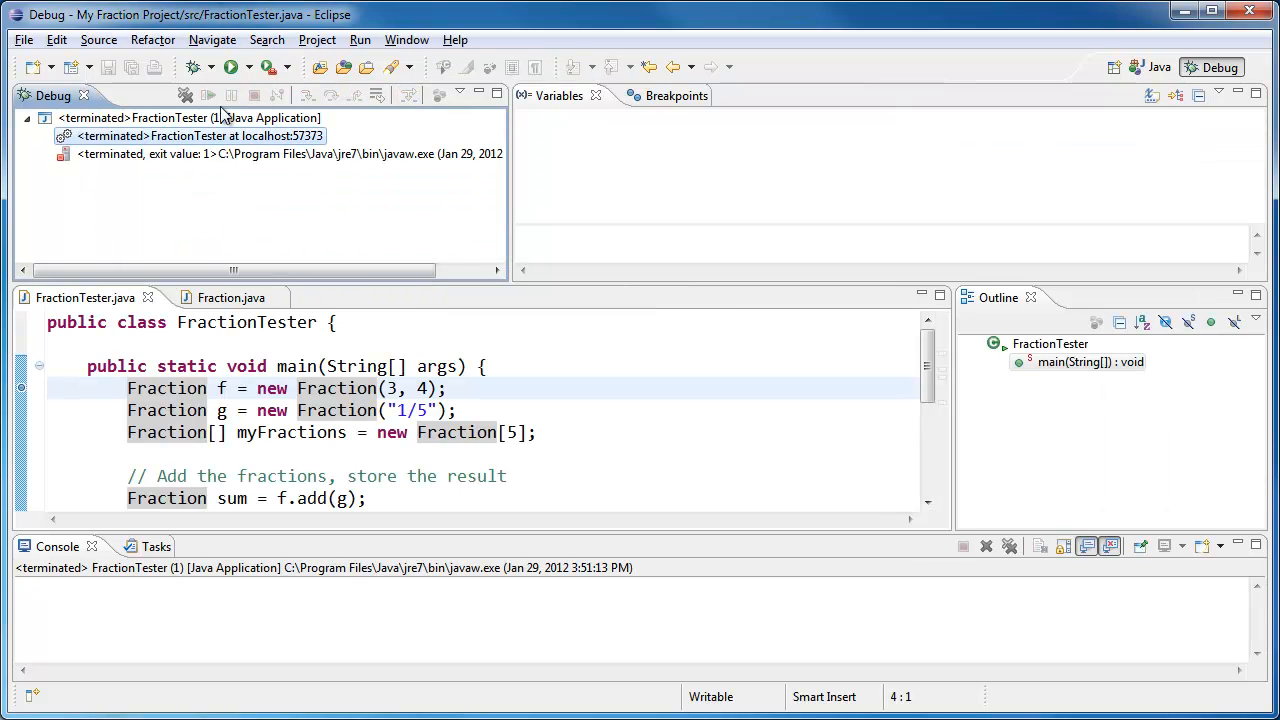
mouse_move(406, 40)
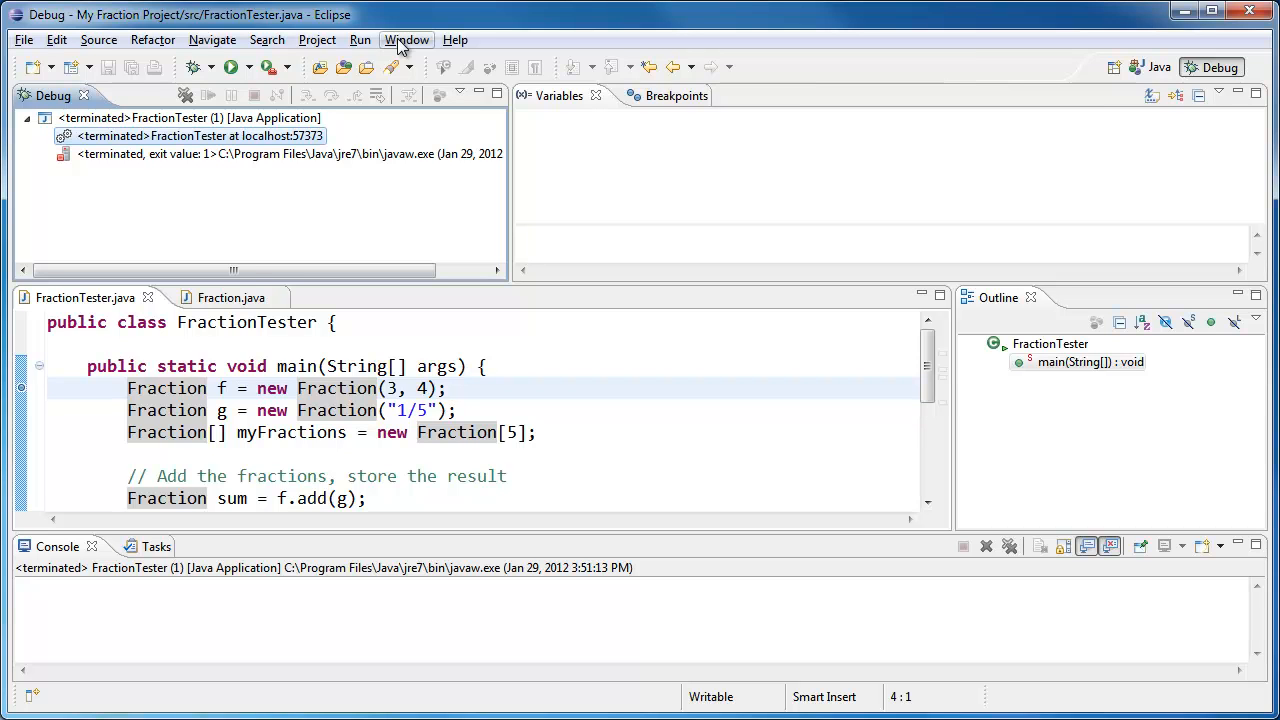
left_click(406, 39)
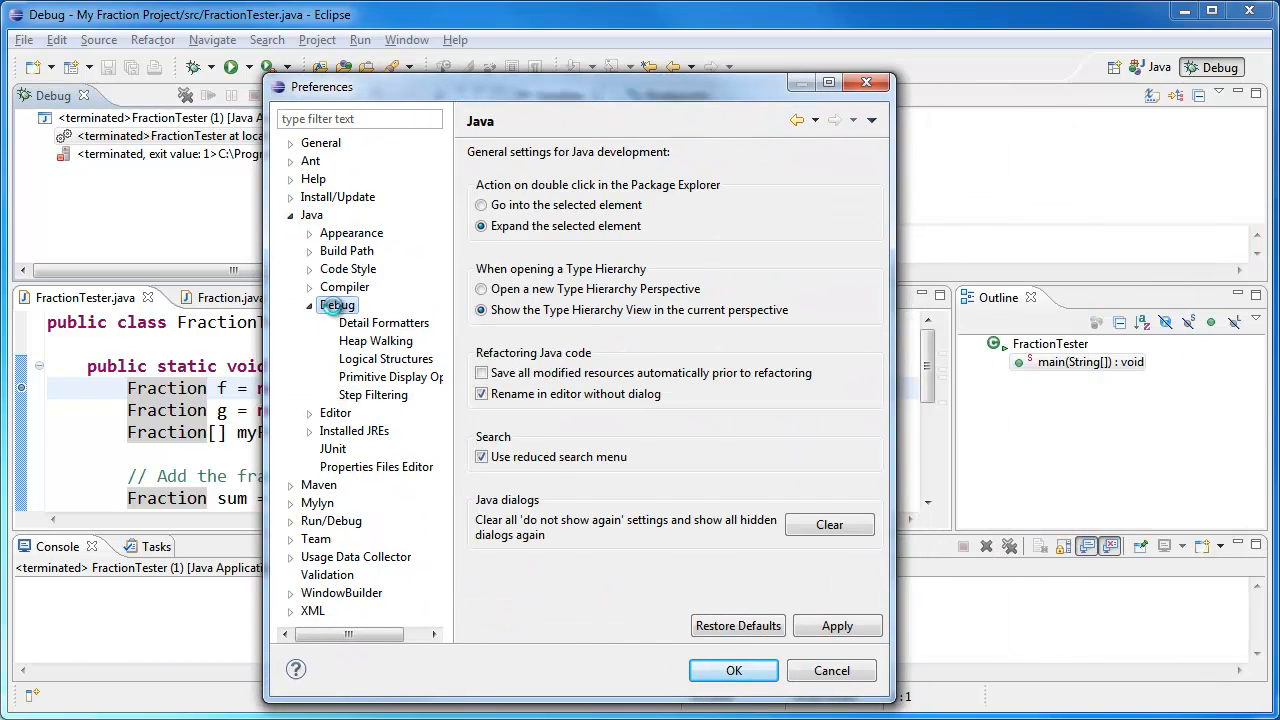
Step: Under Java > Debug > Step Filtering, enable Use Step Filters and all package filters
left_click(373, 395)
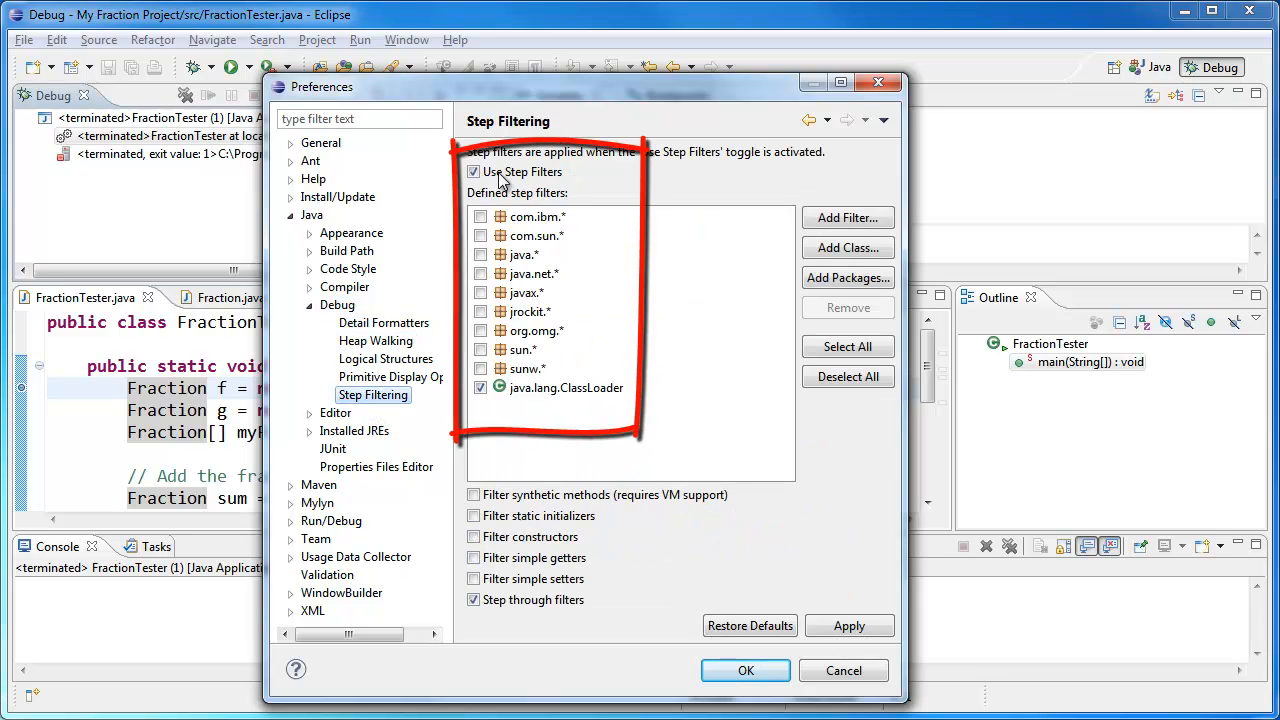
left_click(473, 171)
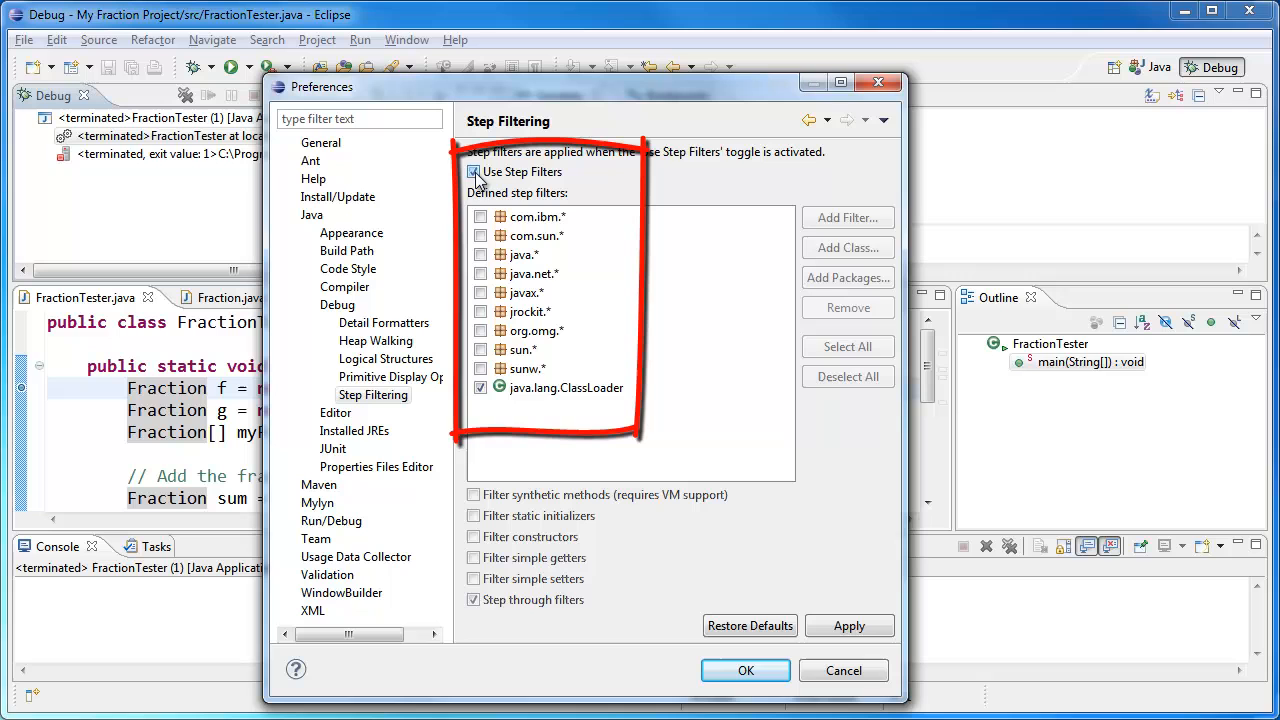
left_click(473, 172)
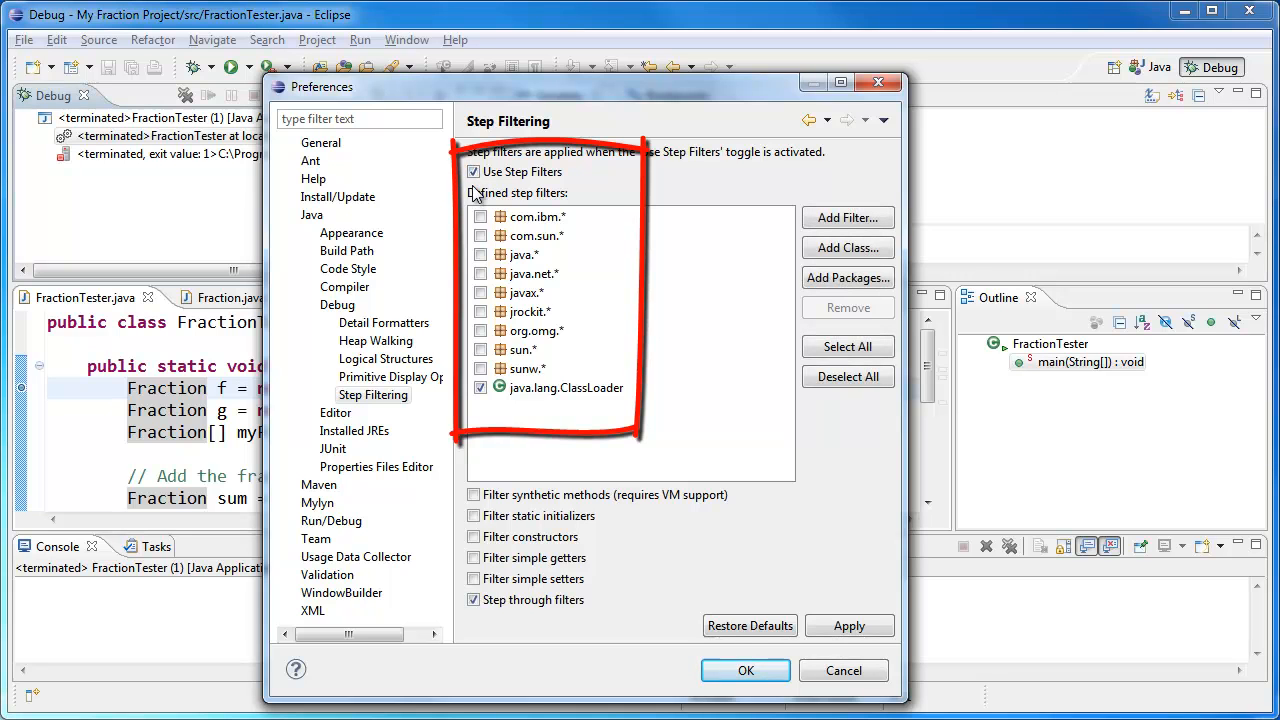
mouse_move(500, 273)
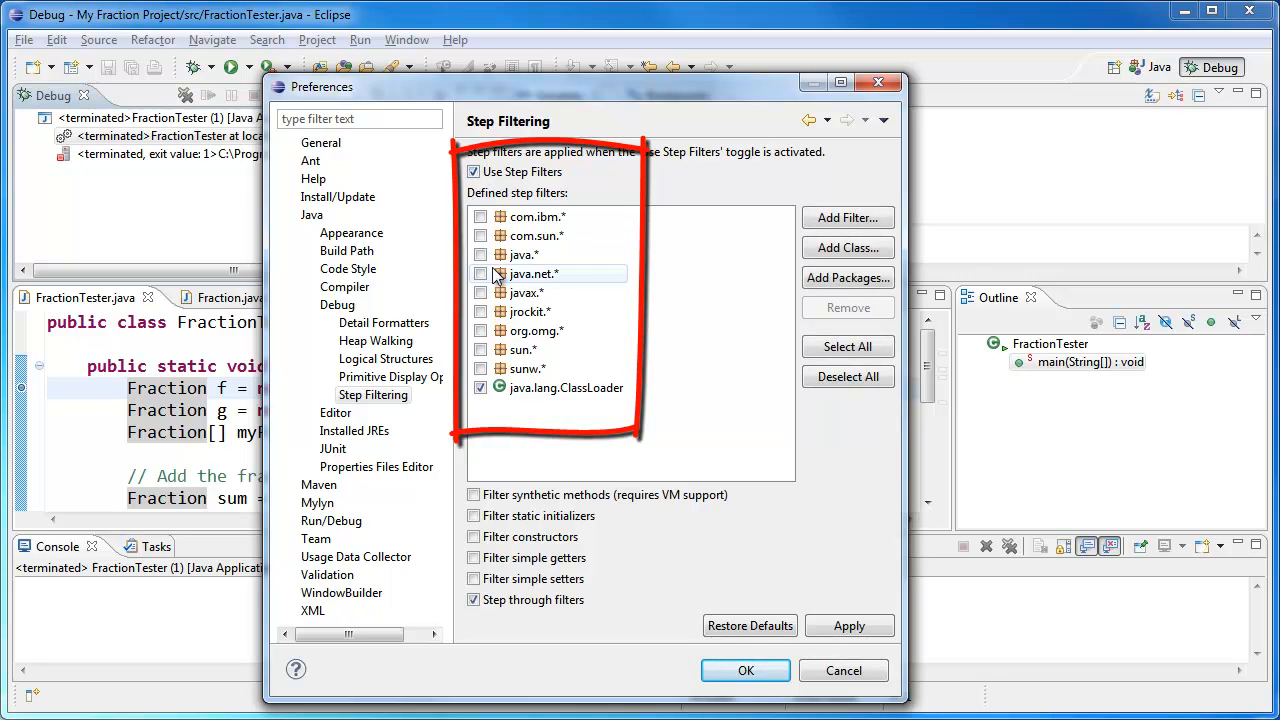
left_click(481, 216)
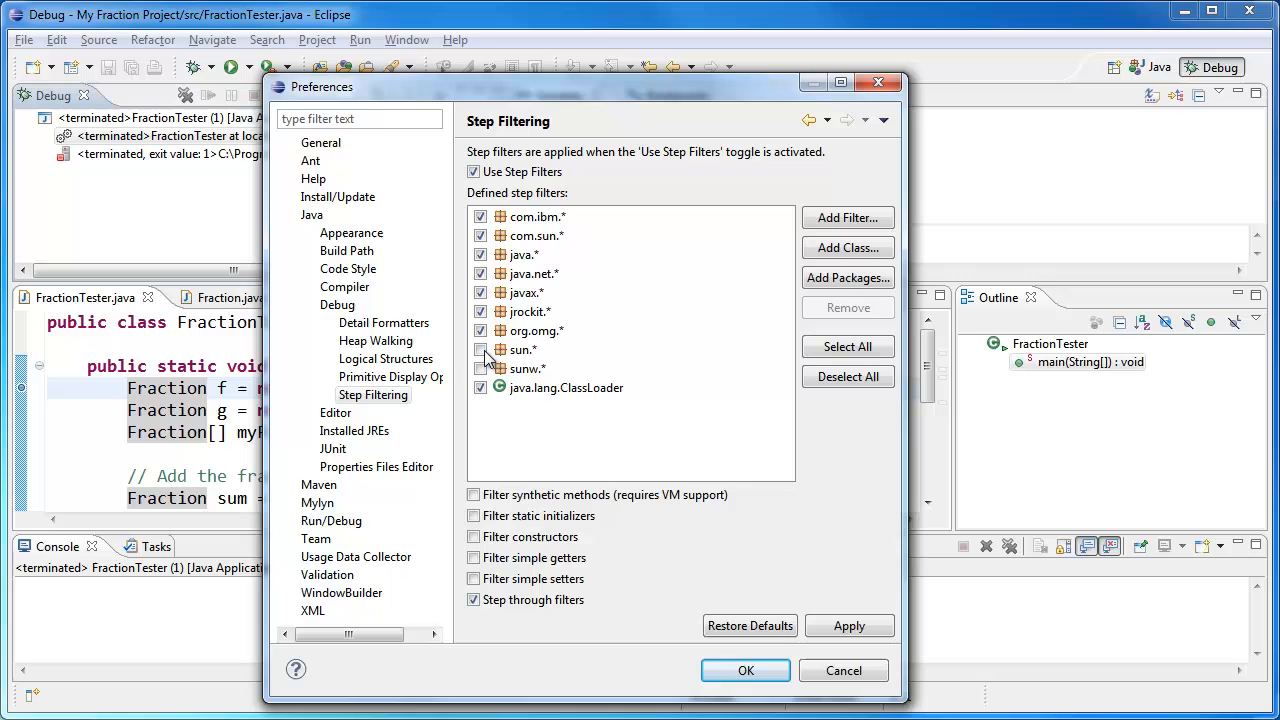
left_click(481, 350)
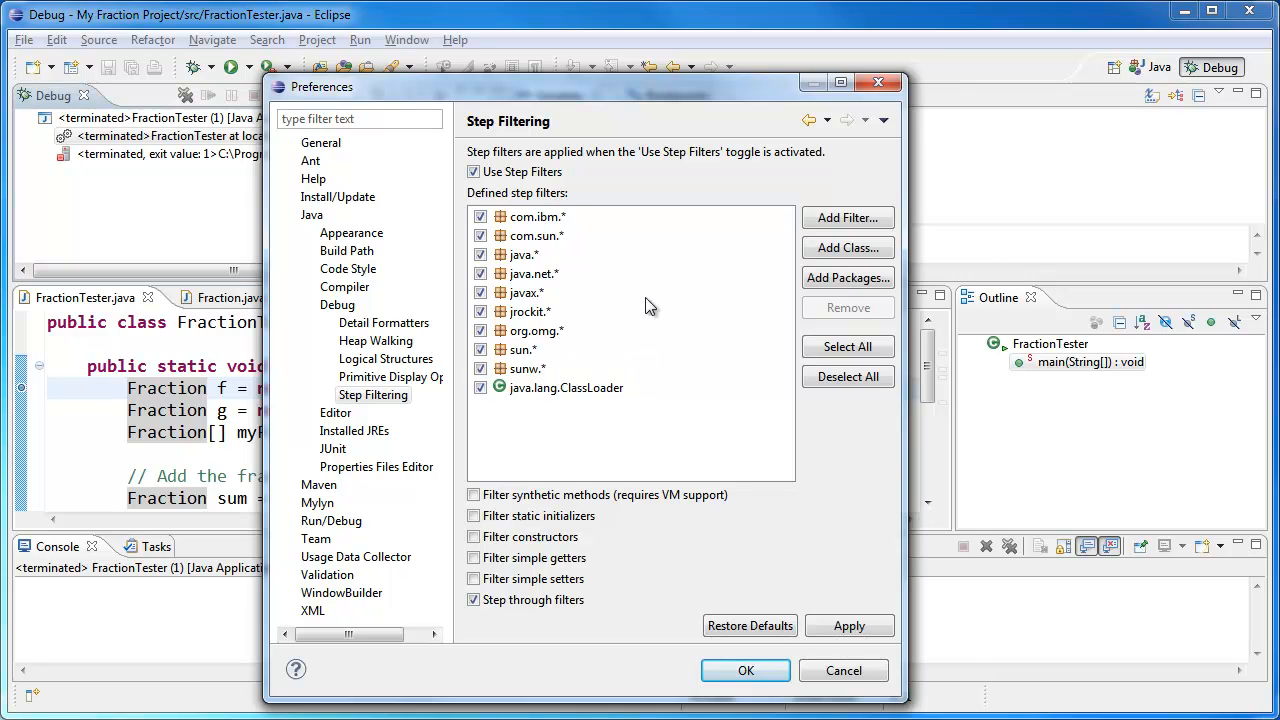
Step: Save the step filter preferences with OK and return to the Java perspective
left_click(537, 216)
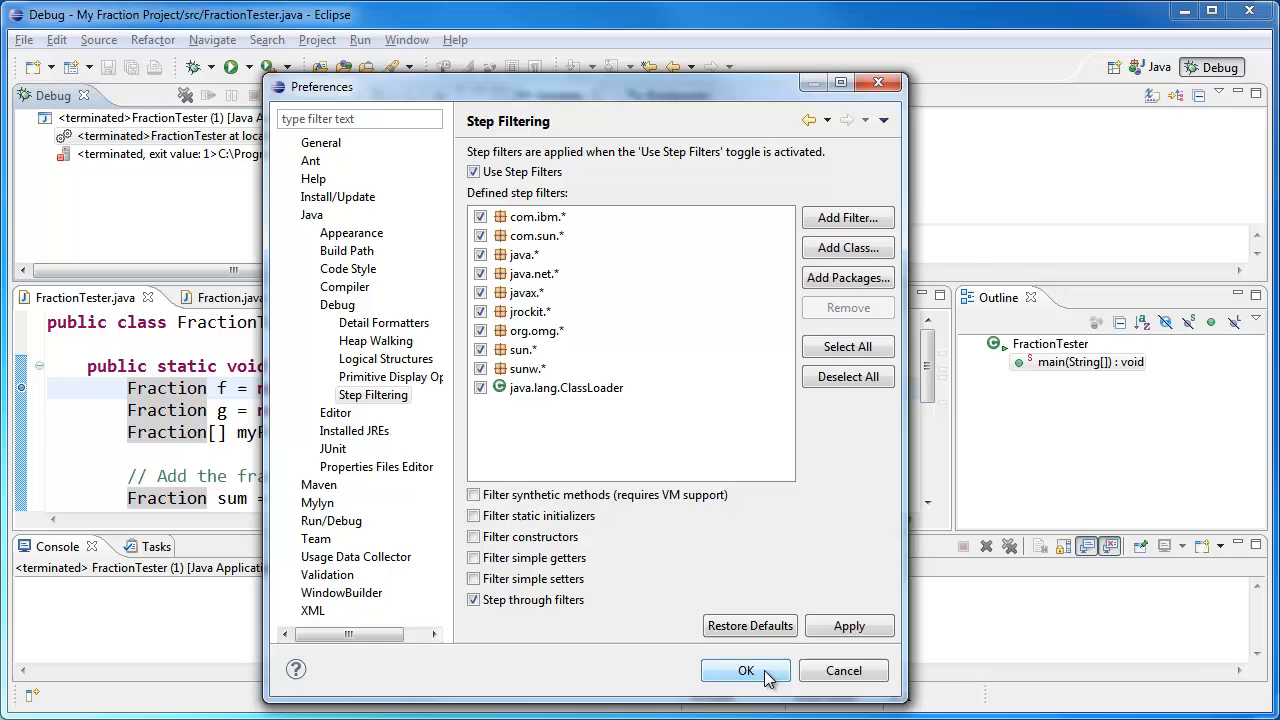
left_click(745, 670)
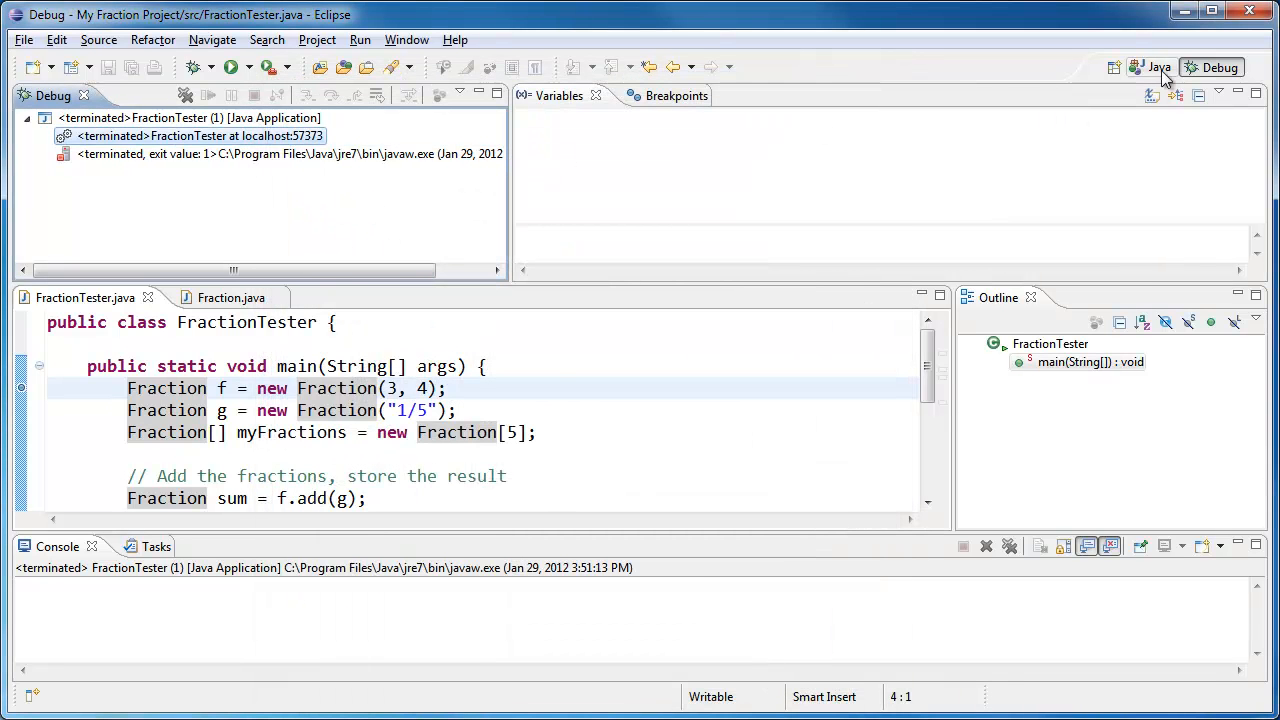
left_click(1158, 67)
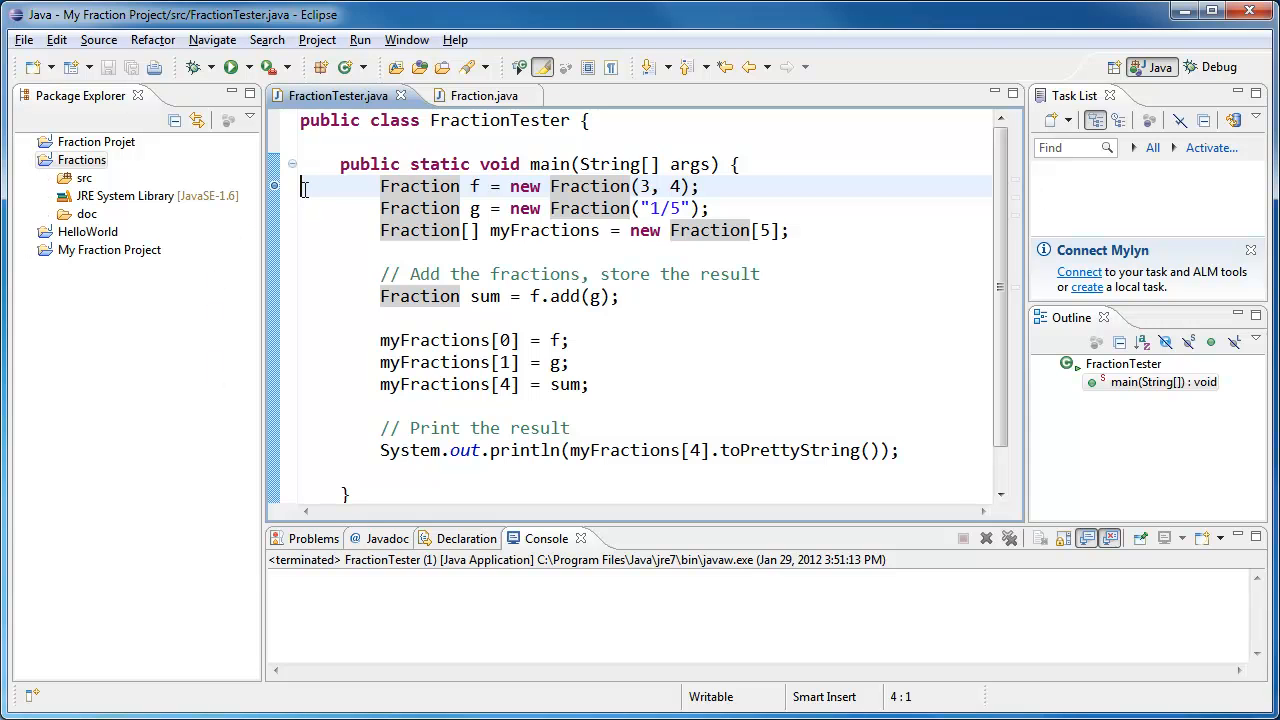
mouse_move(196, 67)
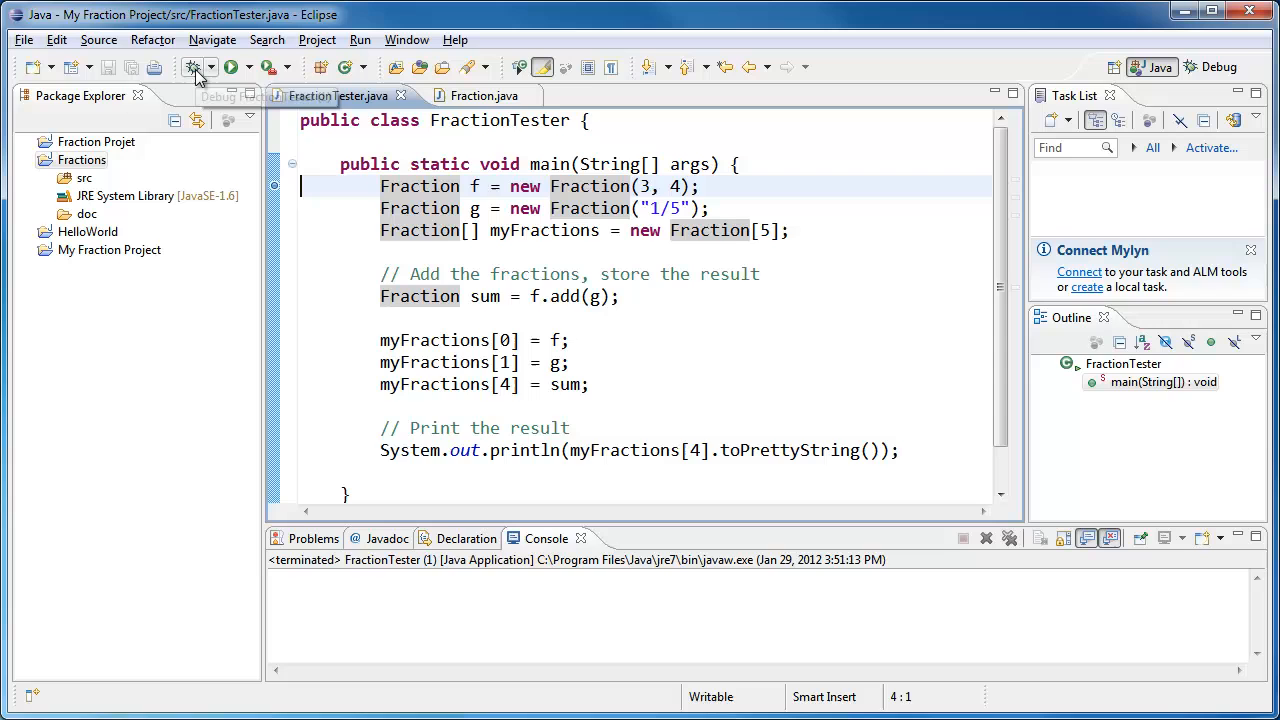
Step: Relaunch FractionTester in debug mode, pausing at the line 4 breakpoint
left_click(233, 67)
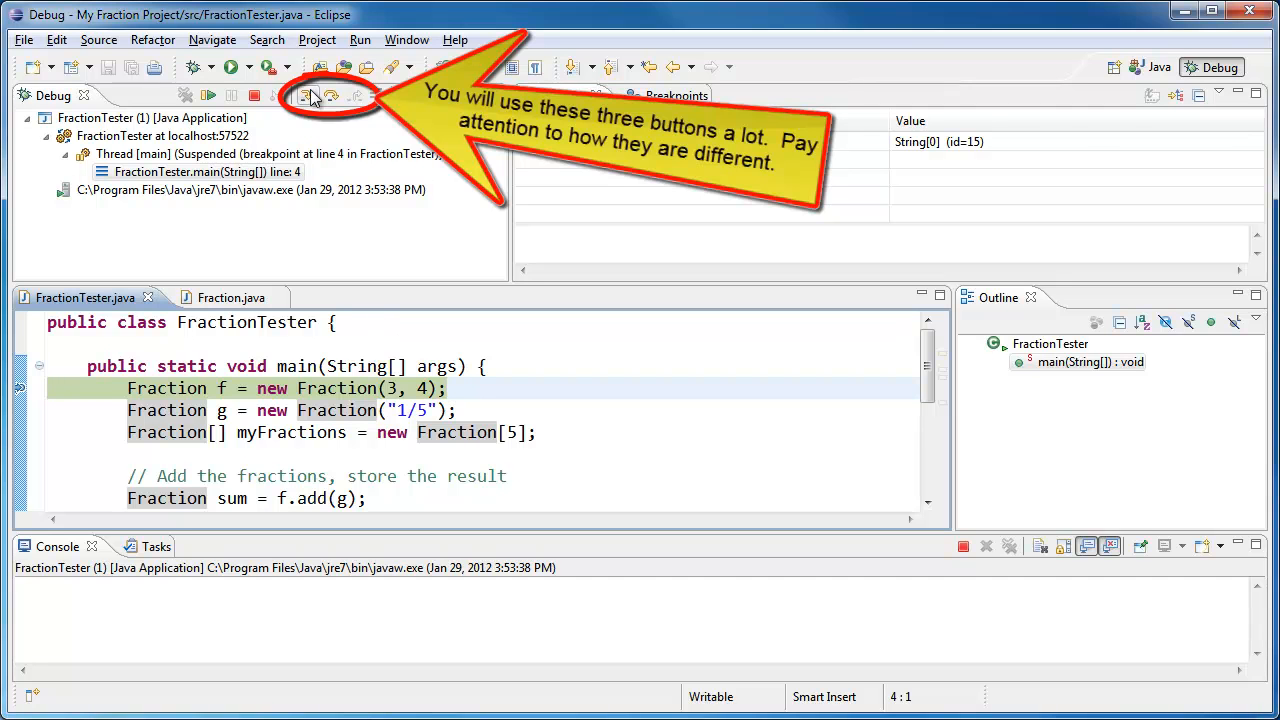
Step: Step into the Fraction constructor and view this object's numerator and denominator fields
left_click(307, 95)
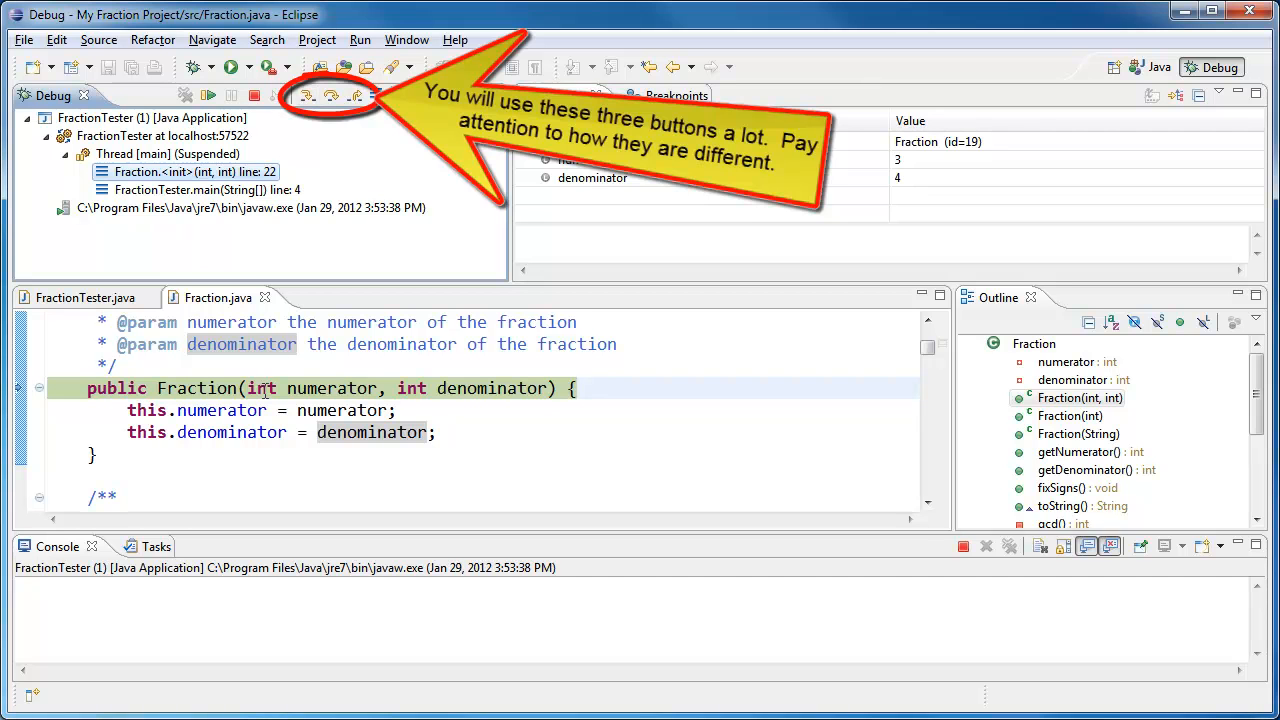
mouse_move(197, 388)
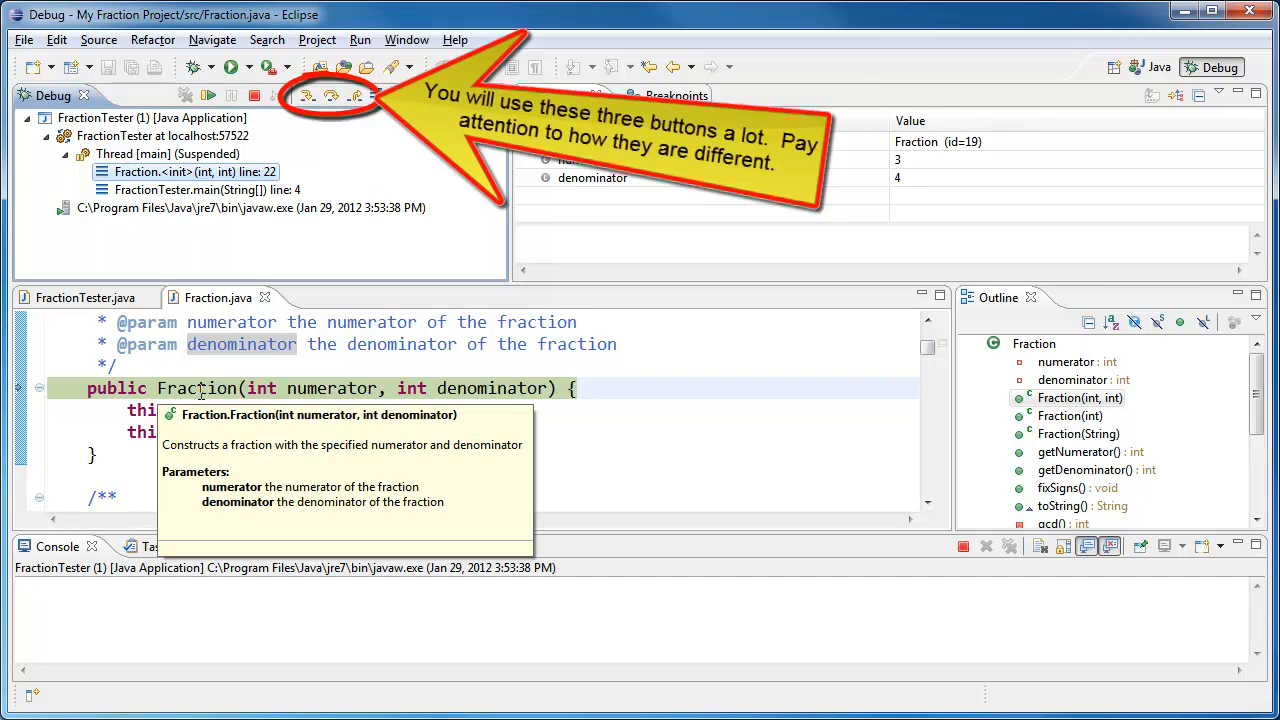
mouse_move(525, 548)
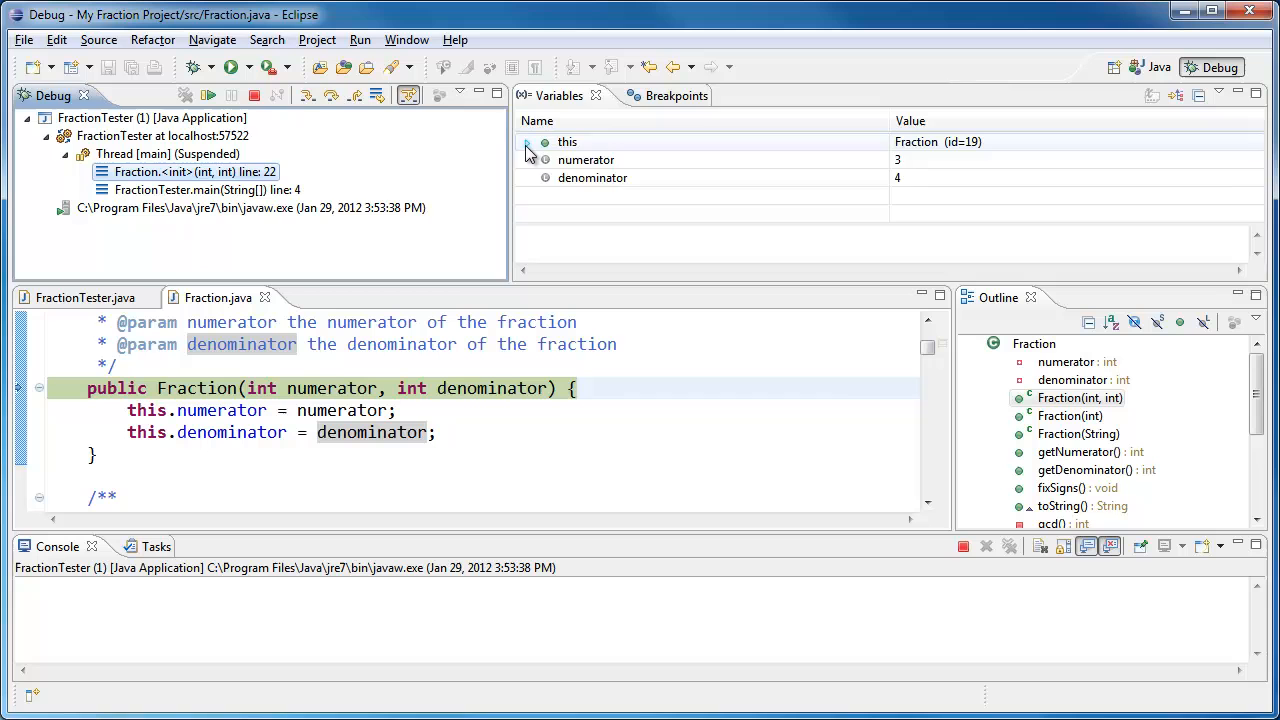
left_click(527, 142)
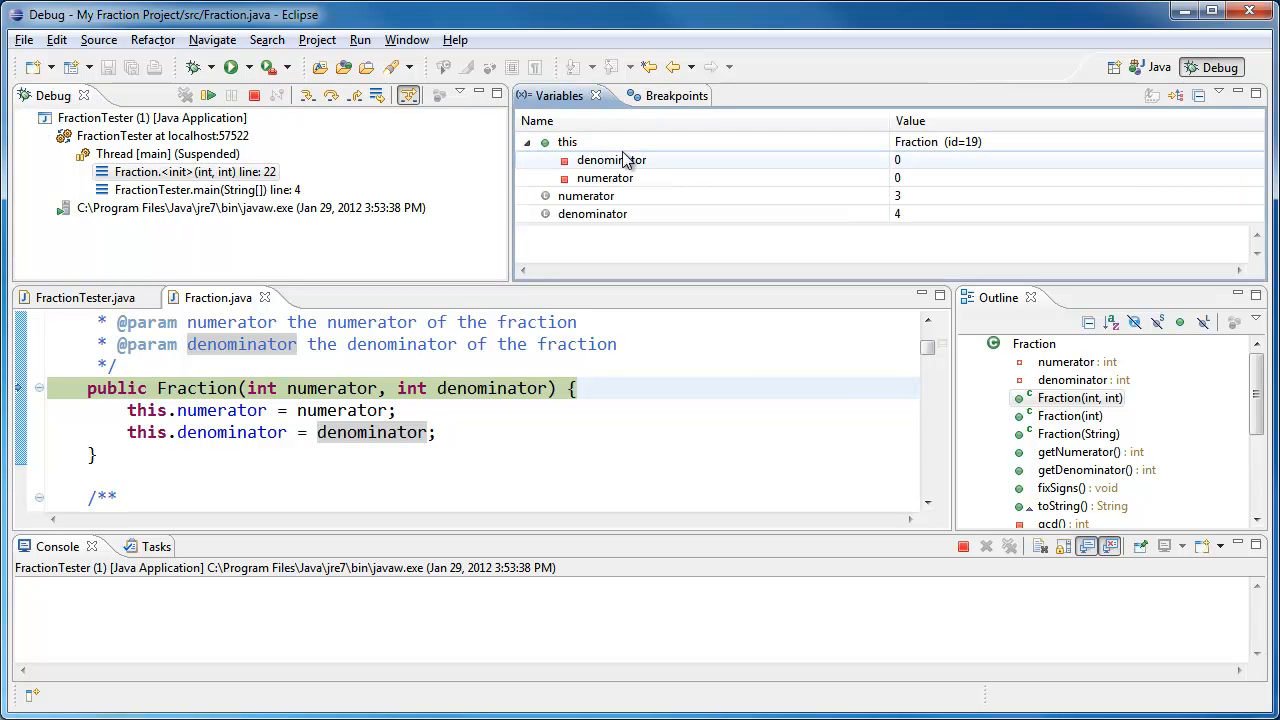
mouse_move(617, 150)
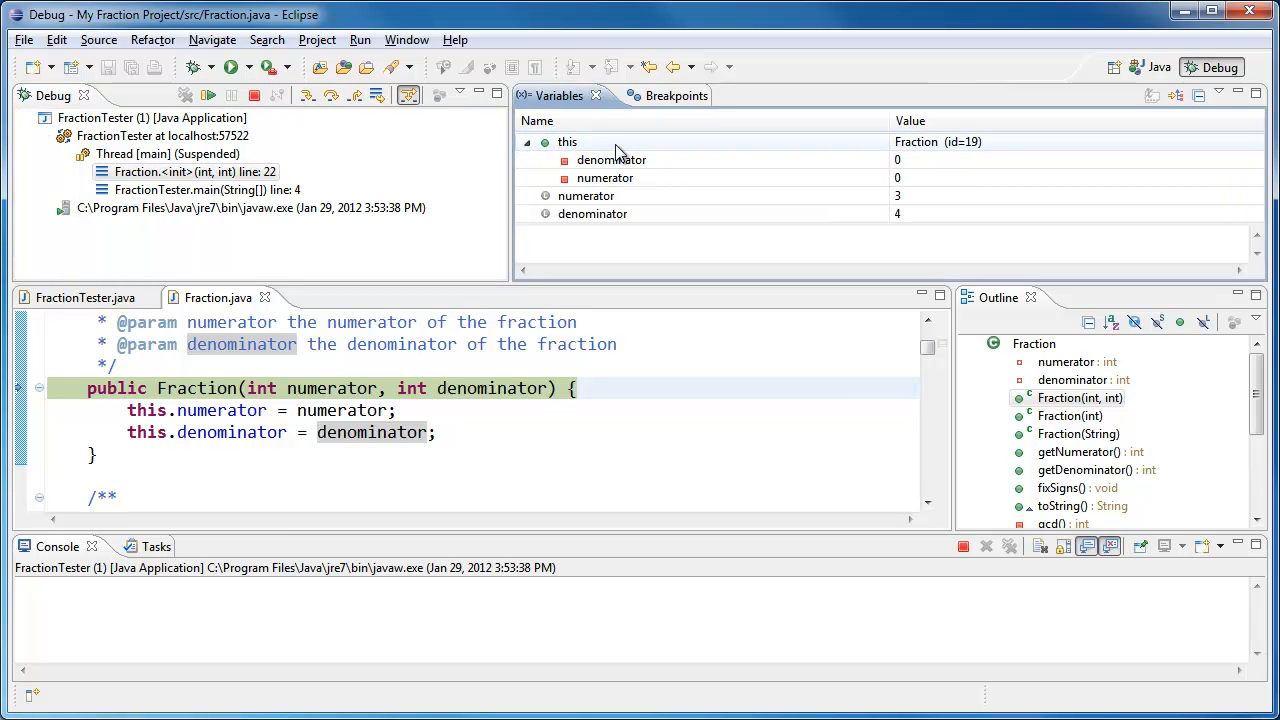
left_click(611, 160)
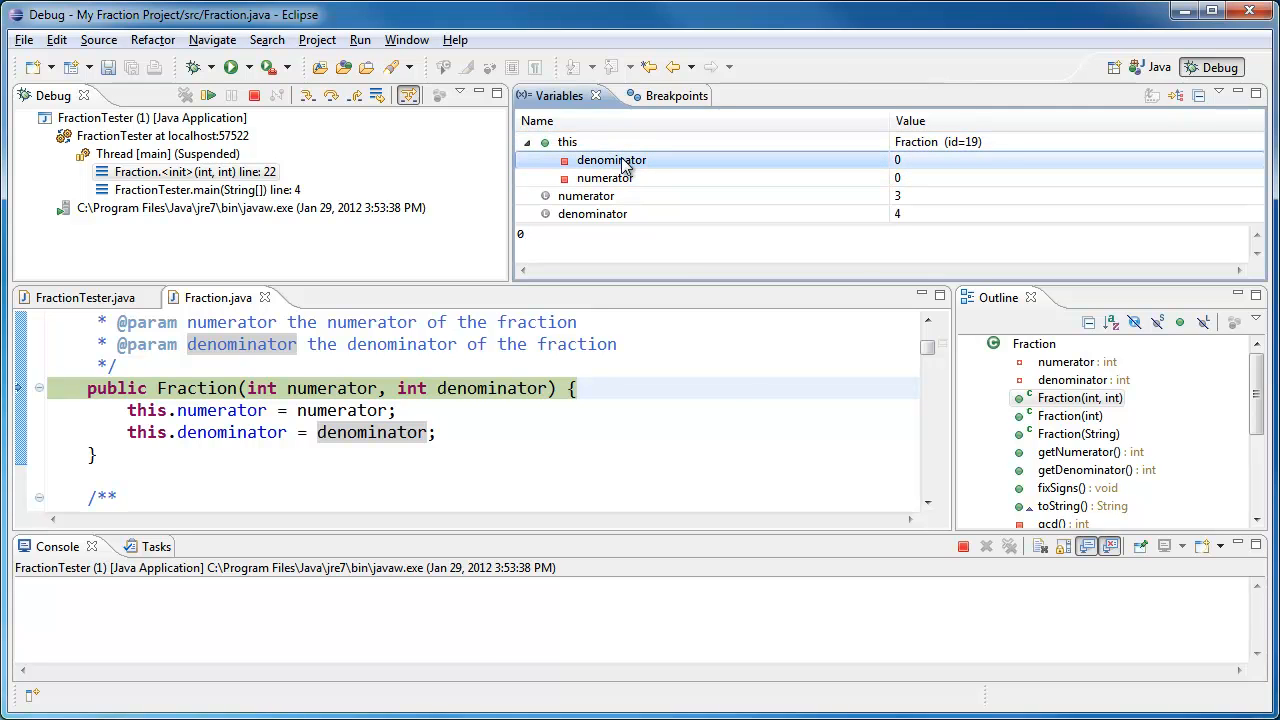
left_click(604, 178)
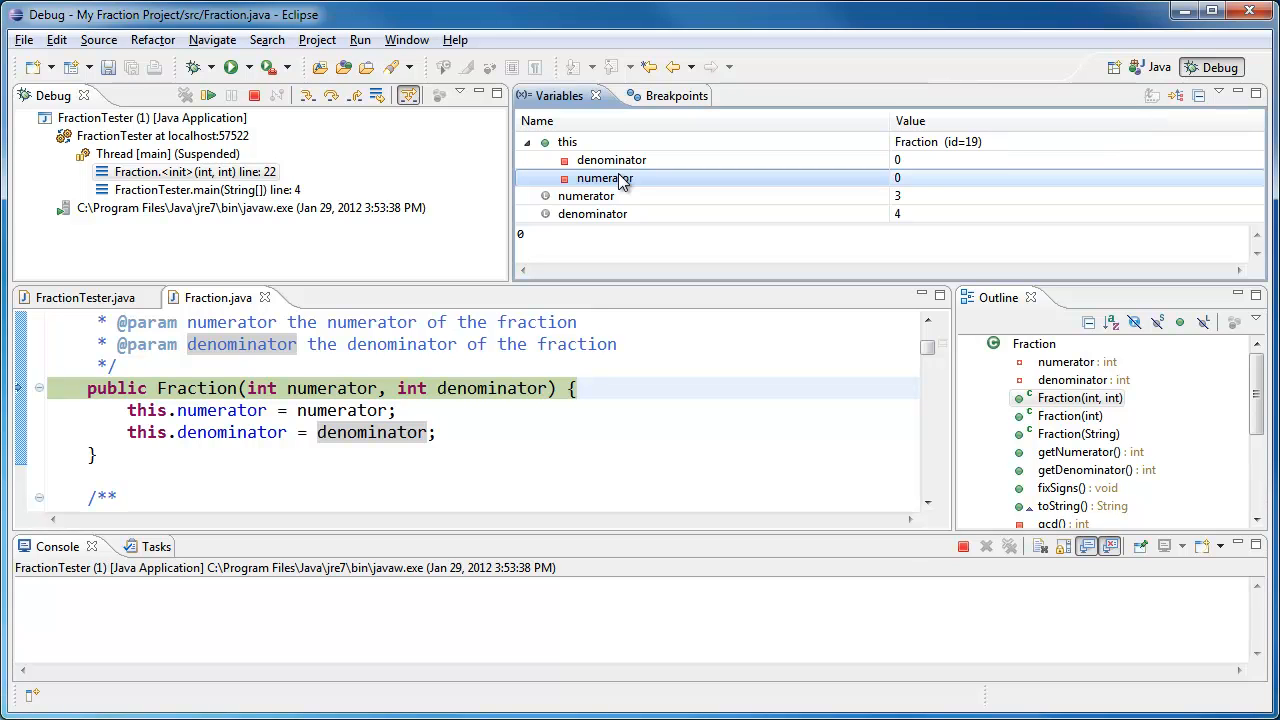
mouse_move(640, 210)
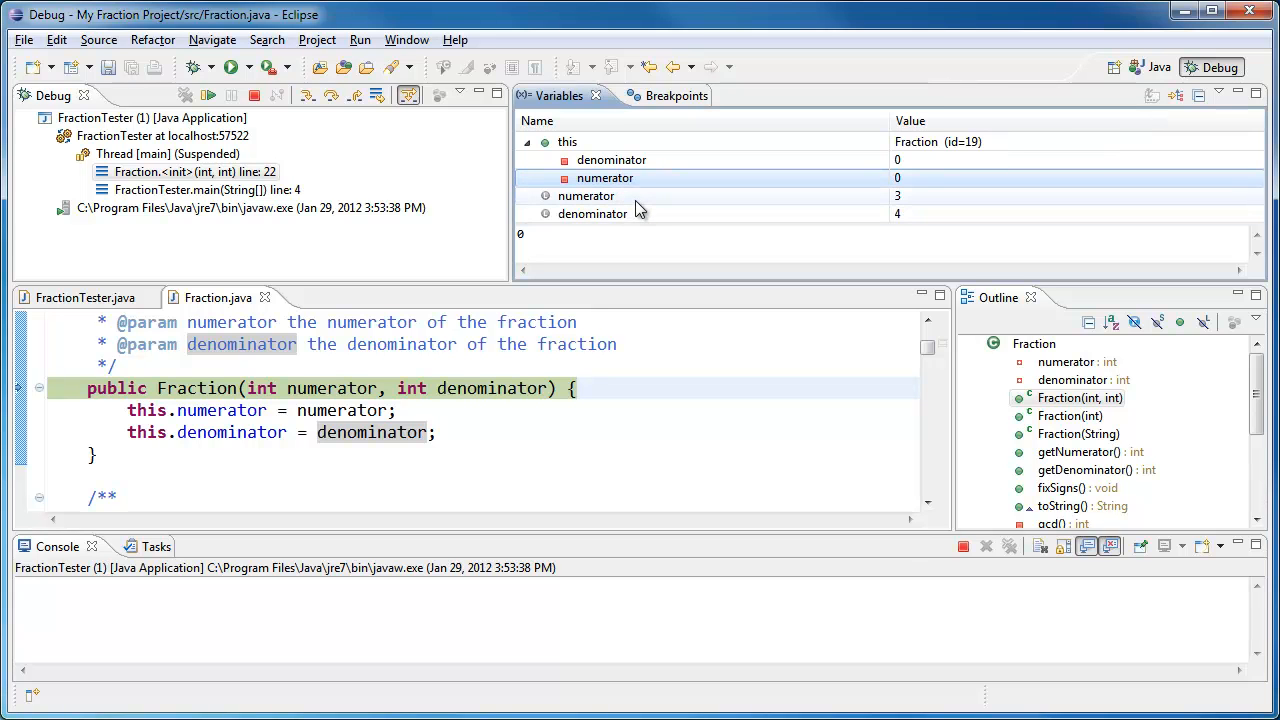
Step: Compare the arguments numerator=3 and denominator=4 with the still-zero fields
left_click(593, 213)
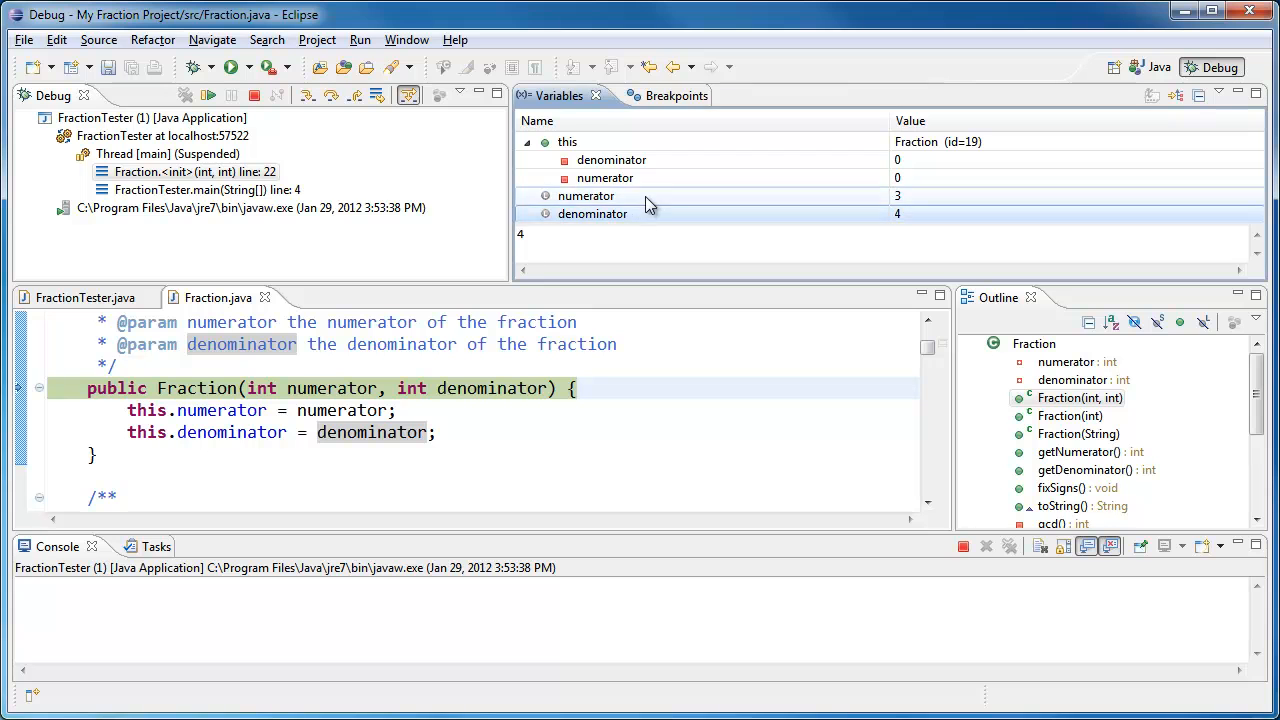
left_click(586, 195)
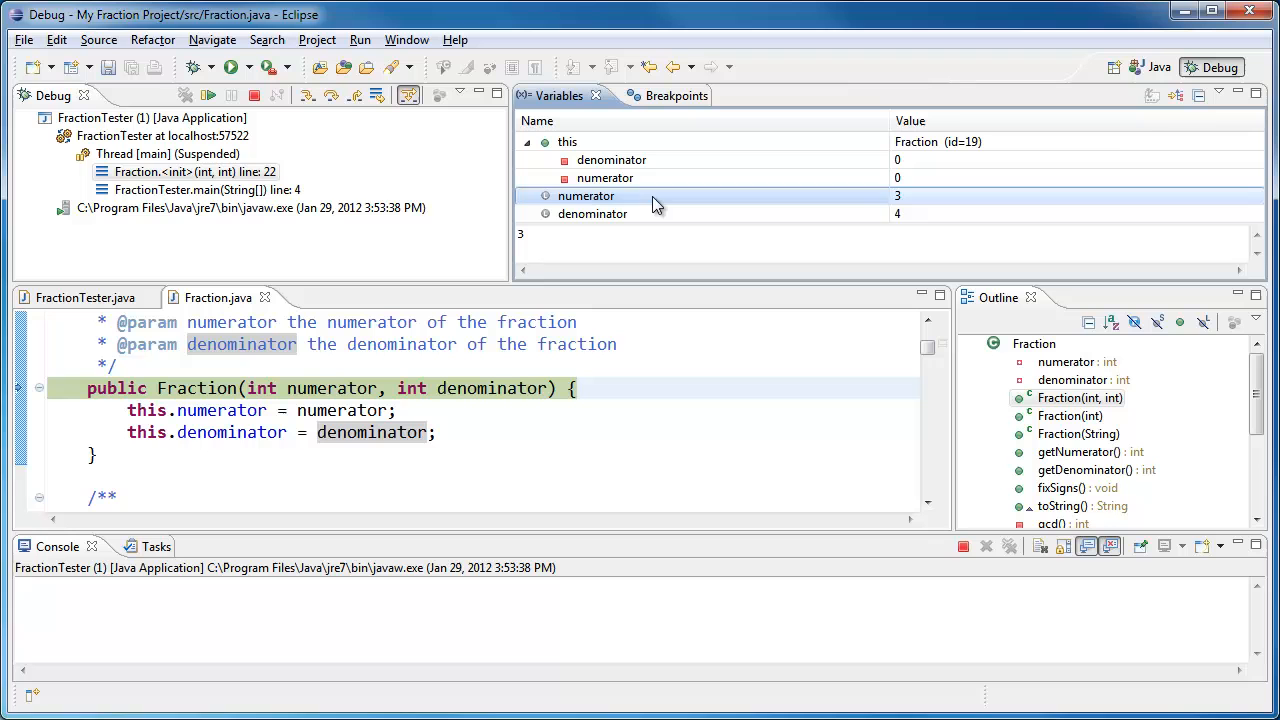
mouse_move(745, 208)
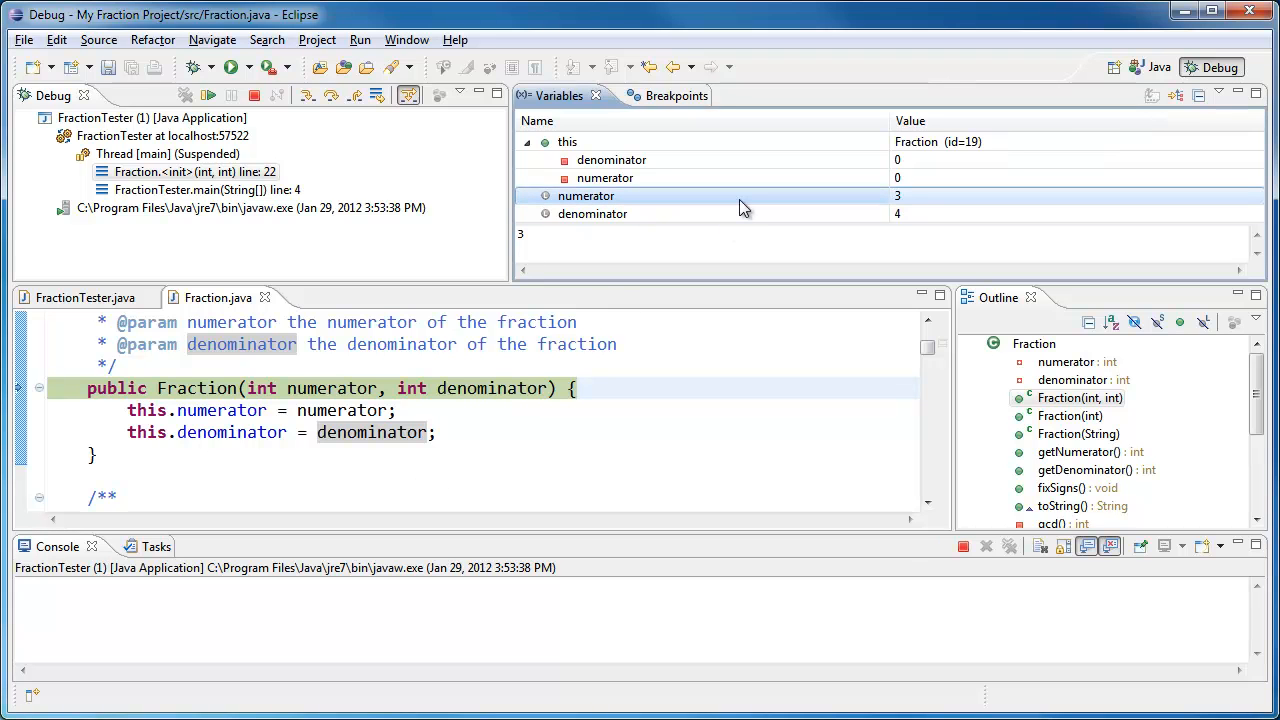
mouse_move(810, 188)
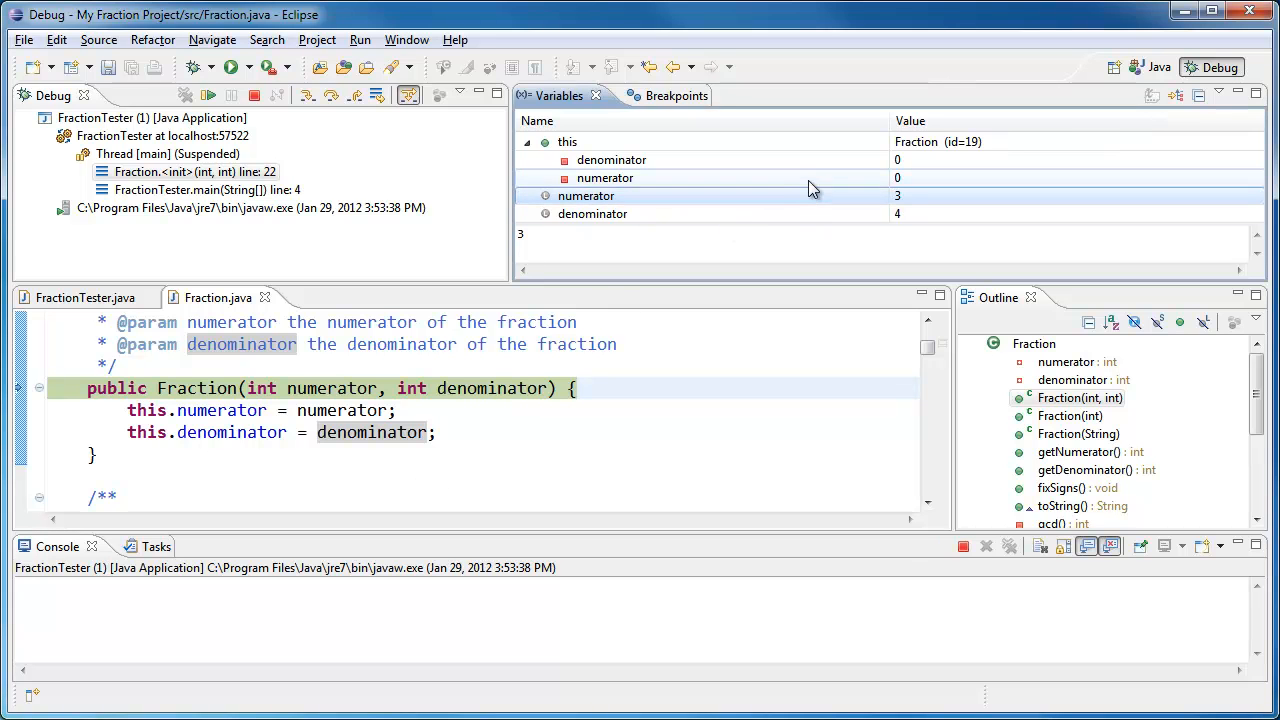
left_click(605, 177)
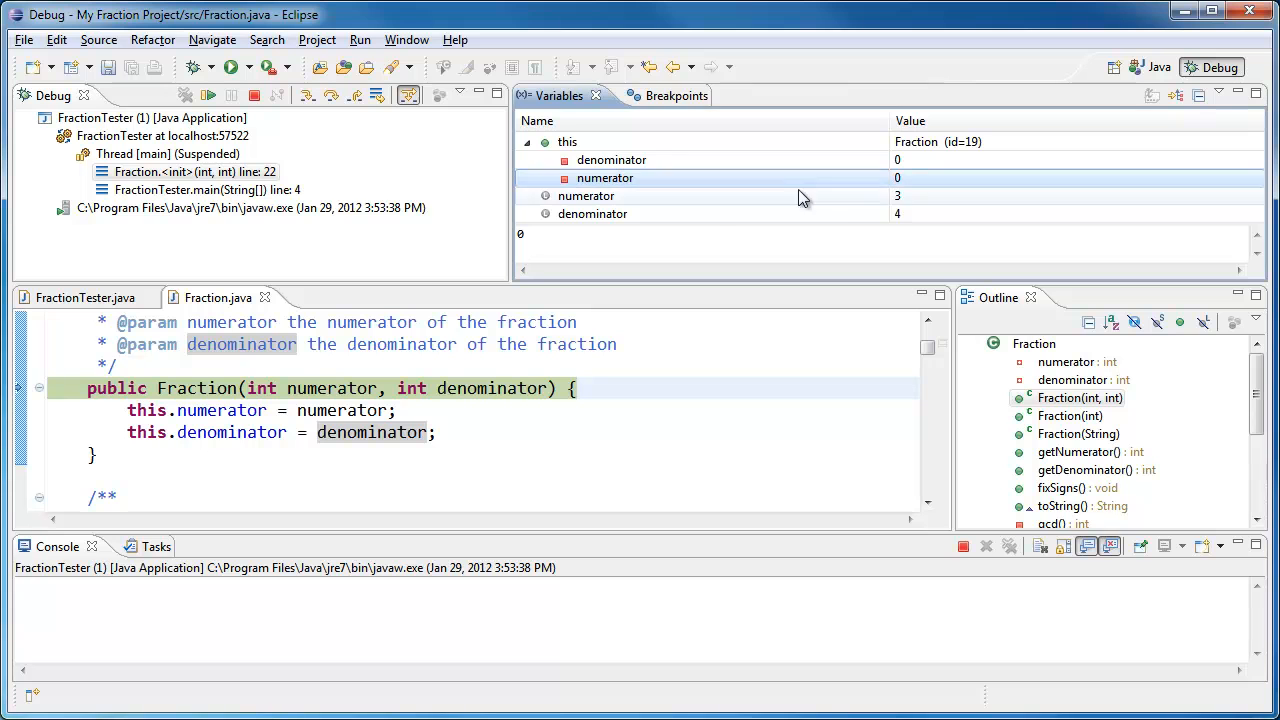
left_click(592, 214)
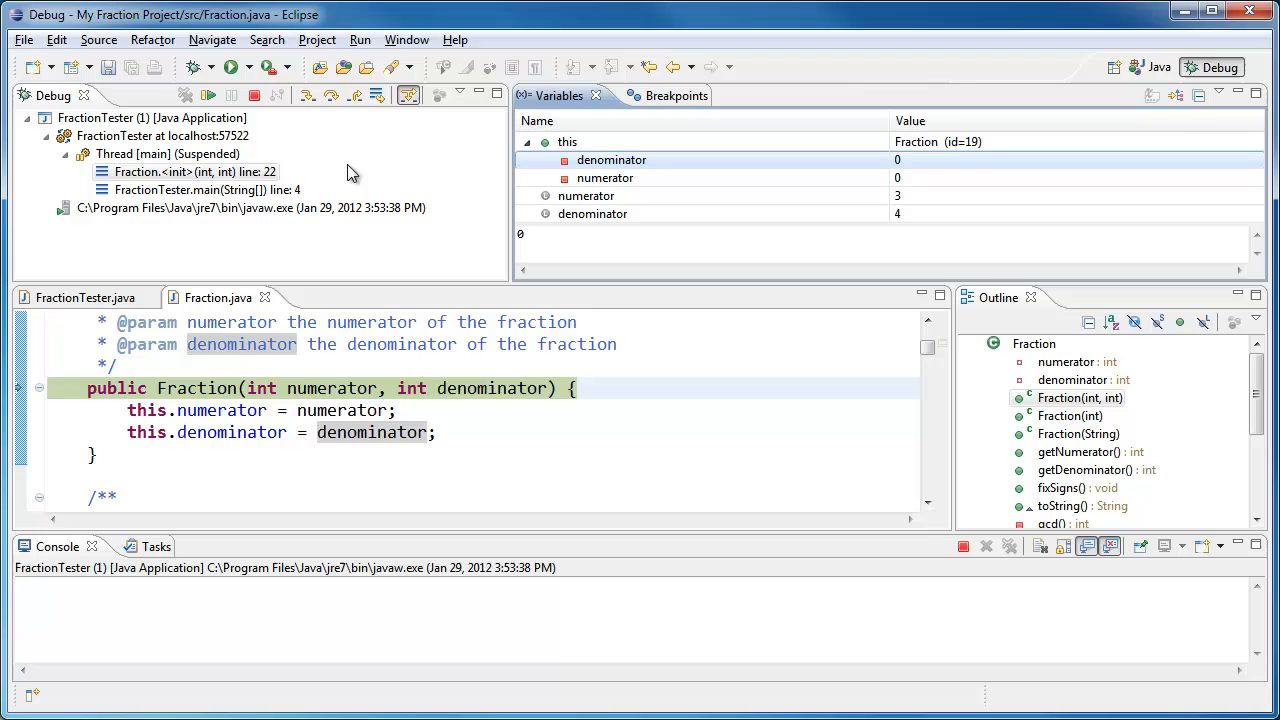
mouse_move(309, 96)
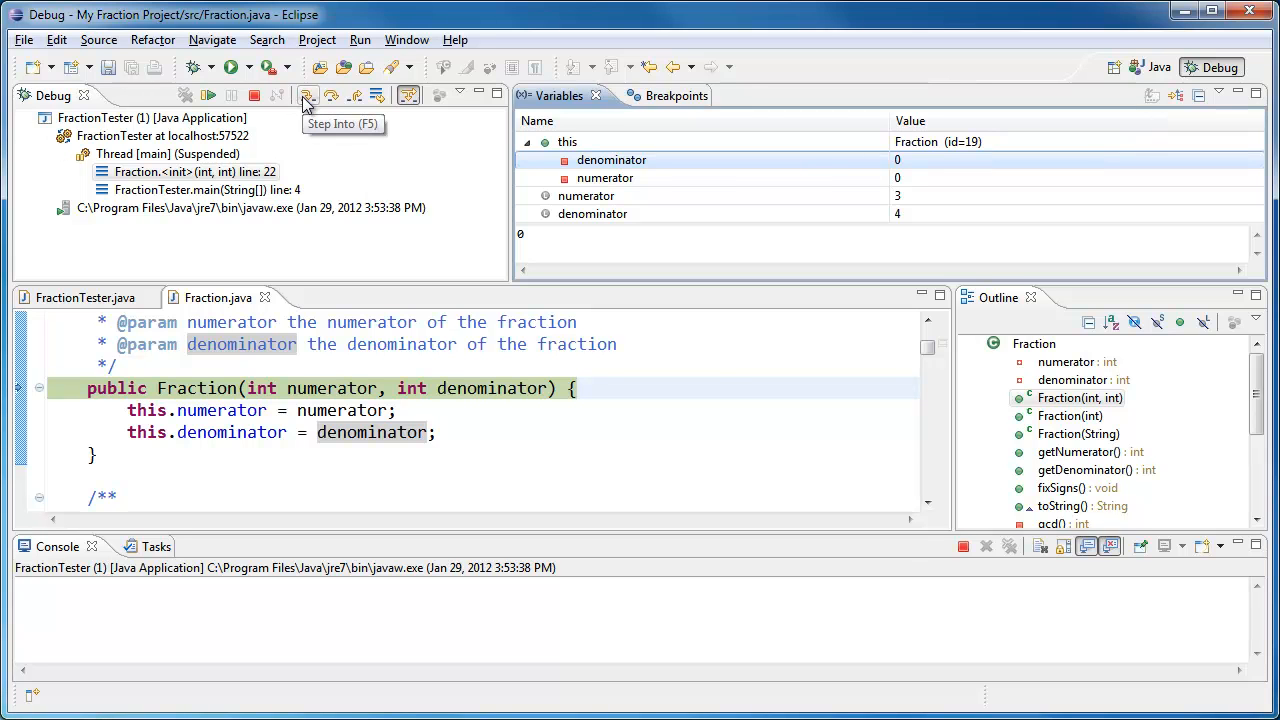
Step: Step through constructor lines 23–25, seeing numerator become 3, back to main line 5
left_click(305, 95)
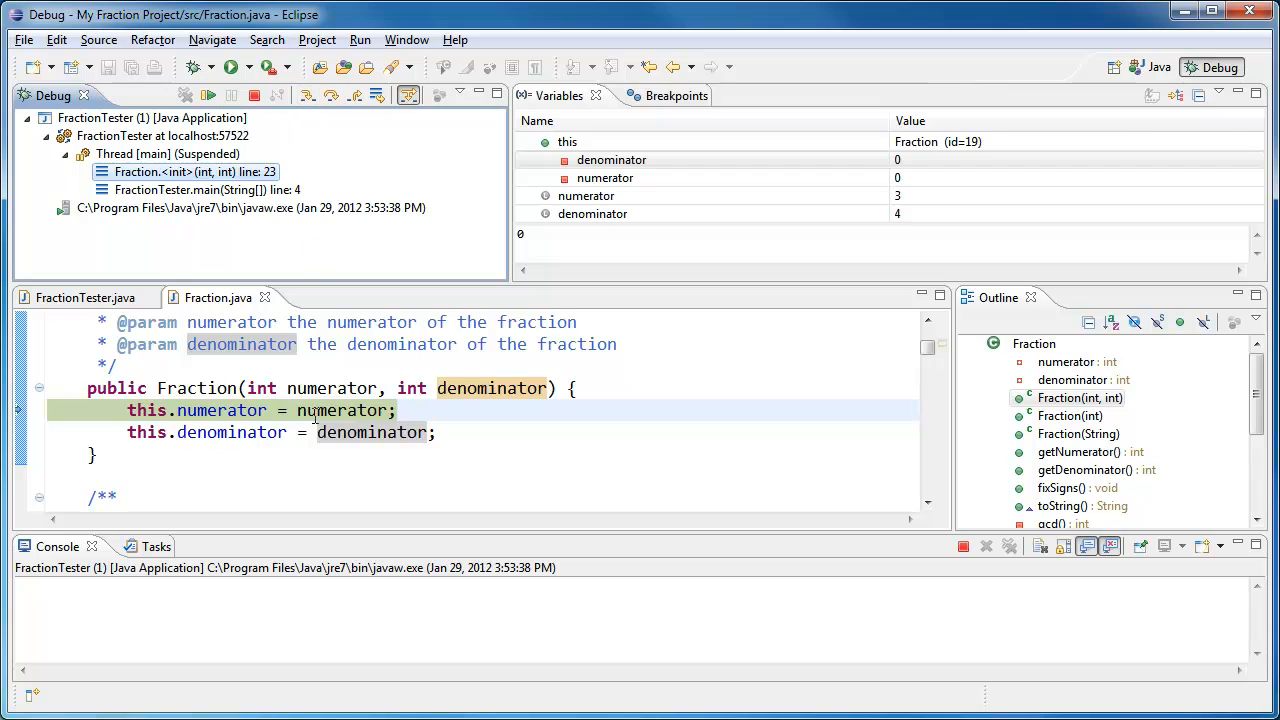
mouse_move(407, 412)
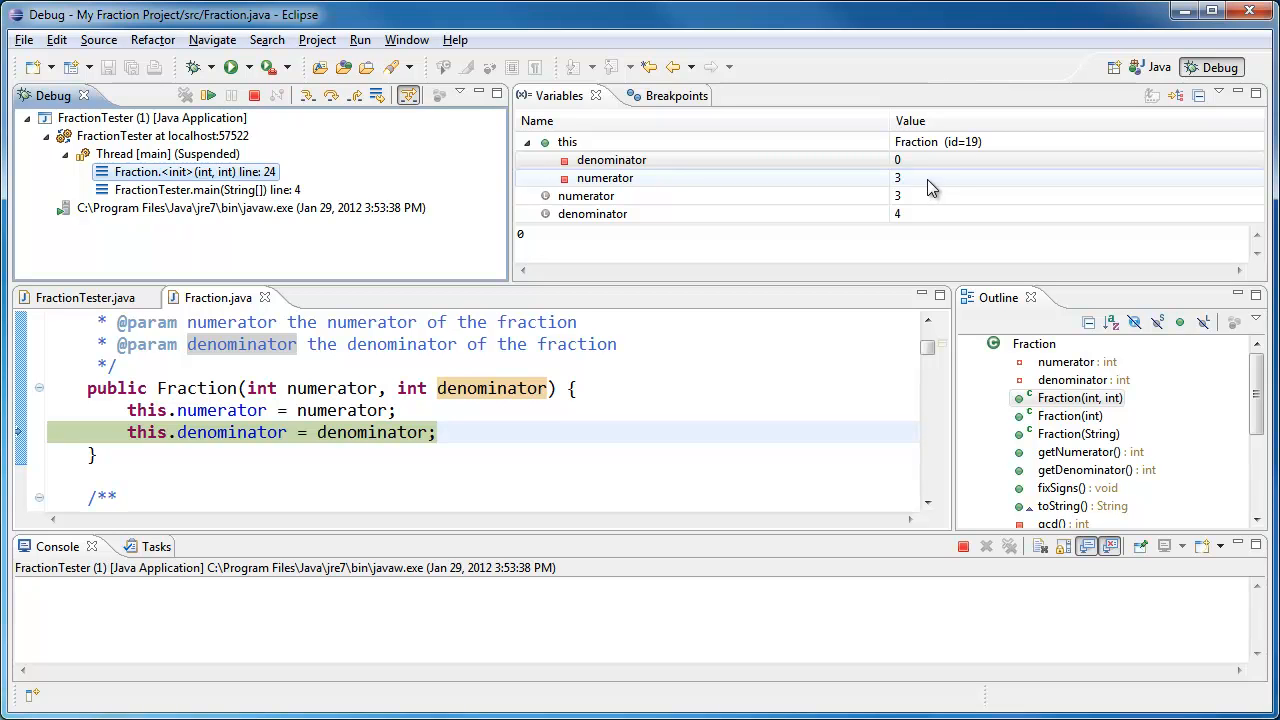
left_click(605, 178)
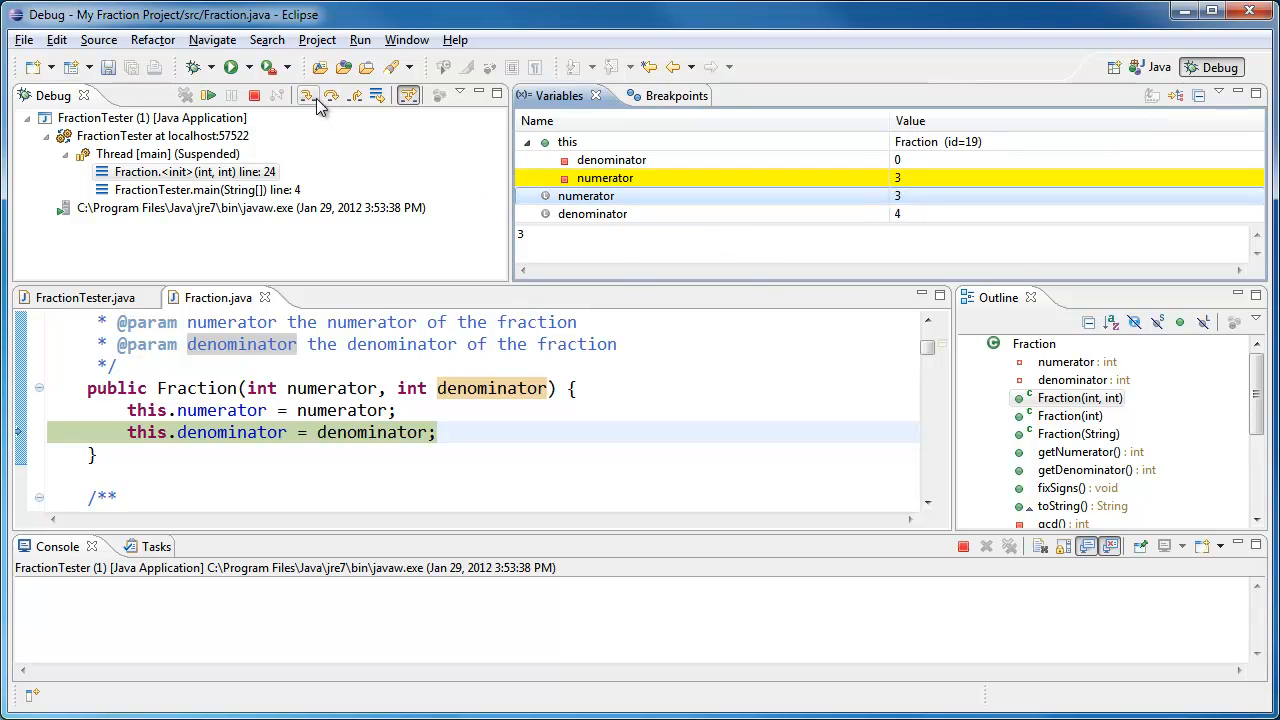
left_click(308, 95)
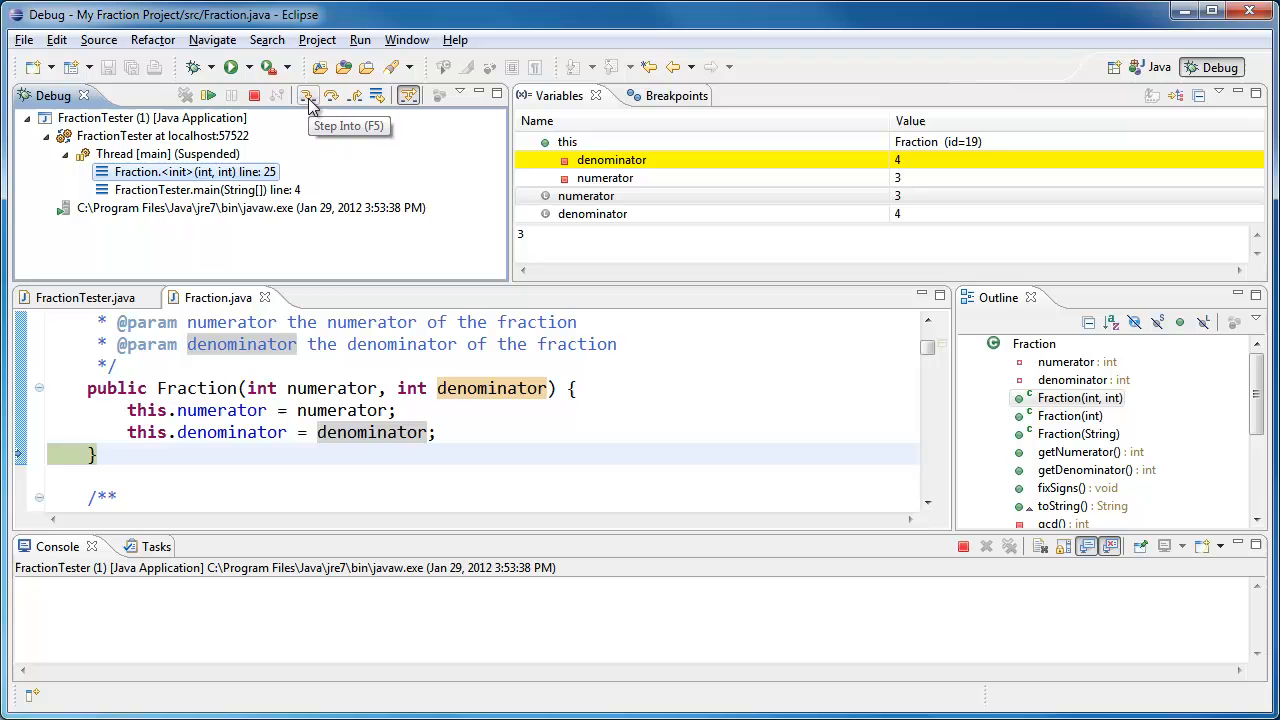
left_click(308, 95)
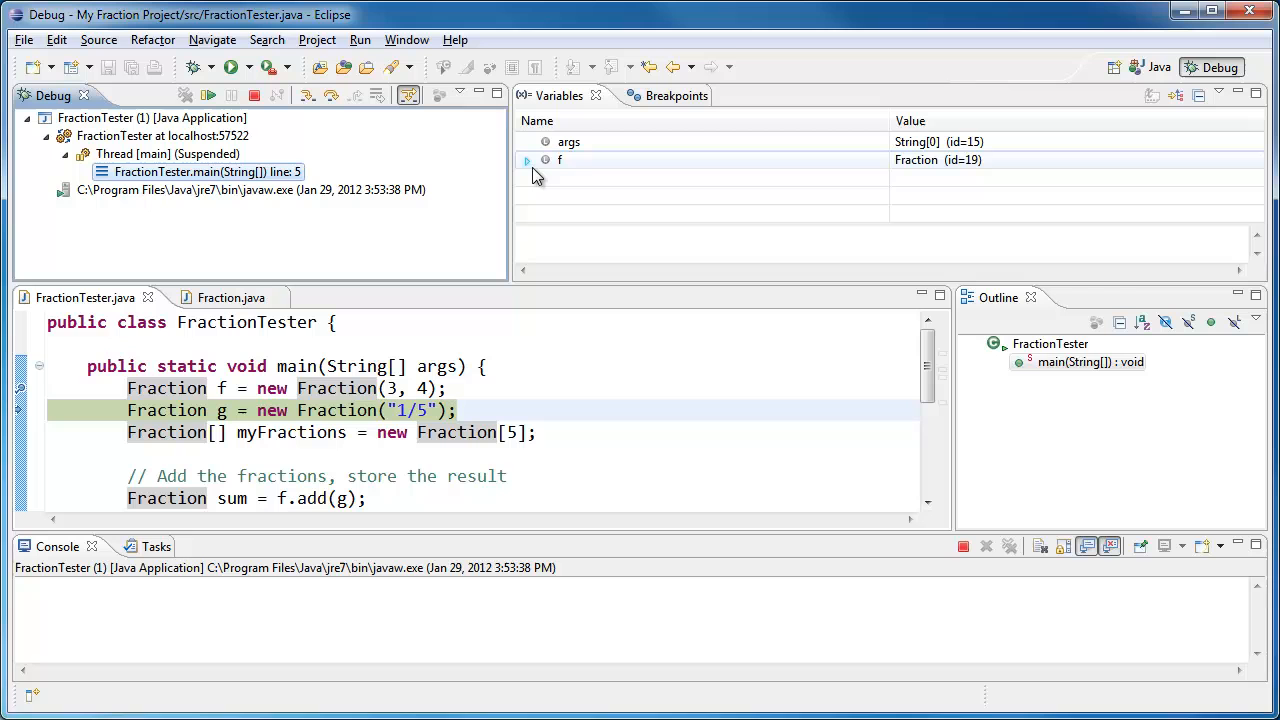
mouse_move(528, 166)
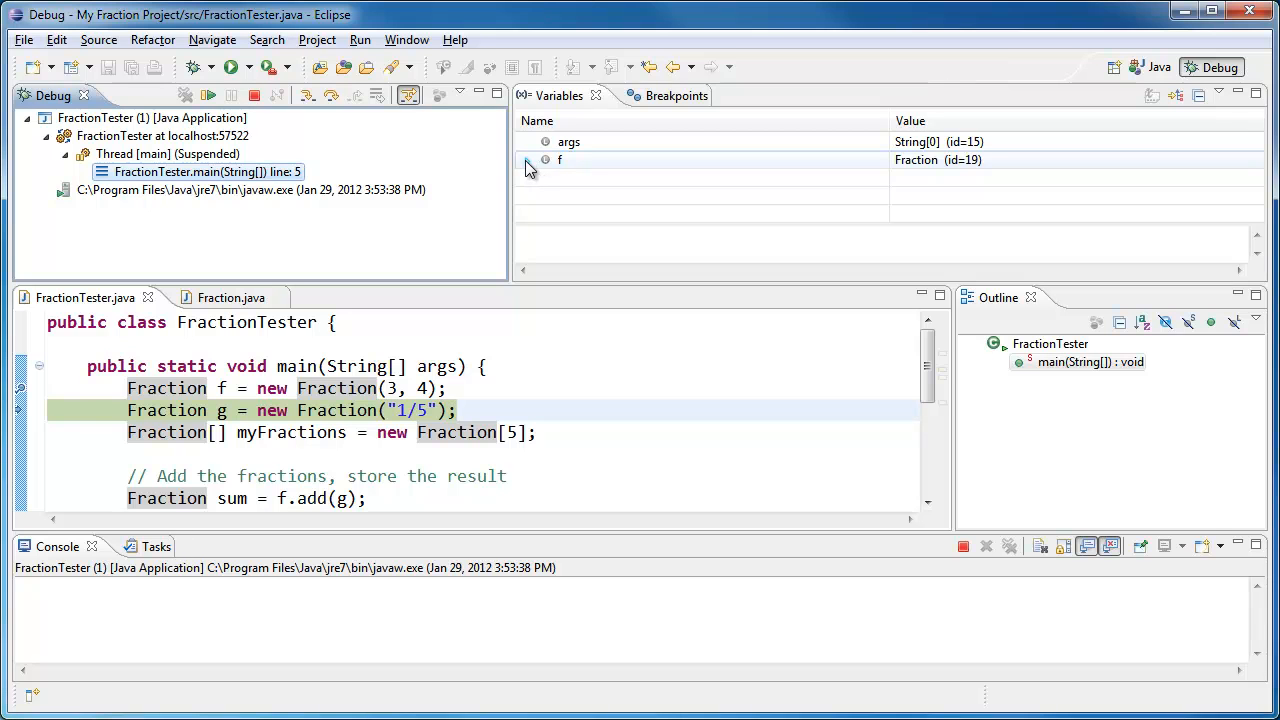
Step: Expand f in Variables, confirming it shows 3/4 with denominator 4 and numerator 3
left_click(546, 160)
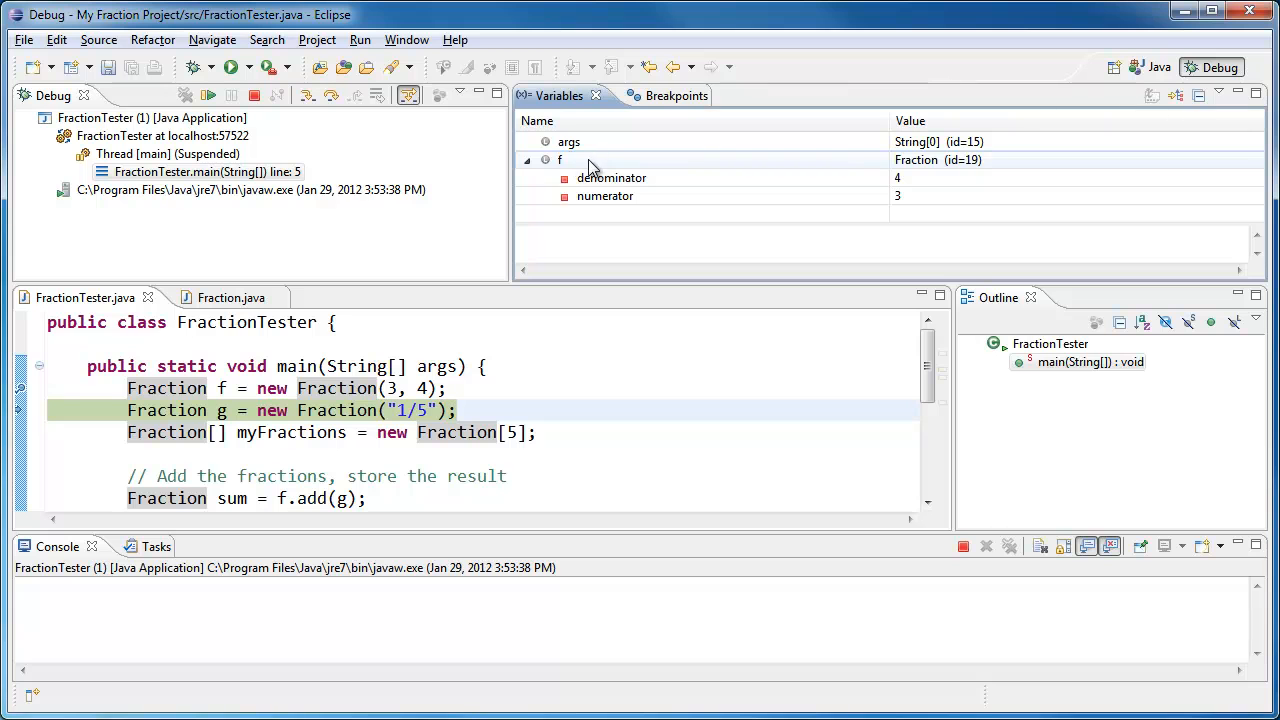
left_click(560, 160)
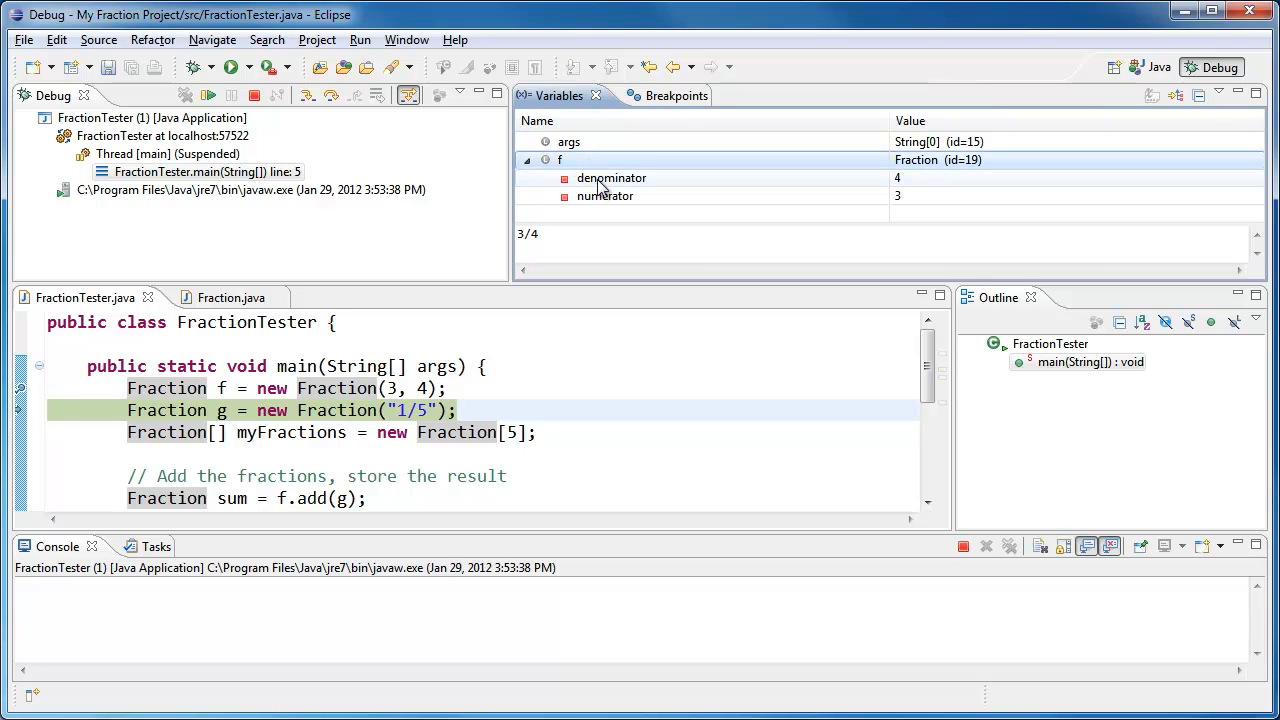
left_click(605, 196)
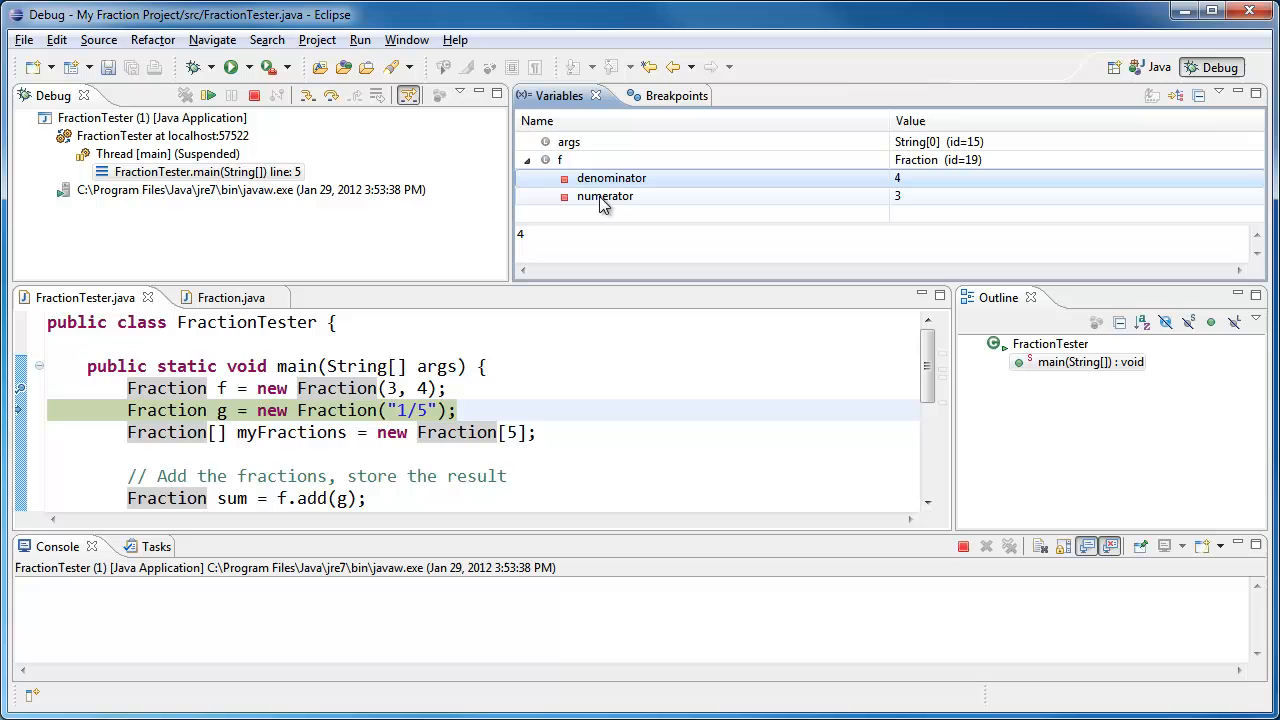
left_click(605, 196)
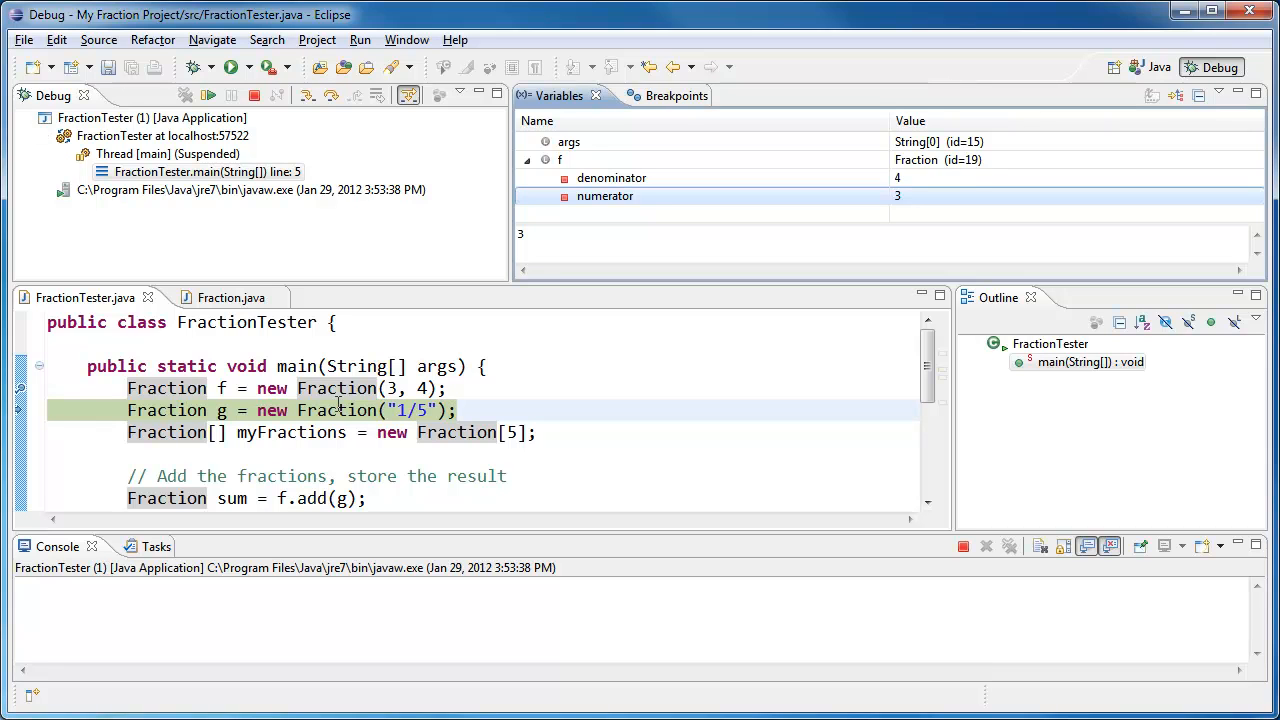
mouse_move(465, 418)
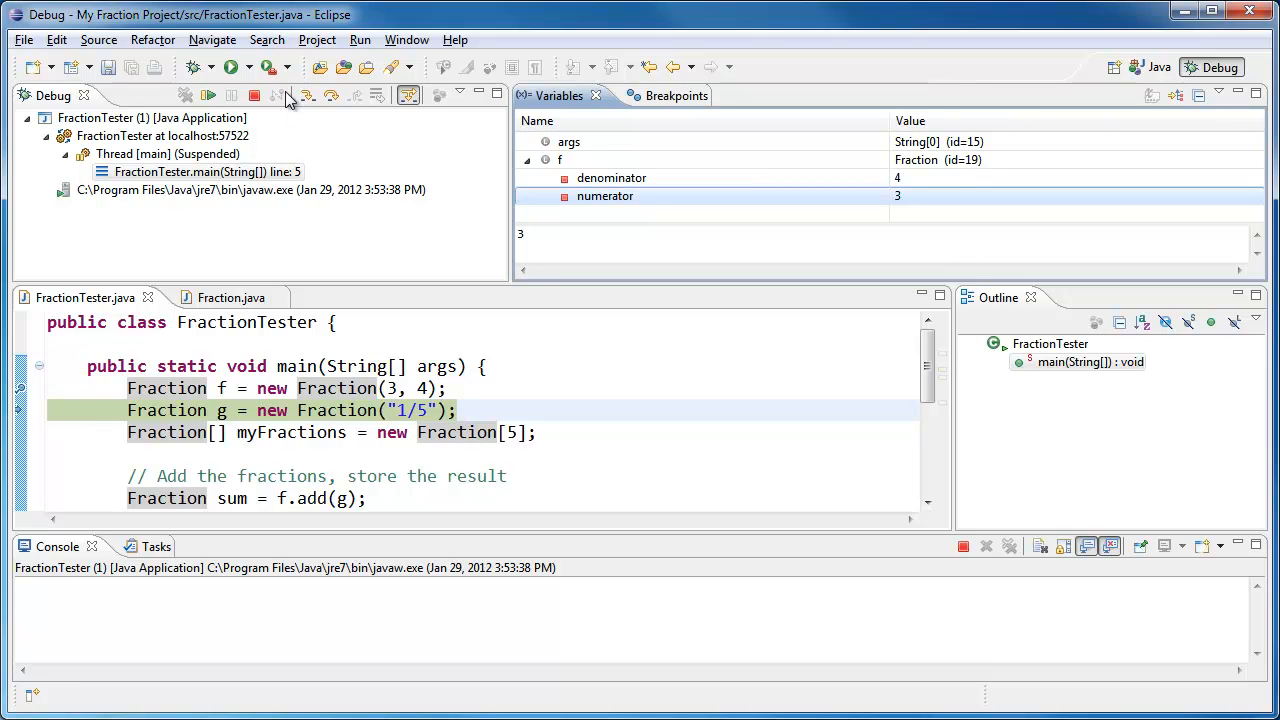
mouse_move(307, 95)
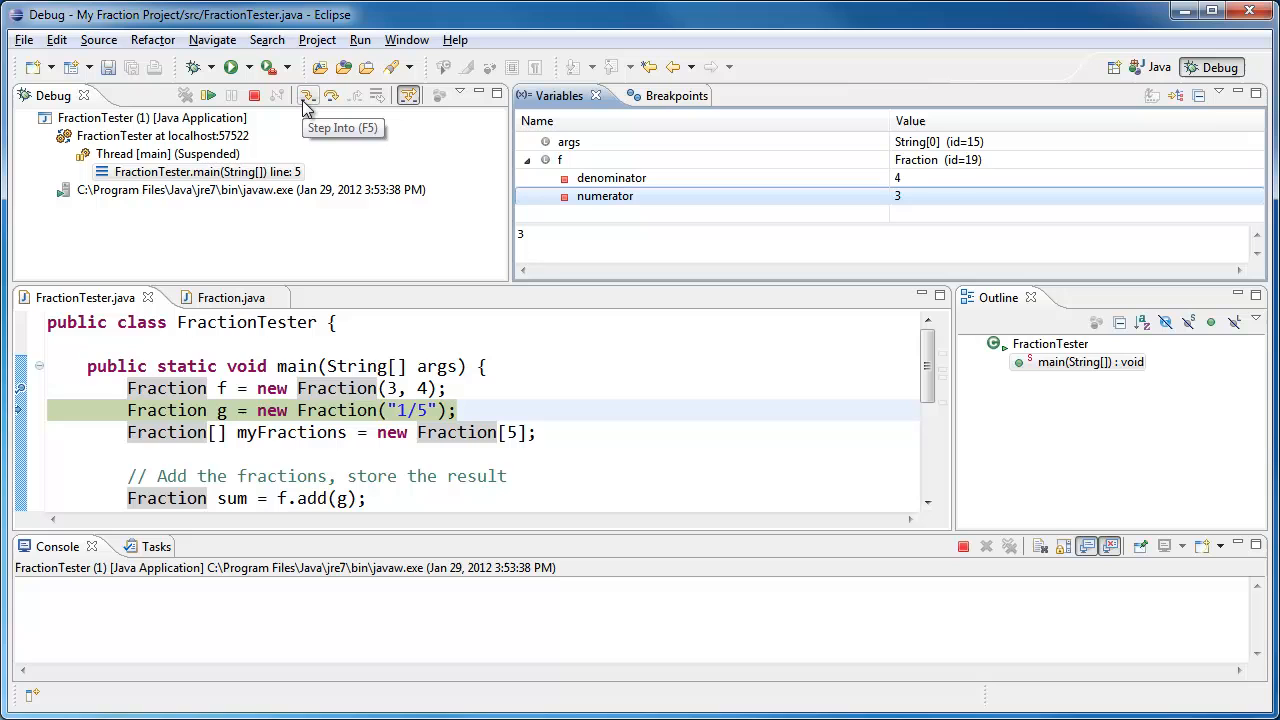
mouse_move(331, 95)
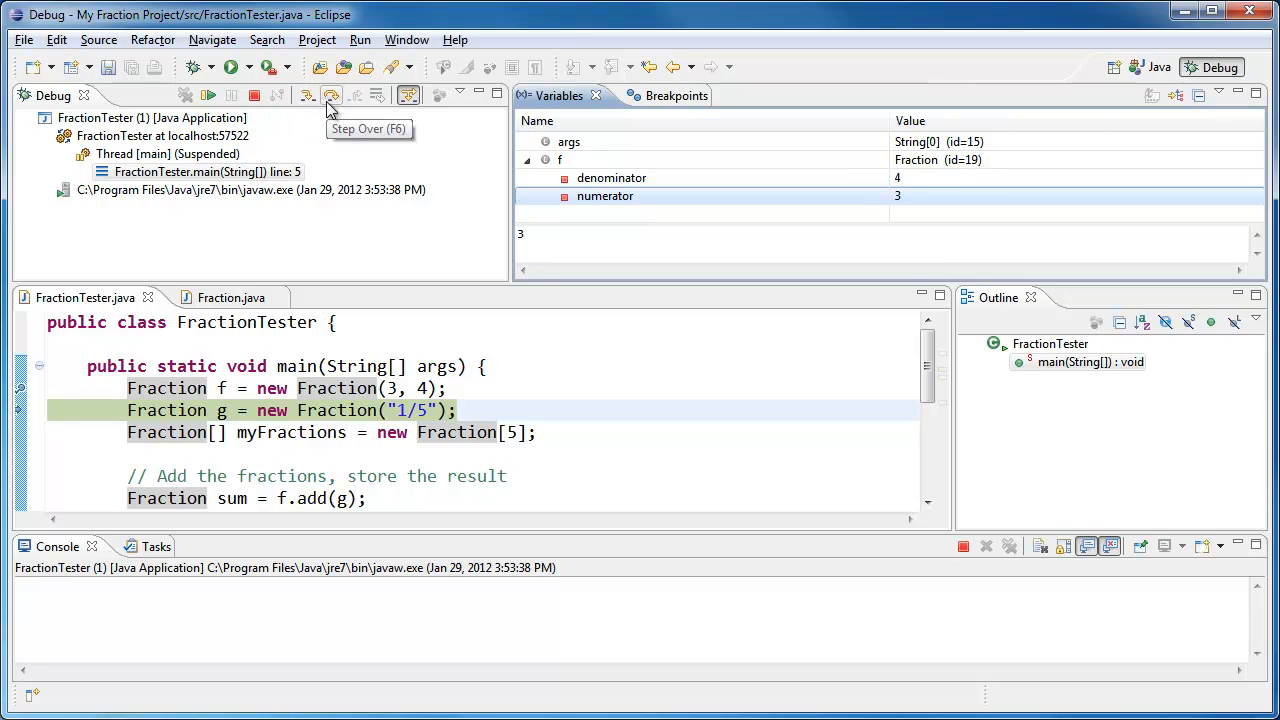
mouse_move(331, 108)
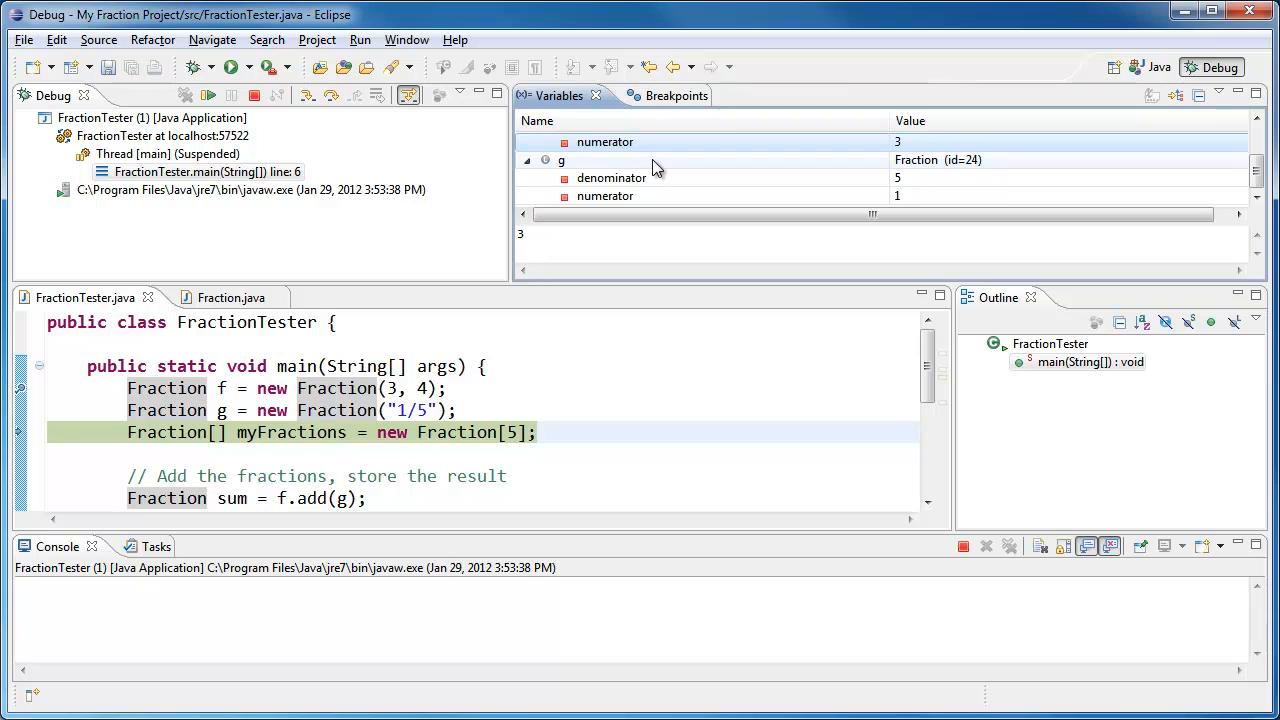
Step: Check g shows 1/5 with denominator 5, then enlarge the Variables view
left_click(561, 160)
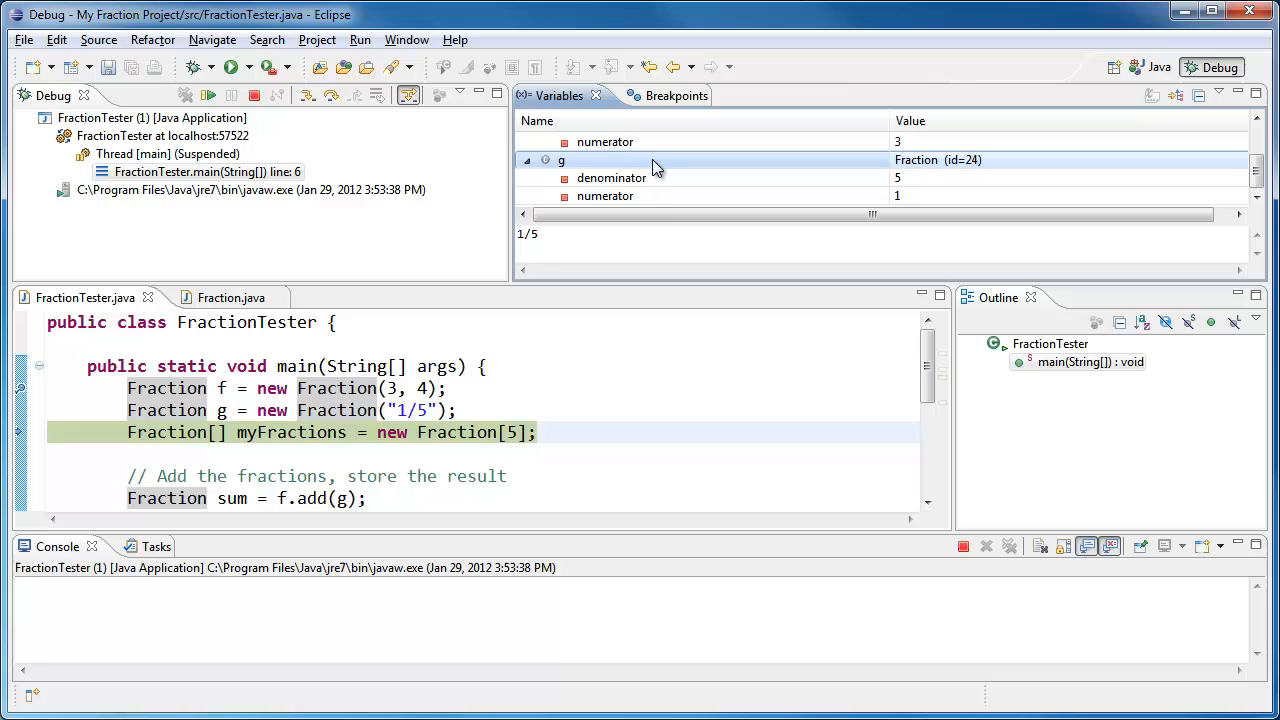
left_click(611, 177)
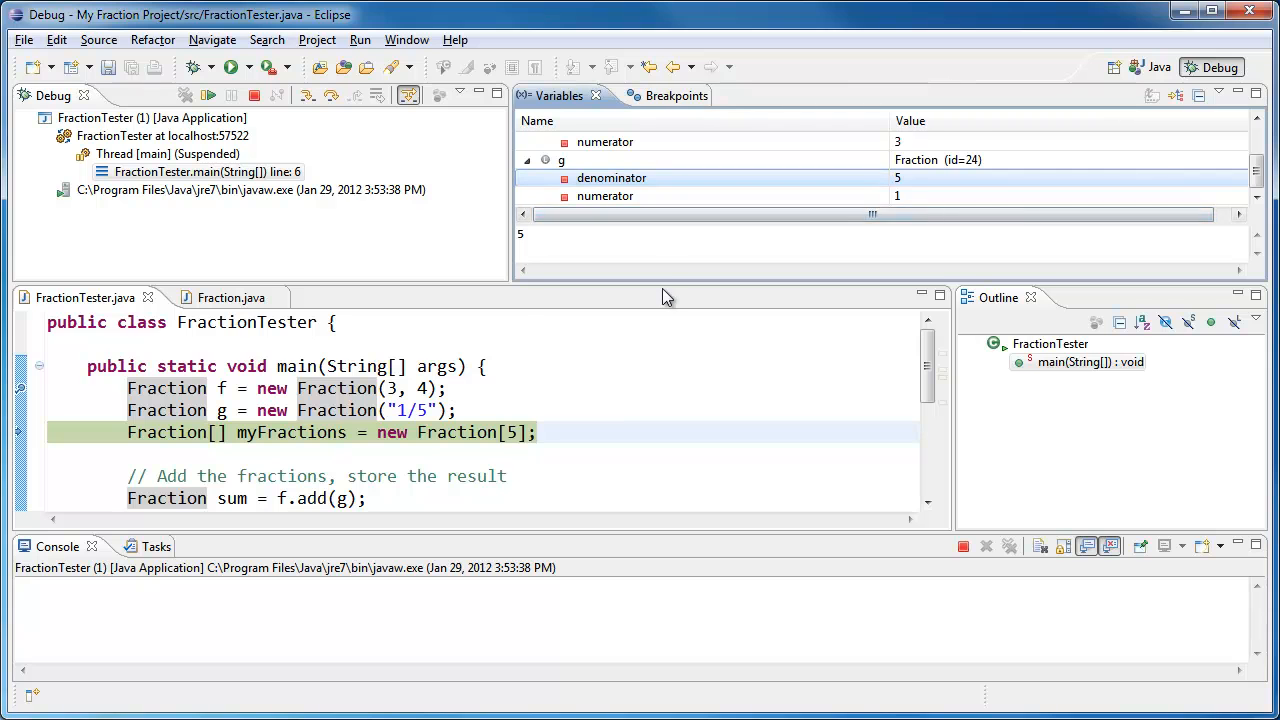
left_click_drag(667, 290, 655, 330)
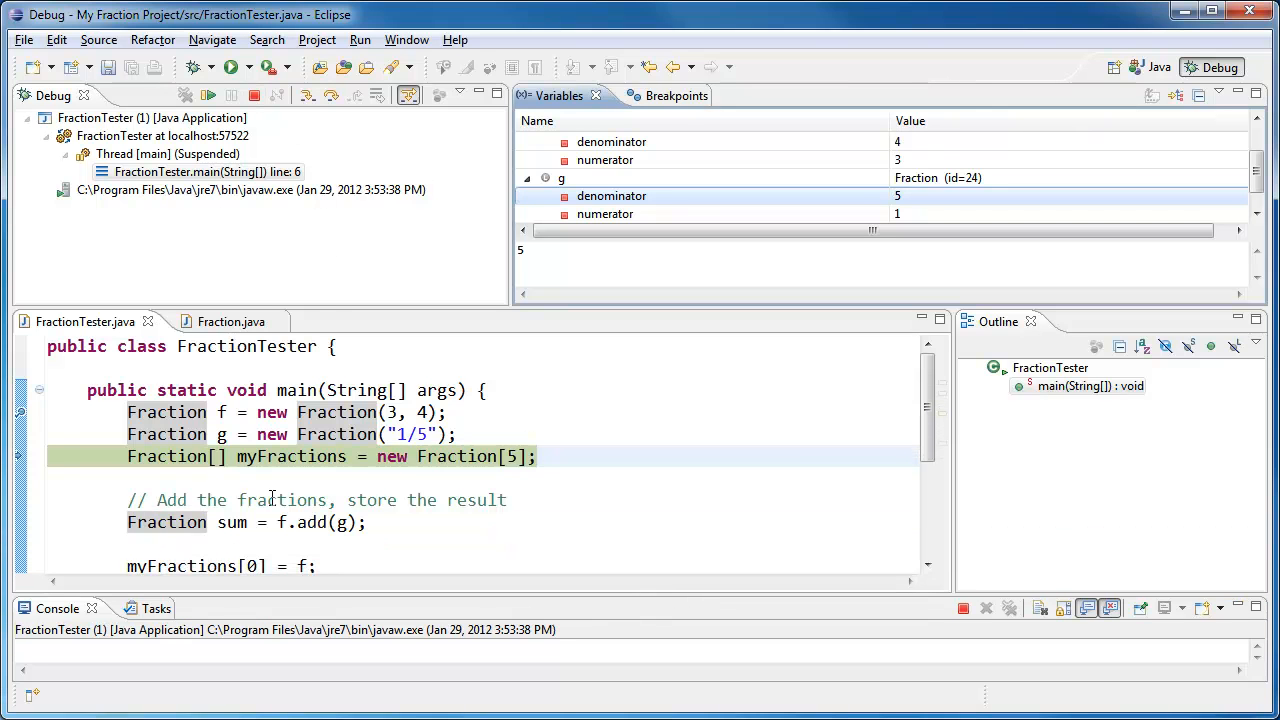
Step: Focus the myFractions declaration, dismiss the Fraction popup, and expand myFractions in Variables
left_click(256, 456)
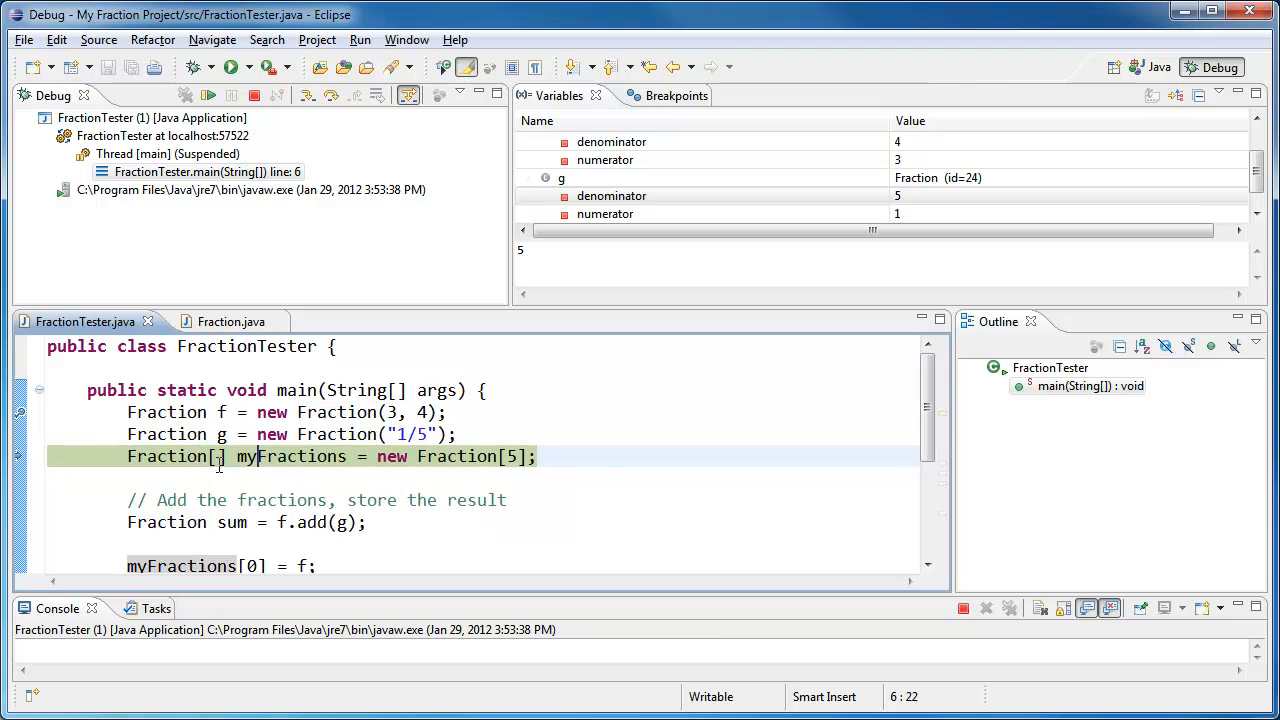
mouse_move(295, 456)
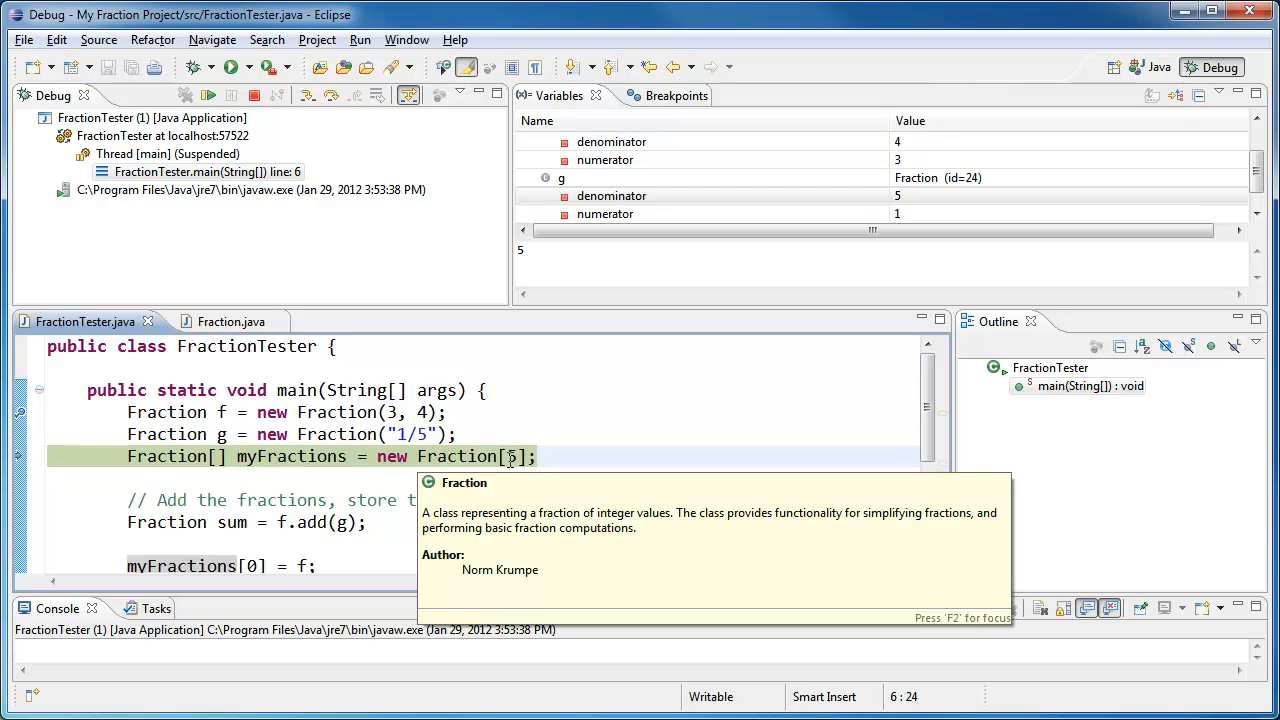
left_click(467, 427)
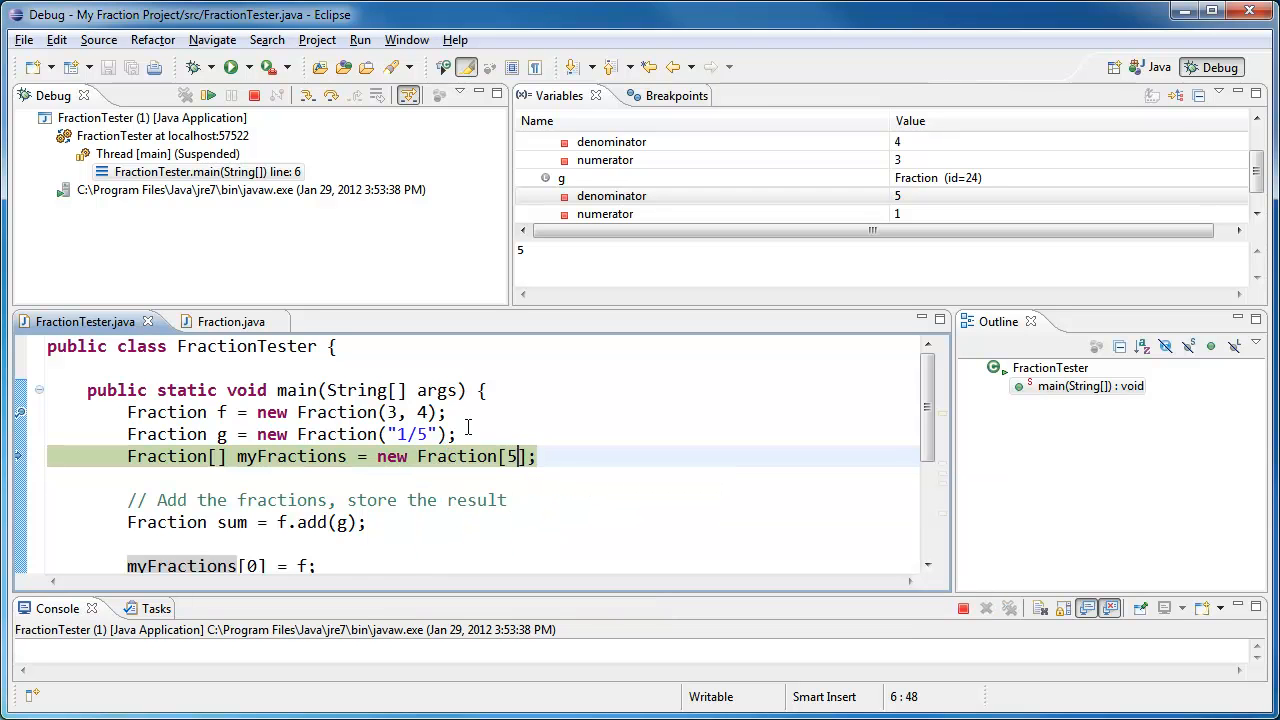
mouse_move(308, 95)
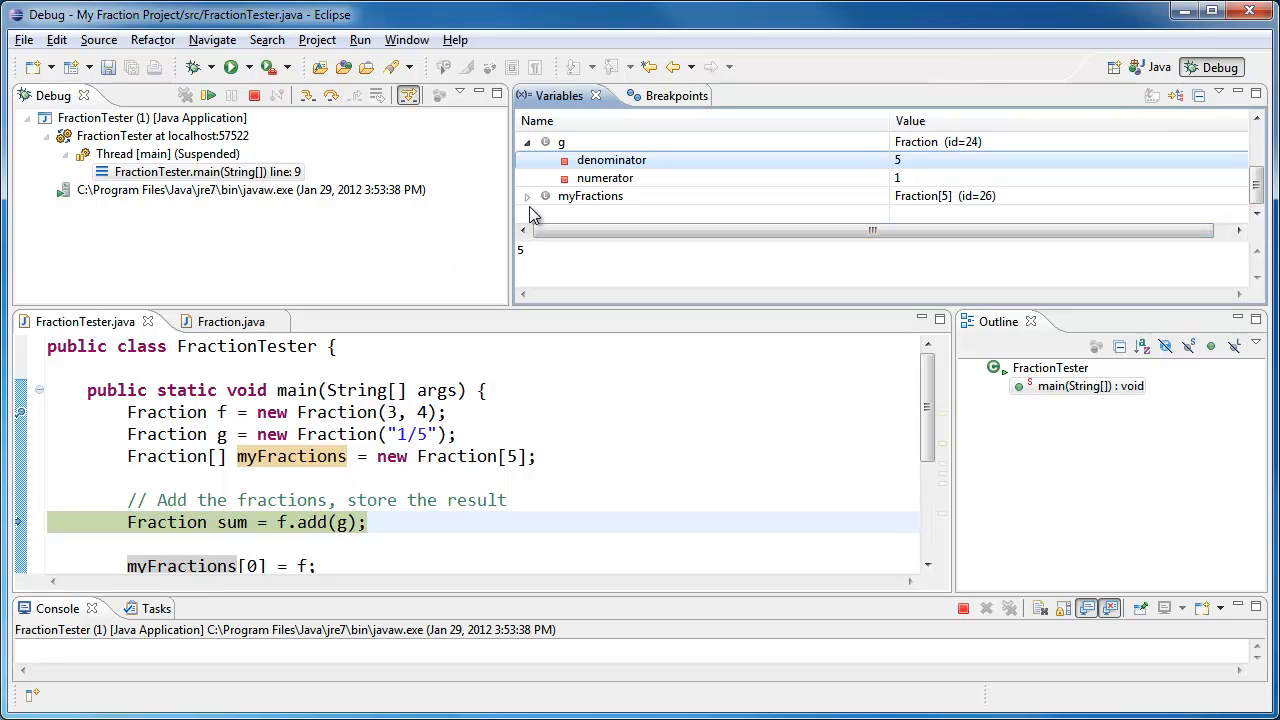
left_click(527, 196)
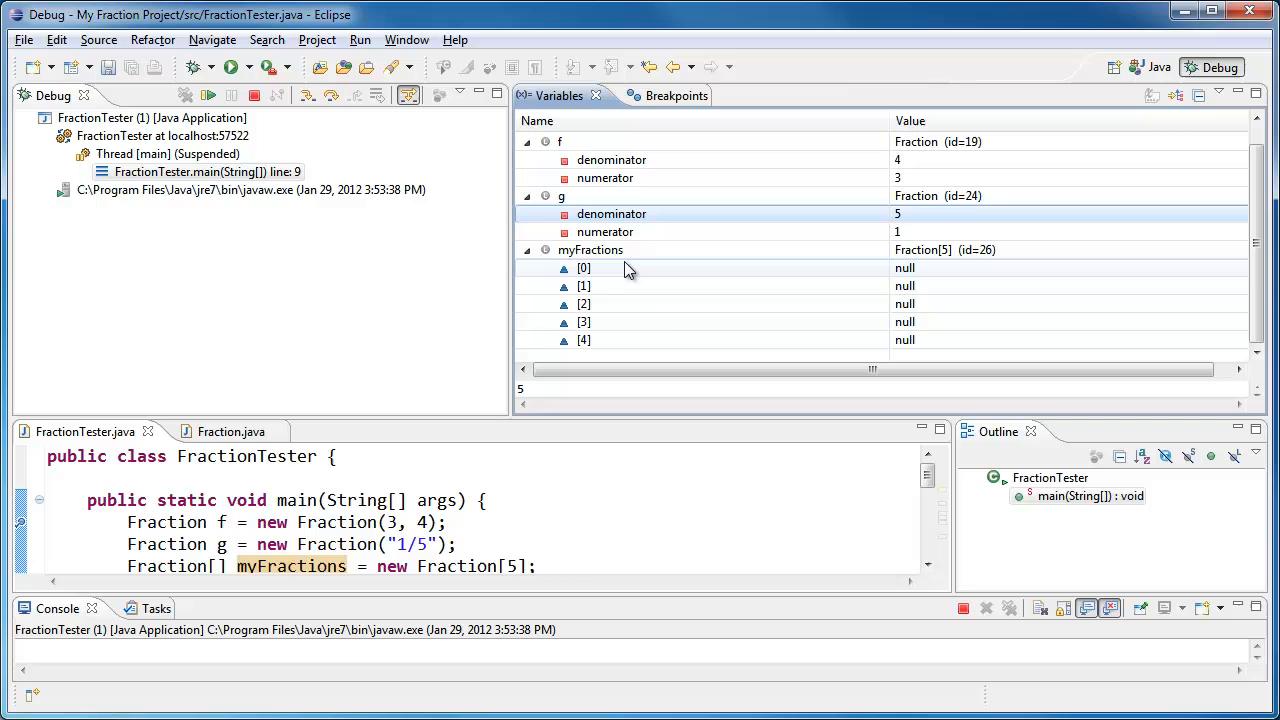
left_click(590, 250)
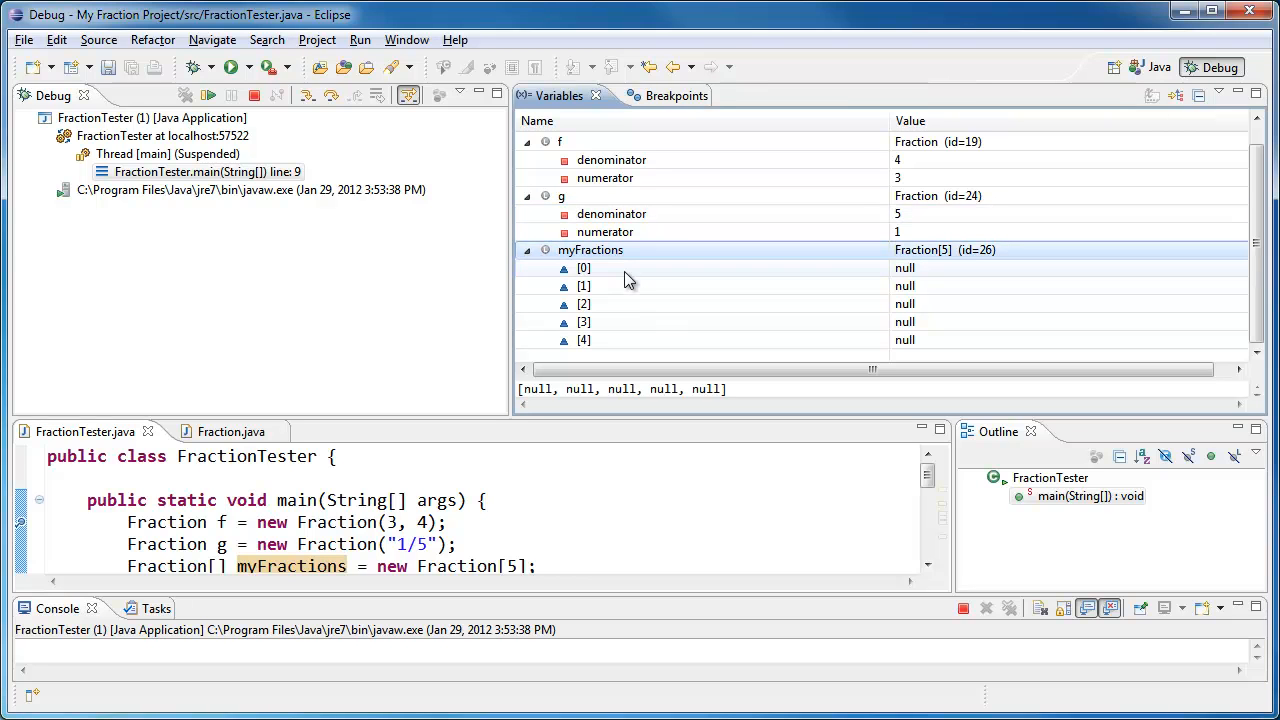
Step: Inspect null array elements [2] and [4], then resize the editor and Variables areas
left_click(584, 304)
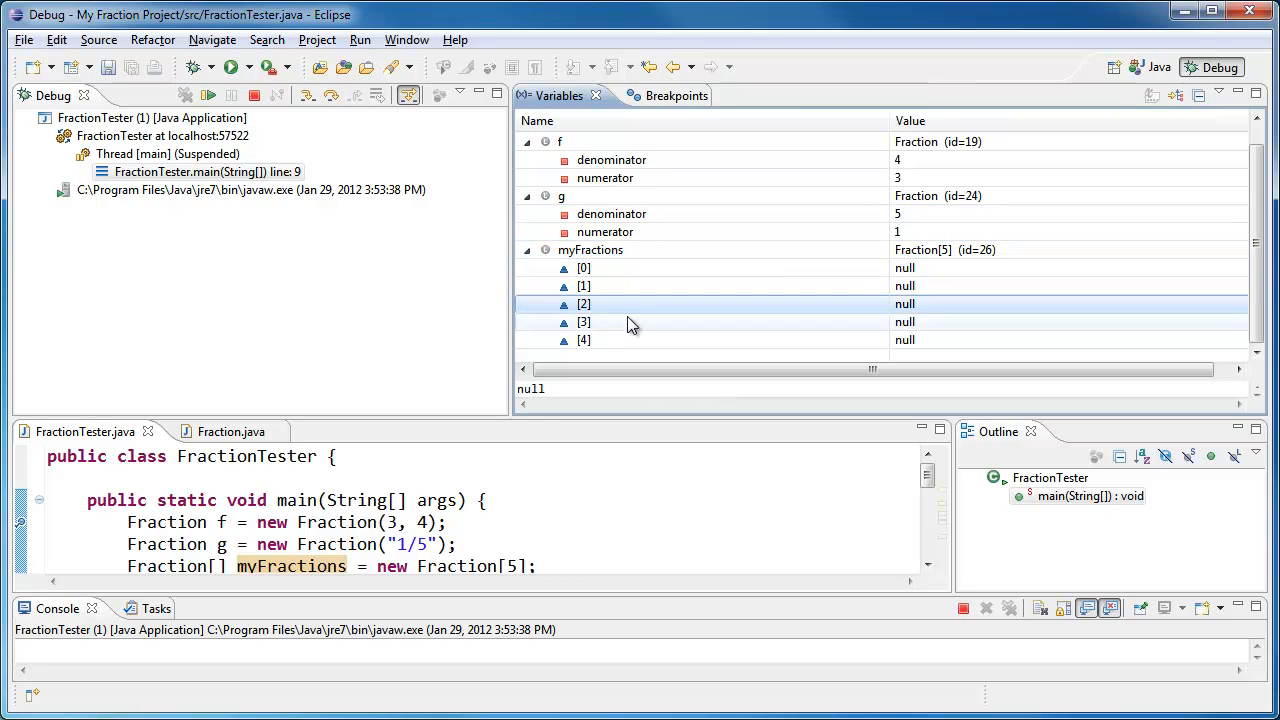
left_click(630, 340)
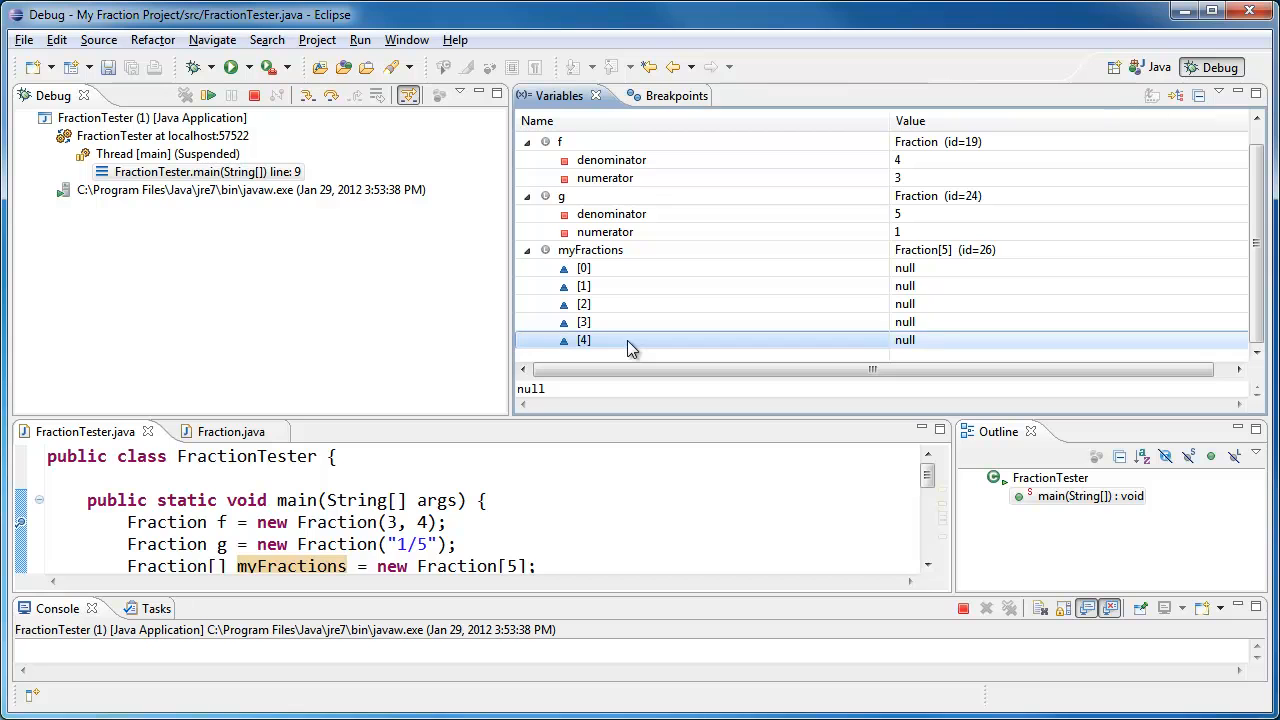
mouse_move(696, 430)
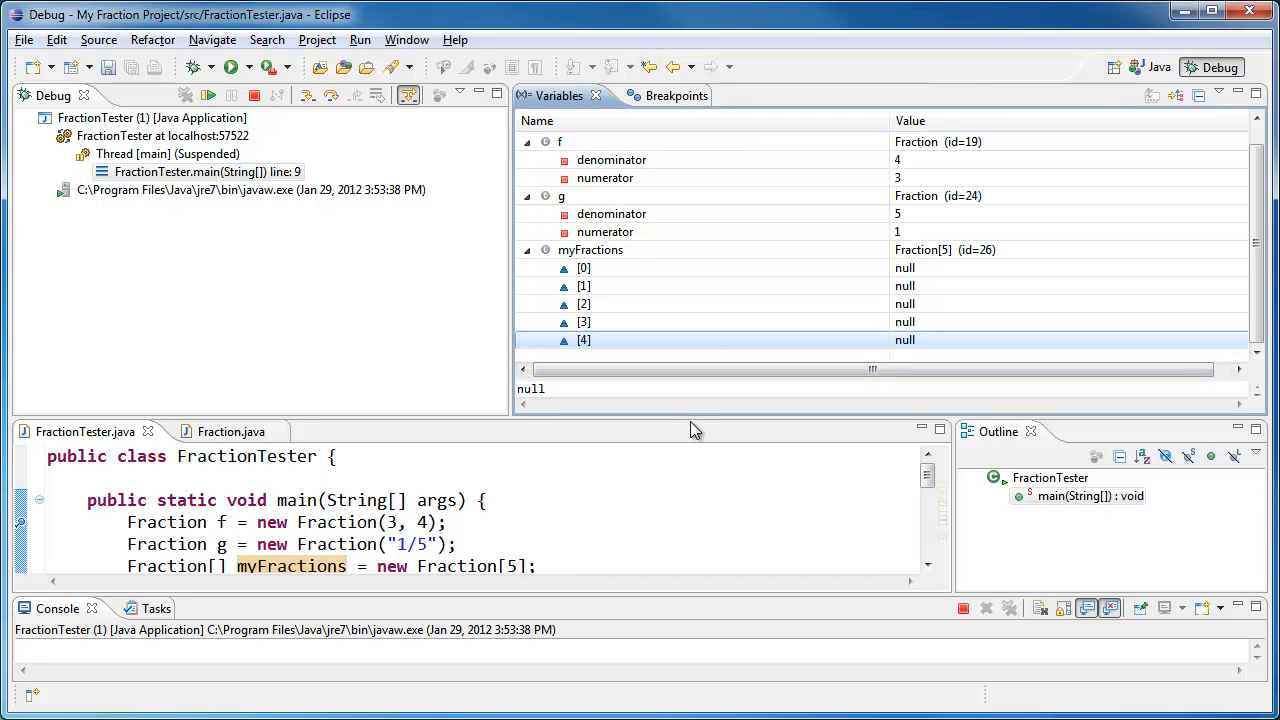
left_click_drag(696, 430, 680, 395)
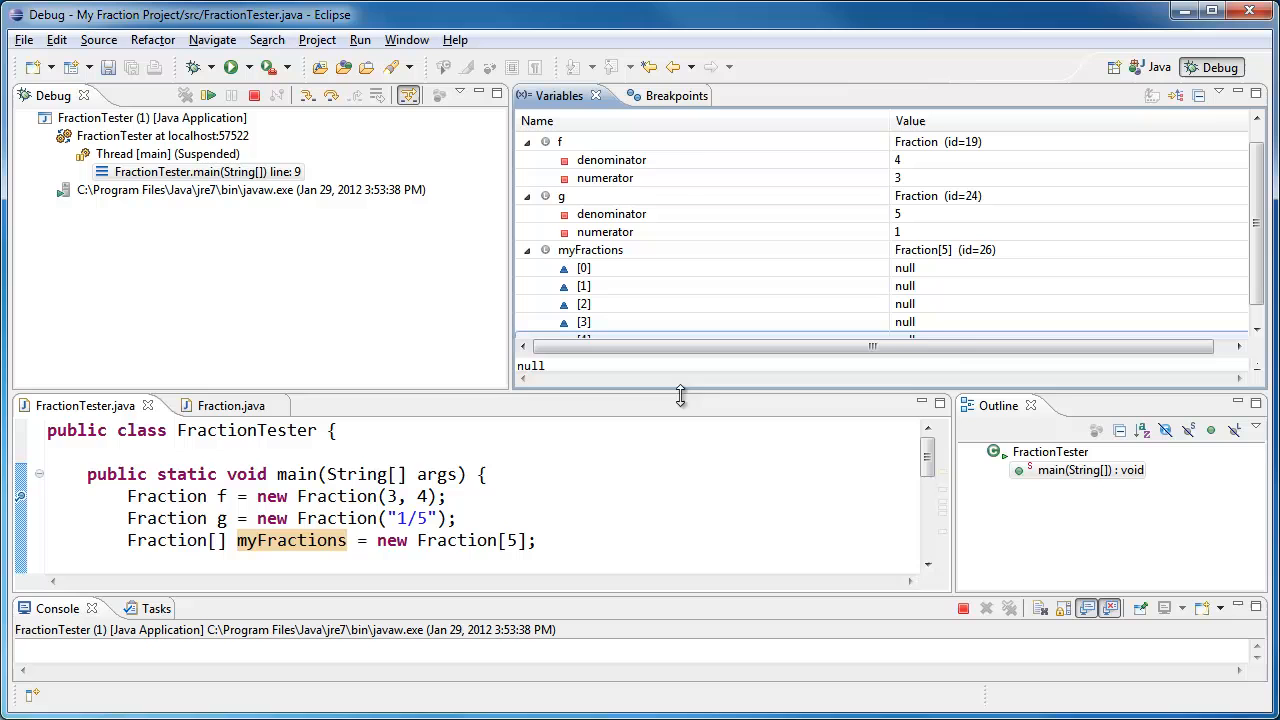
mouse_move(990, 390)
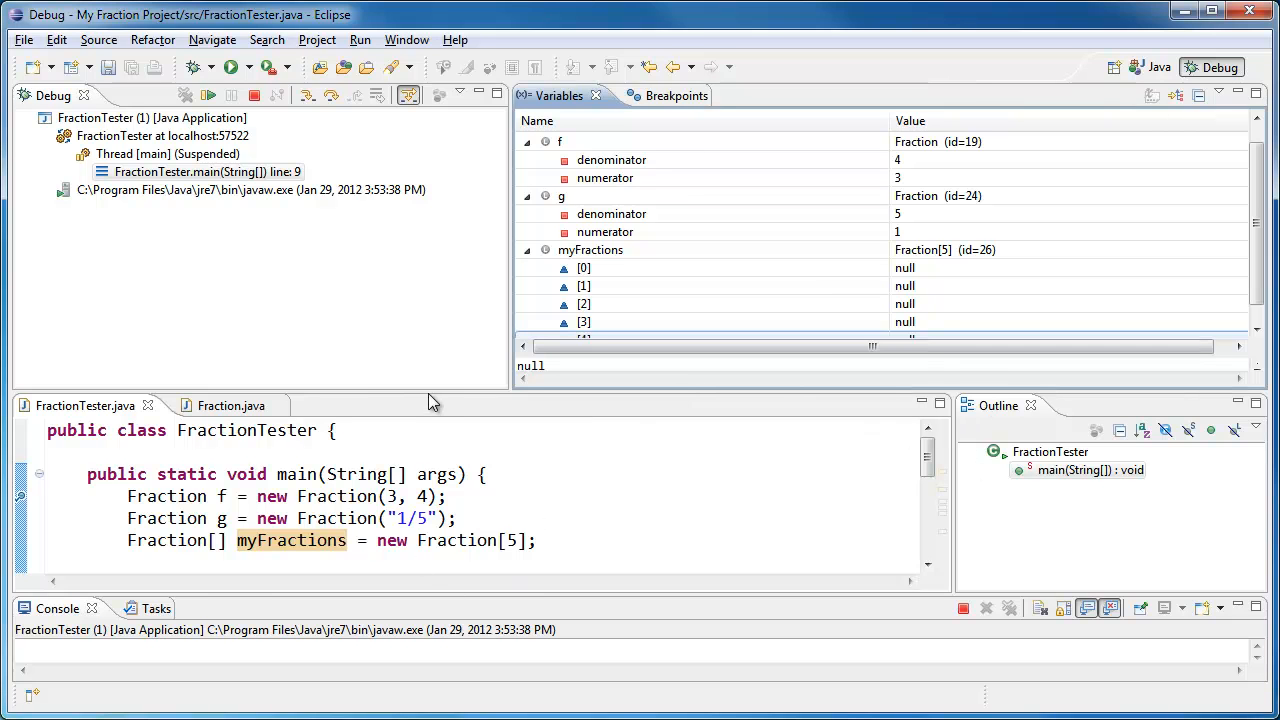
left_click_drag(435, 392, 435, 272)
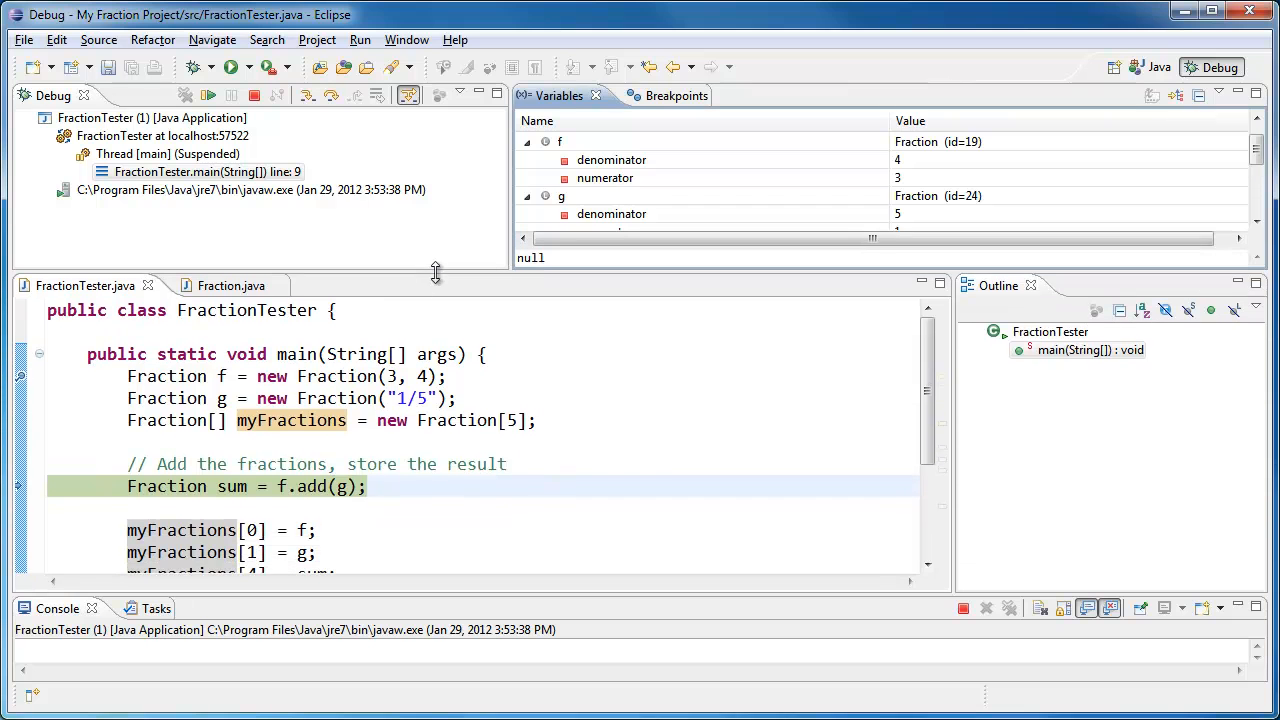
mouse_move(235, 499)
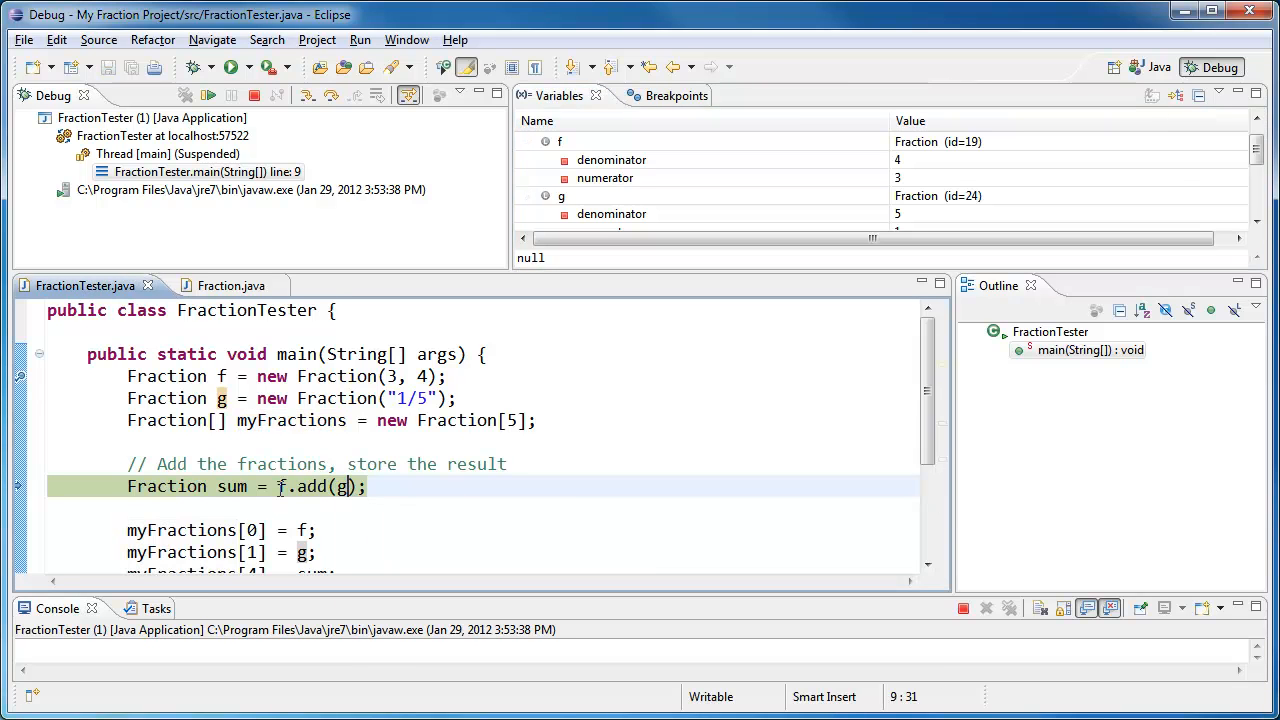
Step: Step into f.add(g) from the sum line, pausing inside Fraction.add at line 238
left_click(317, 486)
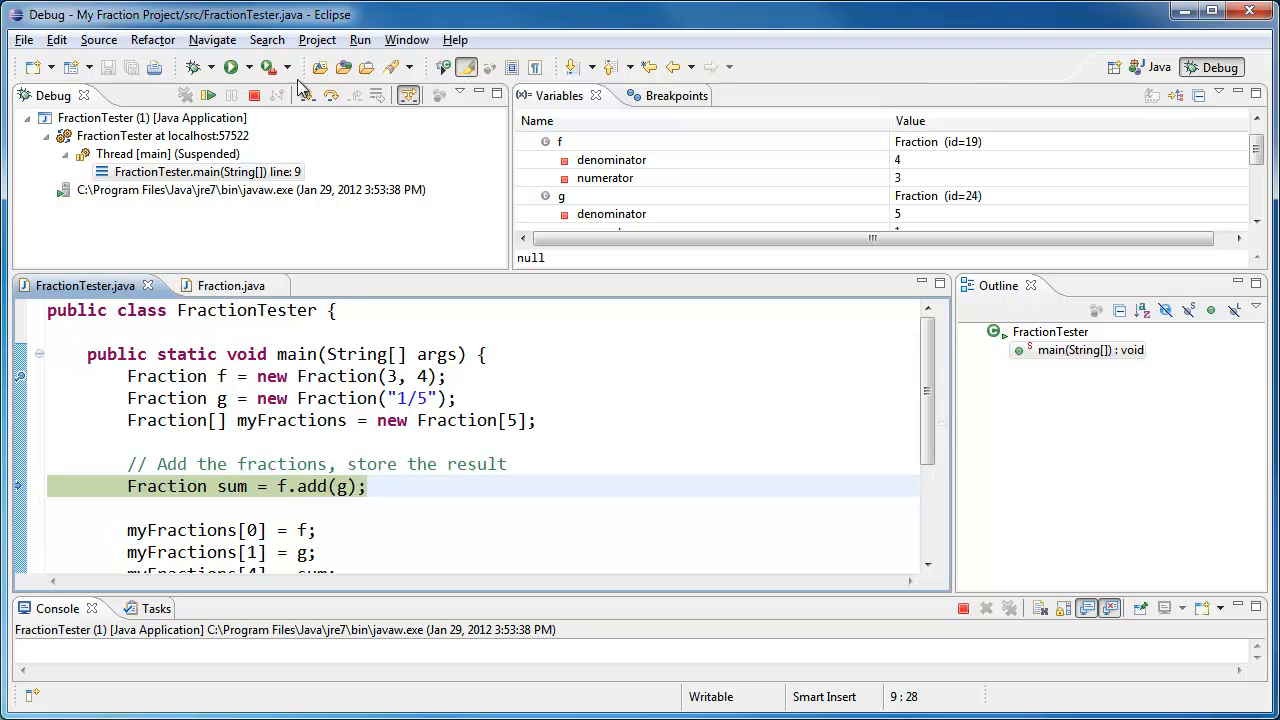
mouse_move(307, 95)
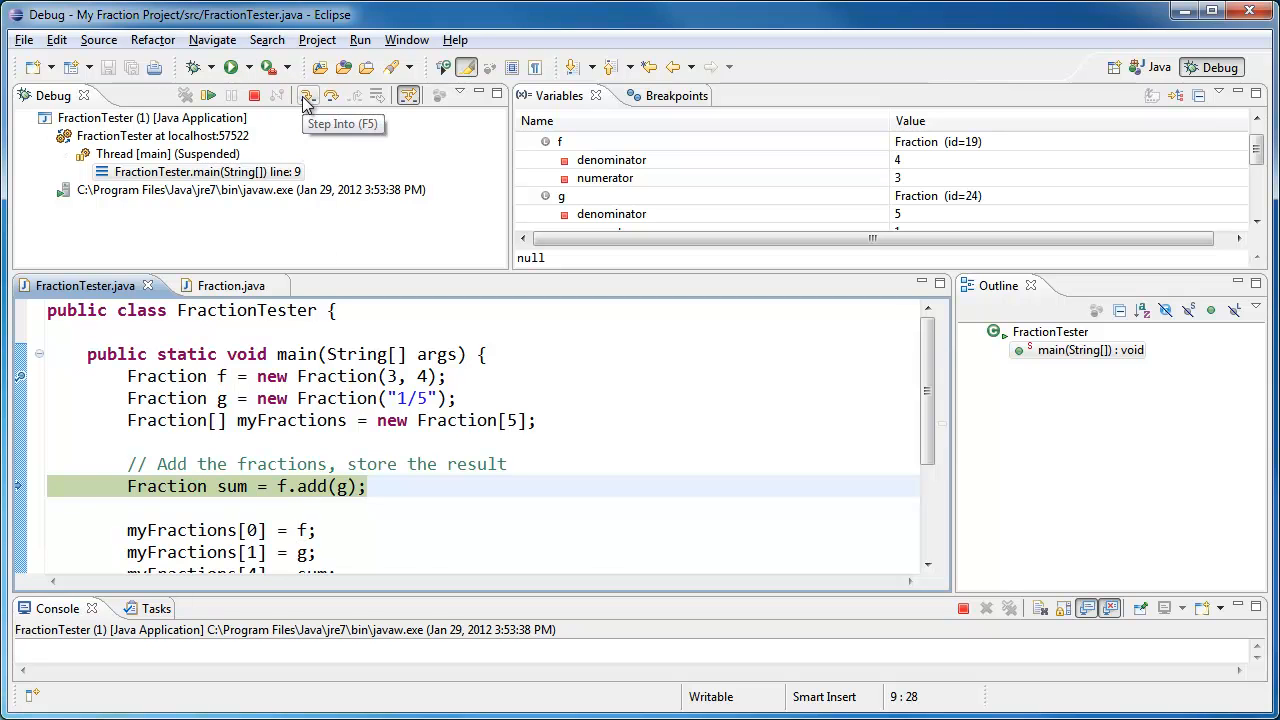
left_click(307, 95)
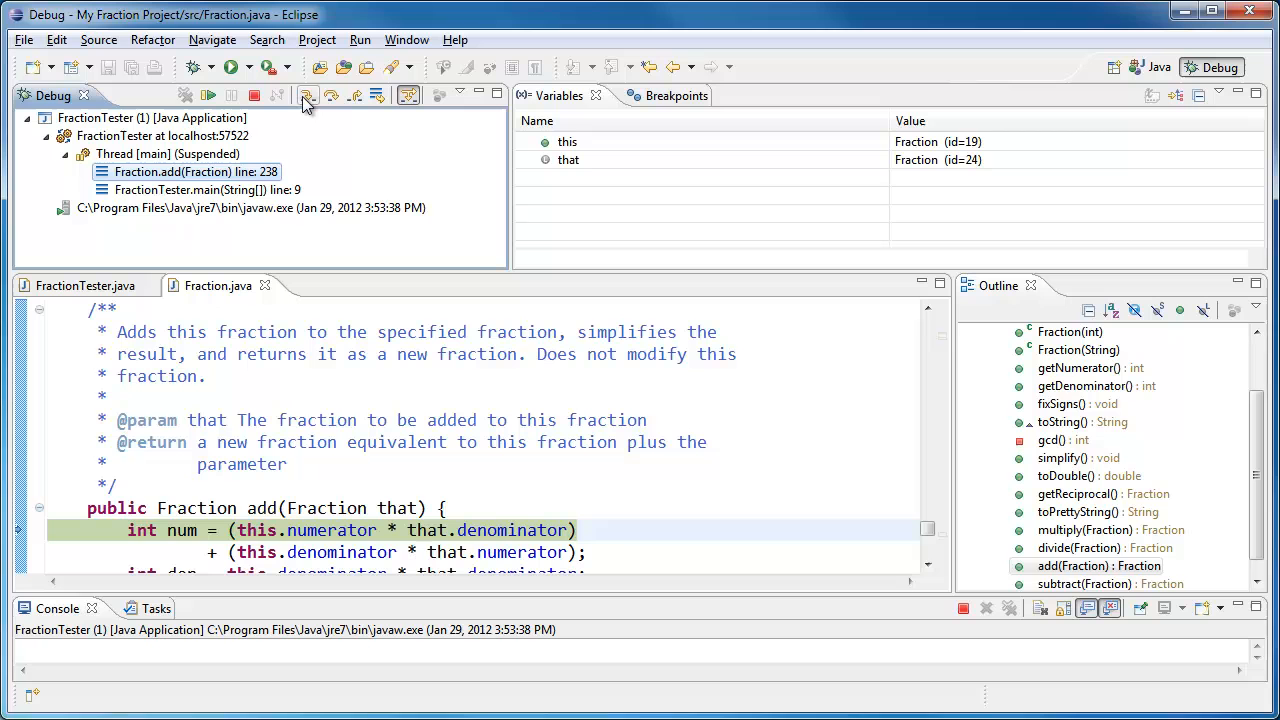
mouse_move(107, 612)
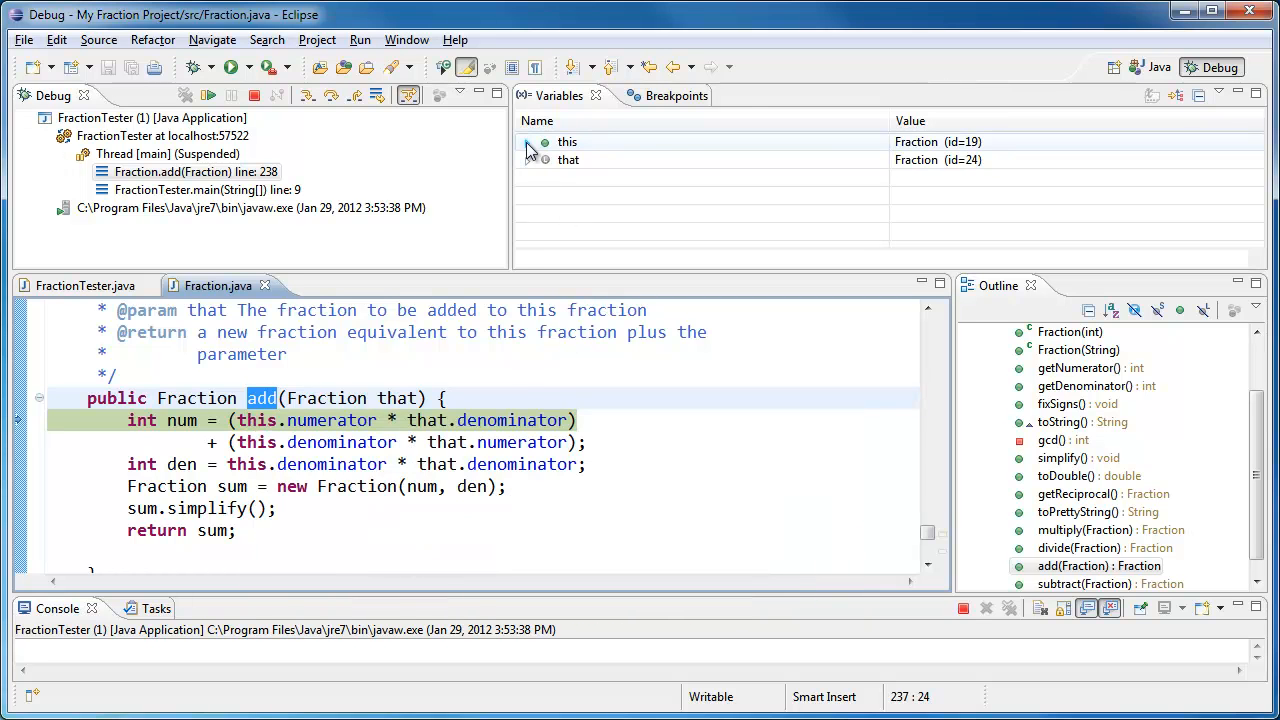
Step: Expand this (3/4) and that (numerator 1, denominator 5) in Variables, then refocus the editor
left_click(527, 141)
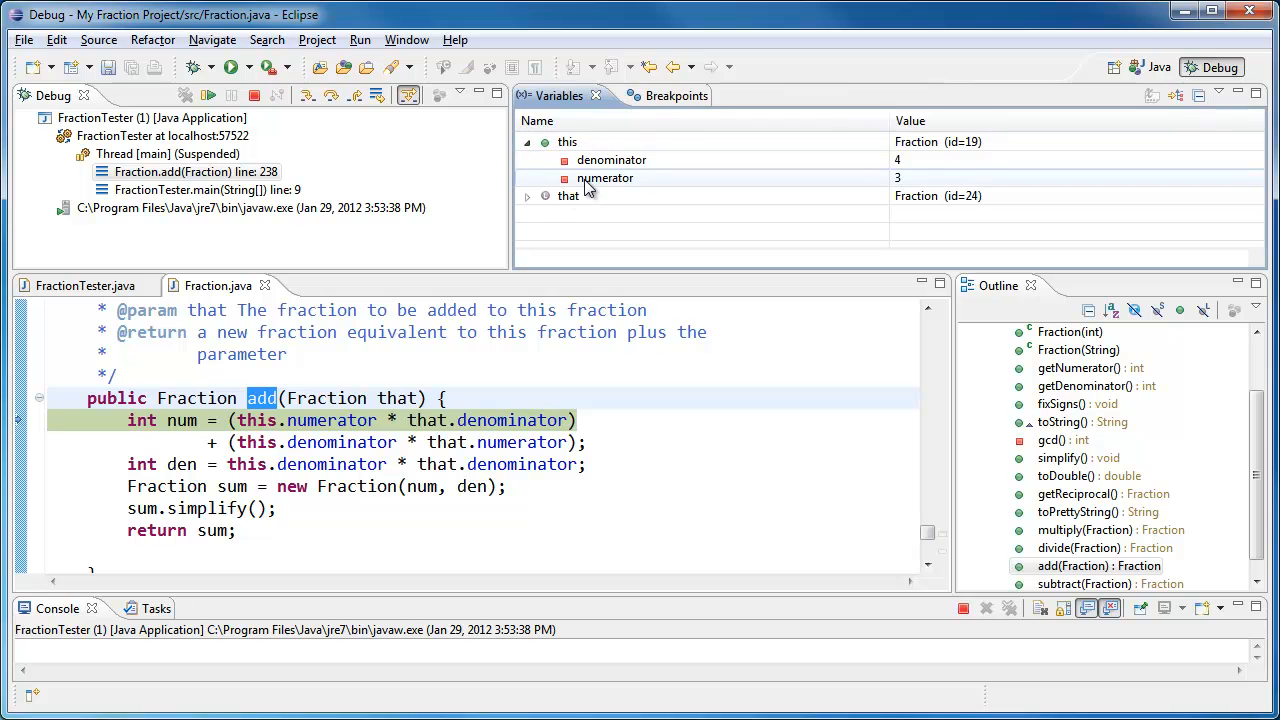
left_click(611, 160)
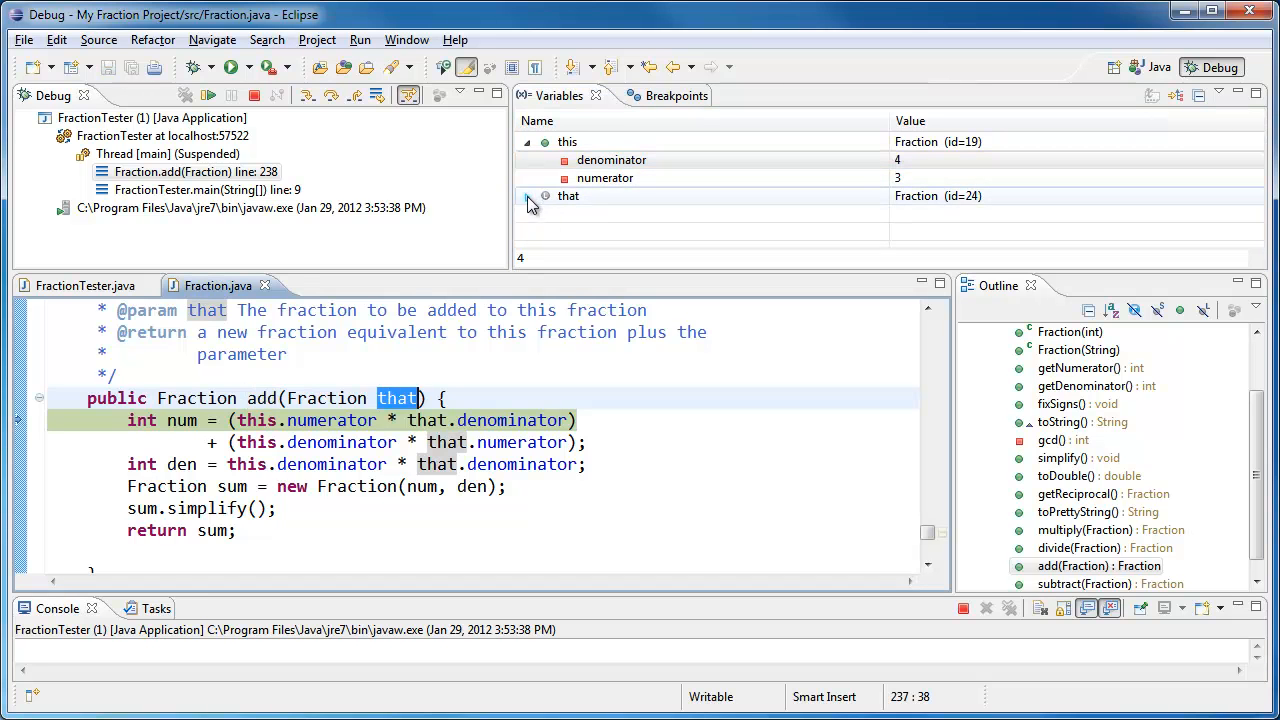
left_click(528, 196)
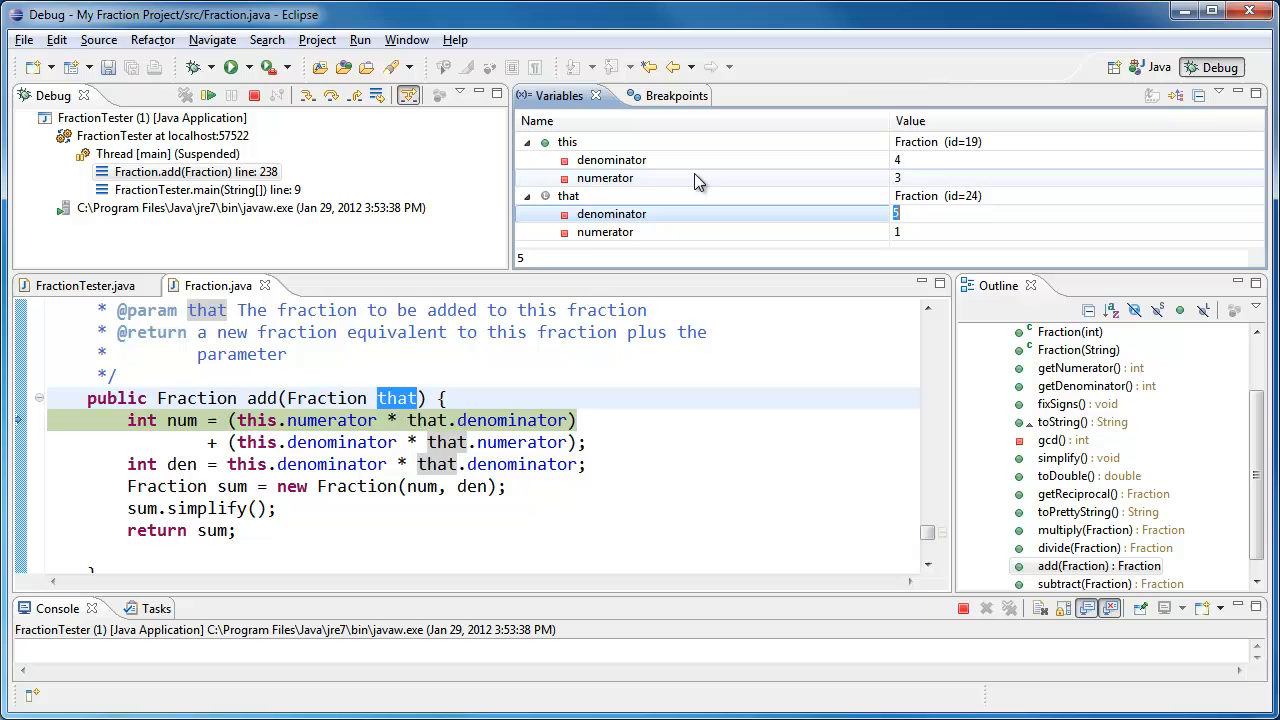
mouse_move(620, 290)
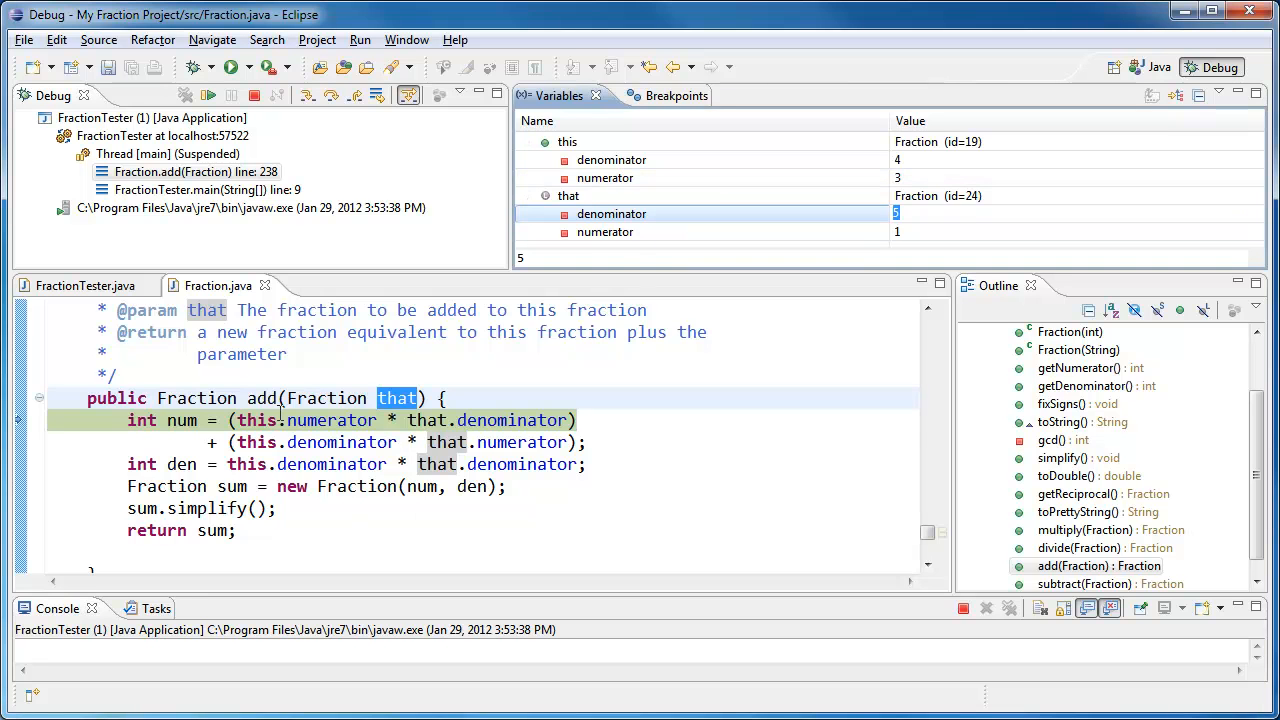
left_click(240, 420)
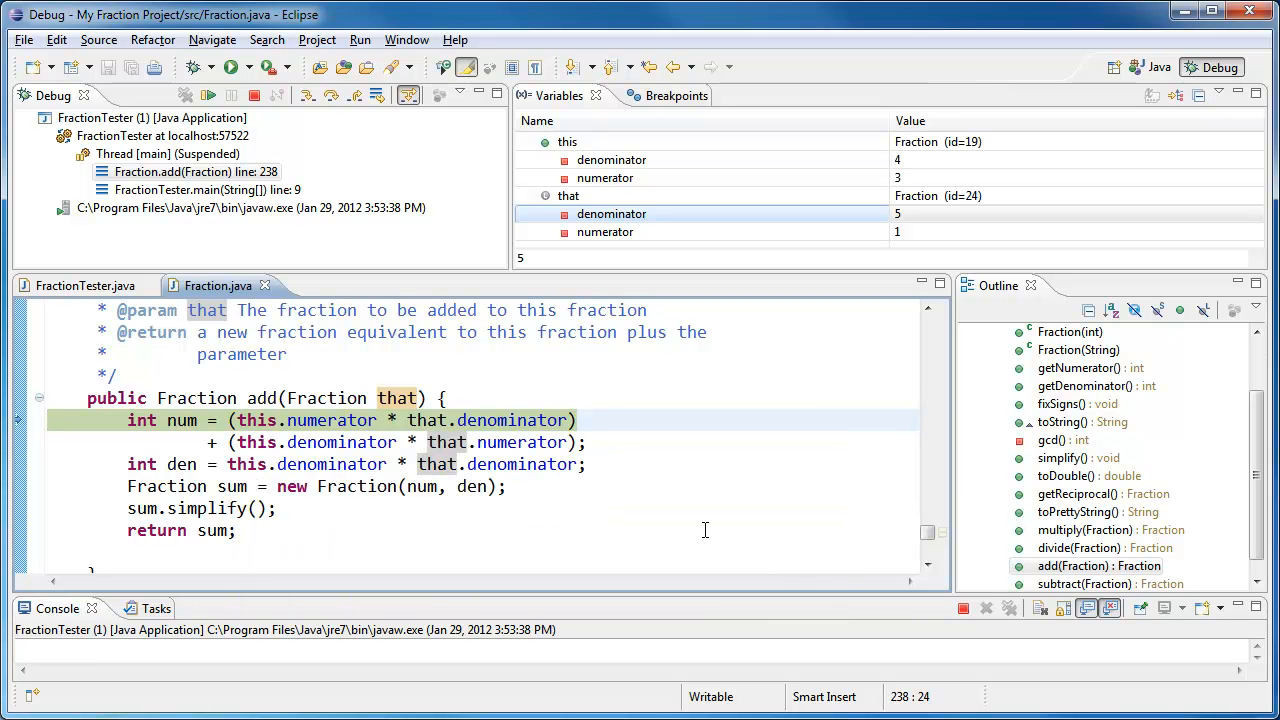
mouse_move(598, 554)
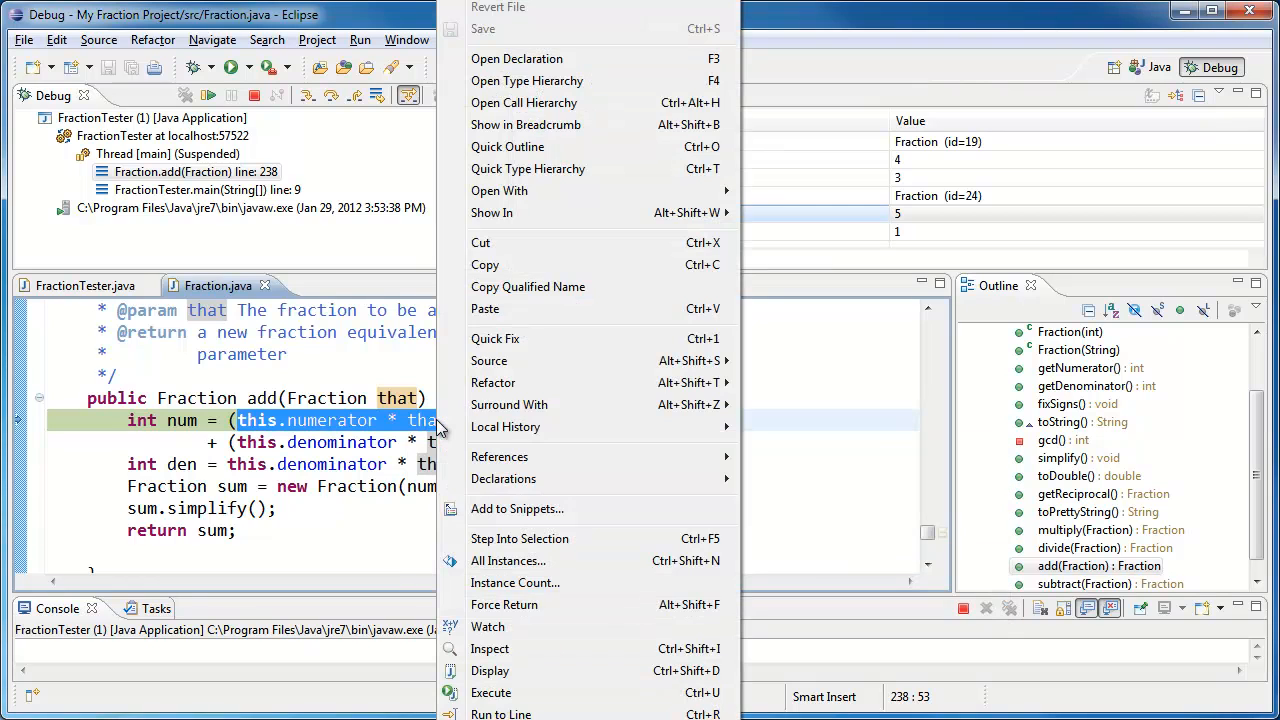
mouse_move(489, 626)
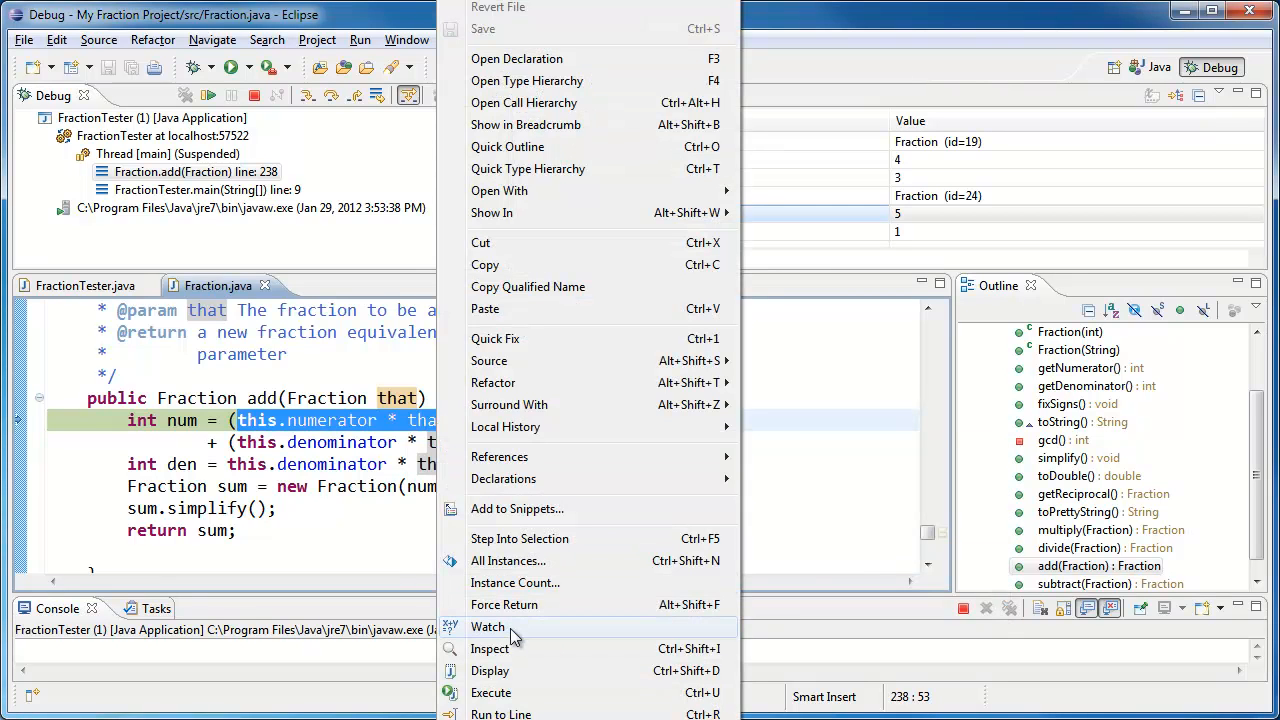
Step: Watch this.numerator * that.denominator (15) and add watch expression this.numerator * 10 (30)
left_click(489, 626)
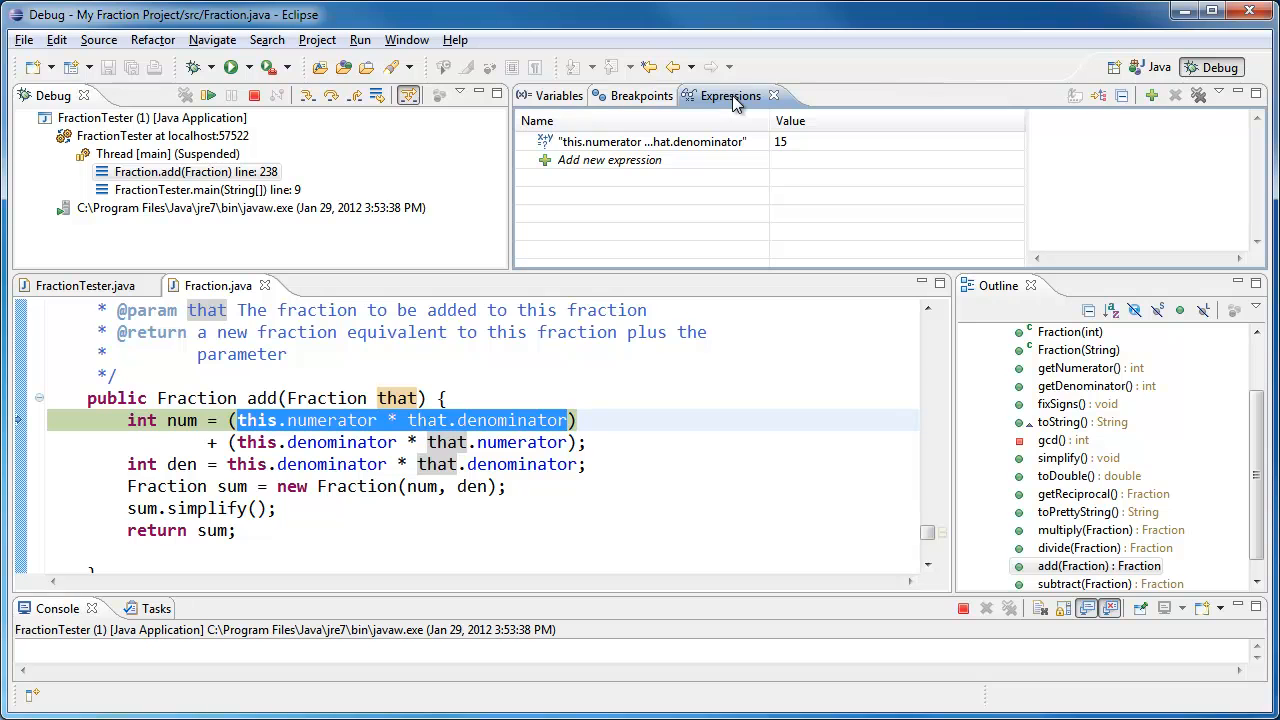
mouse_move(752, 135)
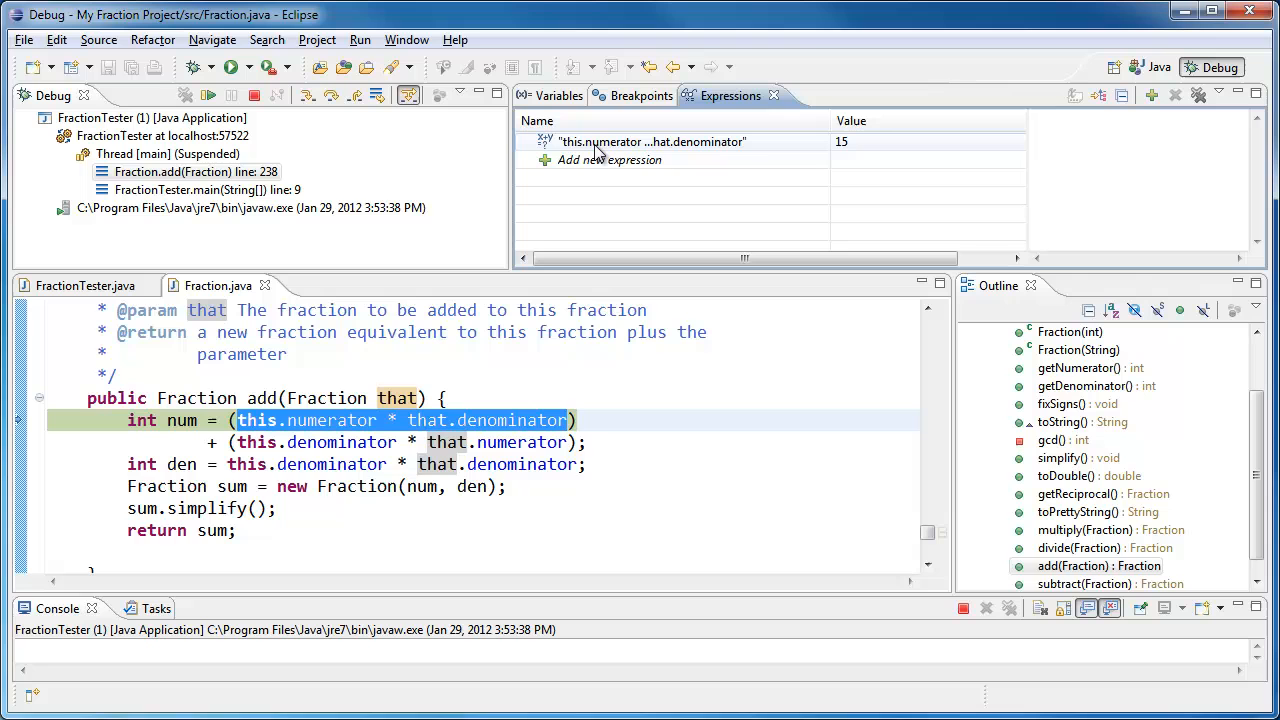
mouse_move(760, 150)
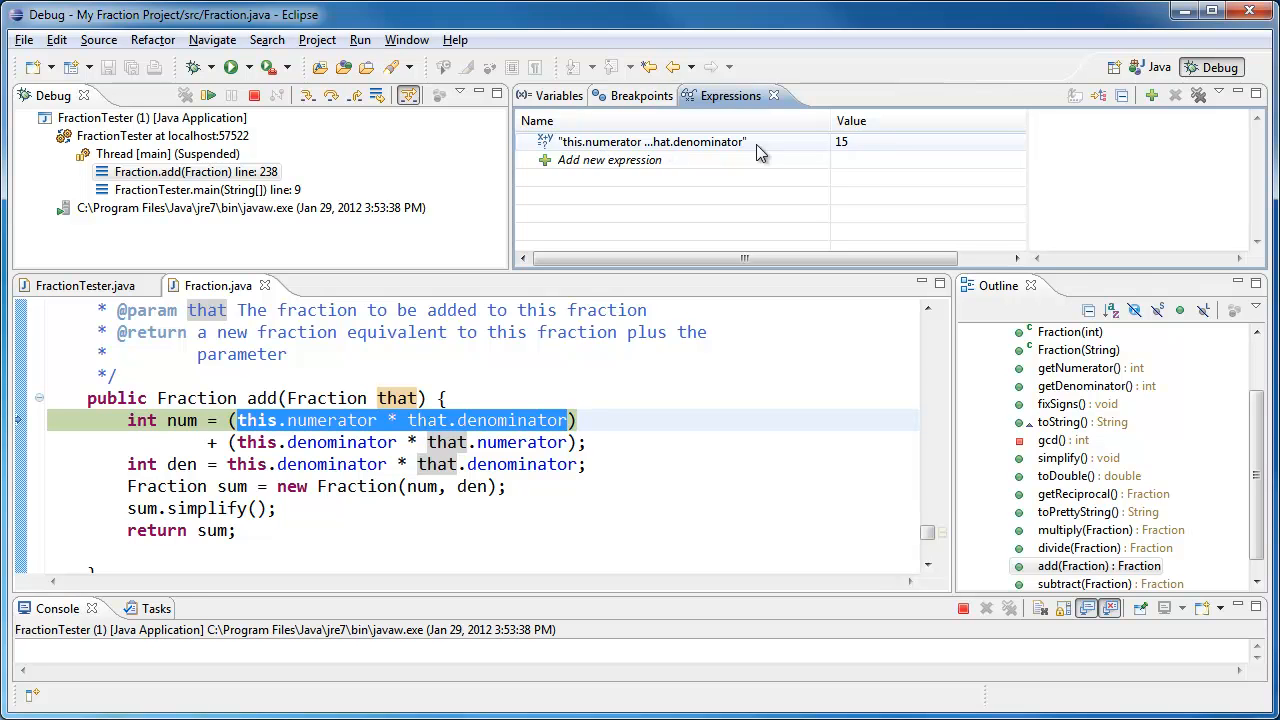
mouse_move(880, 153)
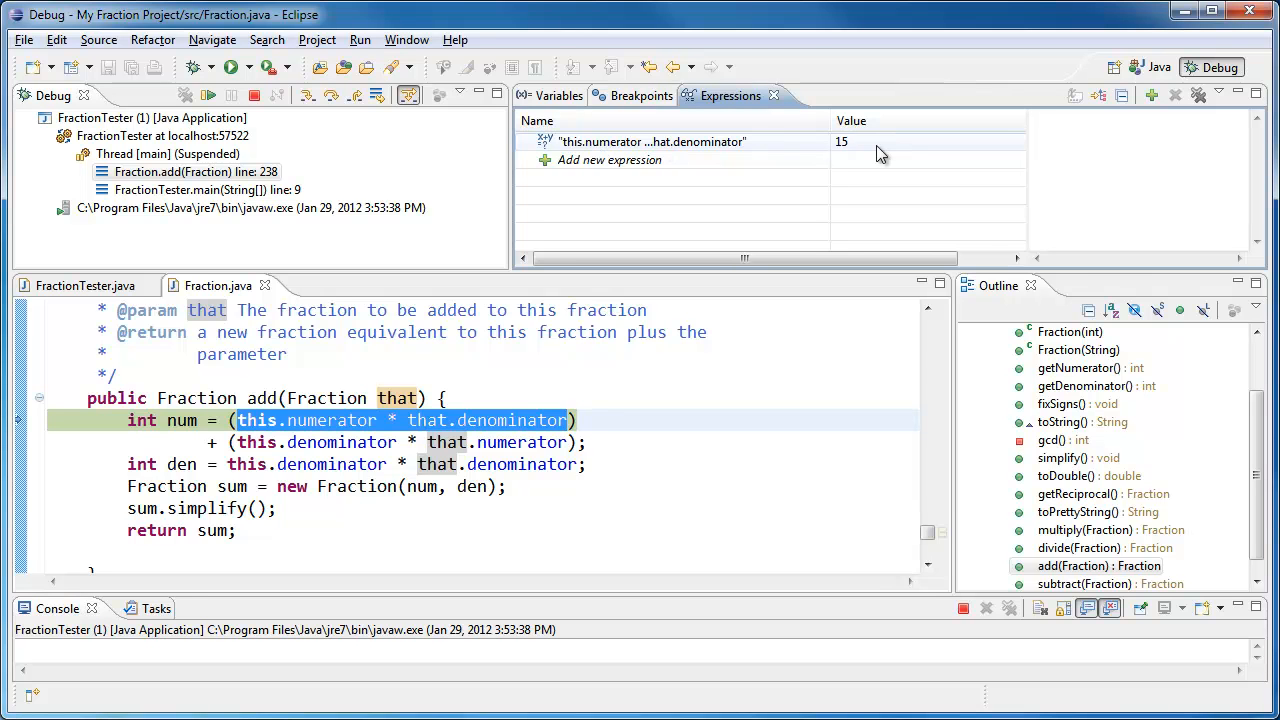
mouse_move(735, 147)
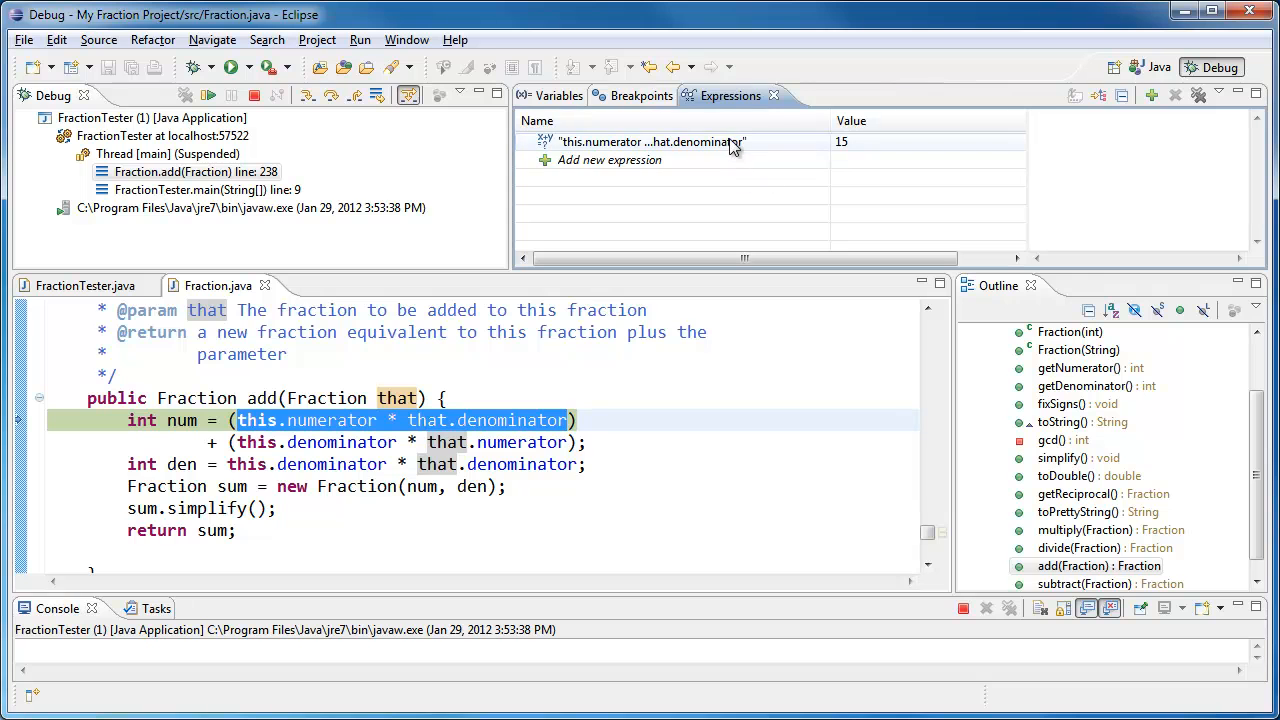
double_click(648, 141)
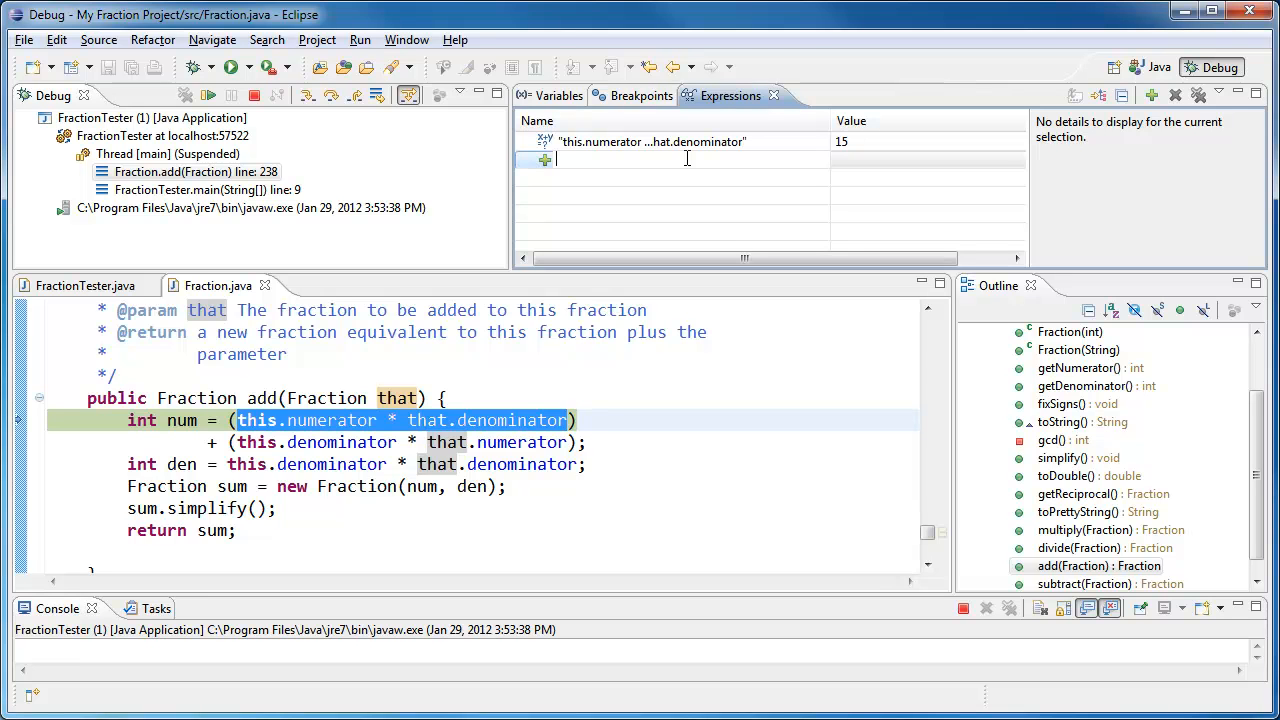
type("this.numerator * 10")
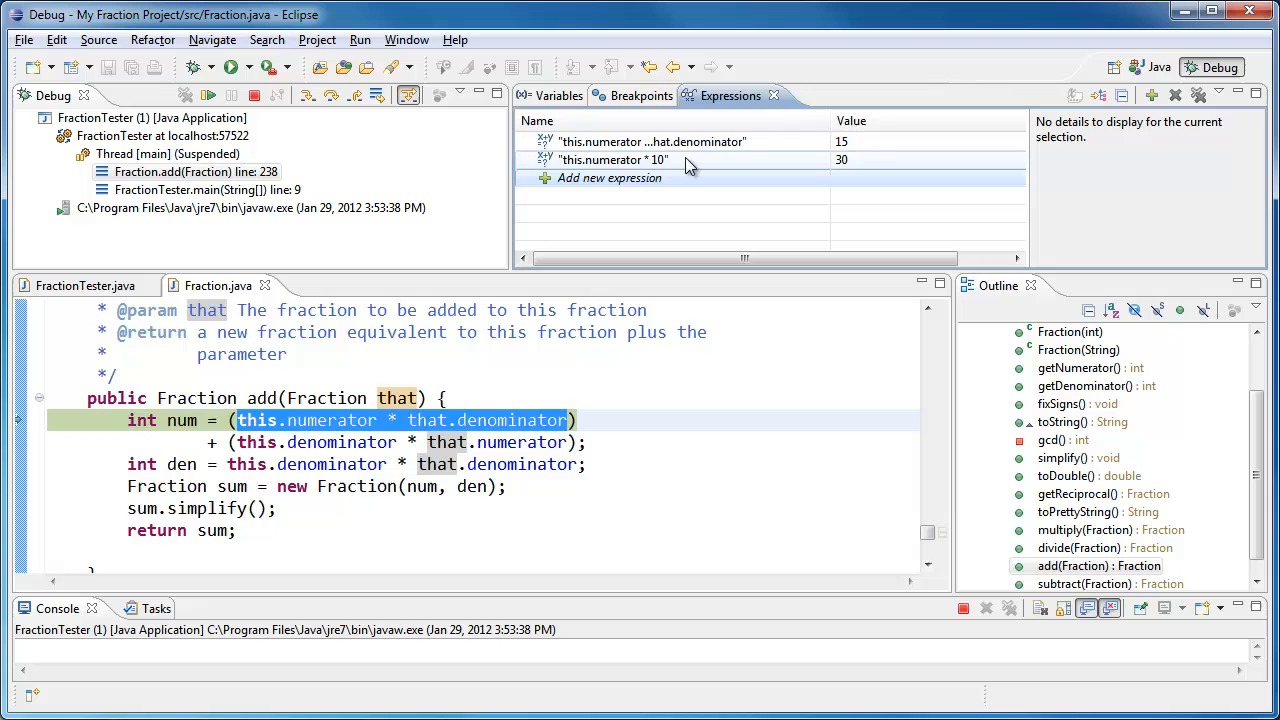
mouse_move(556, 100)
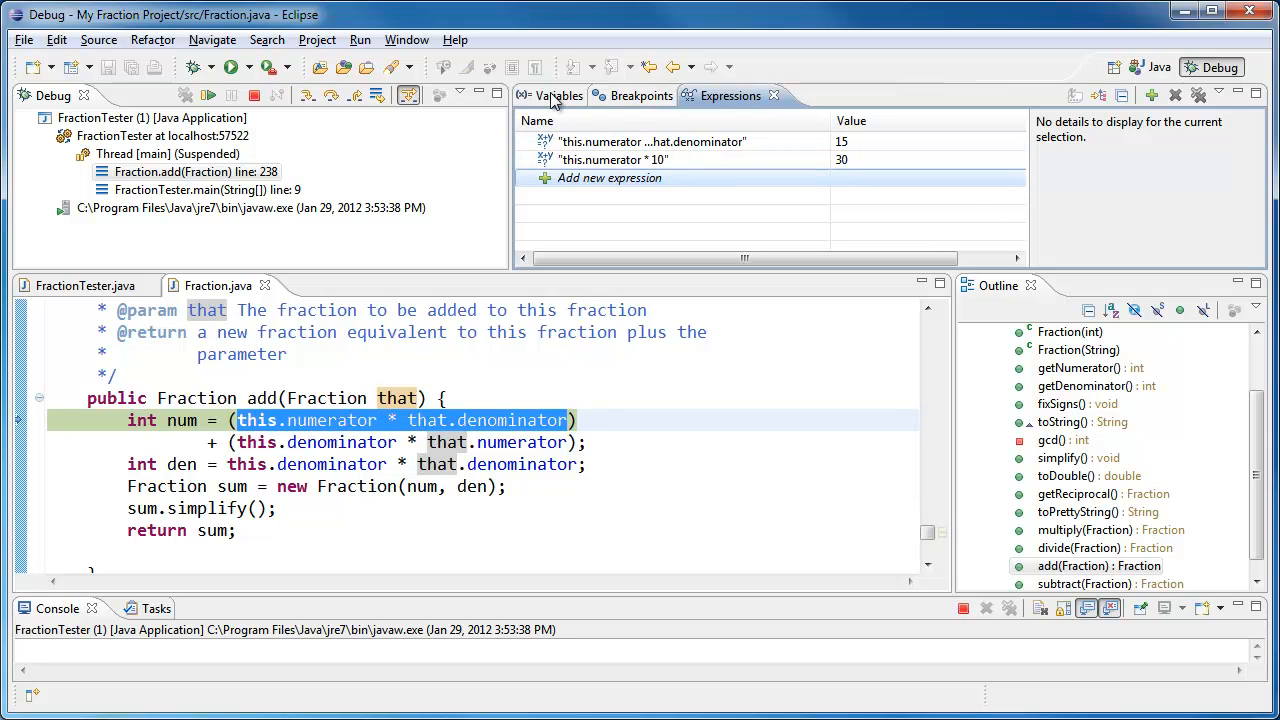
Step: Back in Variables, step over the numerator calculation and select num to confirm 19
left_click(559, 95)
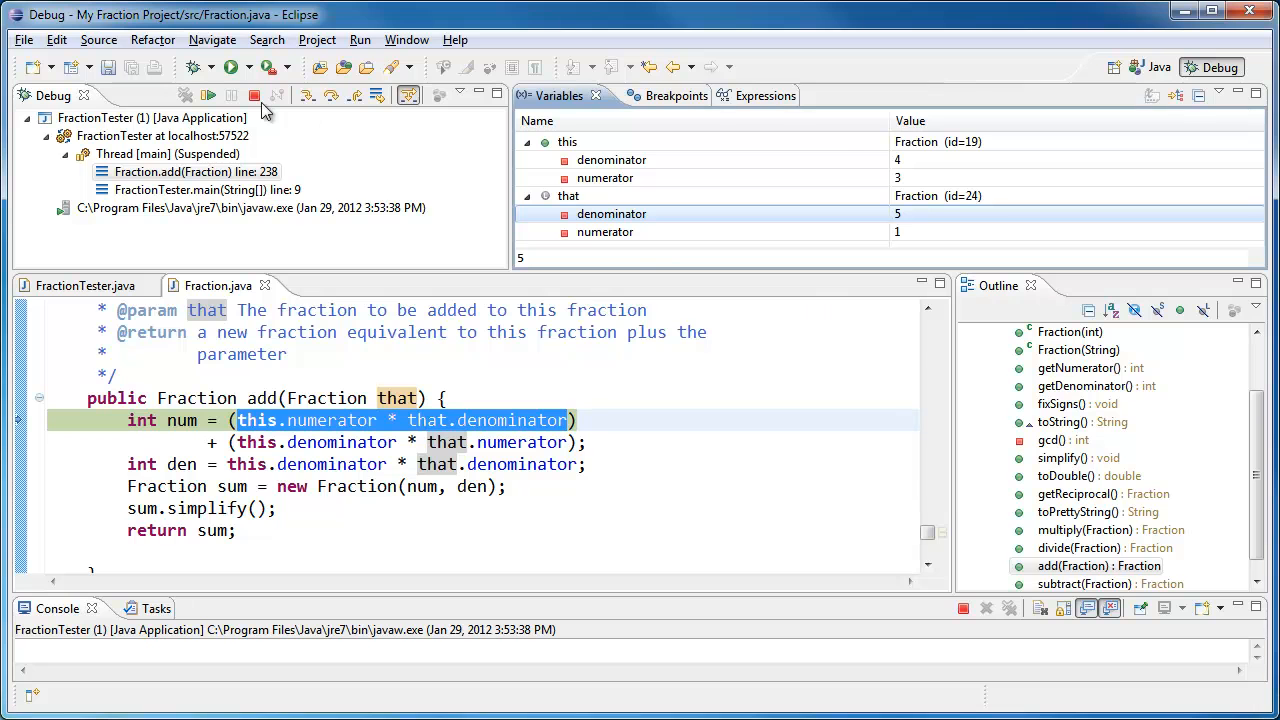
mouse_move(308, 95)
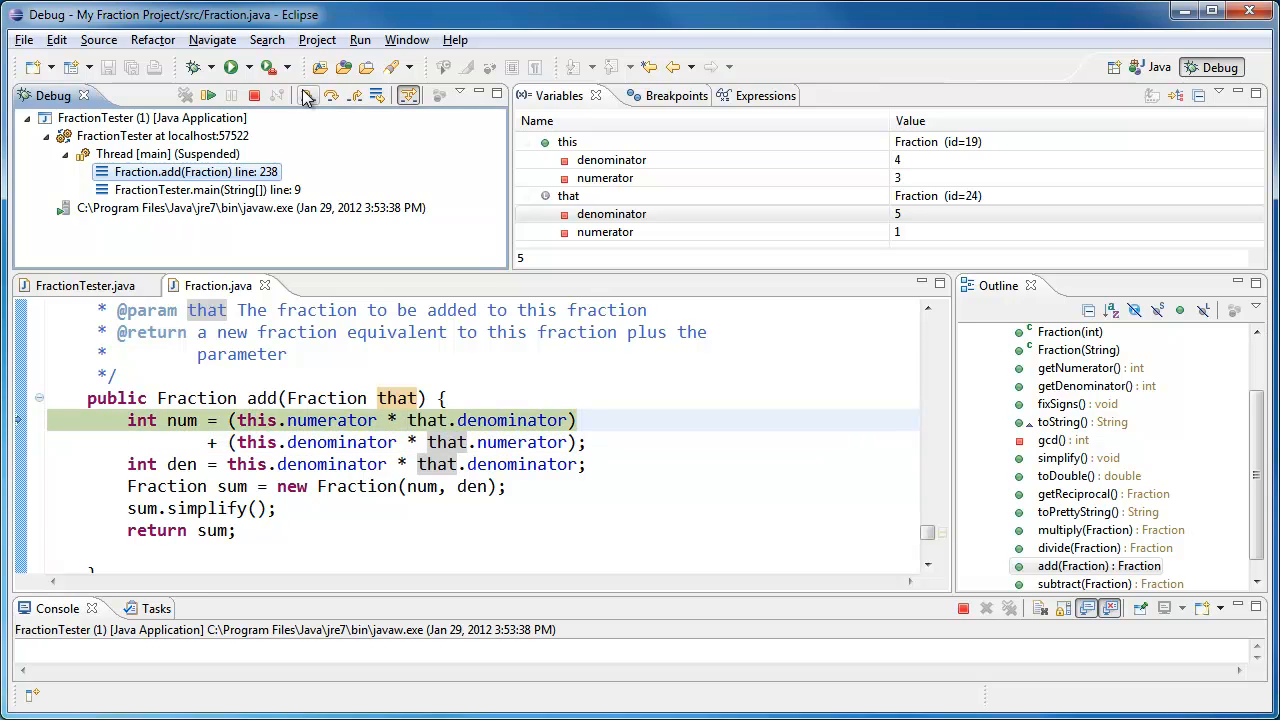
left_click(305, 95)
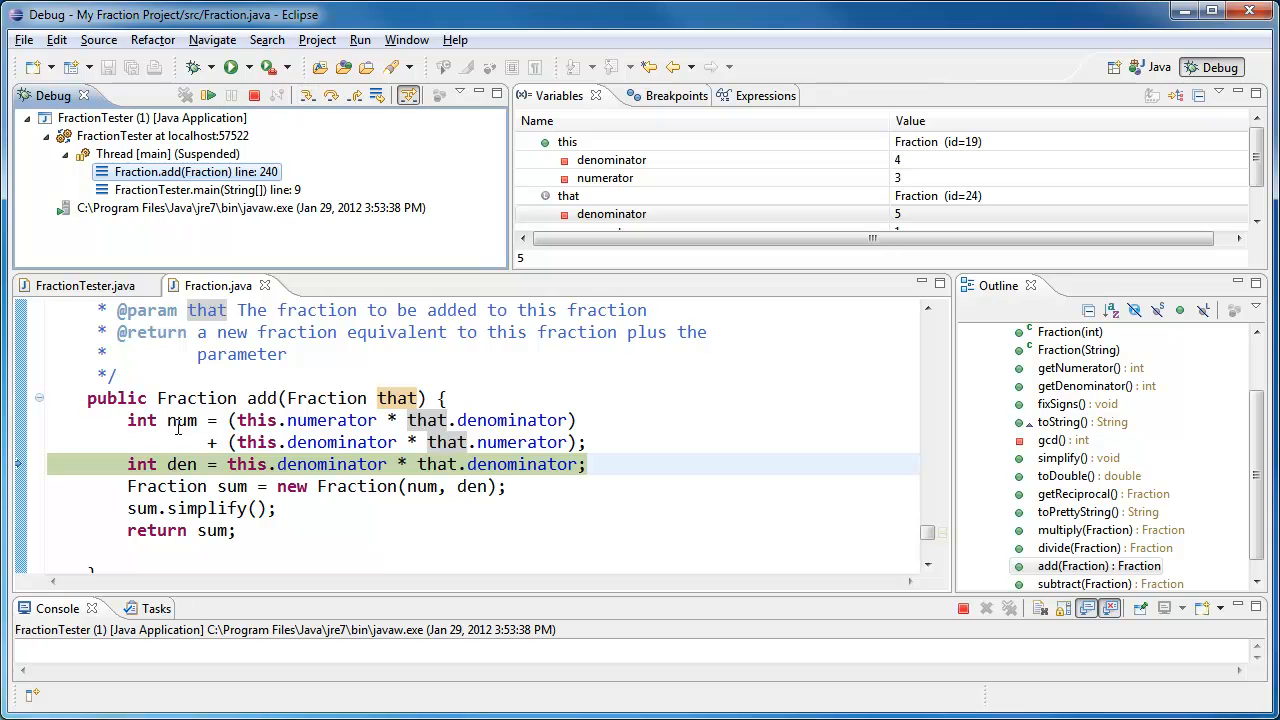
double_click(182, 420)
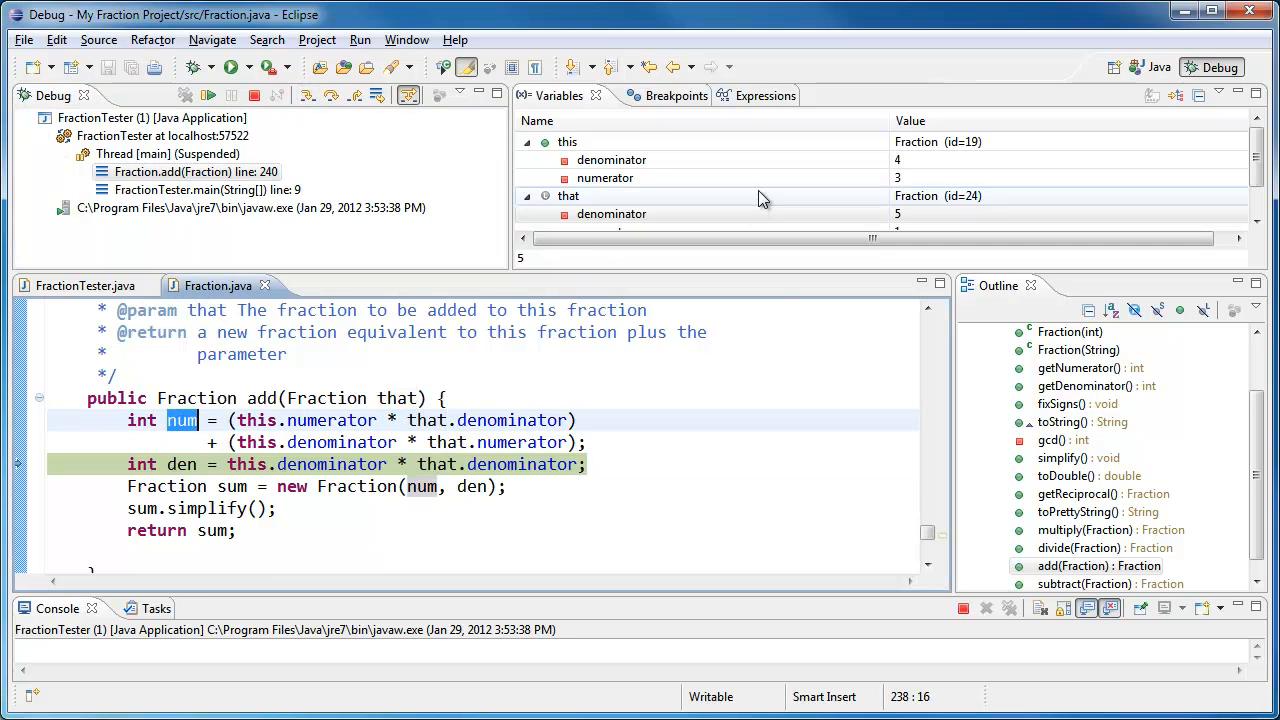
scroll("down", 3)
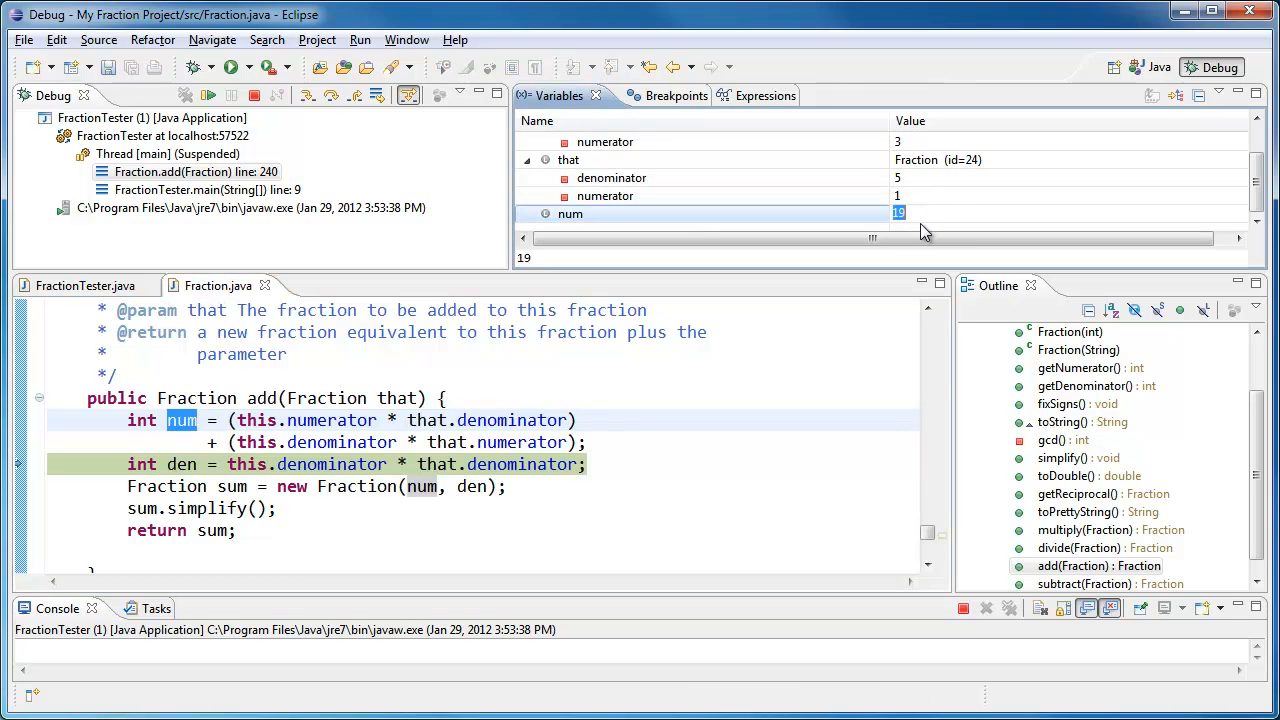
mouse_move(903, 275)
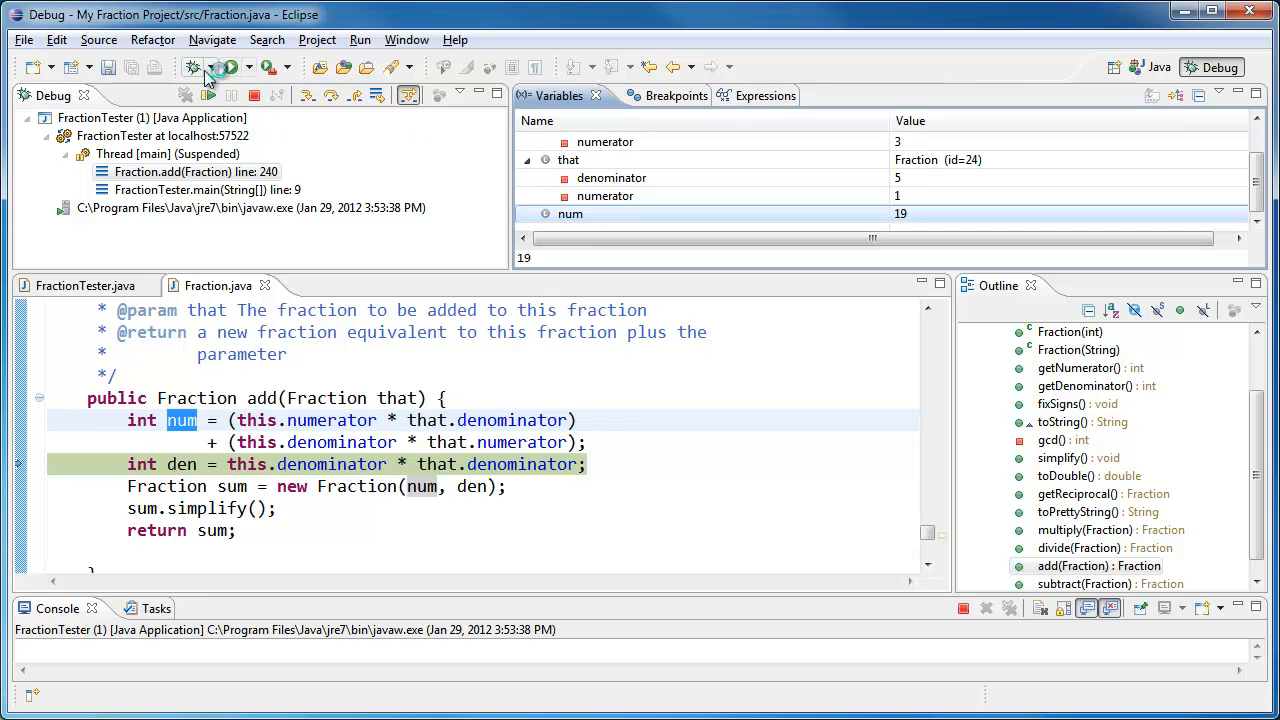
mouse_move(307, 95)
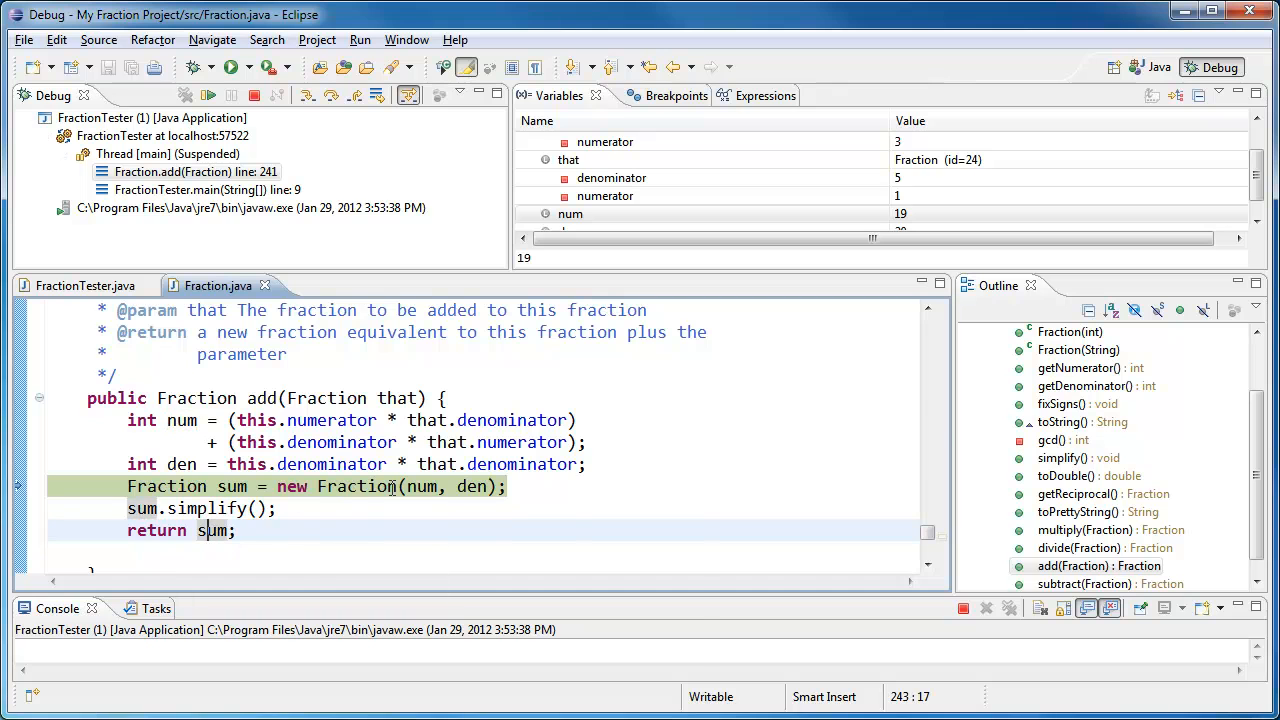
mouse_move(440, 486)
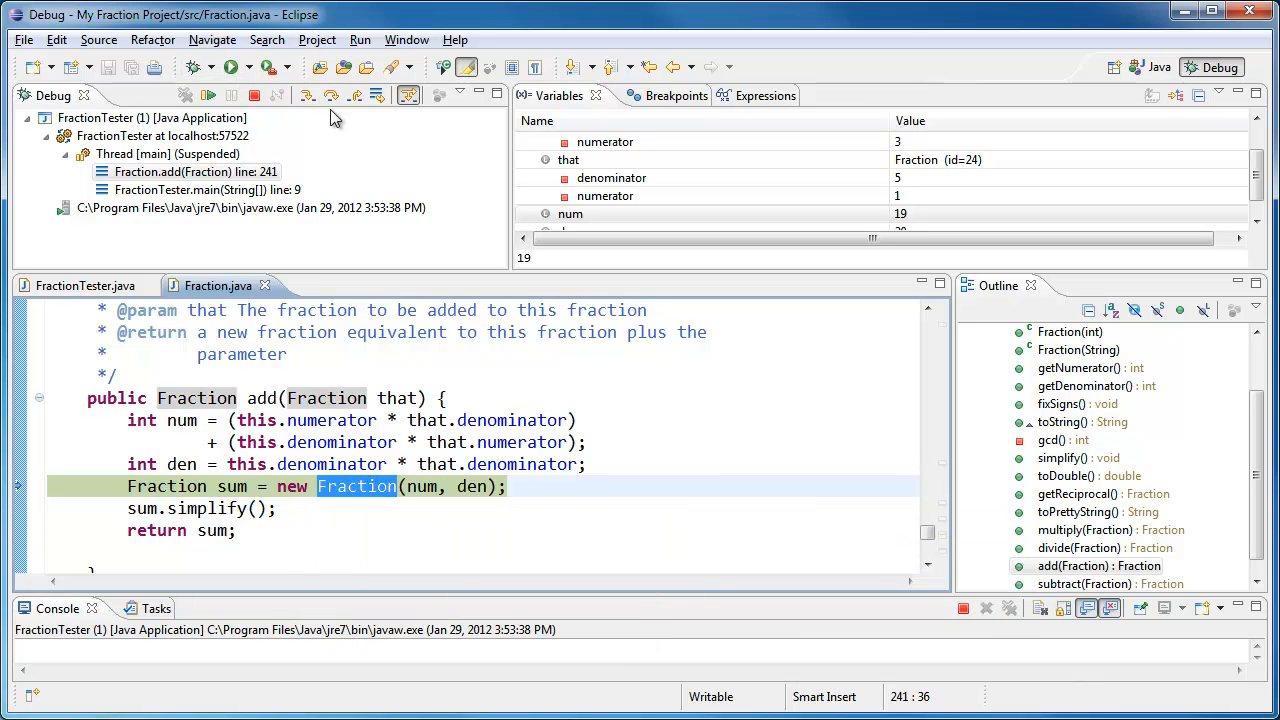
Step: Step into the Fraction(19, 20) constructor, check denominator 20, then step return to add
left_click(307, 95)
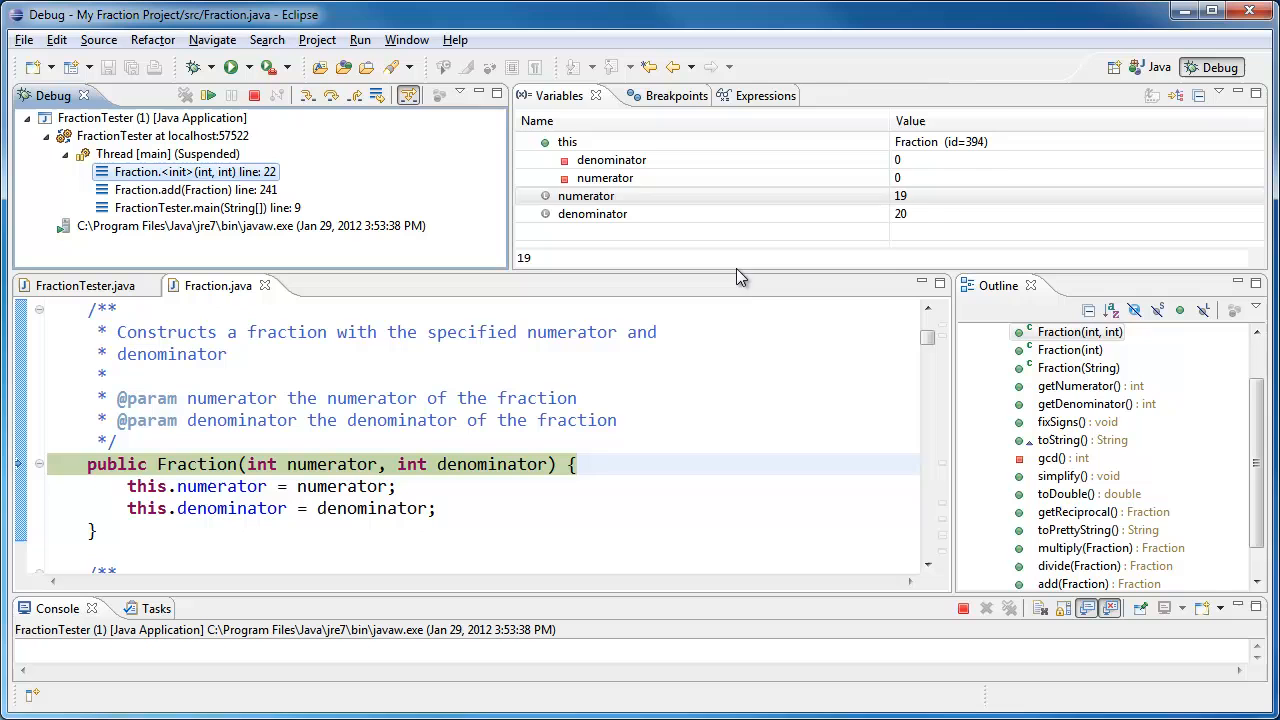
left_click(593, 213)
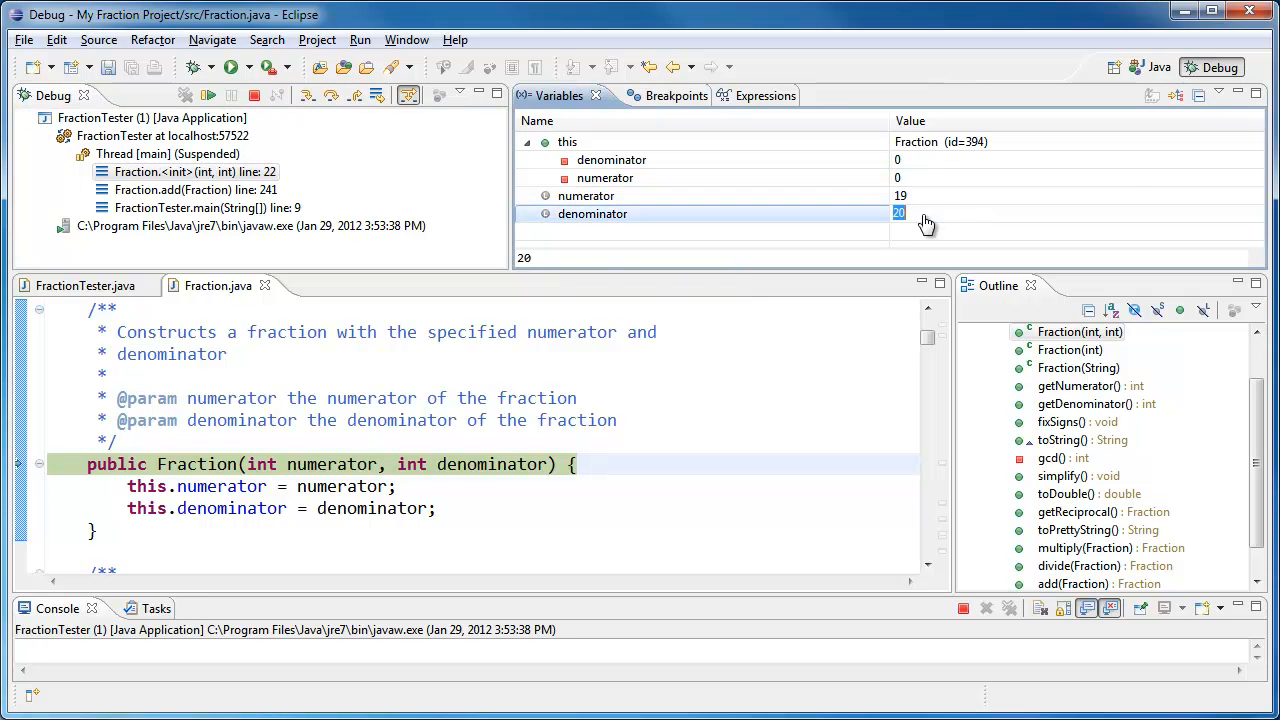
mouse_move(300, 108)
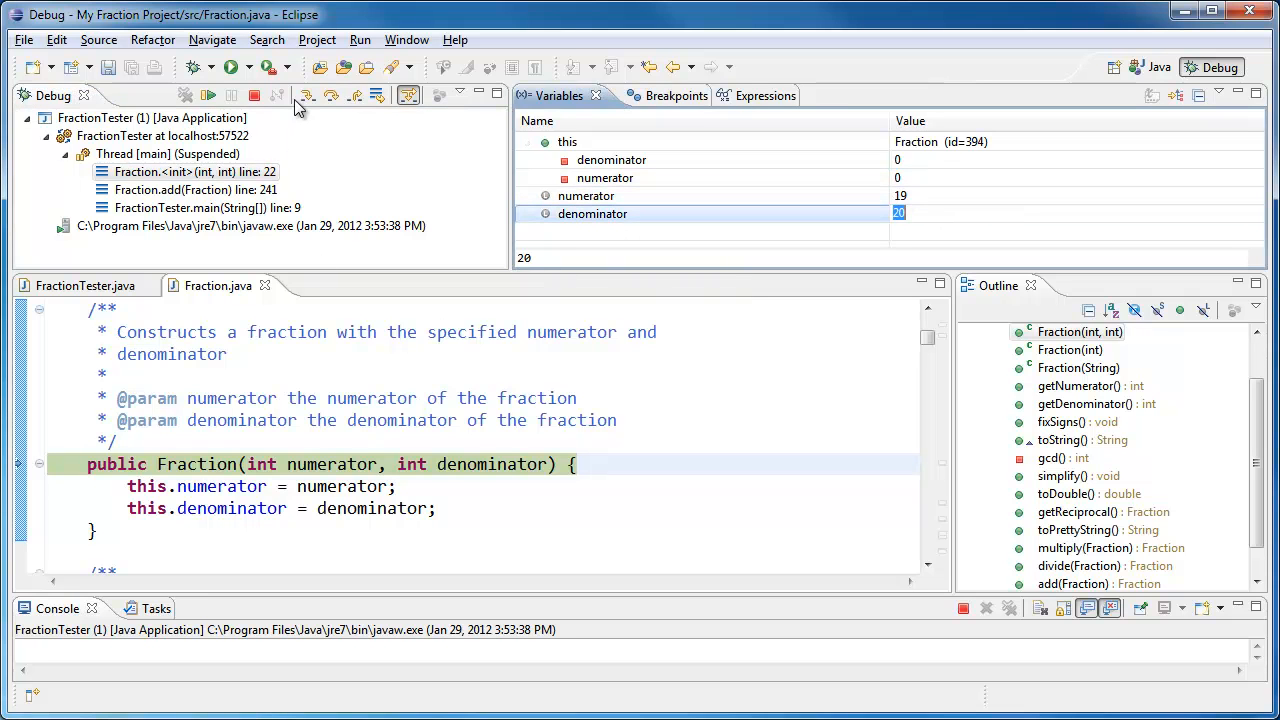
left_click(308, 95)
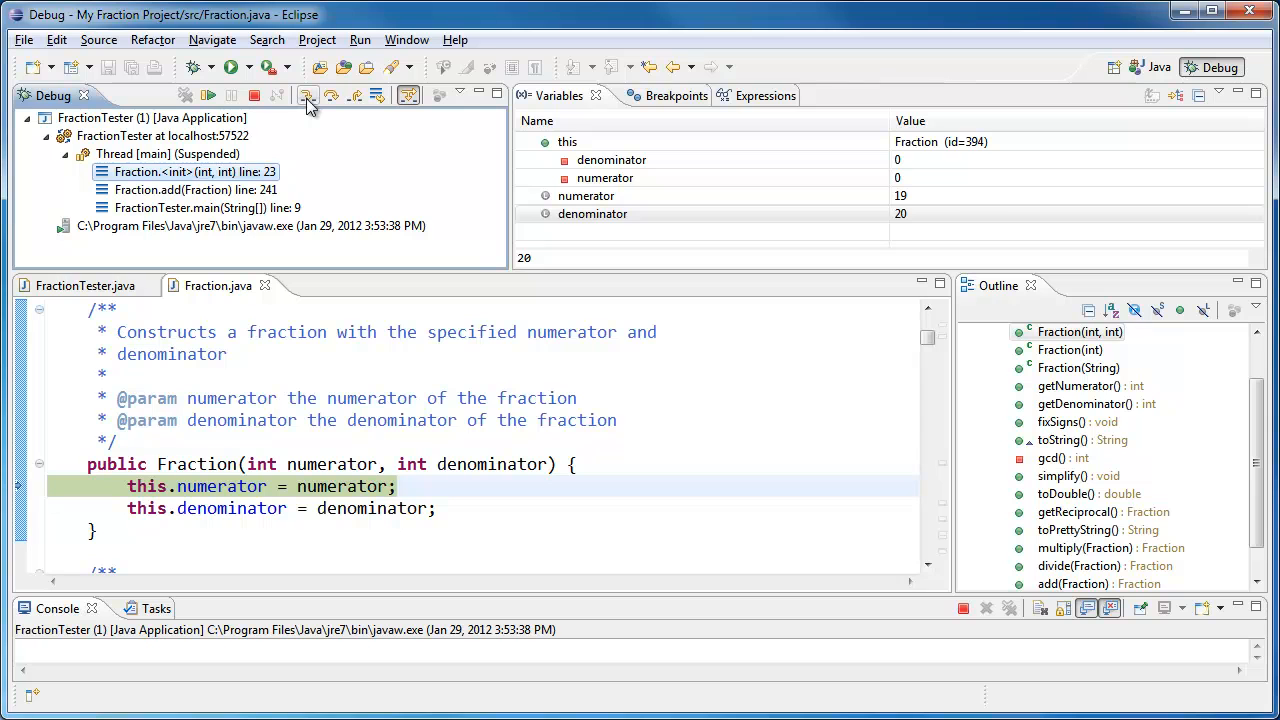
mouse_move(315, 130)
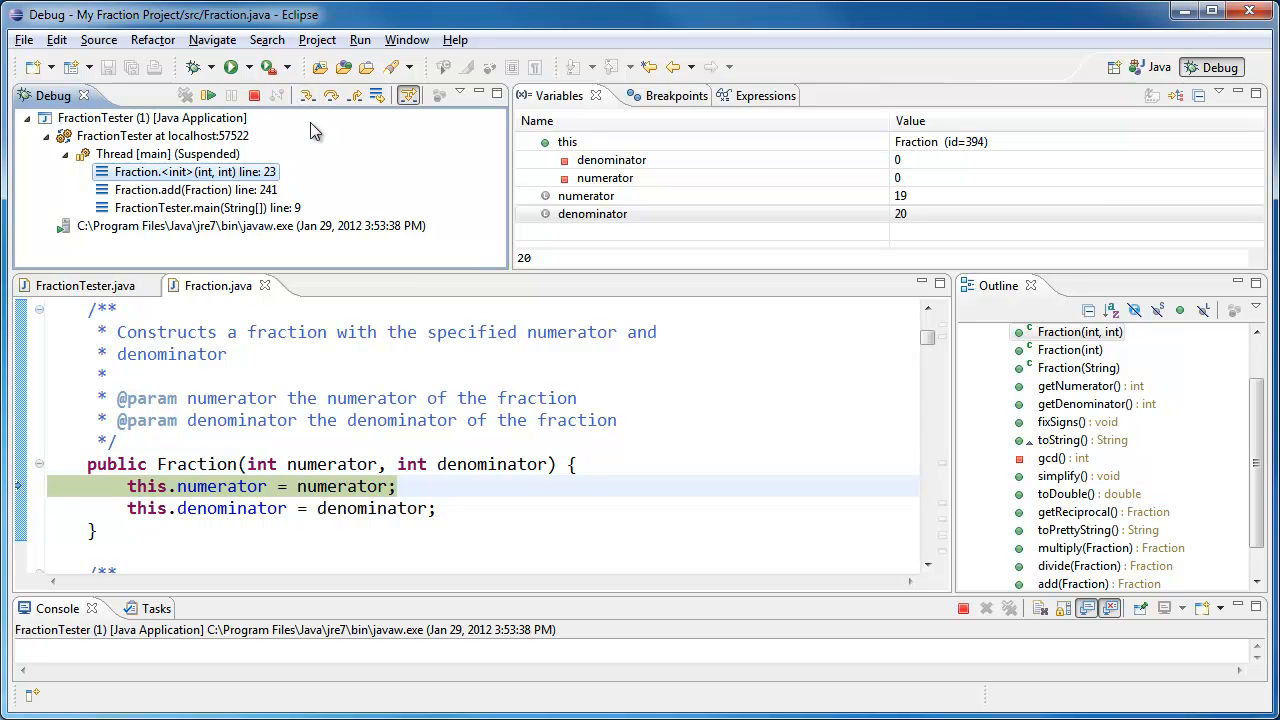
mouse_move(357, 95)
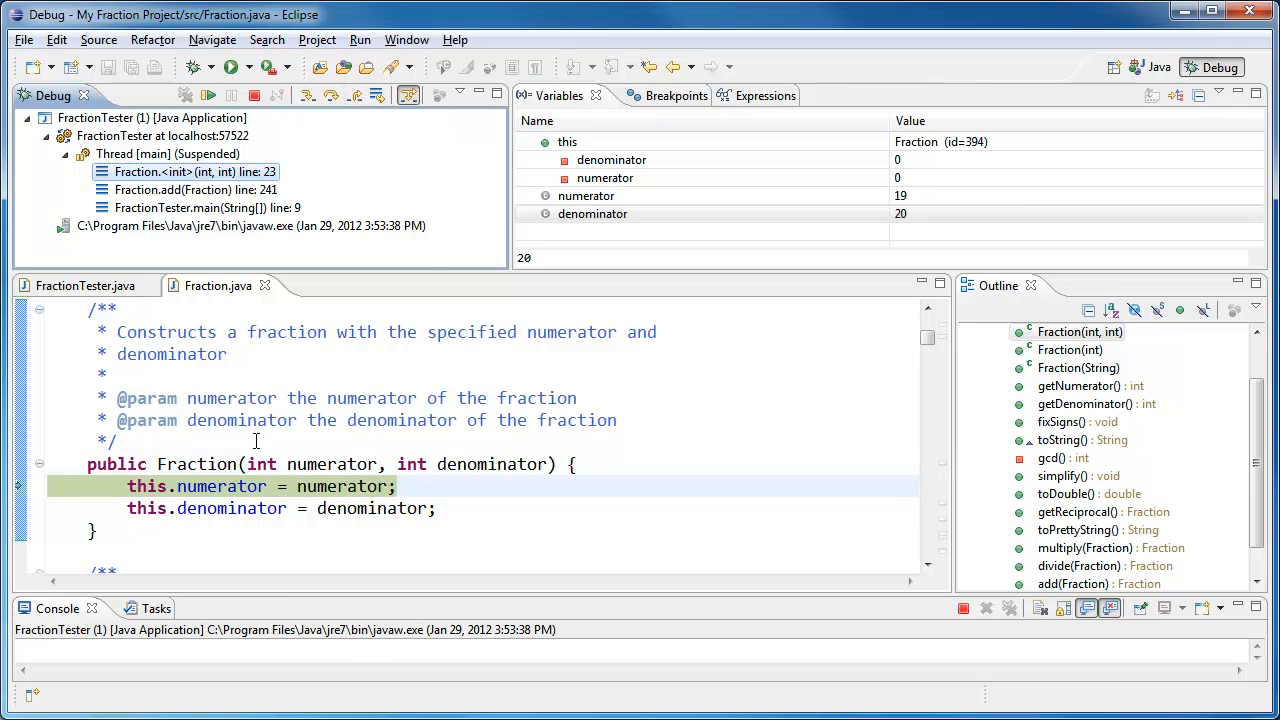
mouse_move(356, 95)
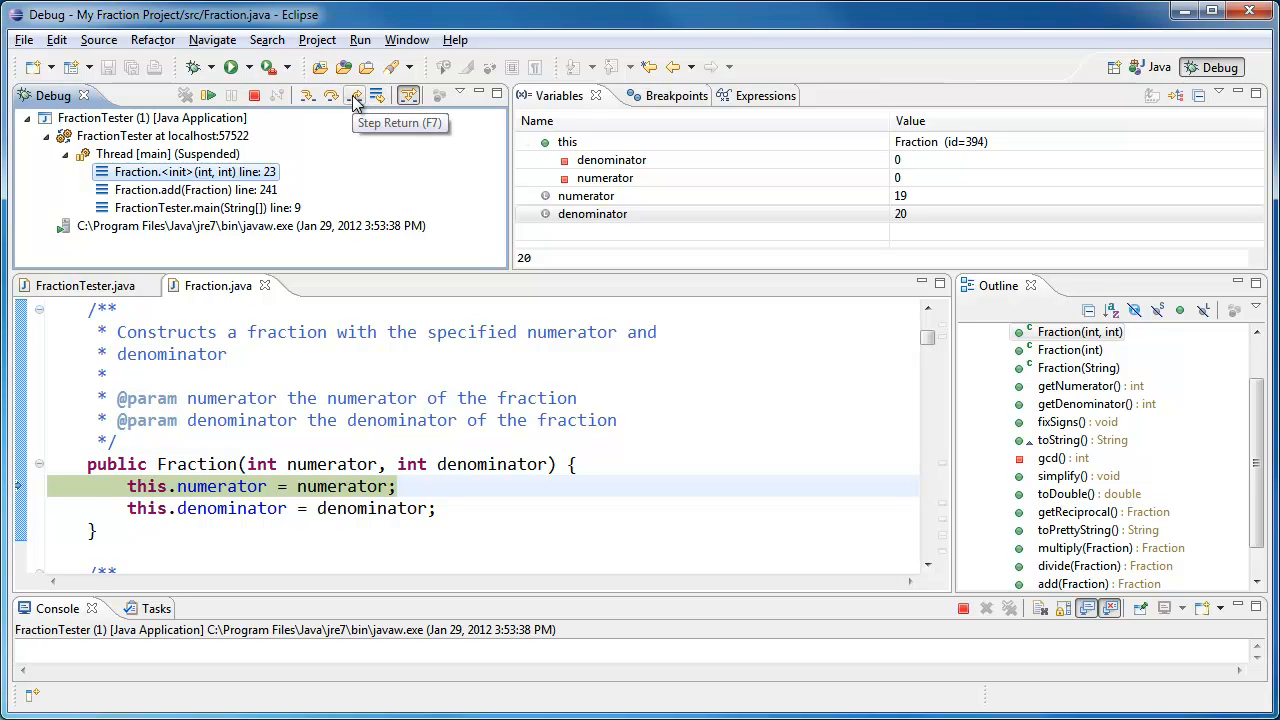
left_click(356, 95)
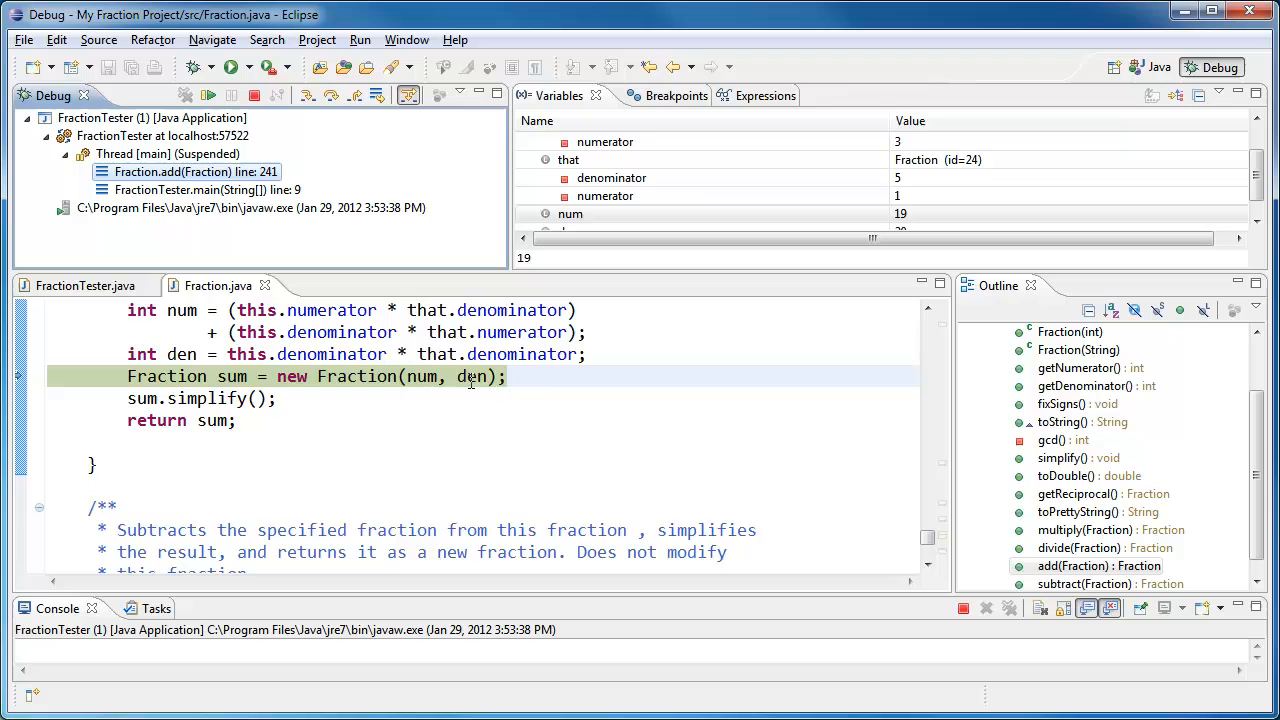
mouse_move(308, 95)
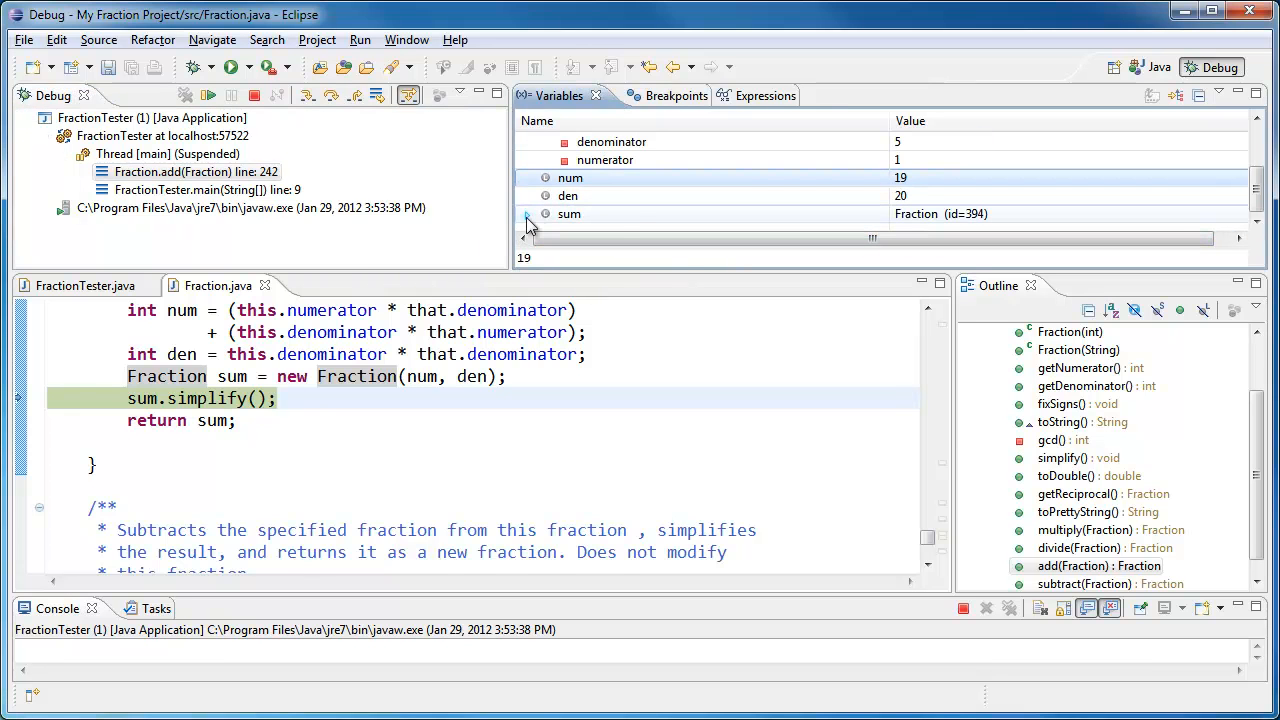
Step: Expand sum to confirm 19/20, step over simplify and the return, back to main line 9
left_click(528, 214)
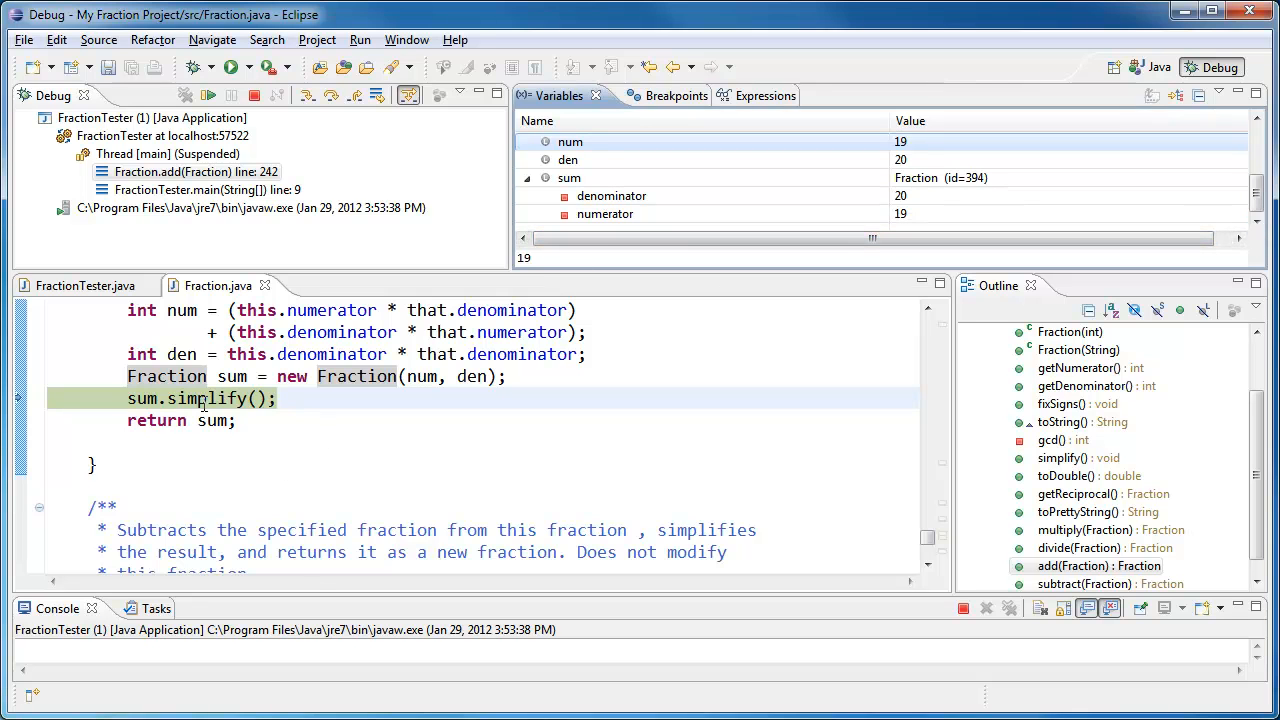
double_click(141, 398)
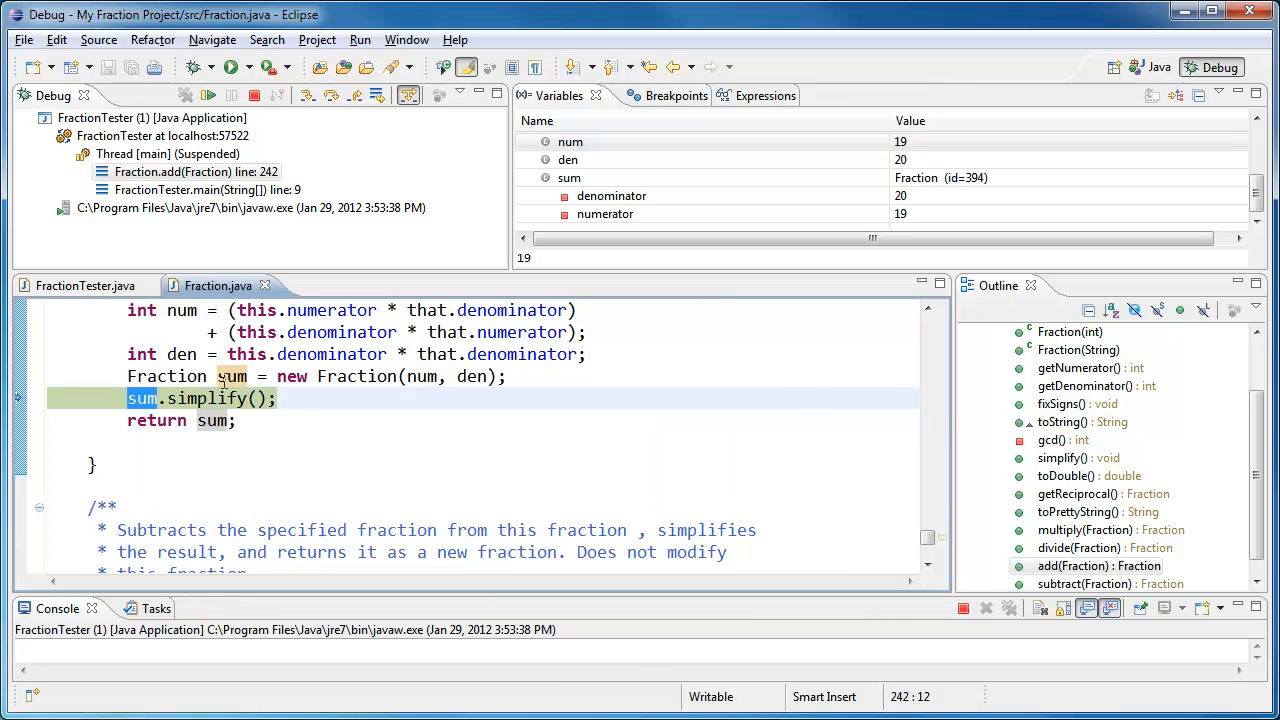
mouse_move(205, 398)
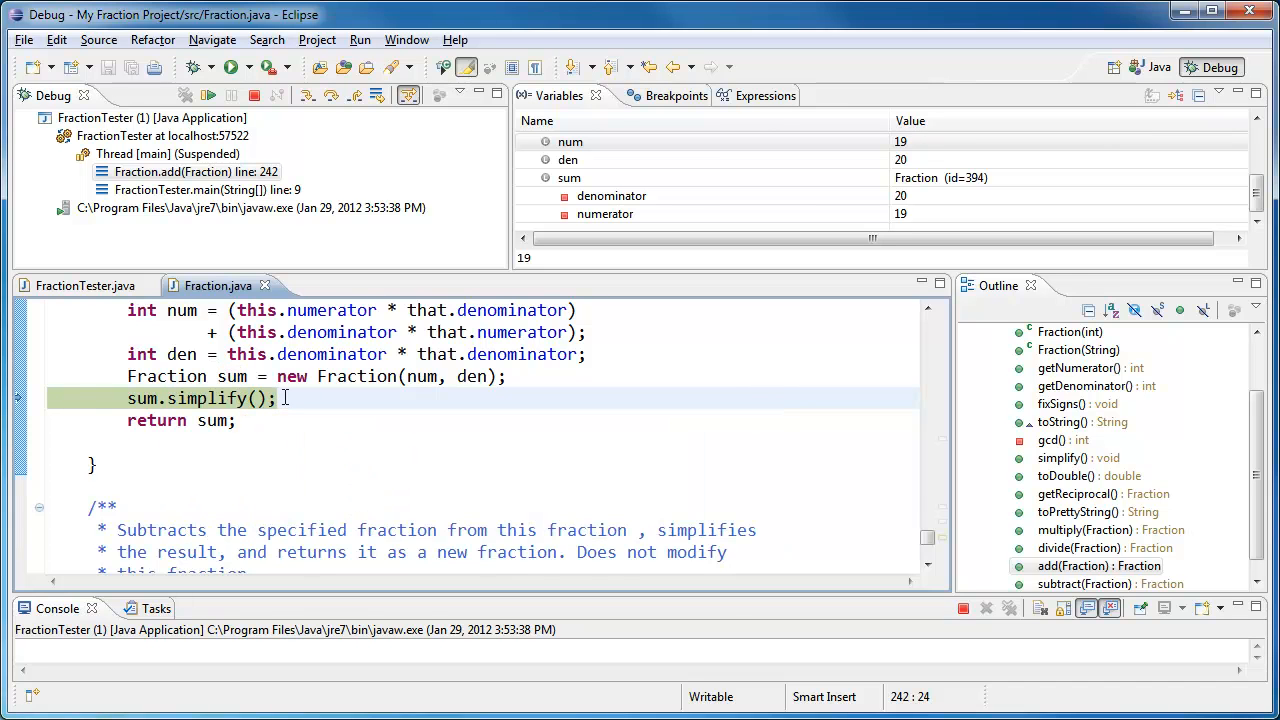
mouse_move(343, 170)
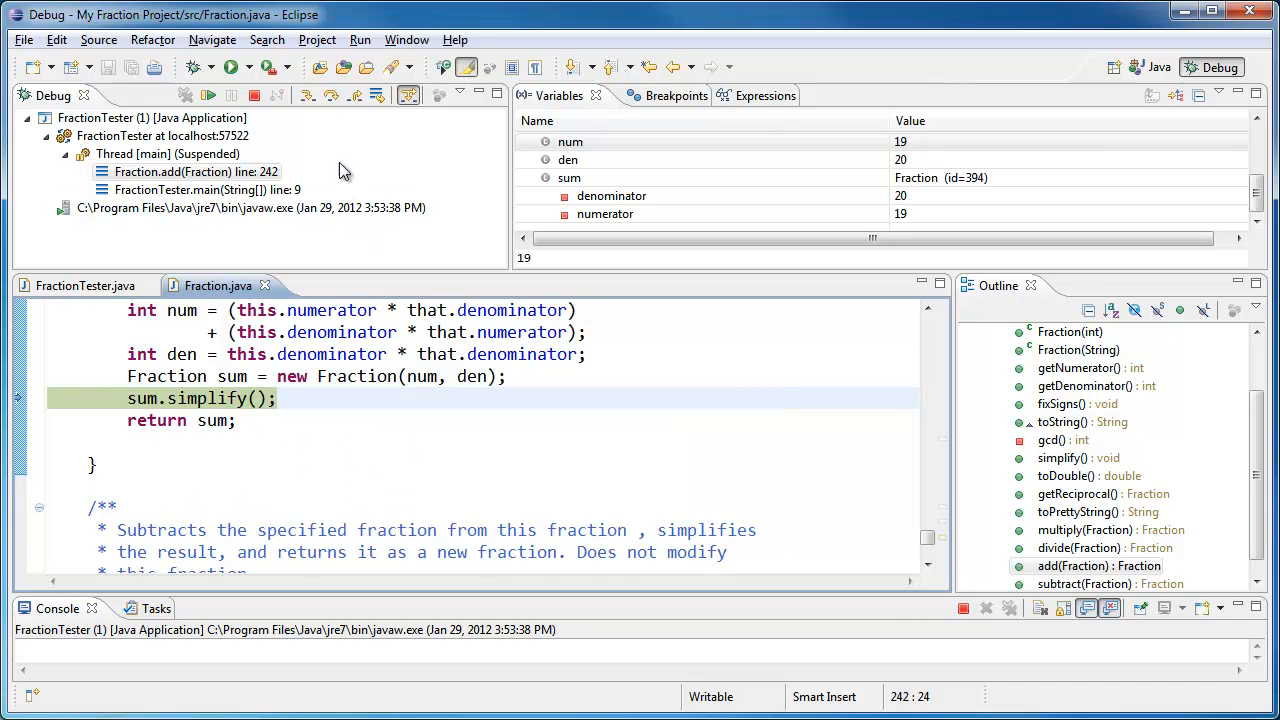
mouse_move(330, 95)
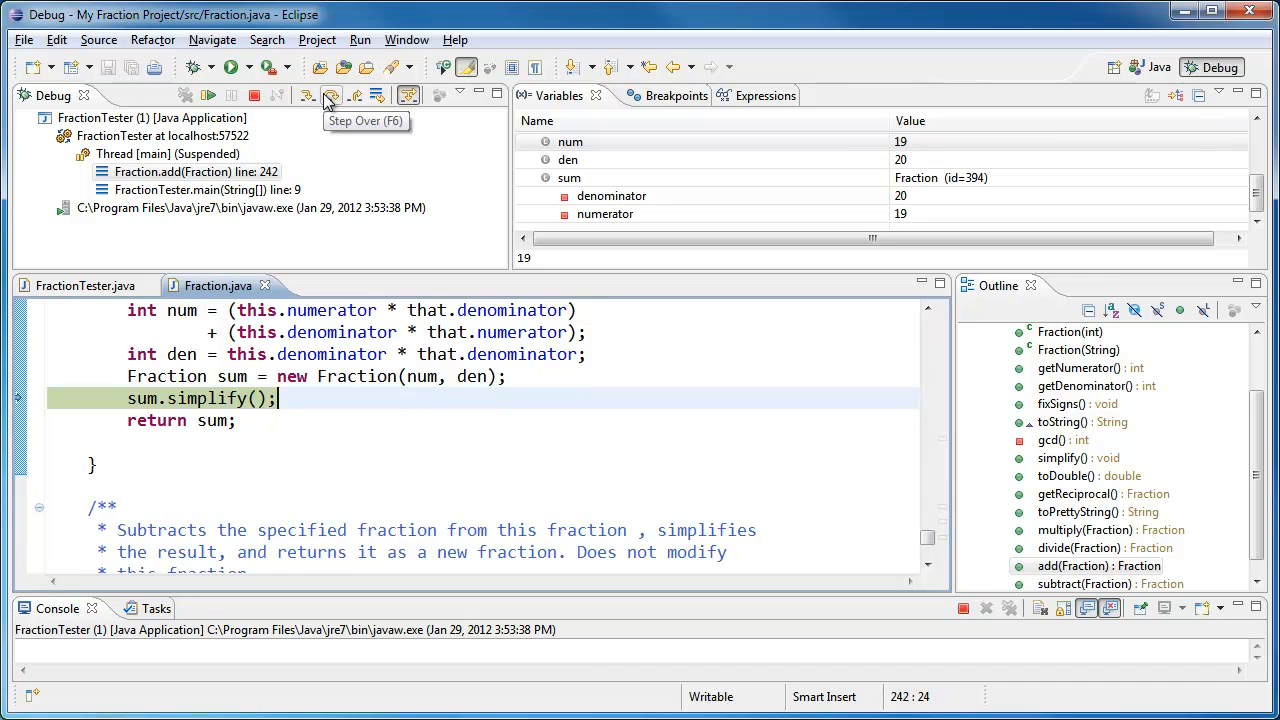
left_click(331, 95)
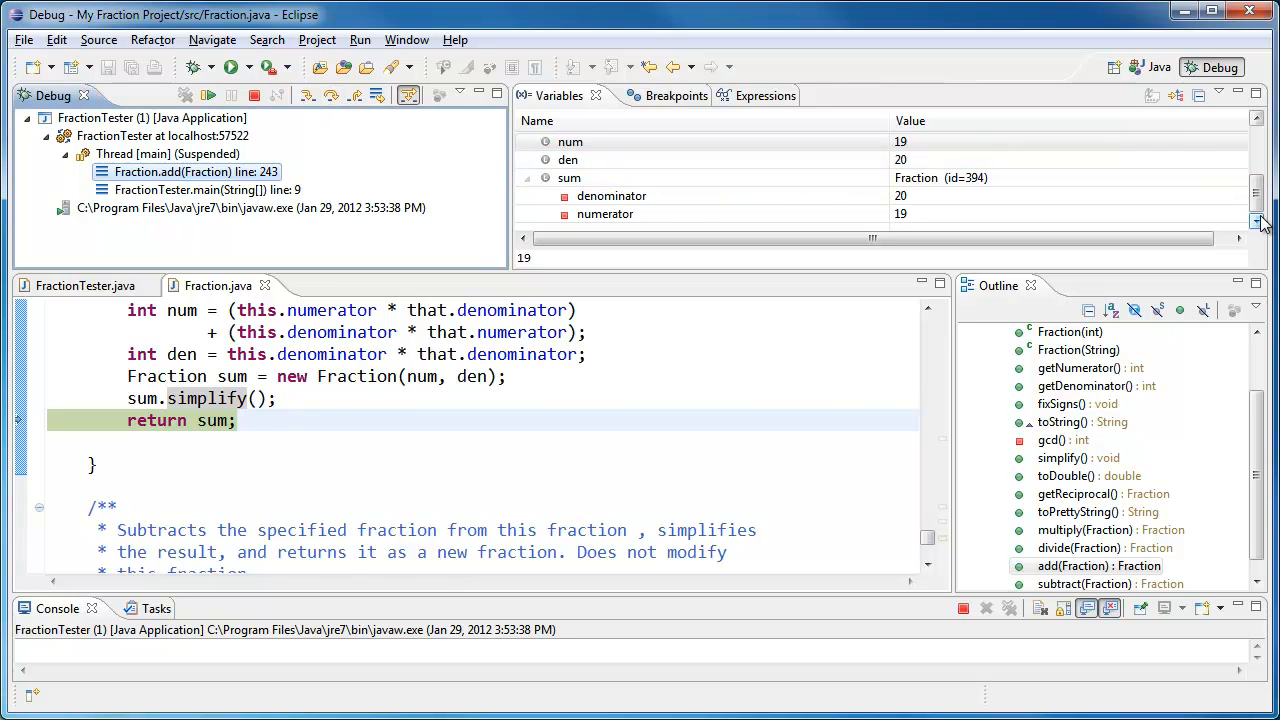
mouse_move(925, 192)
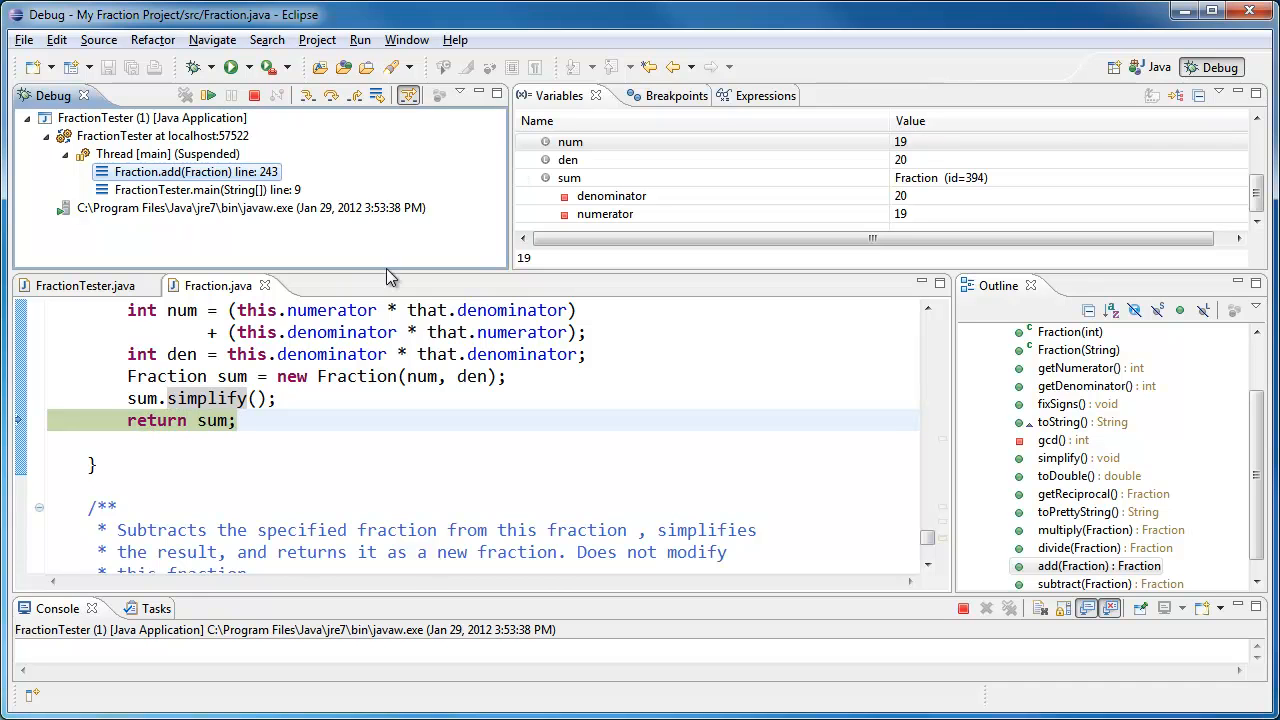
mouse_move(308, 95)
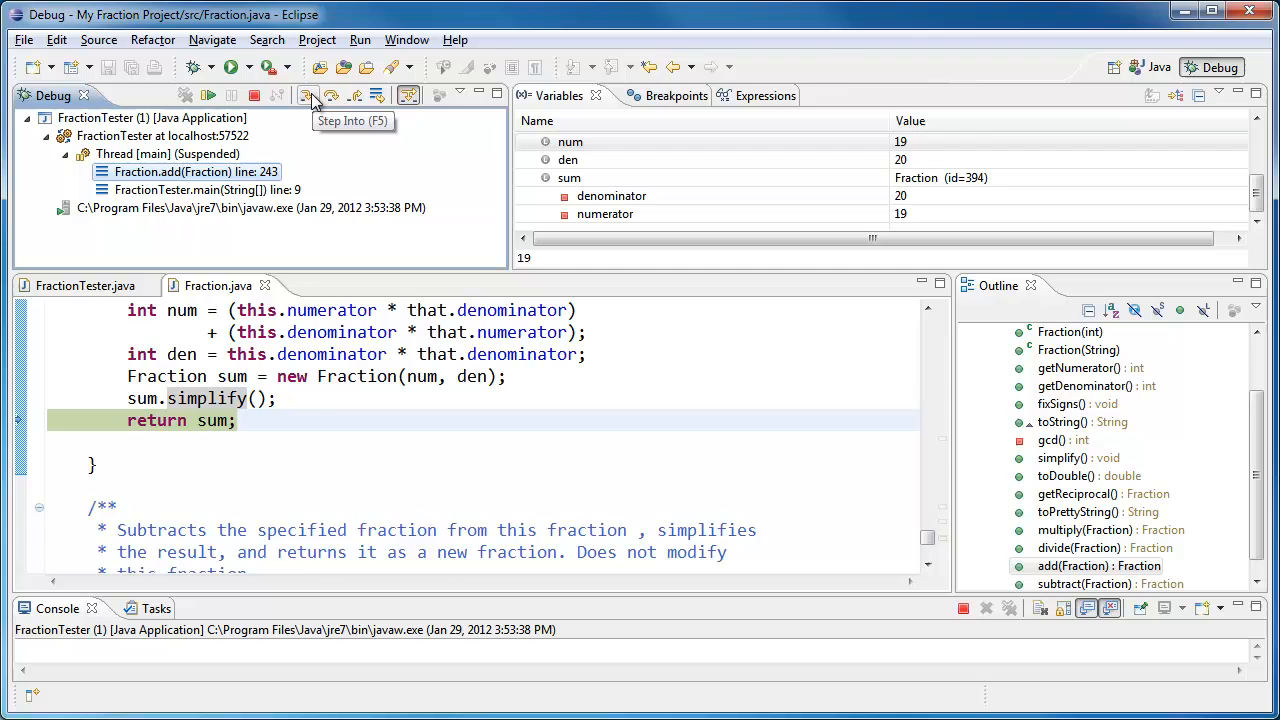
left_click(306, 95)
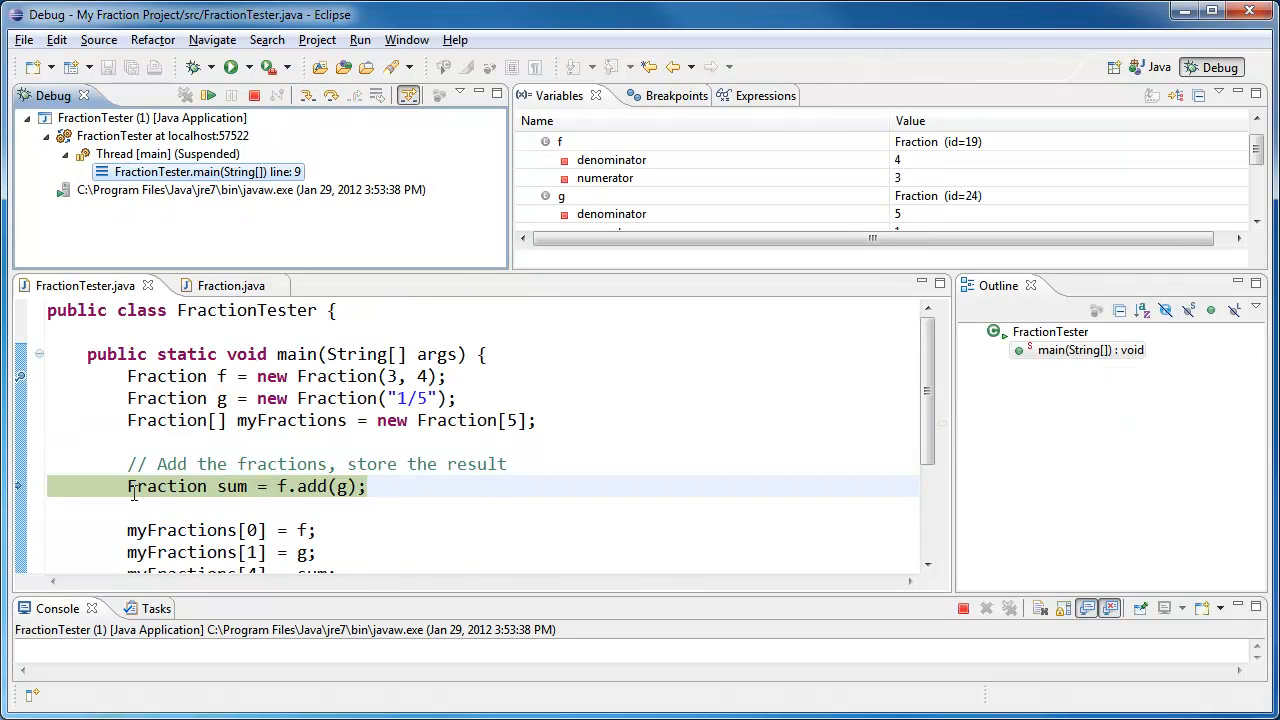
mouse_move(240, 486)
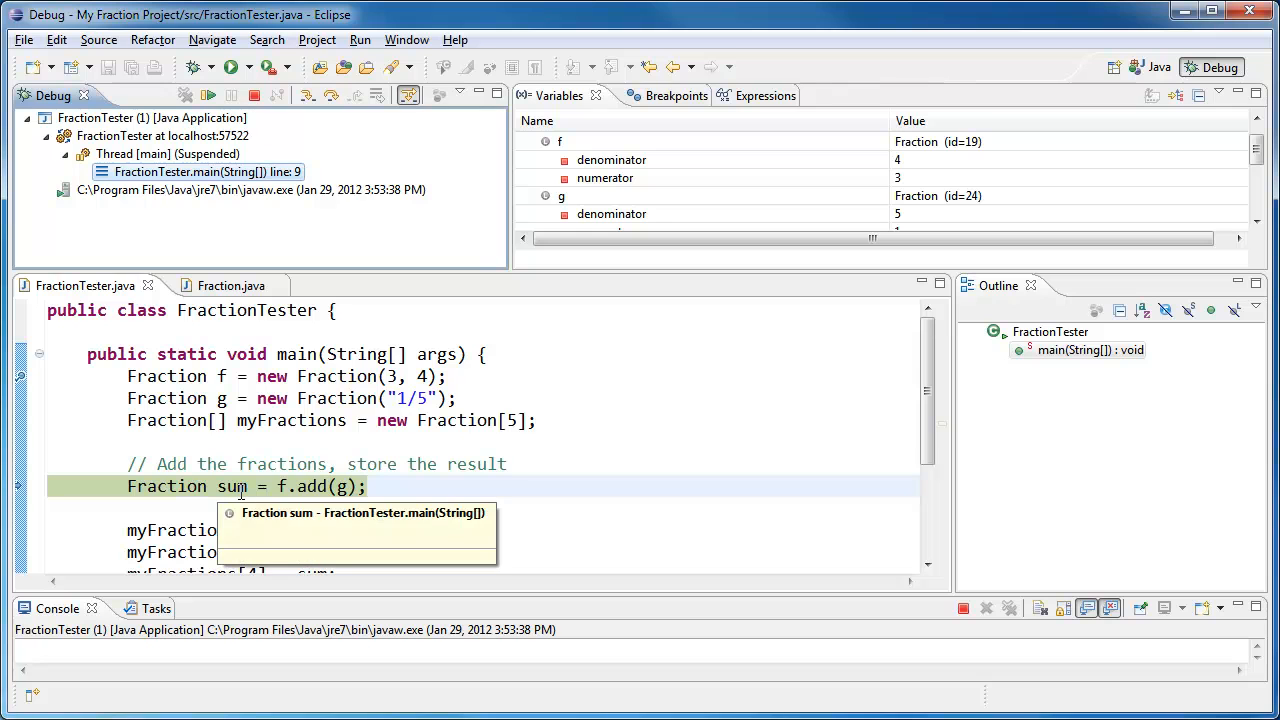
Step: Step past the sum assignment to line 11 and expand sum showing numerator 19, denominator 20
double_click(232, 486)
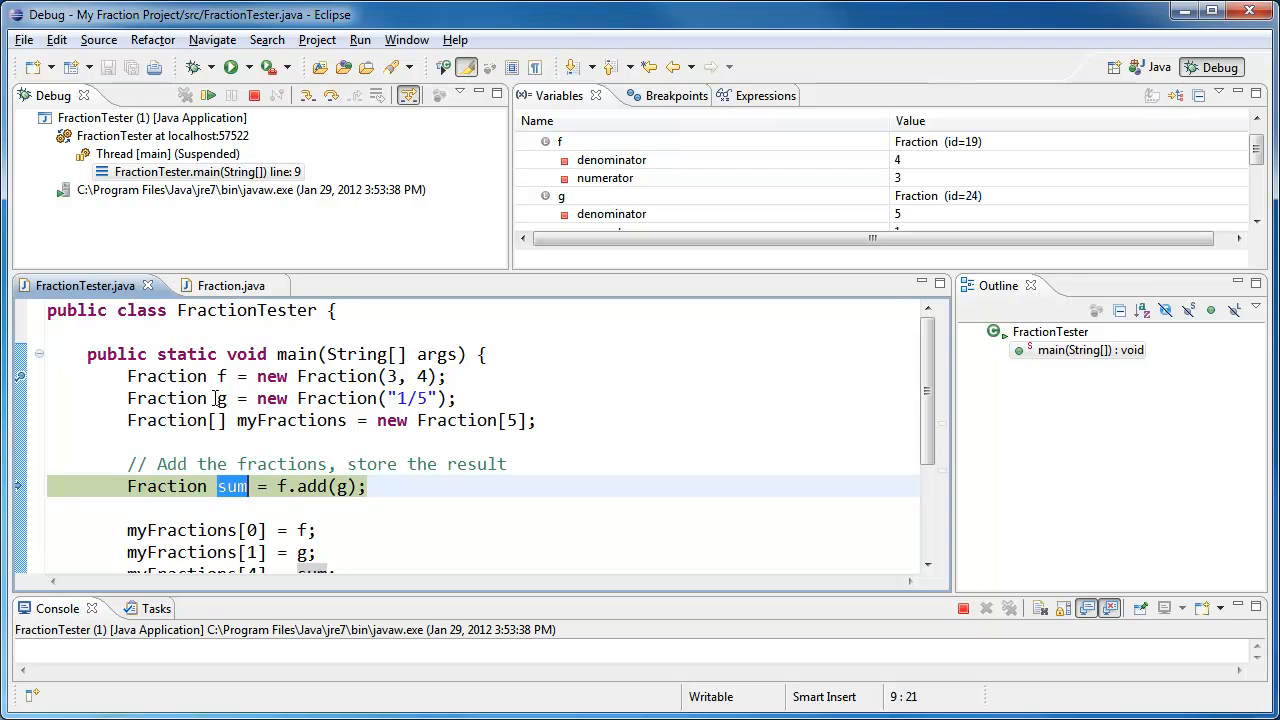
mouse_move(545, 459)
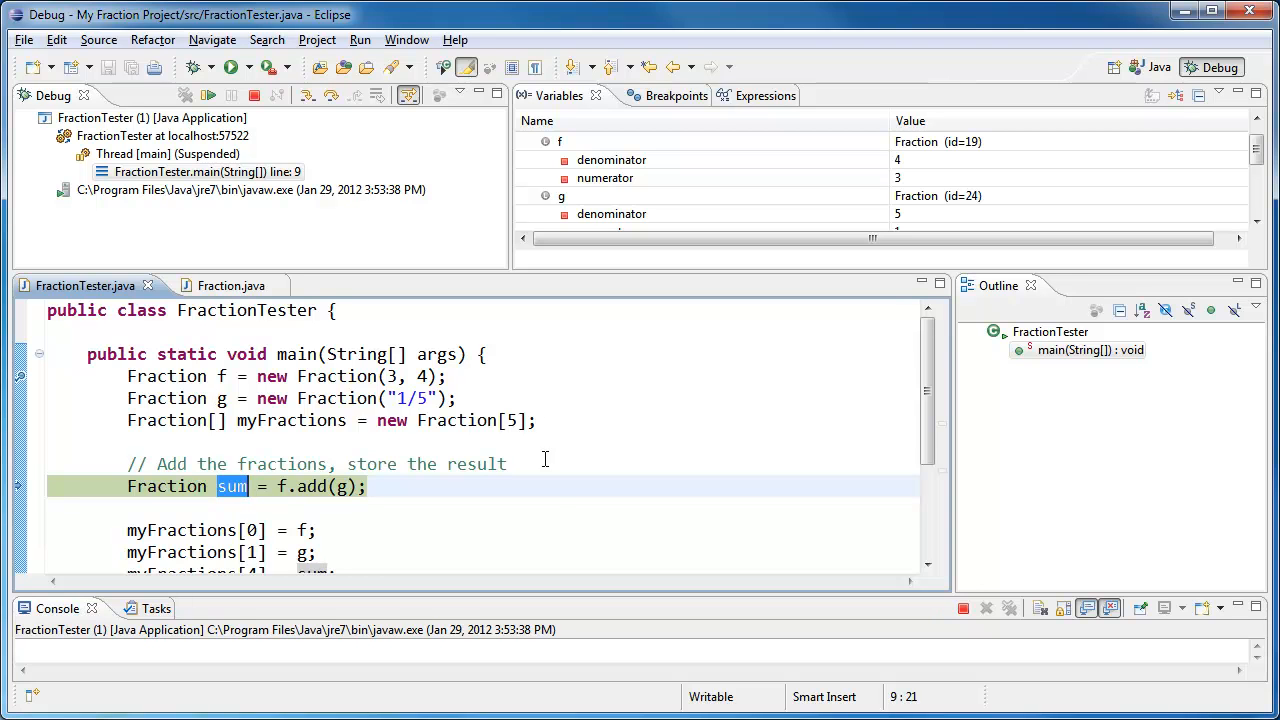
mouse_move(427, 470)
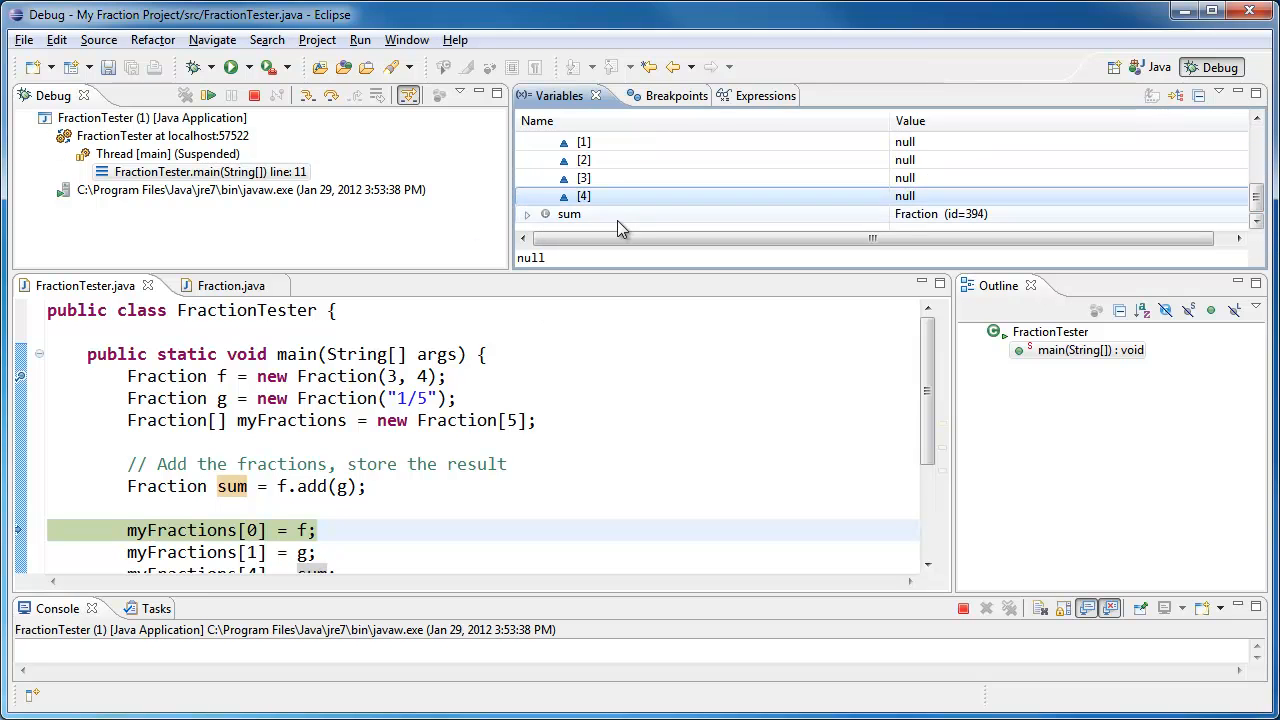
left_click(528, 196)
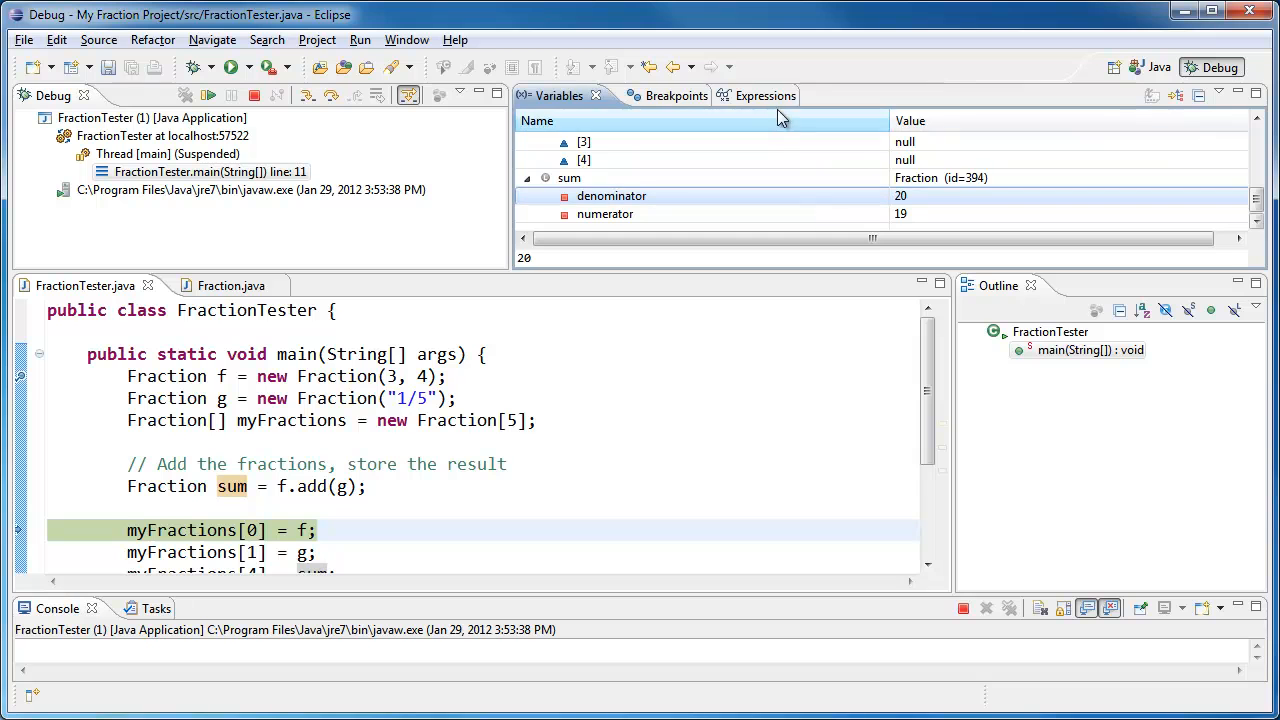
Step: Review the watch expressions list, then return to the Variables view
left_click(730, 95)
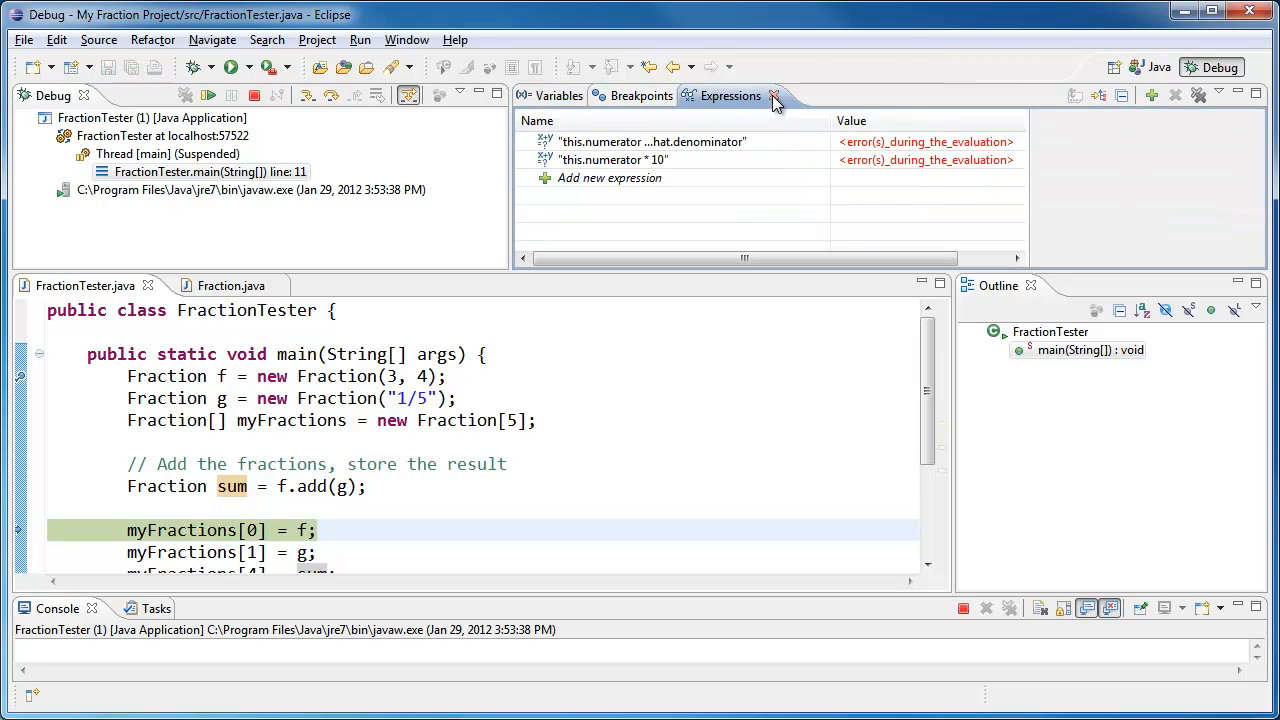
left_click(613, 159)
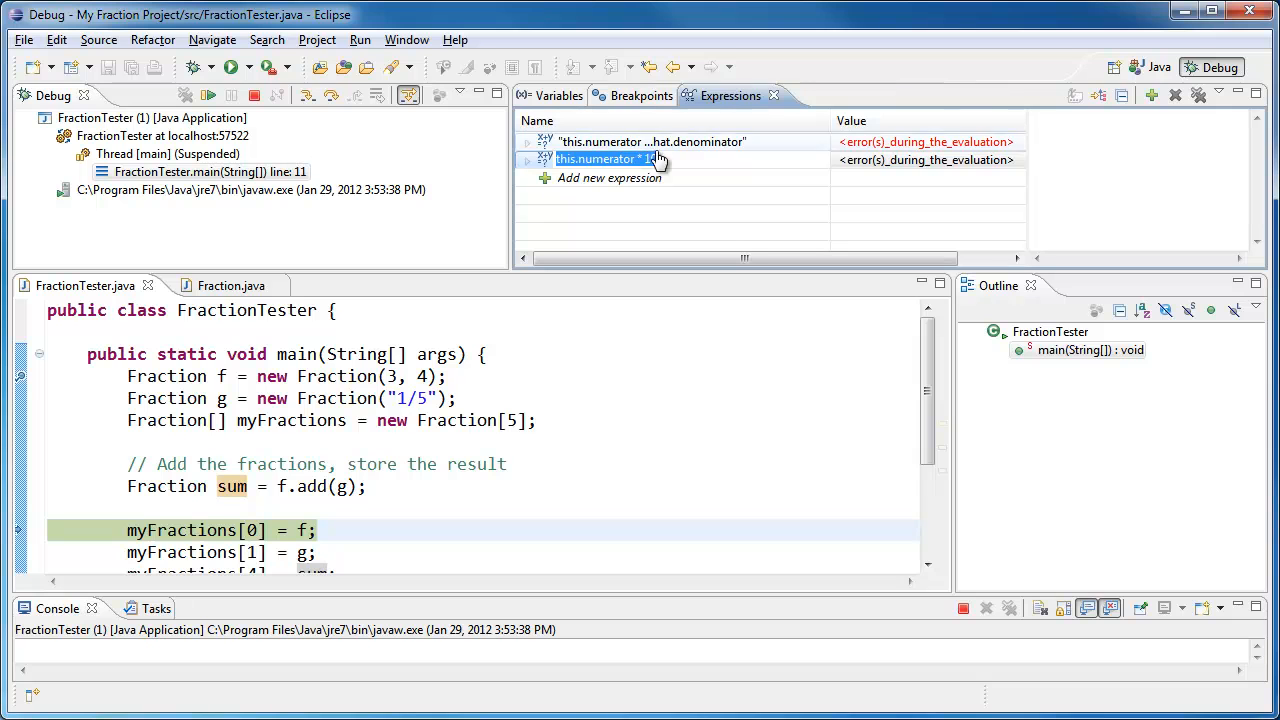
left_click(648, 141)
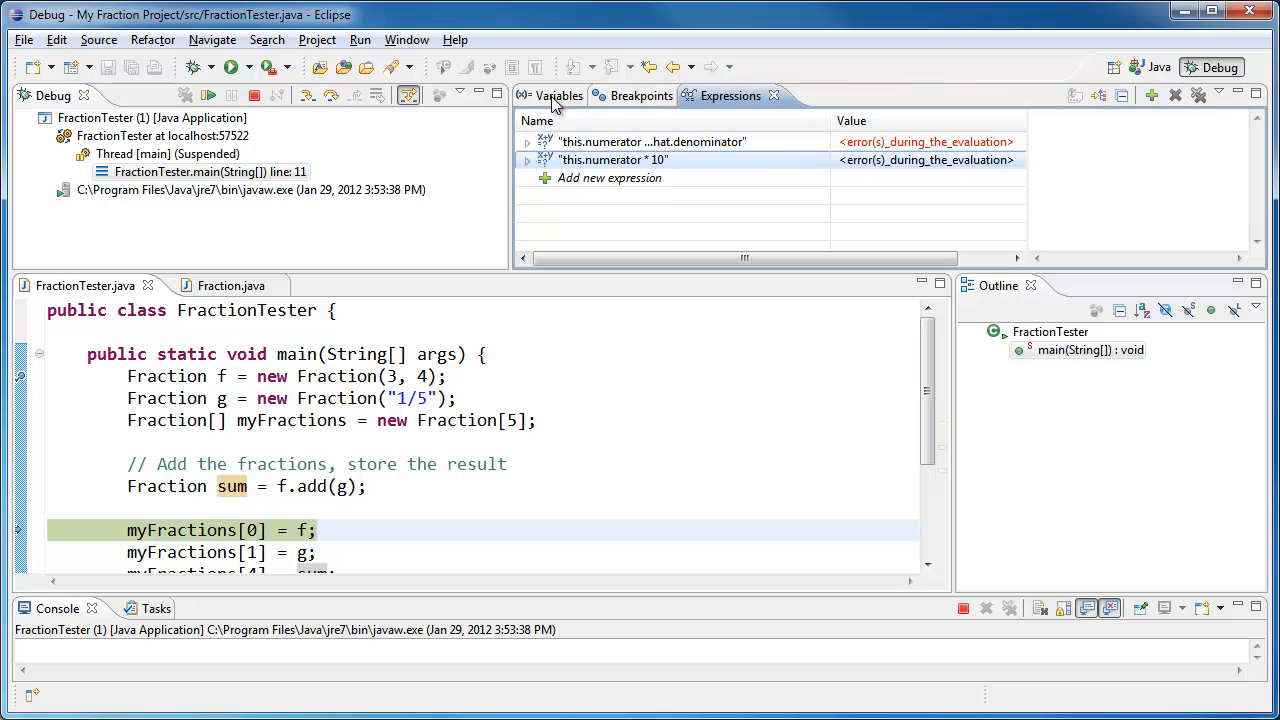
left_click(557, 95)
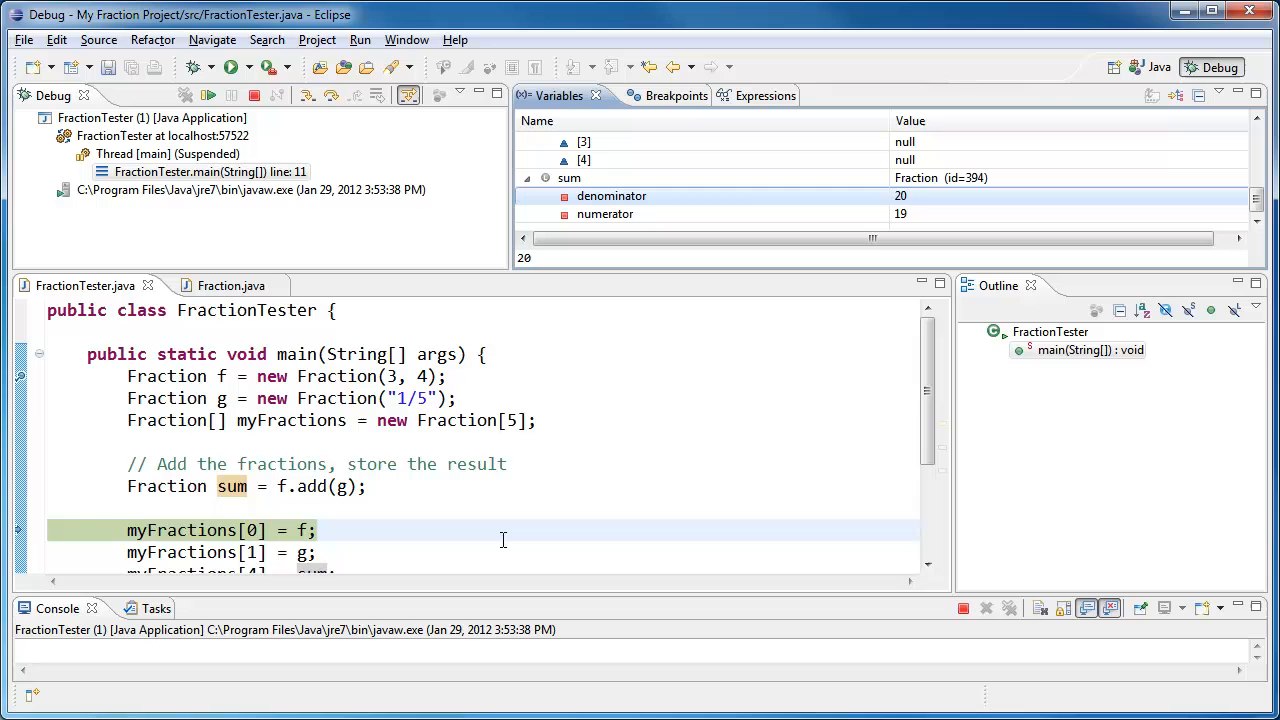
Step: Drag the Variables view taller so all five null myFractions elements show
scroll("down", 3)
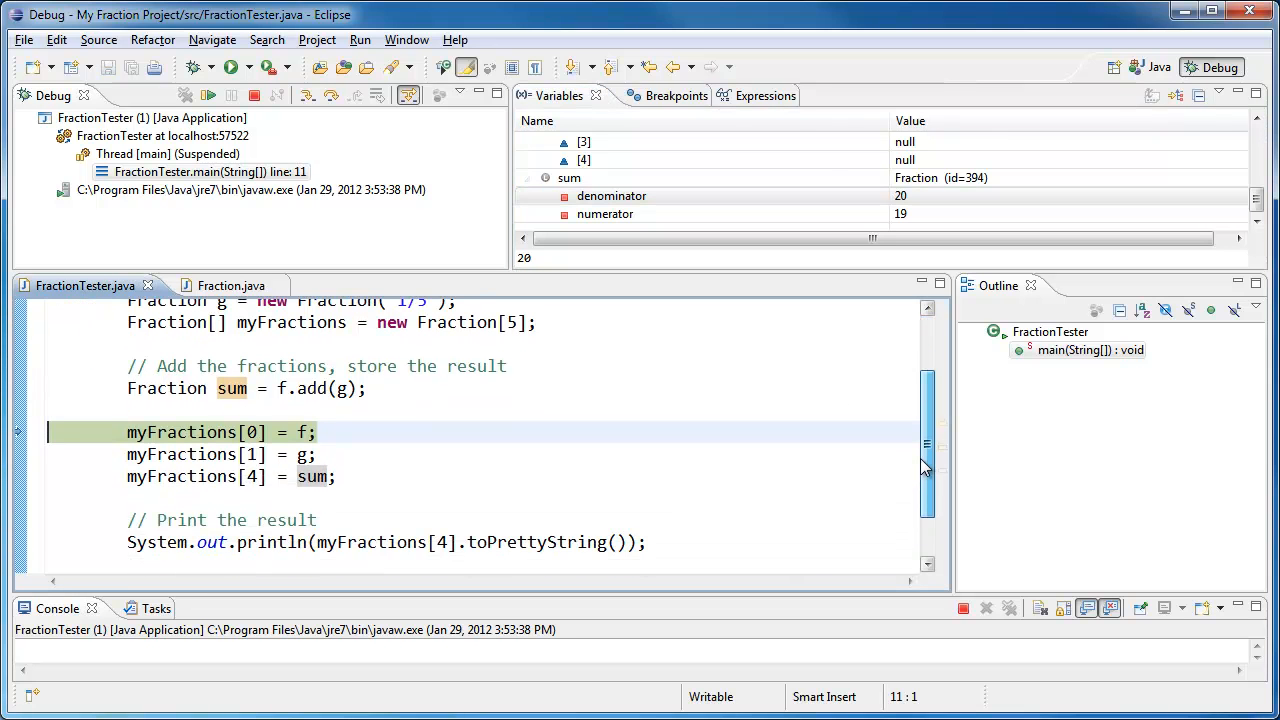
scroll("up", 3)
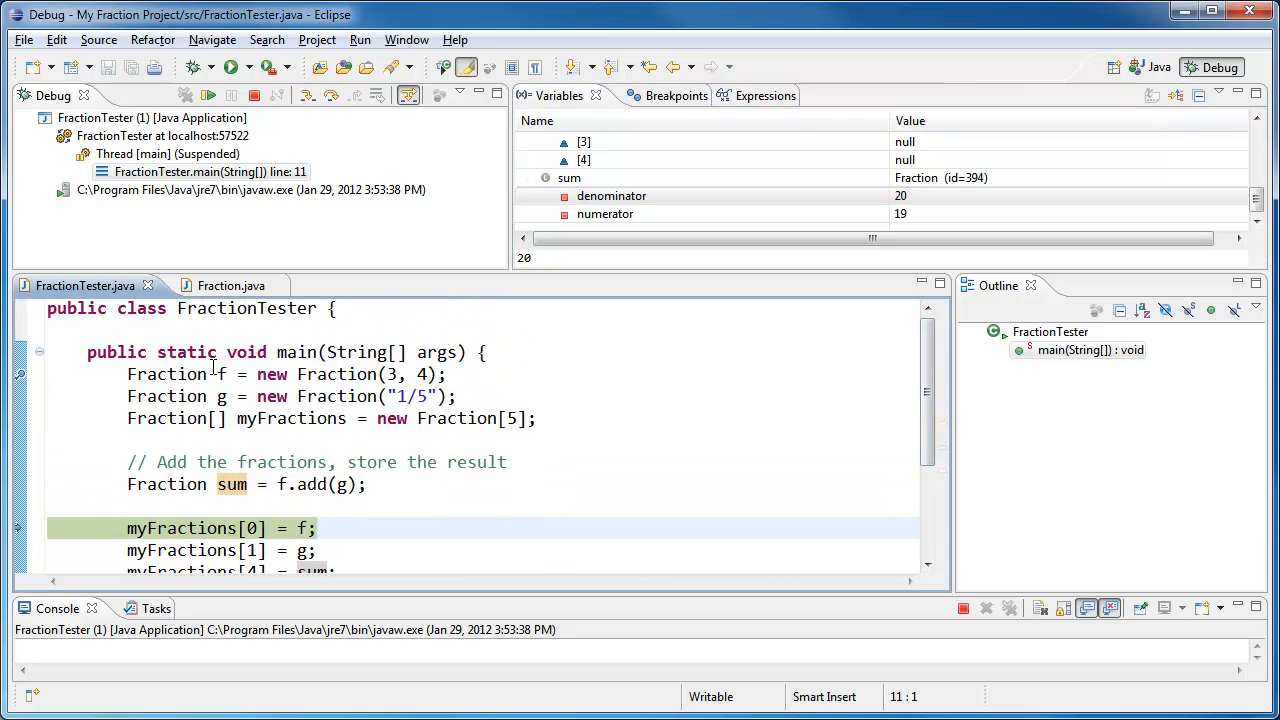
left_click(248, 396)
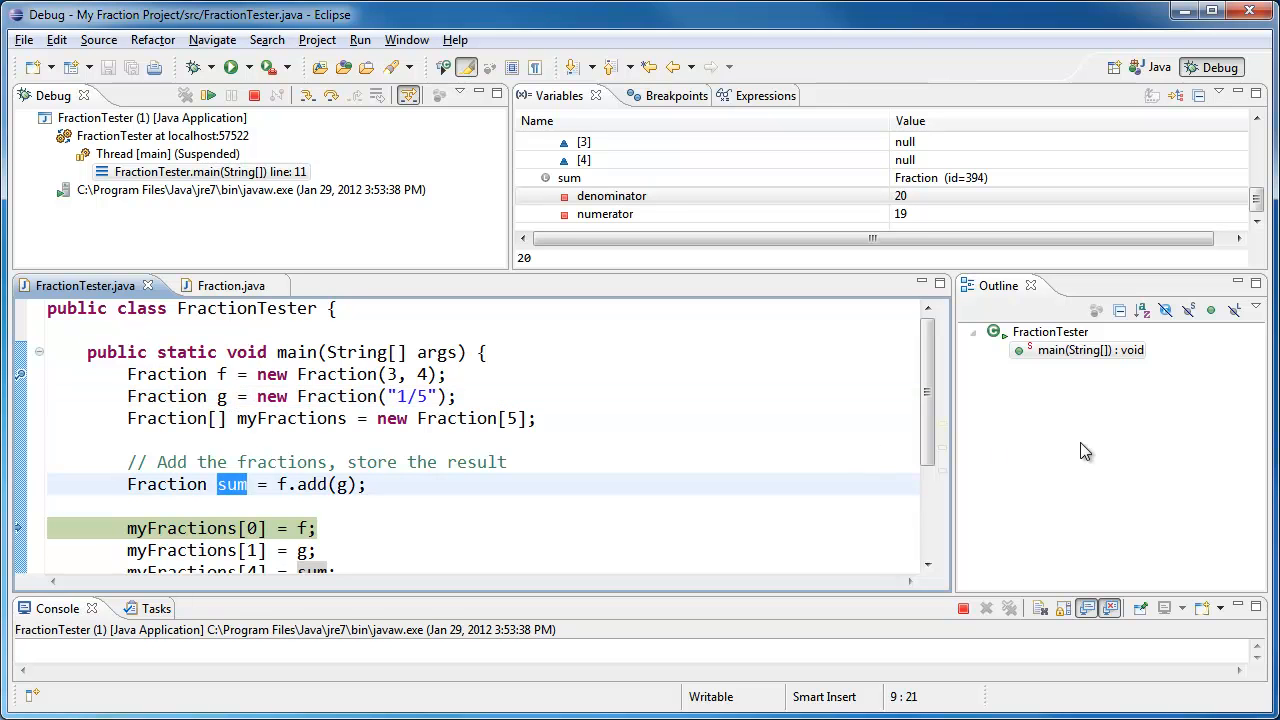
scroll("down", 3)
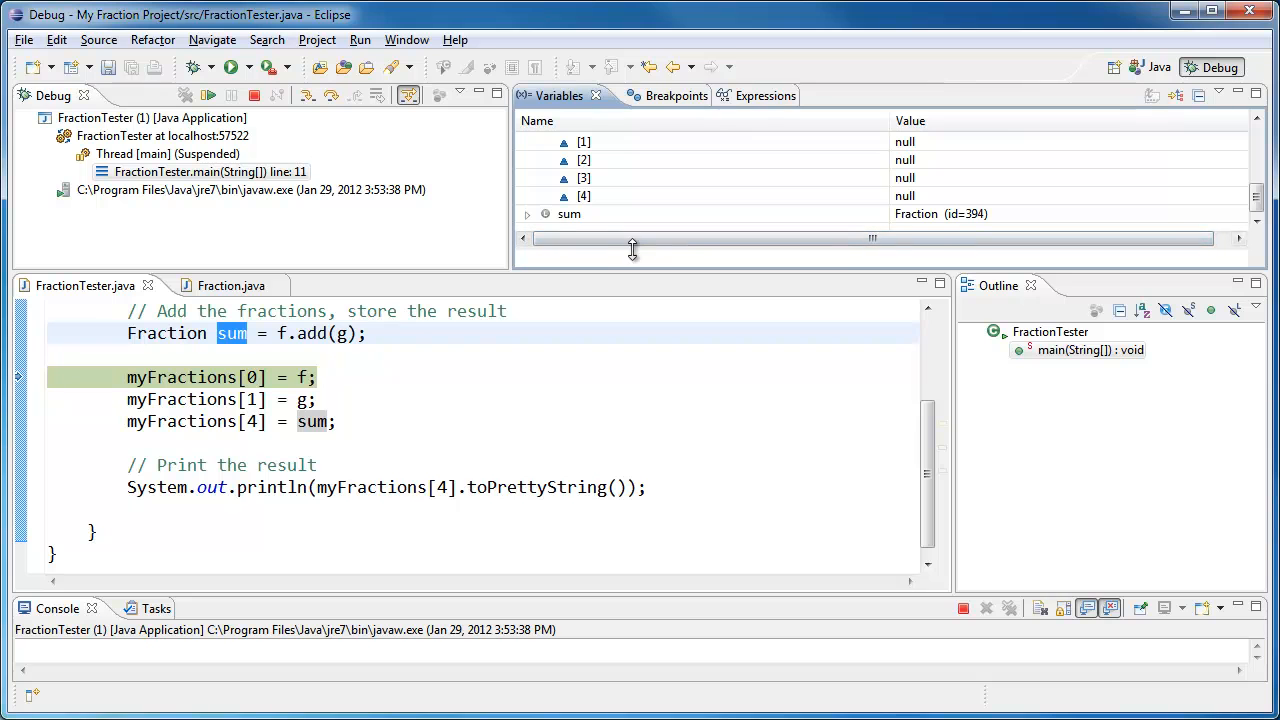
mouse_move(651, 276)
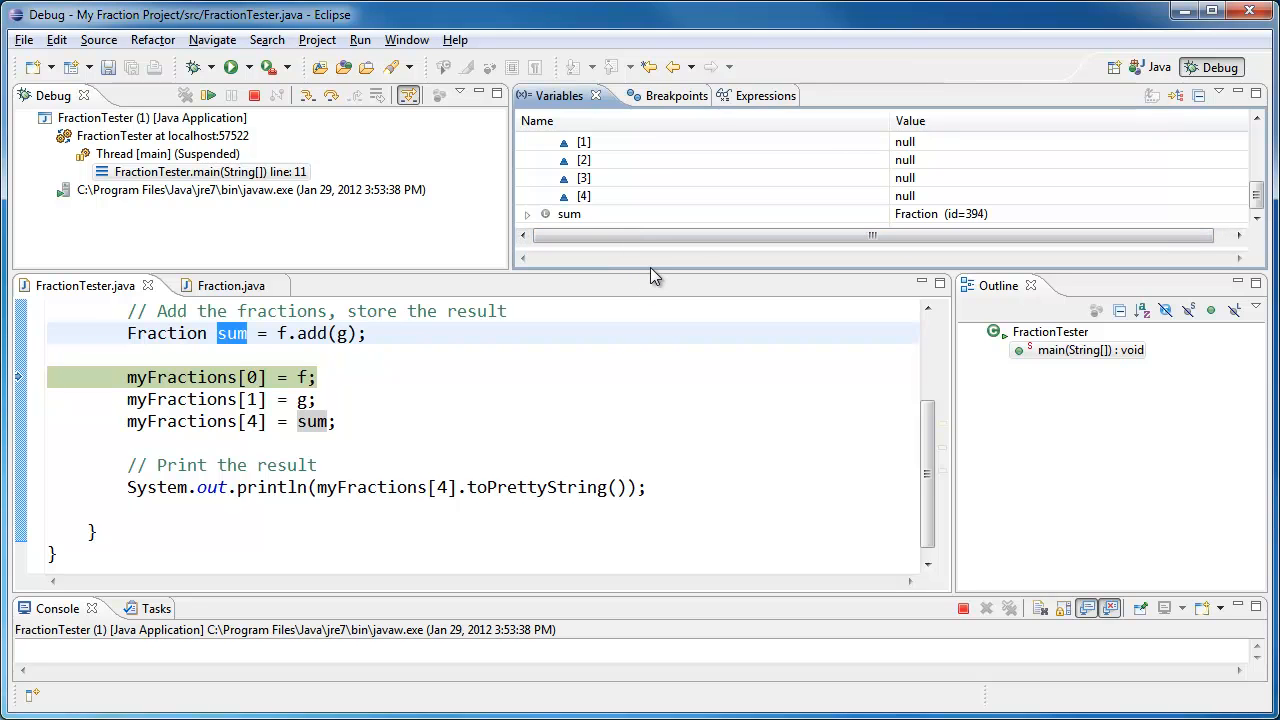
left_click_drag(655, 275, 655, 325)
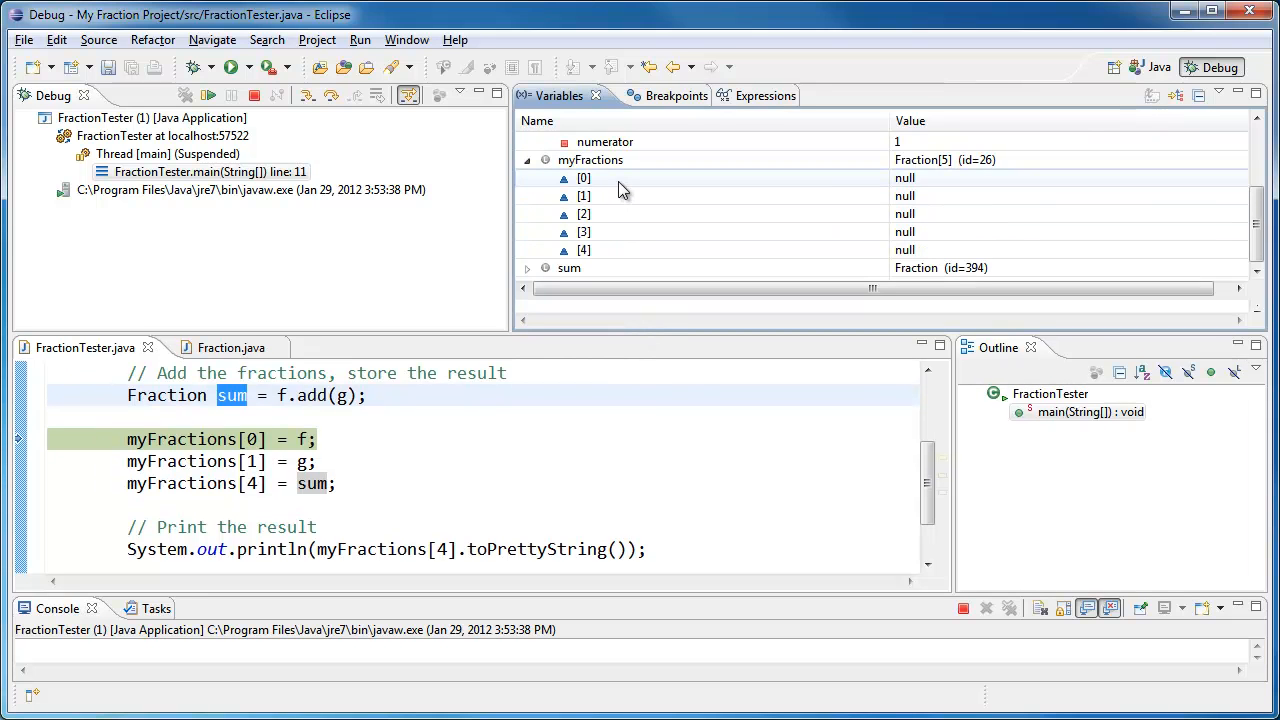
Step: Step over the first array assignments and expand myFractions[0] showing numerator 3, denominator 4
left_click(583, 232)
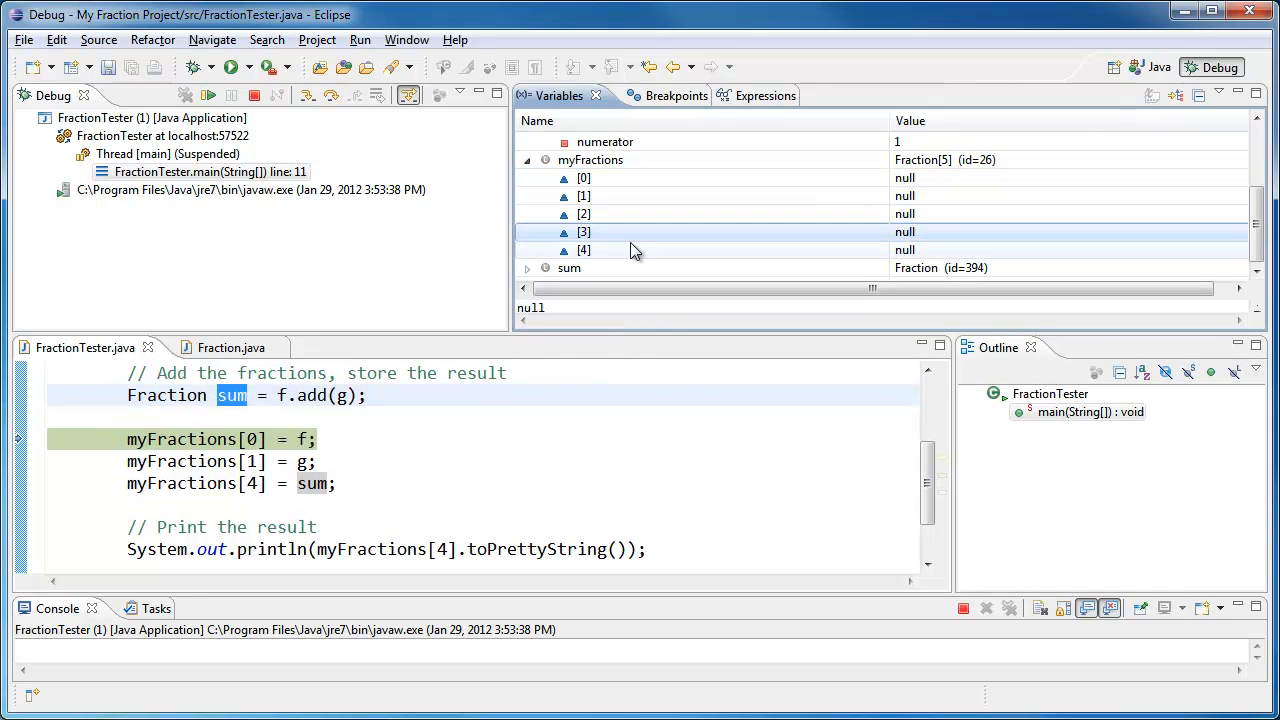
left_click(317, 439)
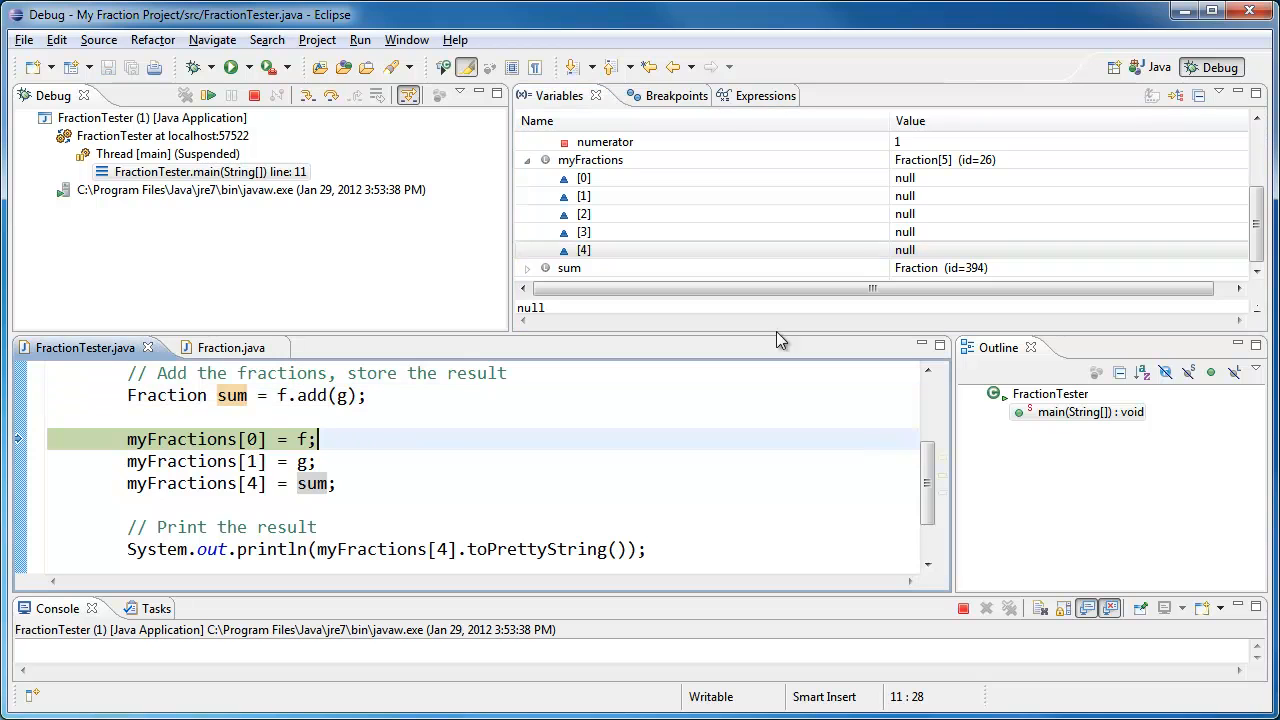
mouse_move(308, 95)
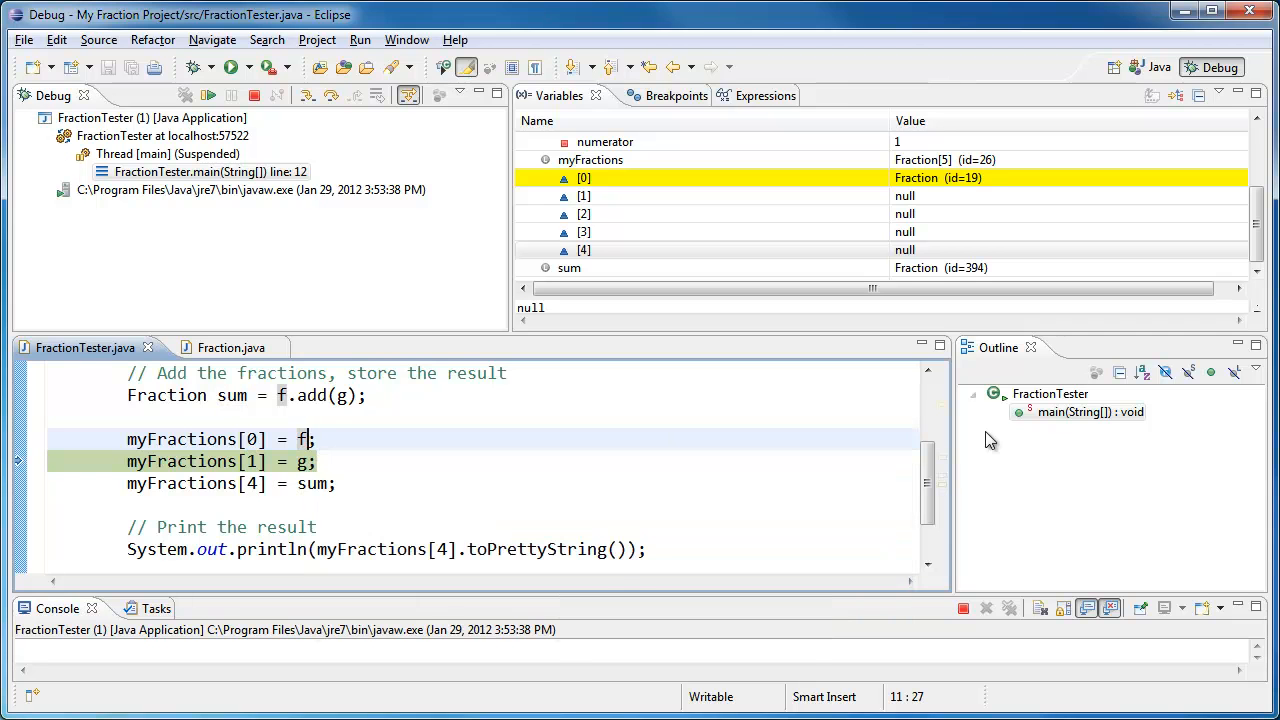
scroll("up", 3)
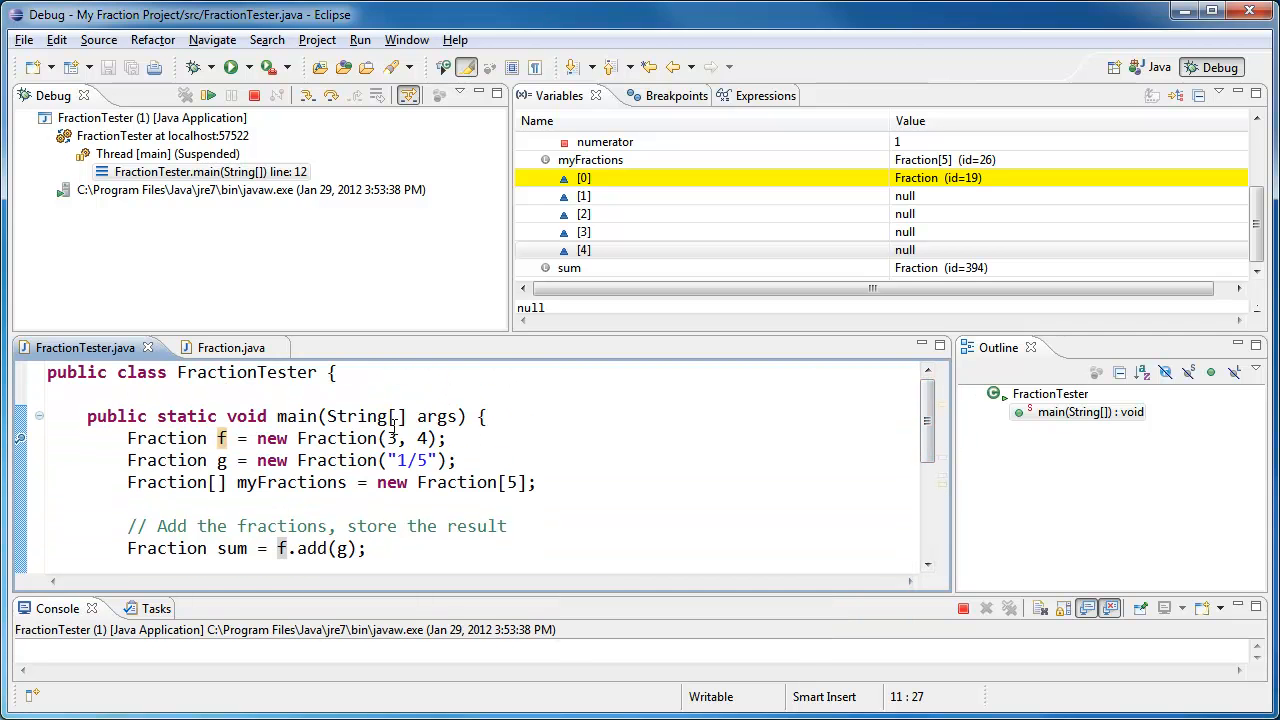
mouse_move(930, 440)
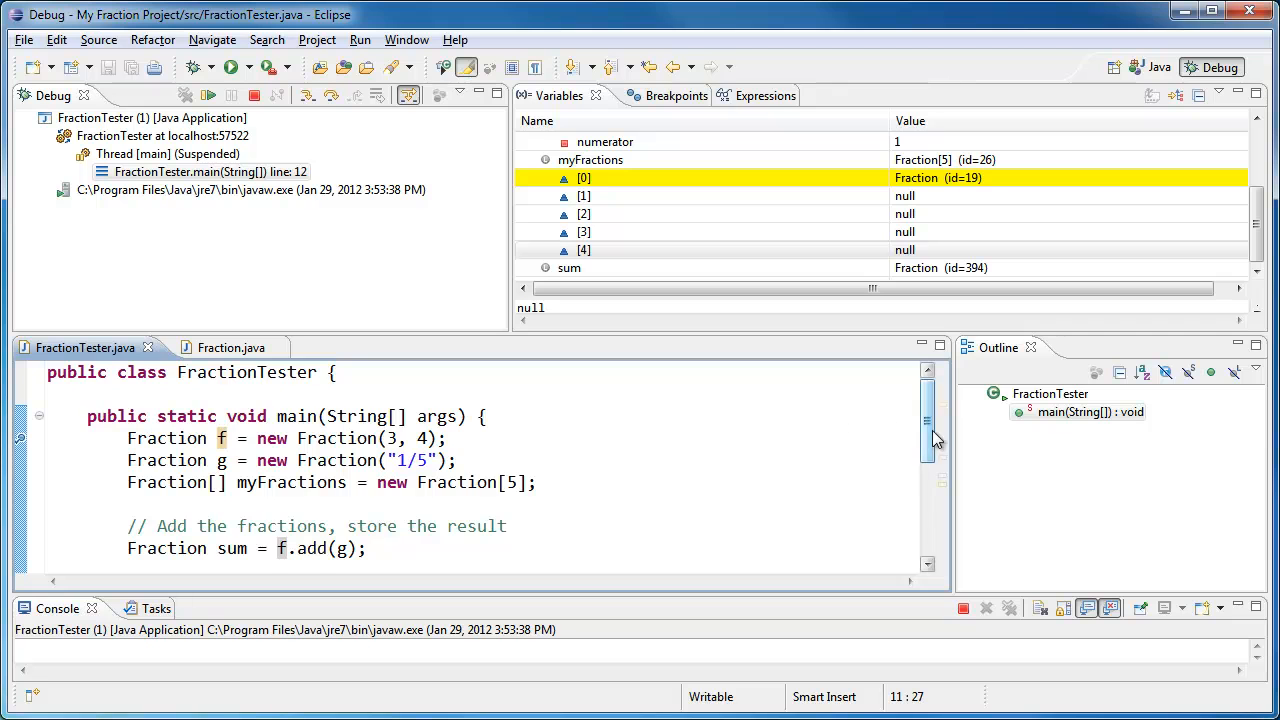
scroll("down", 3)
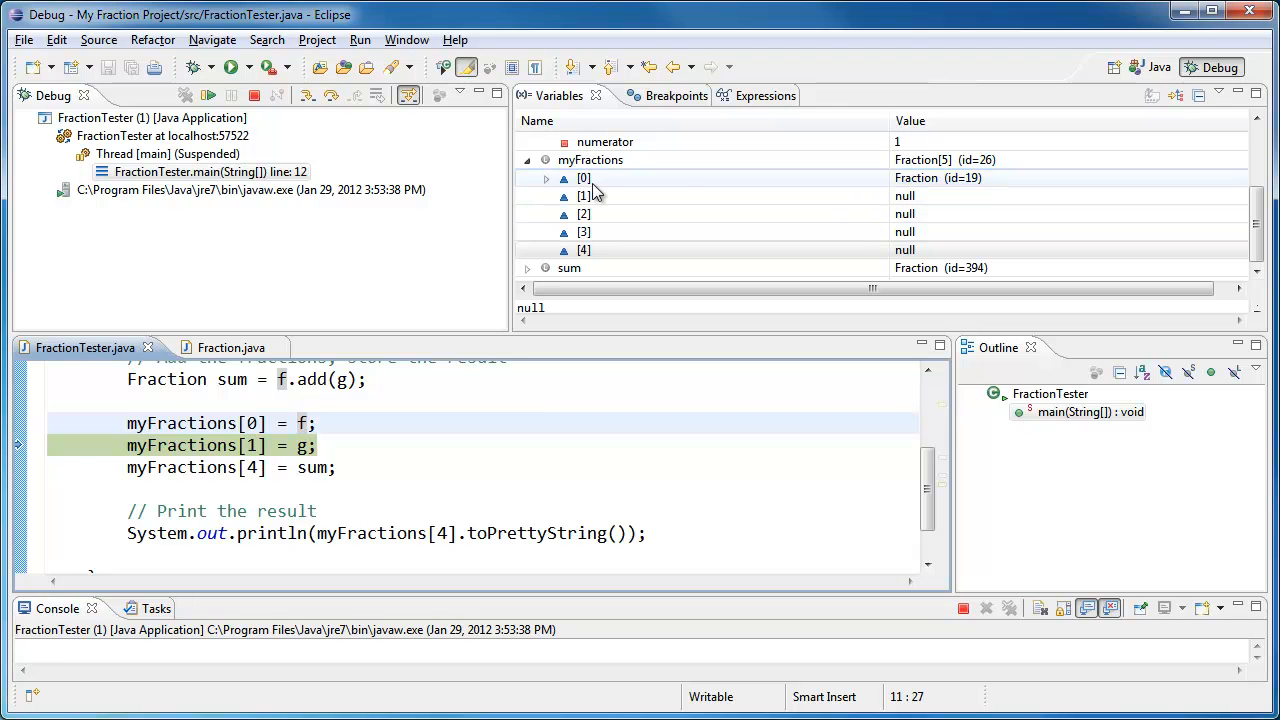
left_click(583, 178)
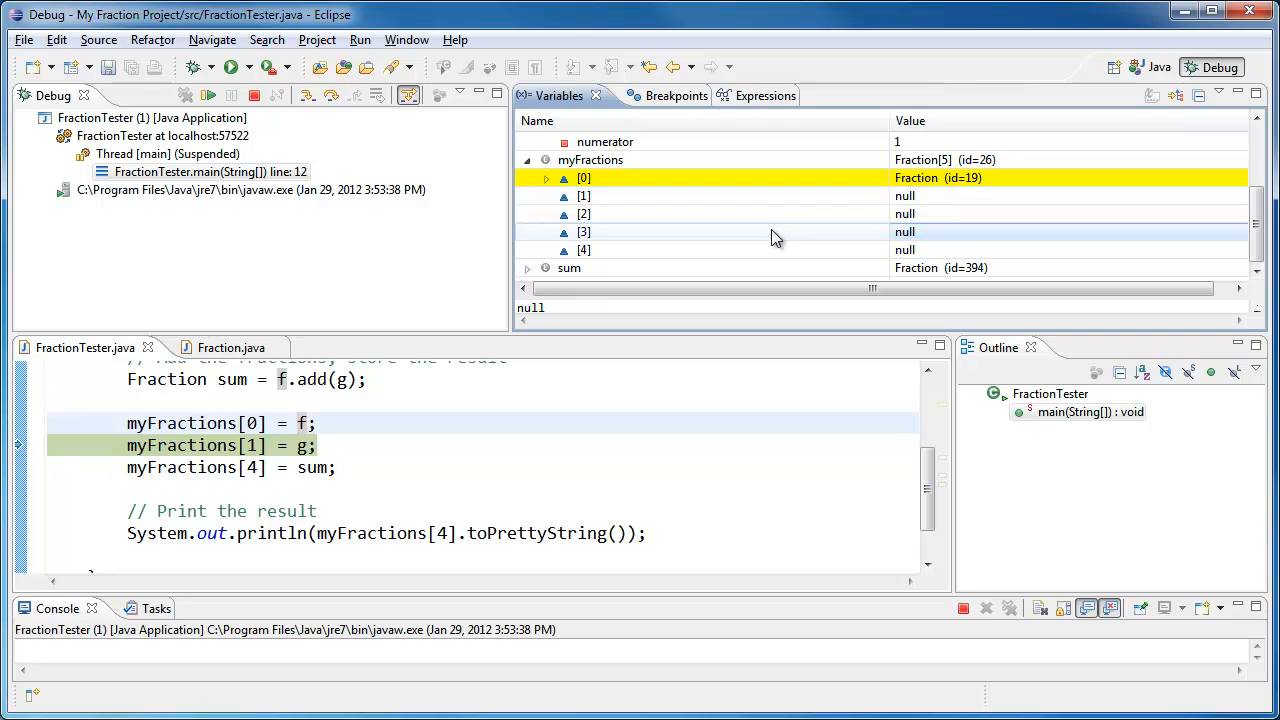
mouse_move(688, 195)
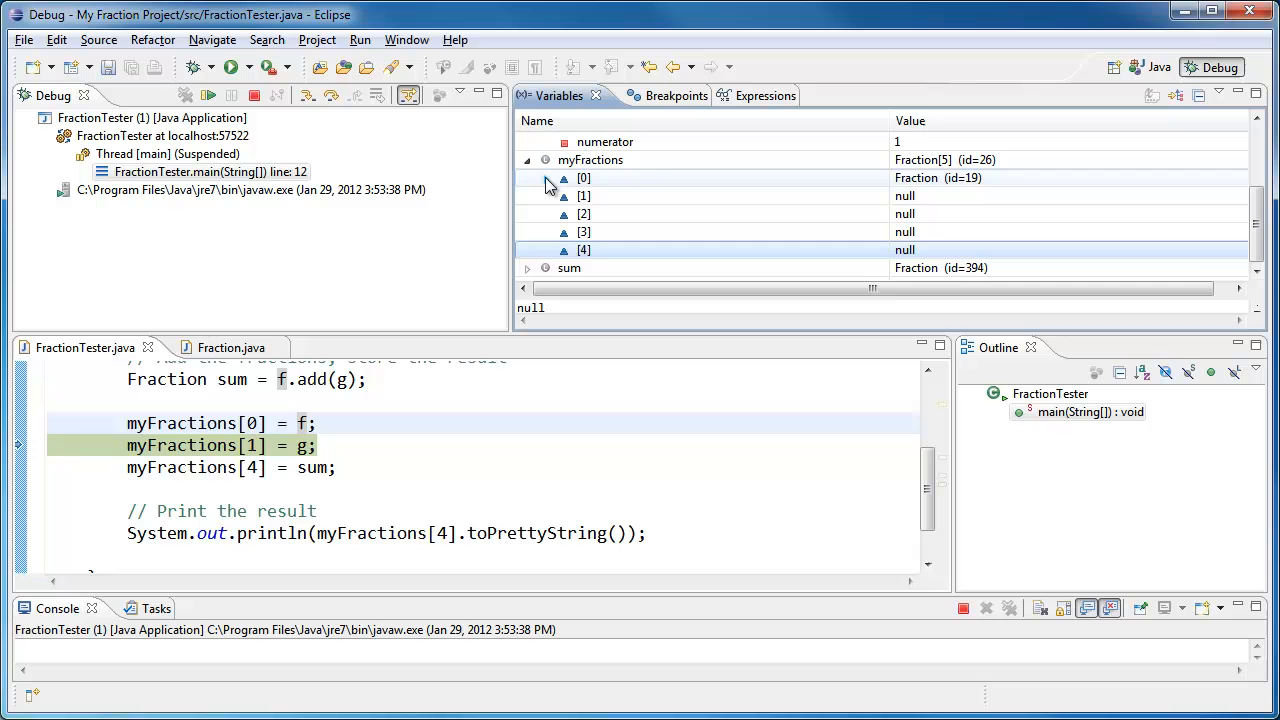
left_click(527, 178)
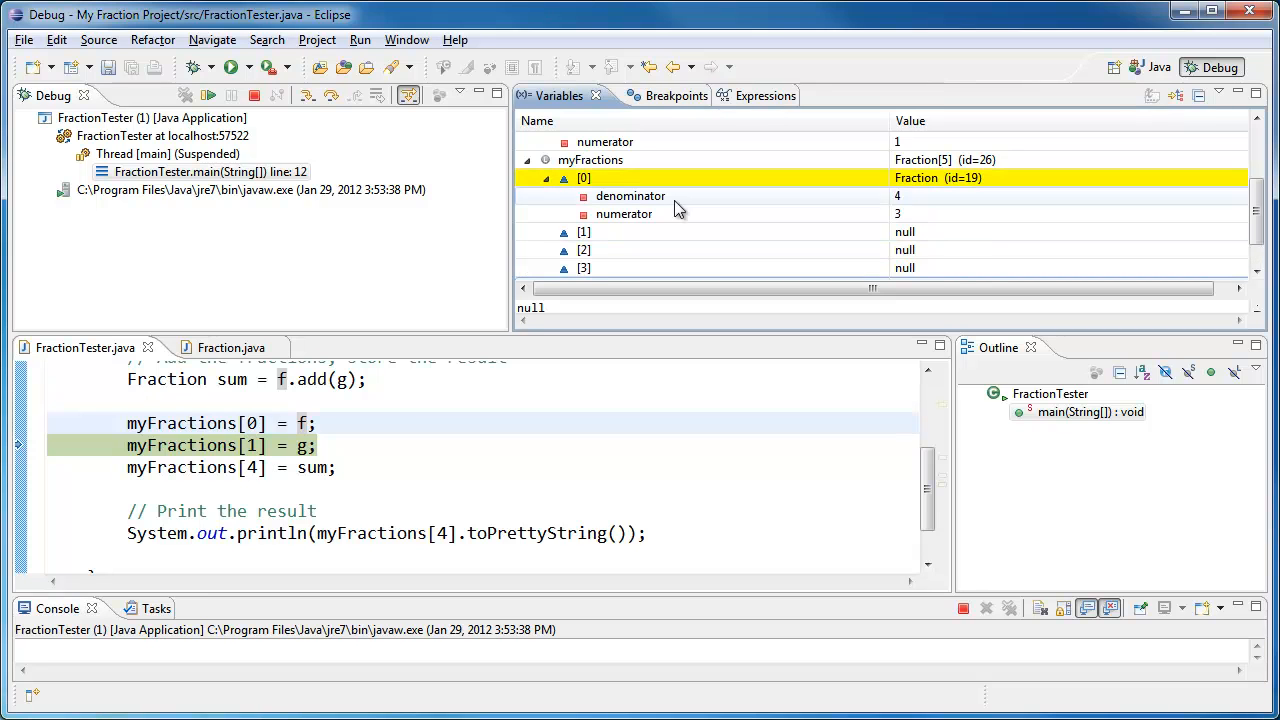
mouse_move(700, 196)
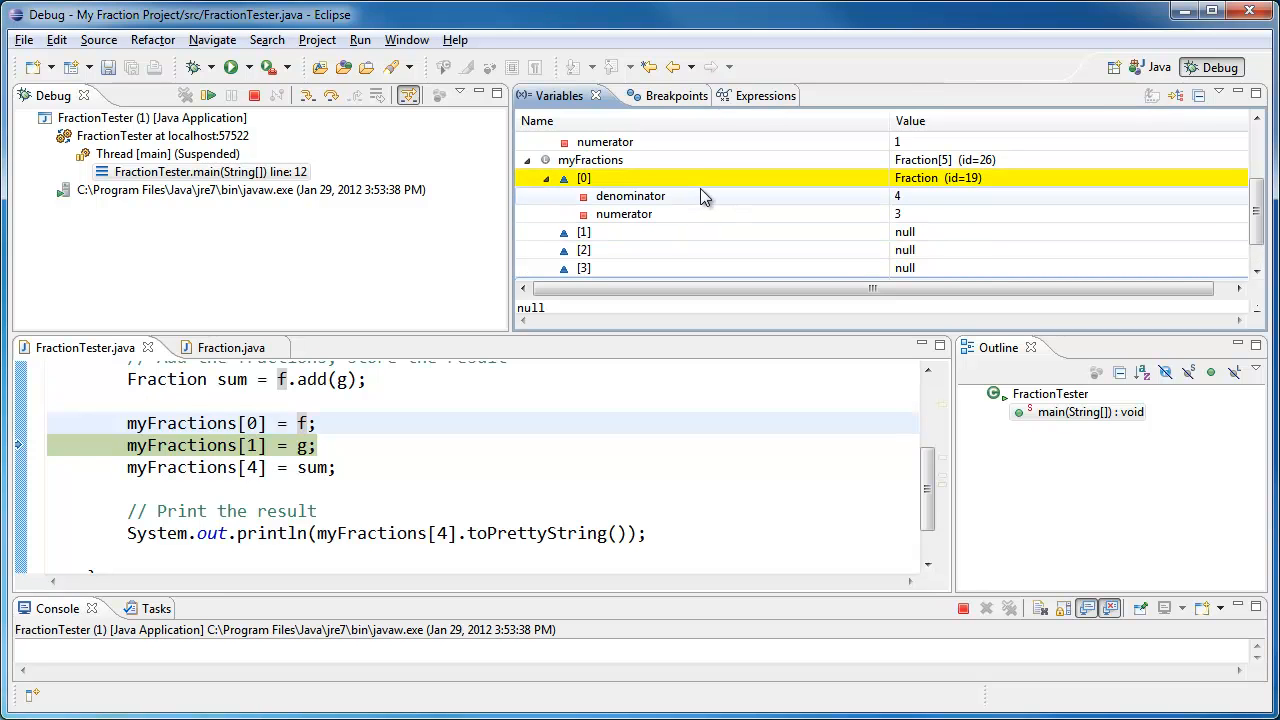
mouse_move(690, 200)
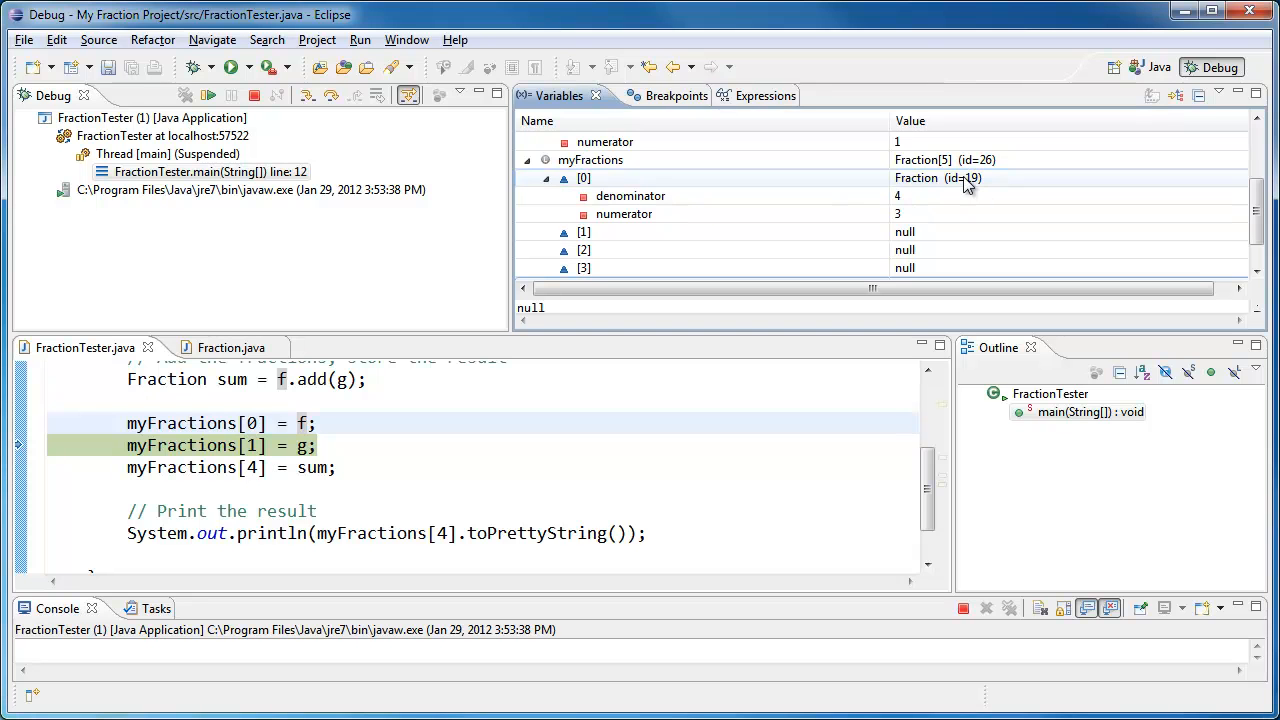
mouse_move(650, 190)
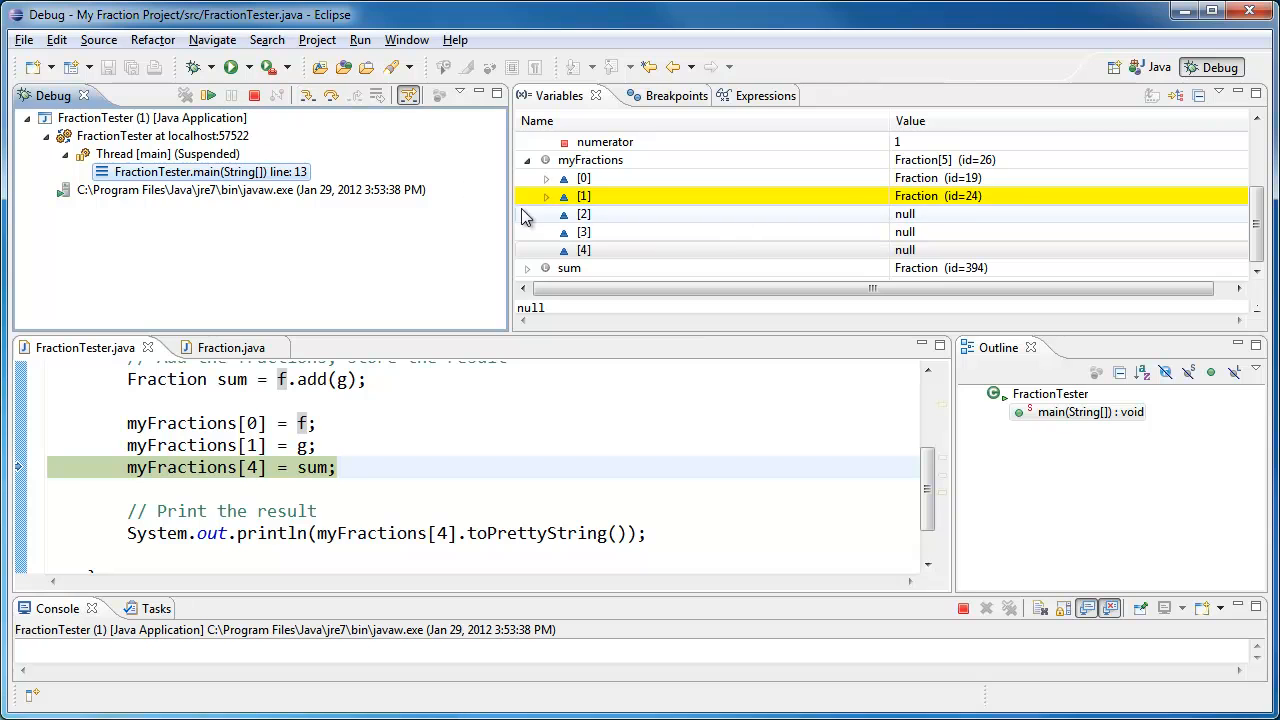
Step: Confirm myFractions[1] is 1/5, step to line 16, and inspect elements [4] and [0]
left_click(546, 196)
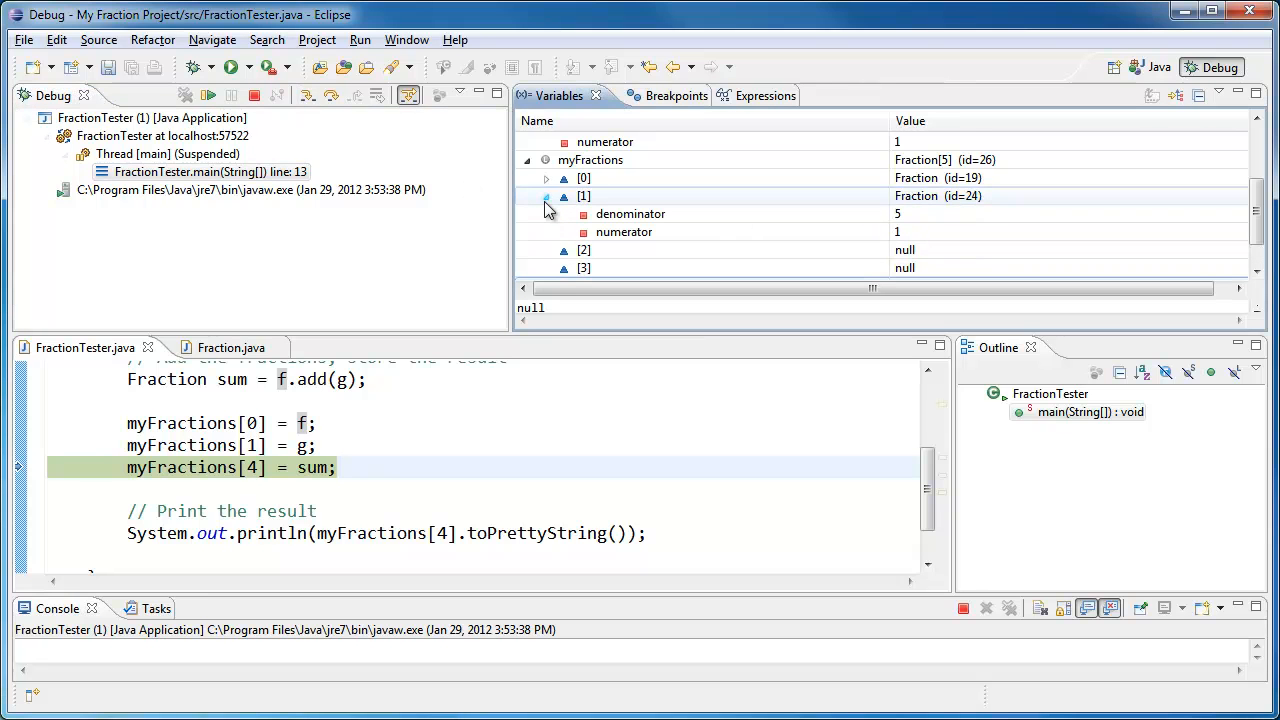
left_click(584, 196)
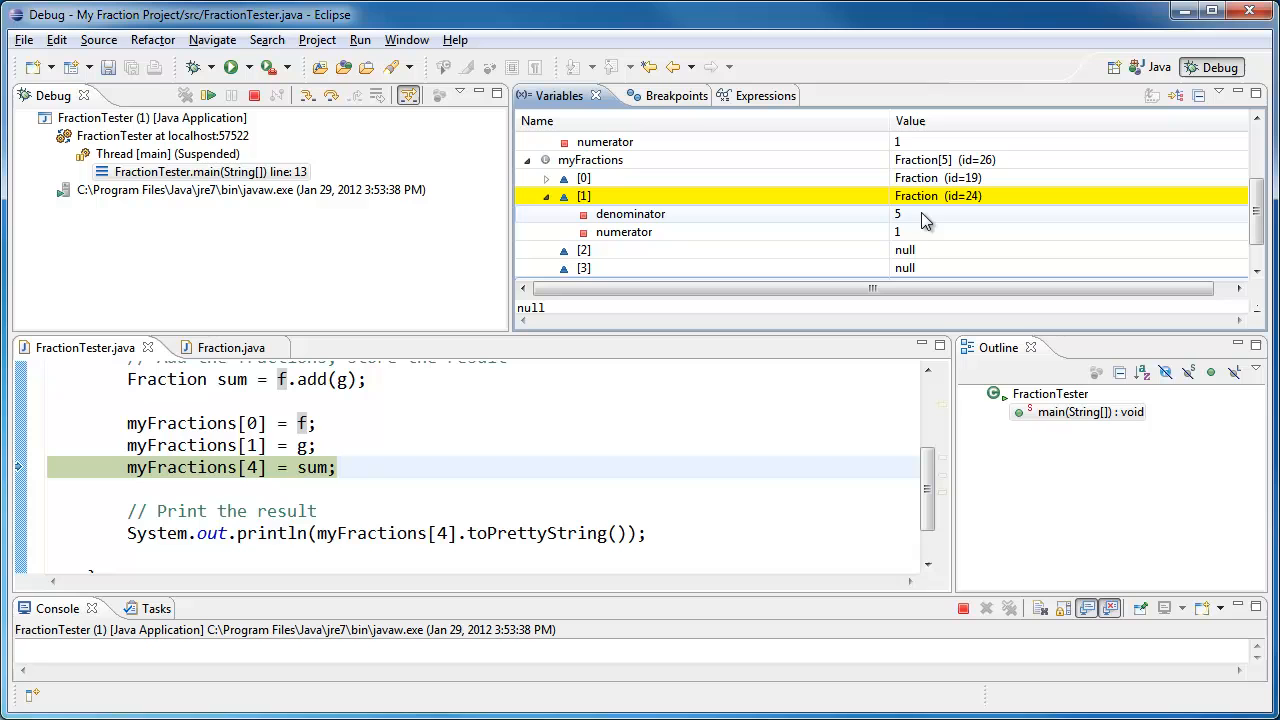
mouse_move(858, 245)
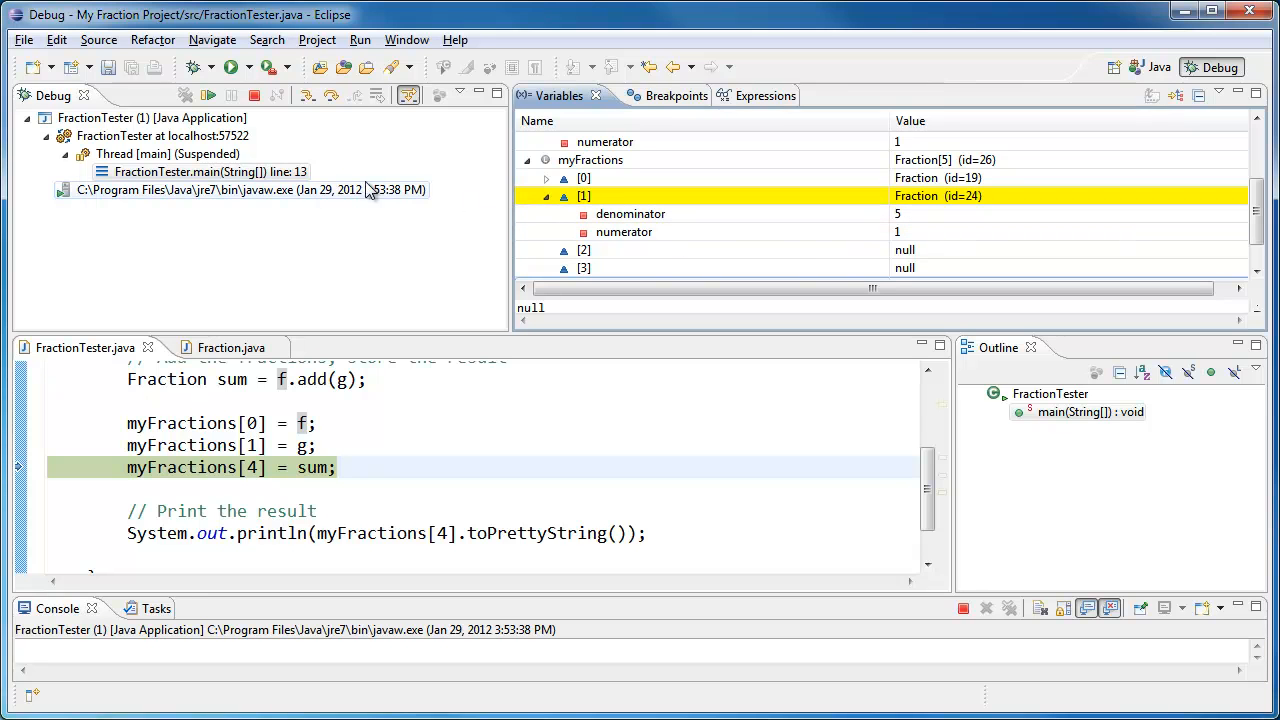
left_click(208, 95)
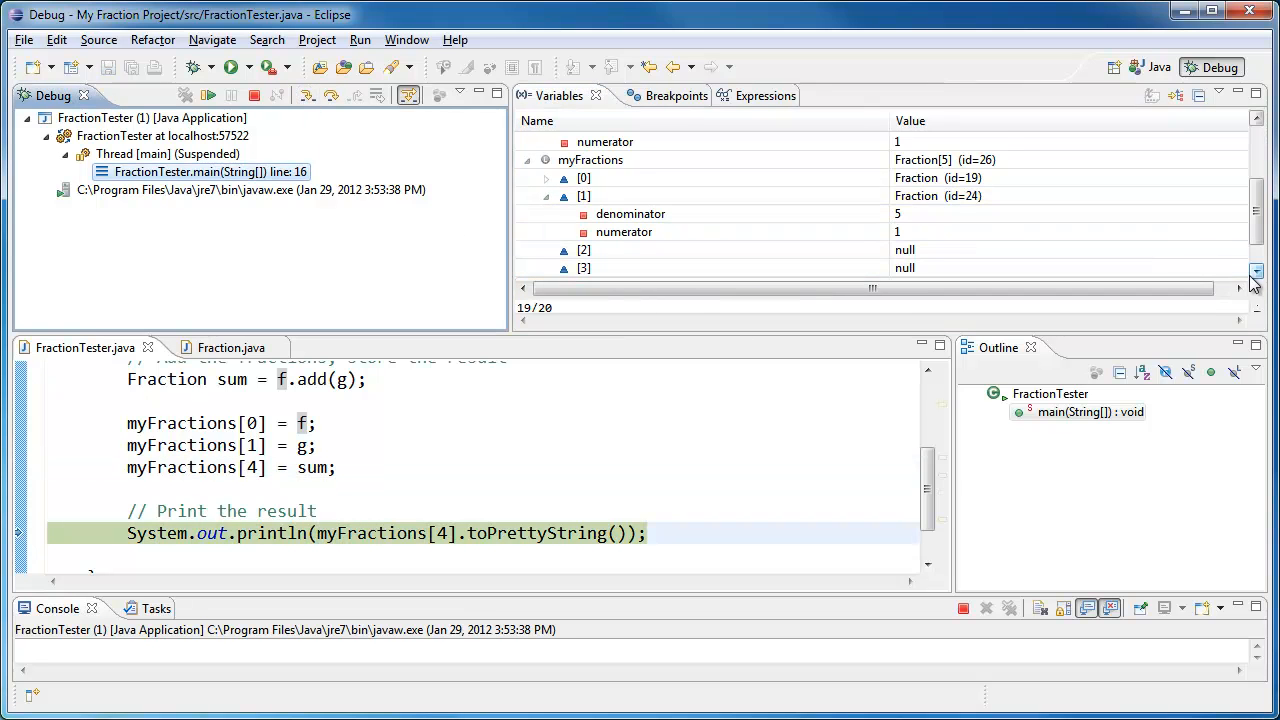
left_click(546, 196)
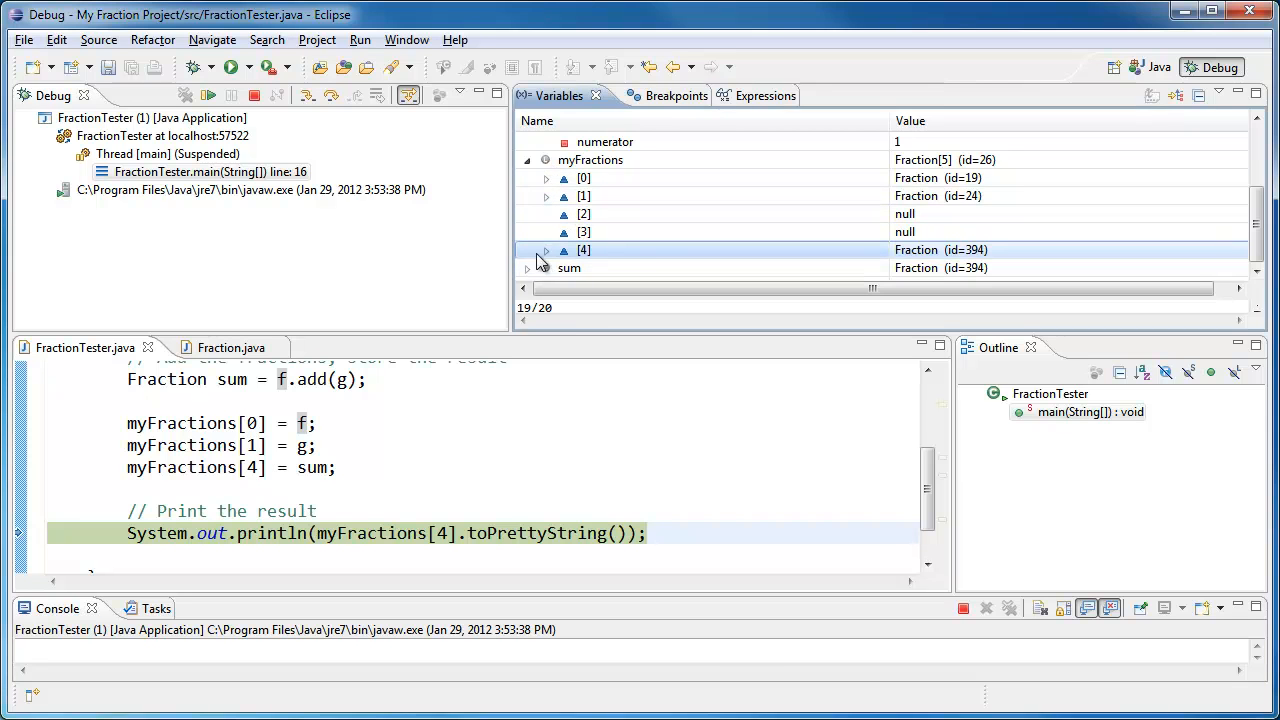
left_click(546, 250)
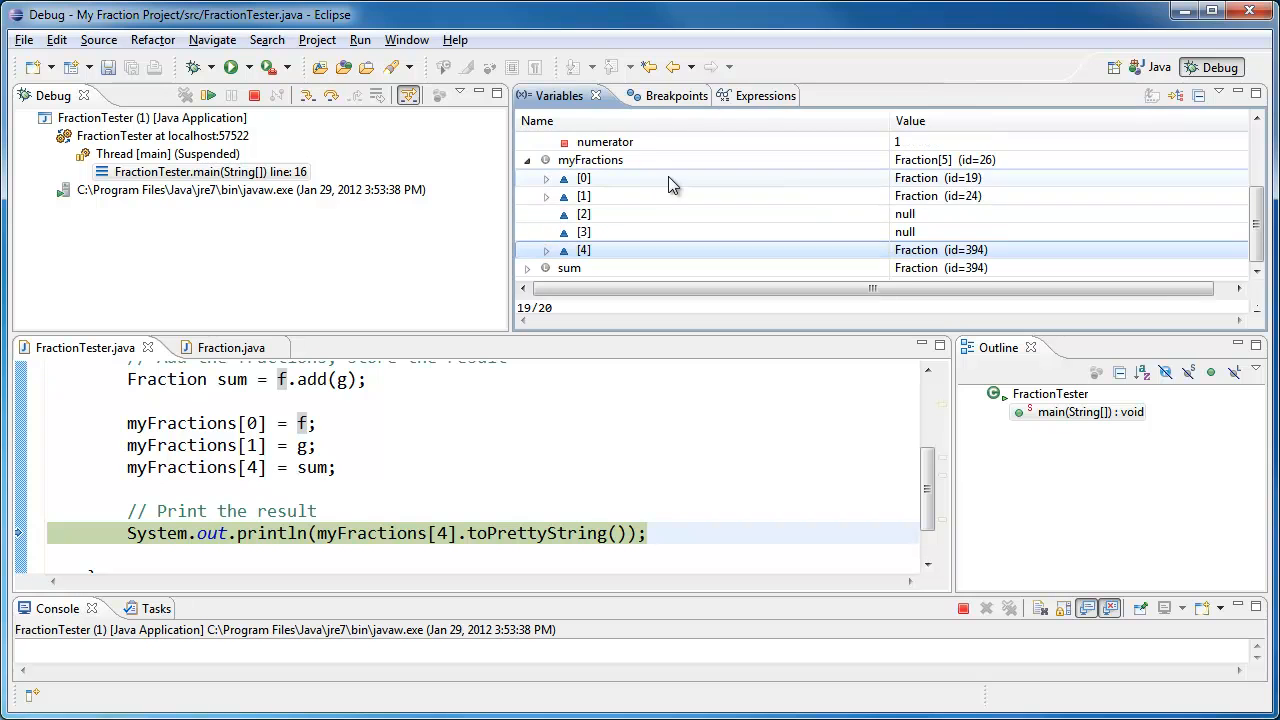
left_click(584, 250)
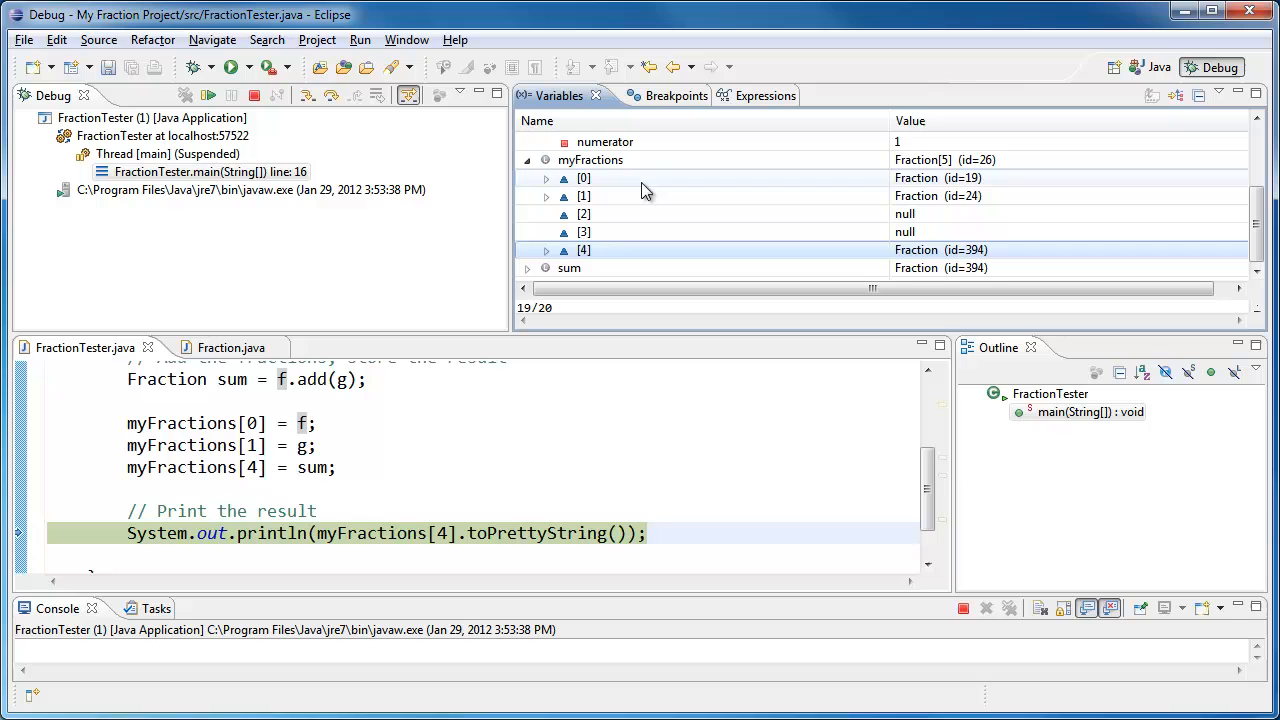
left_click(583, 178)
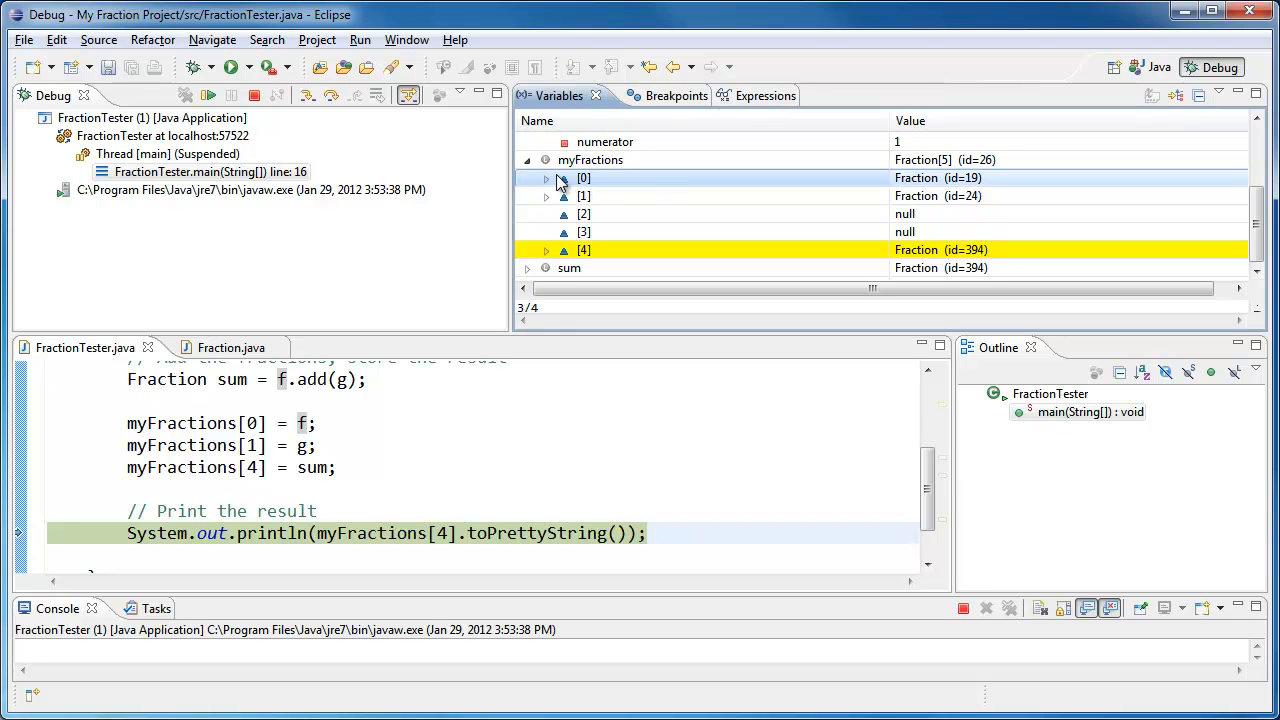
mouse_move(552, 188)
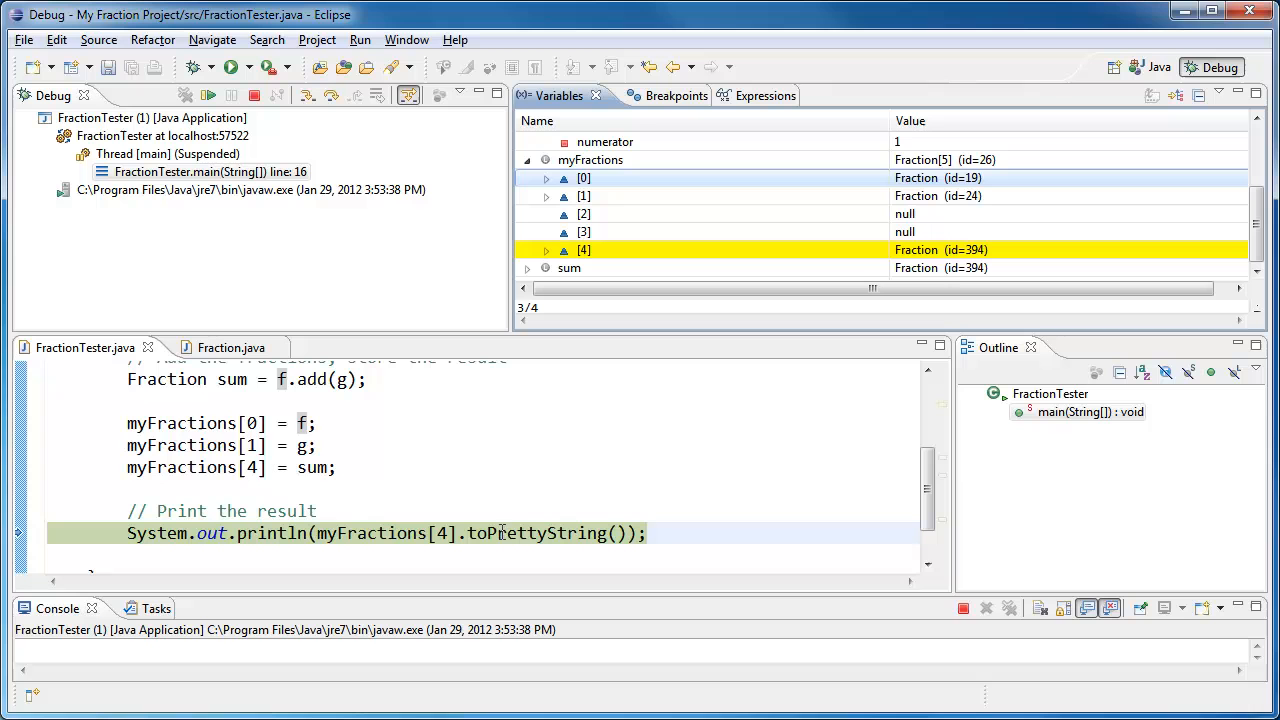
mouse_move(505, 533)
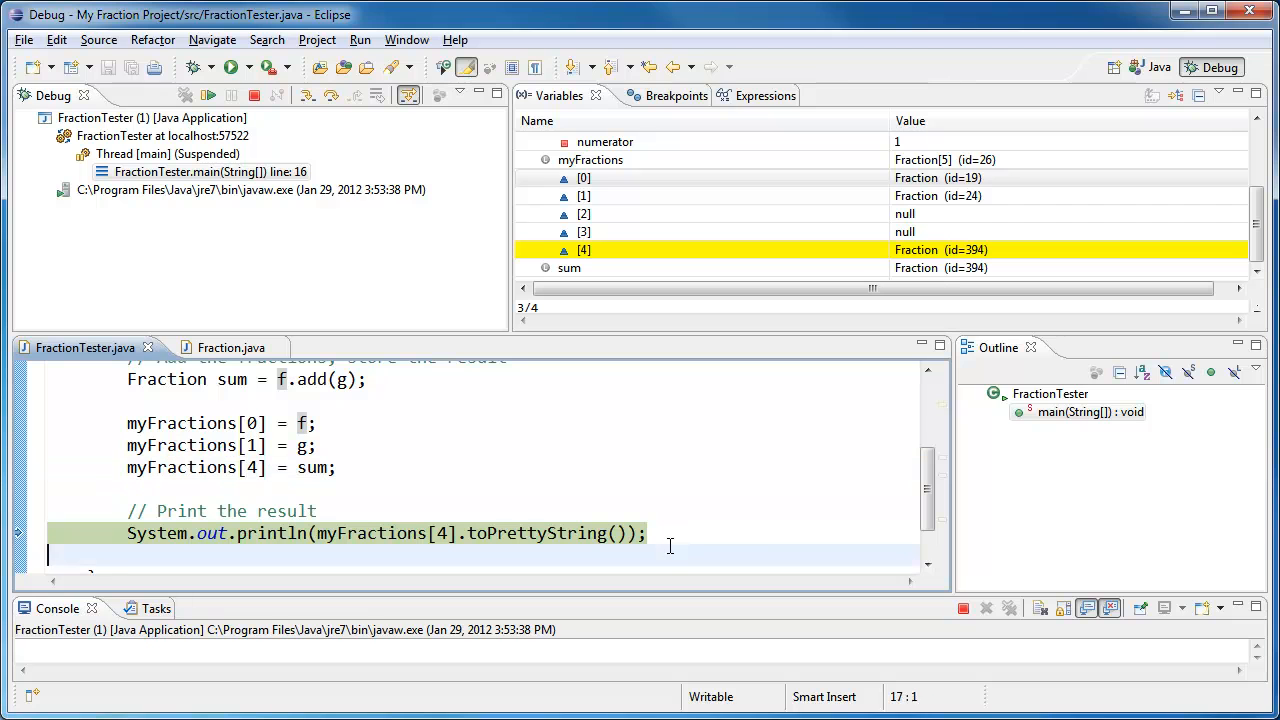
Step: Step over the println line so the console prints 19/20
left_click(648, 533)
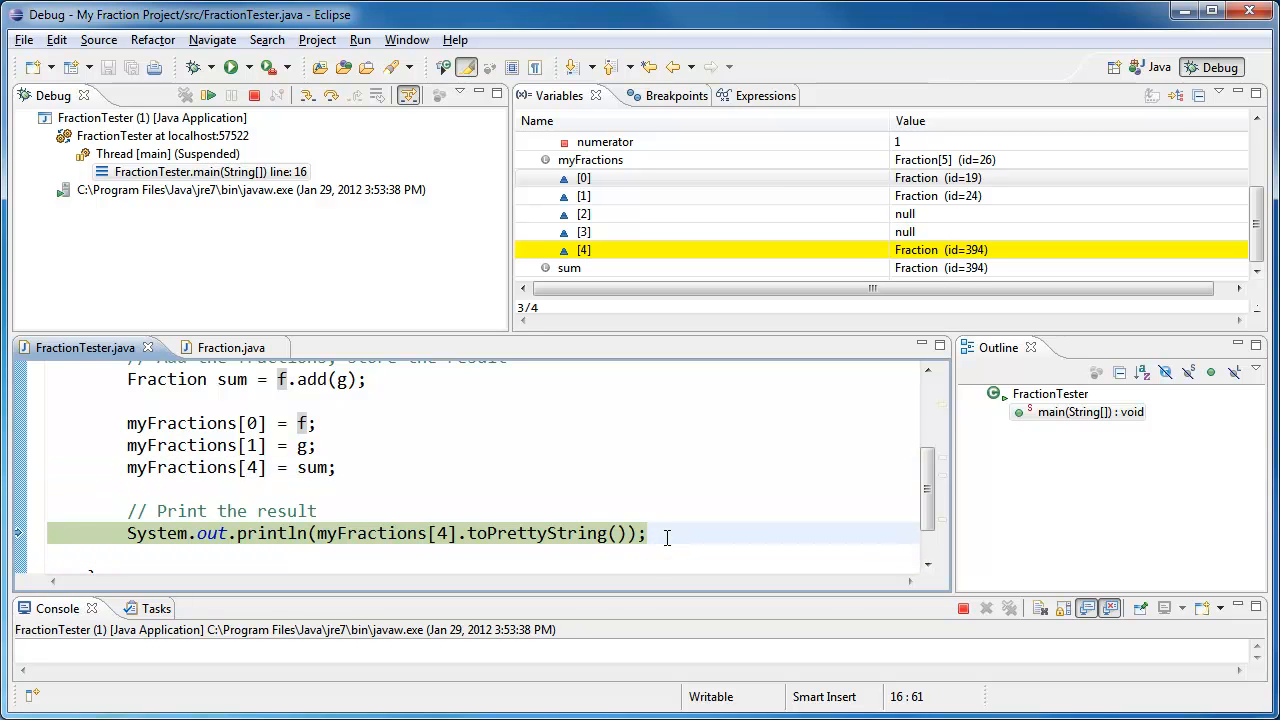
mouse_move(540, 533)
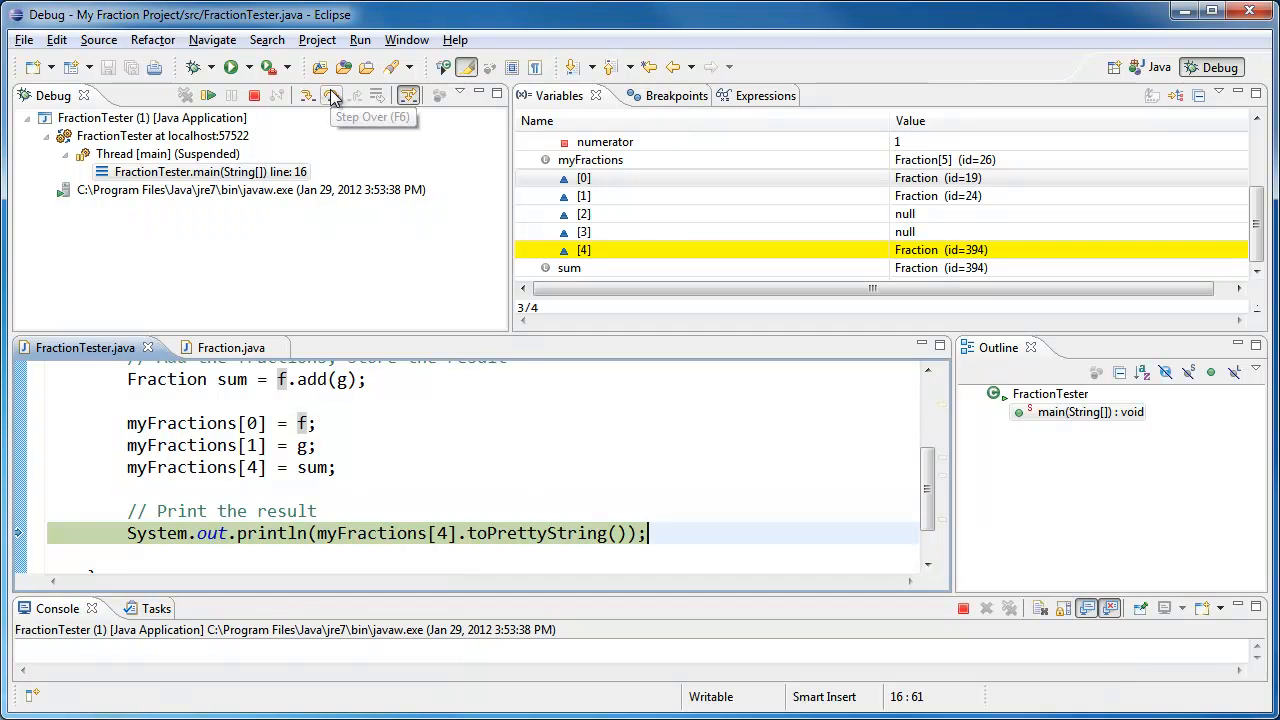
left_click(332, 95)
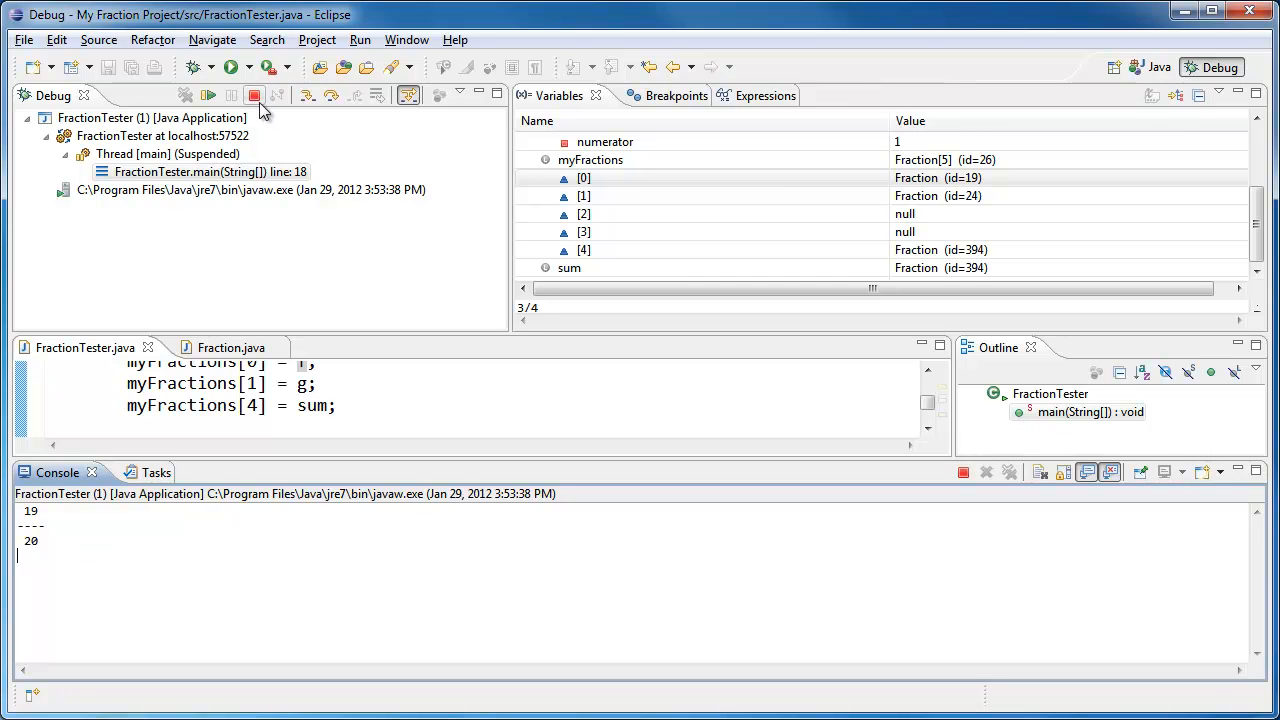
mouse_move(255, 96)
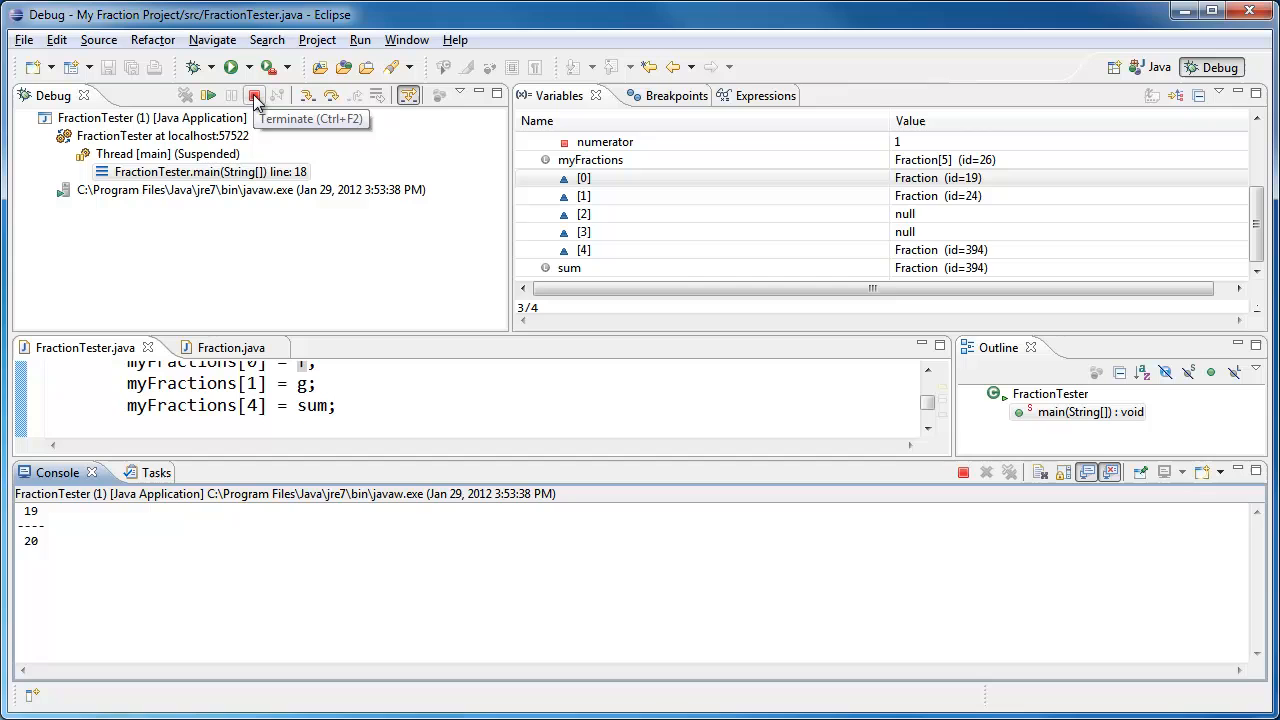
mouse_move(256, 95)
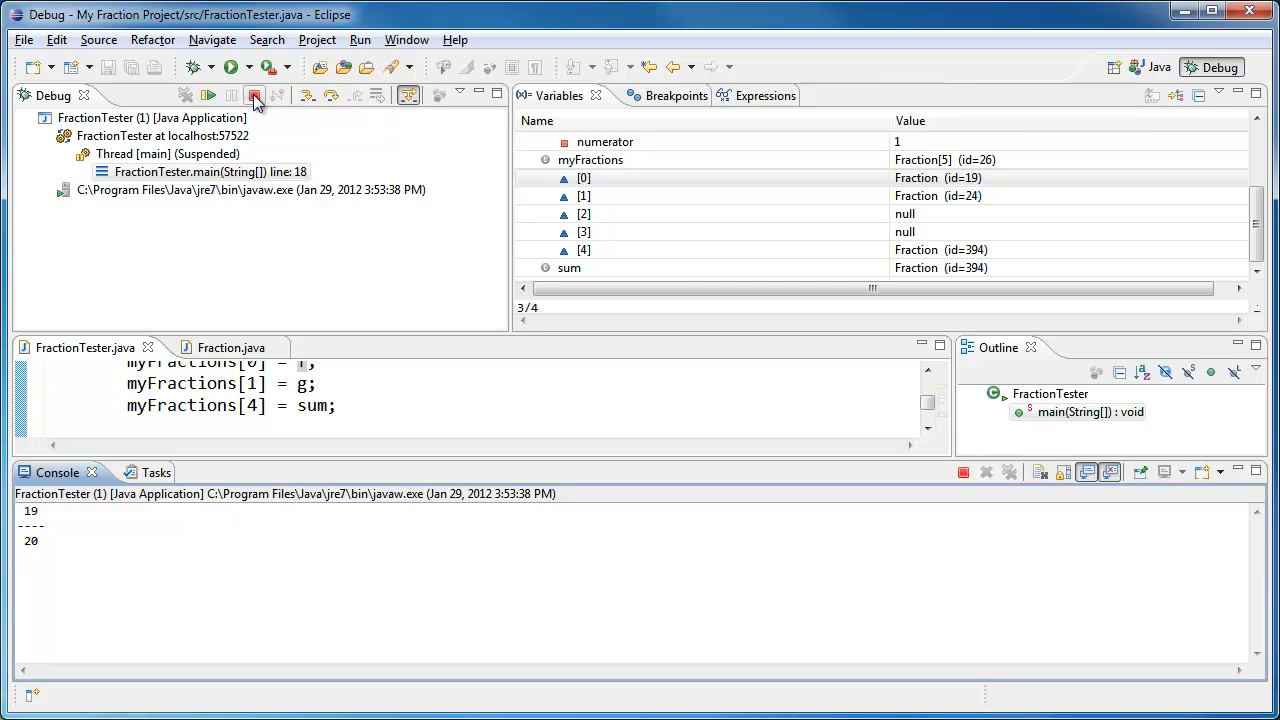
Step: Terminate the FractionTester debug session and switch back to the Java perspective
left_click(255, 95)
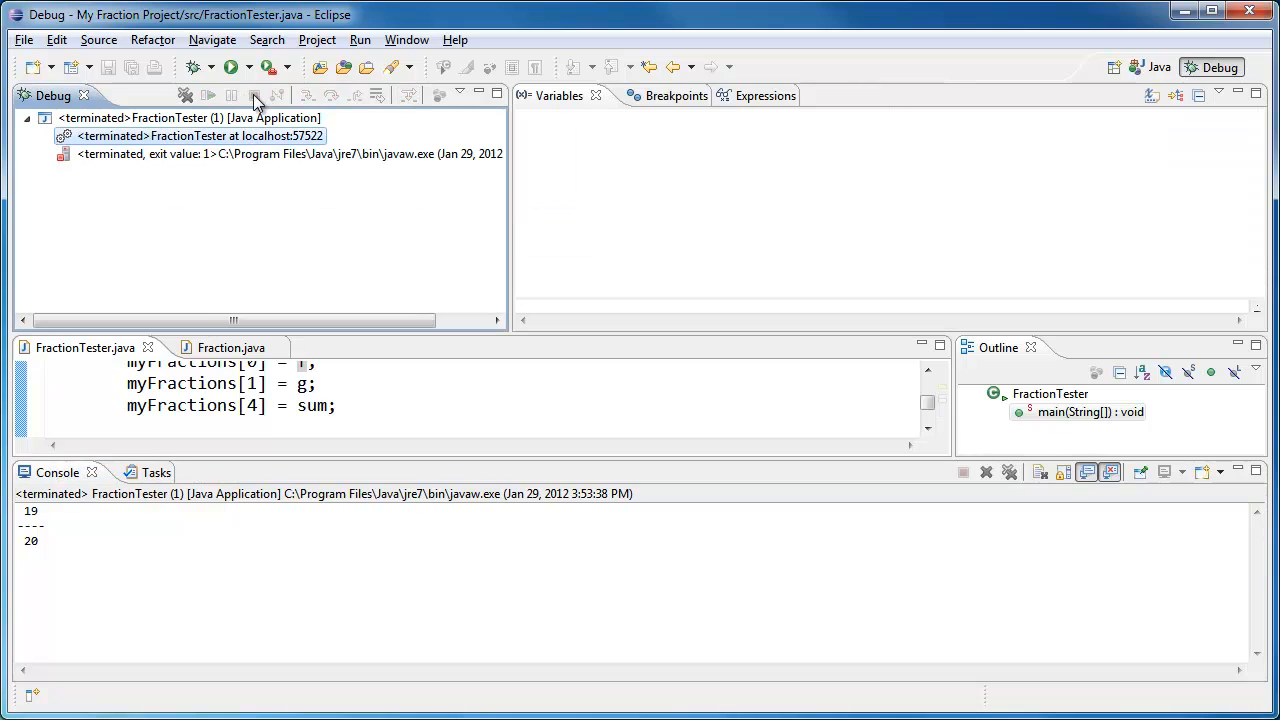
mouse_move(65, 160)
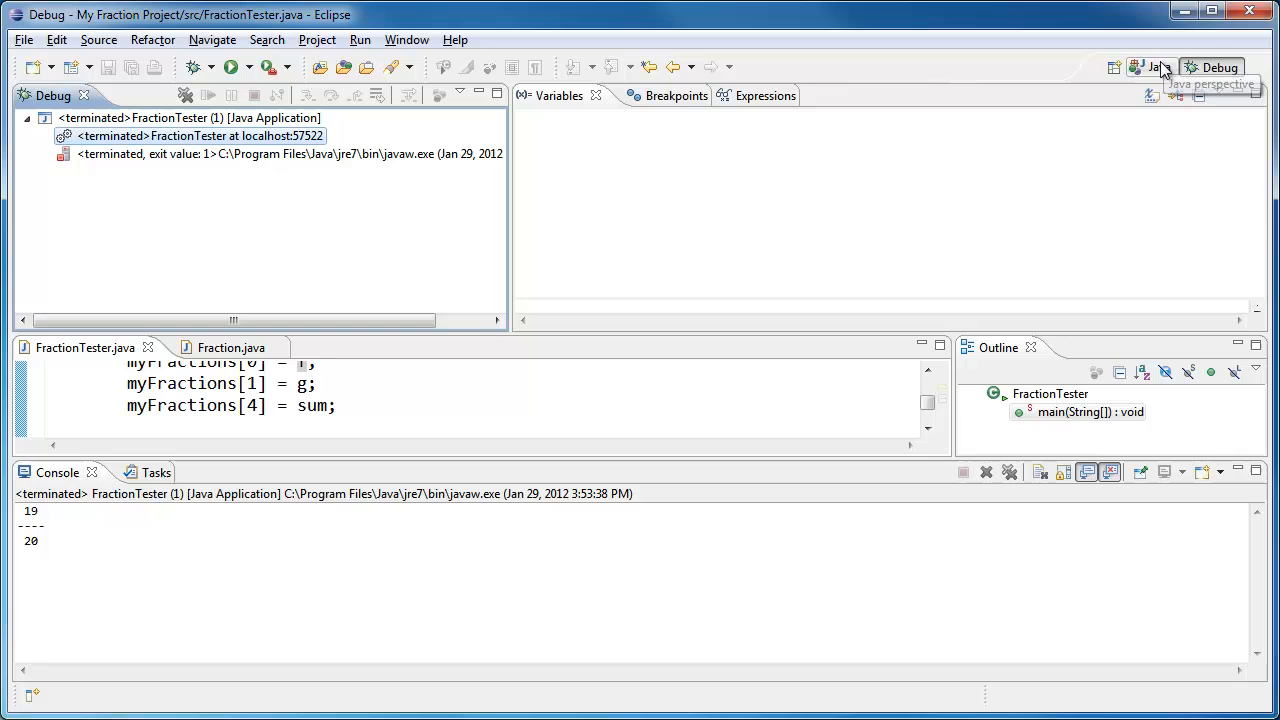
mouse_move(1160, 70)
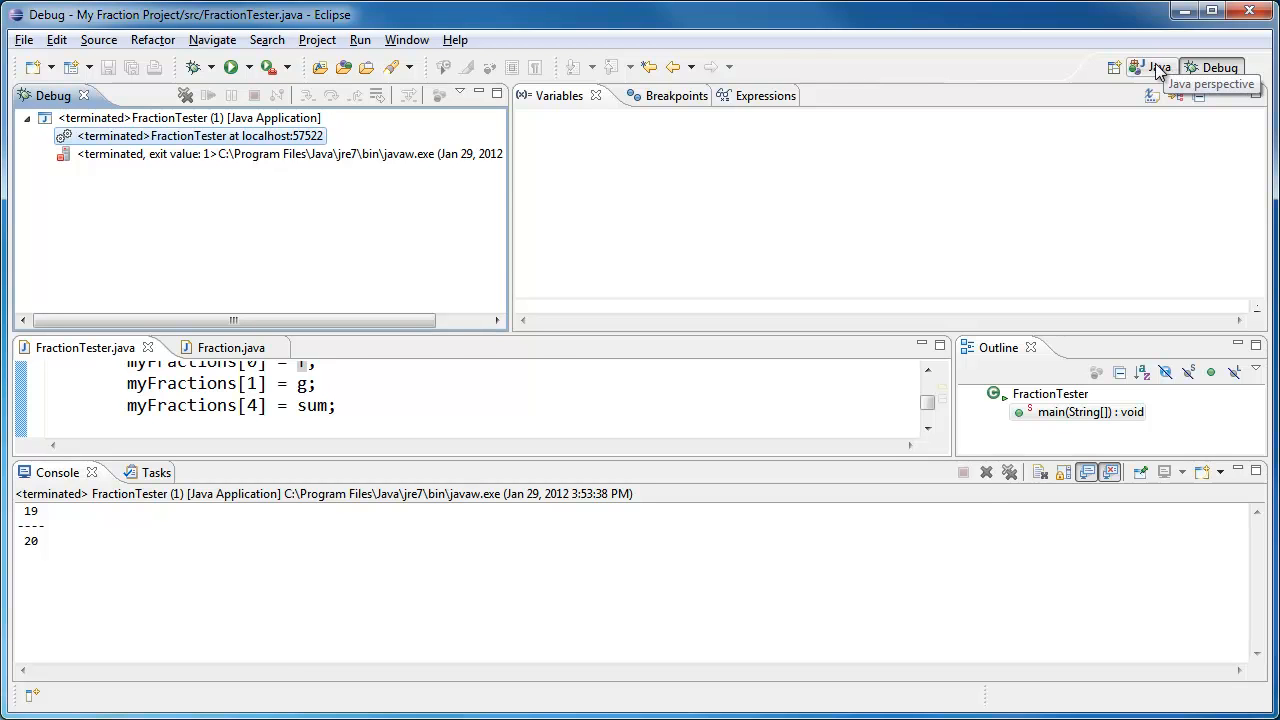
left_click(1153, 67)
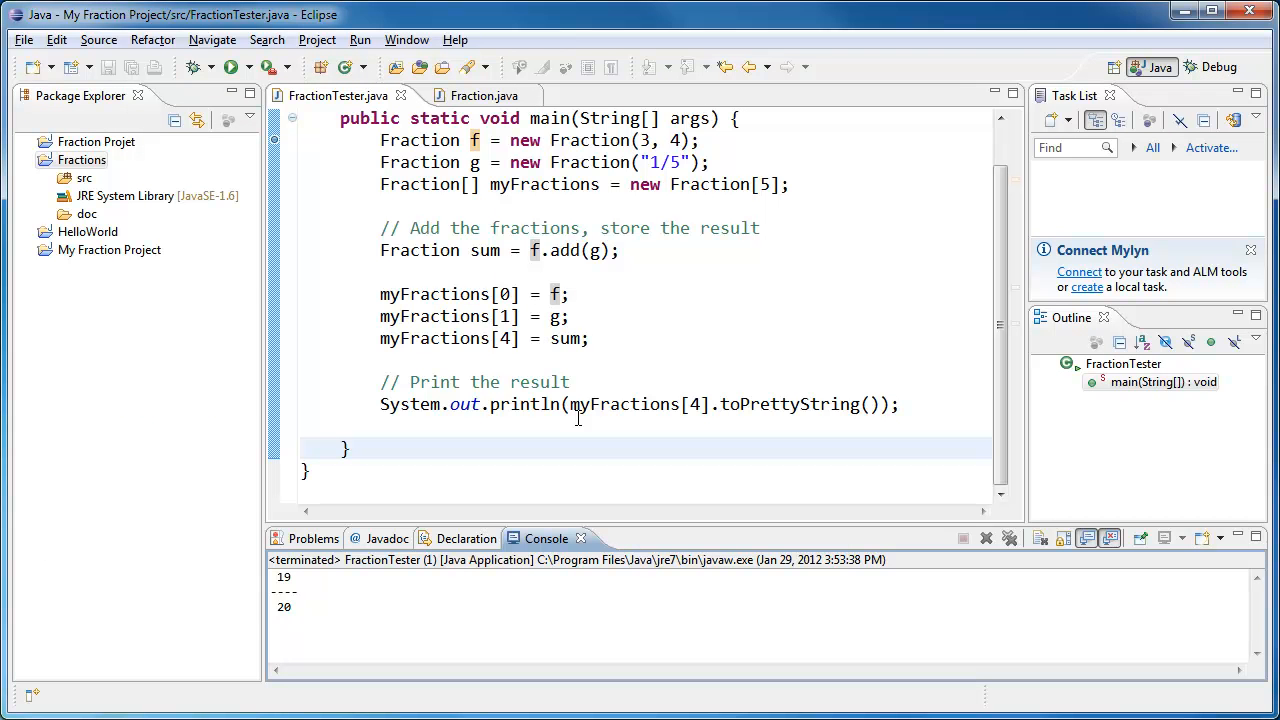